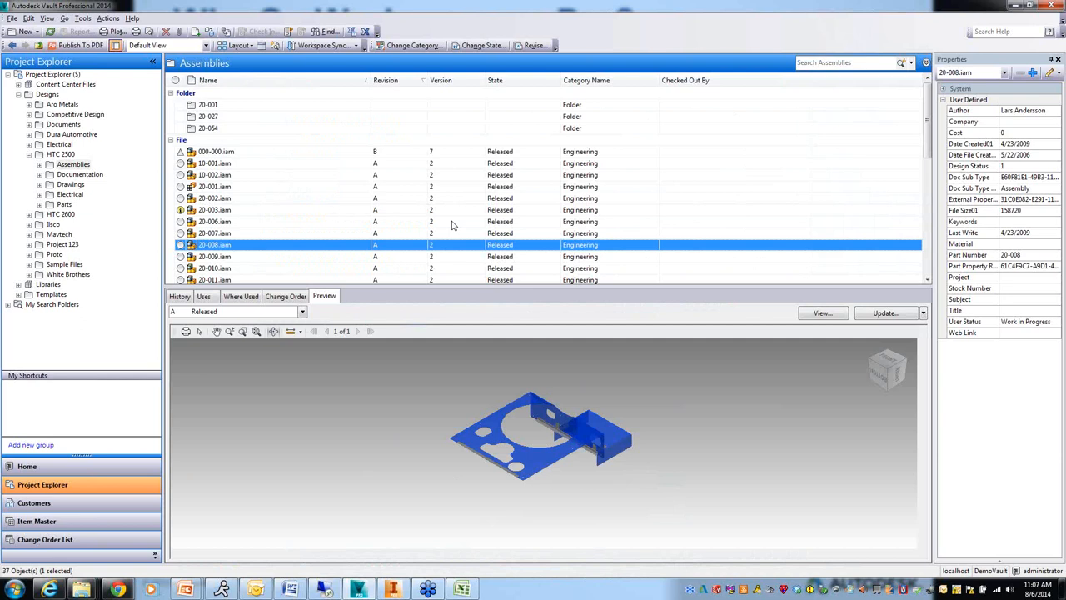
pyautogui.moveTo(237, 248)
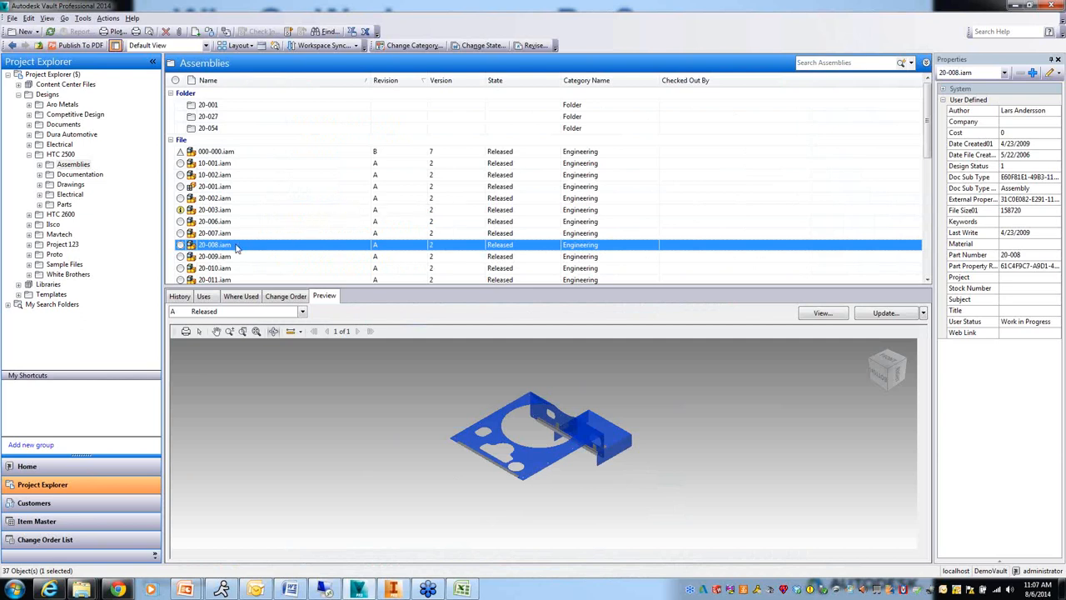
# Bring up the context actions for the released 20-008.iam assembly in the HTC 2500 Assemblies folder
pyautogui.rightClick(214, 243)
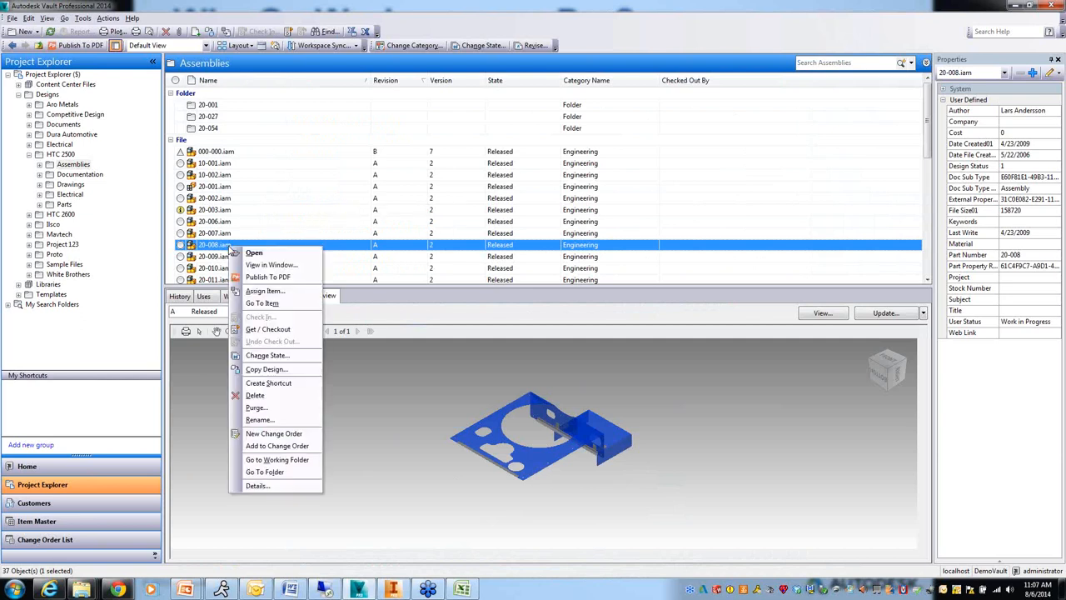
pyautogui.moveTo(267, 330)
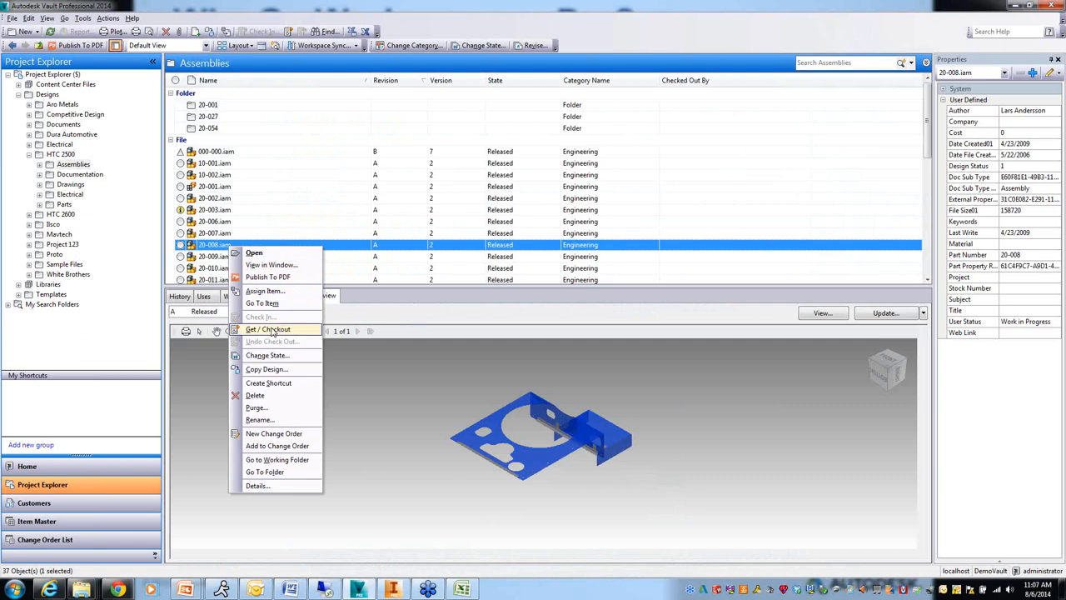
pyautogui.moveTo(263, 304)
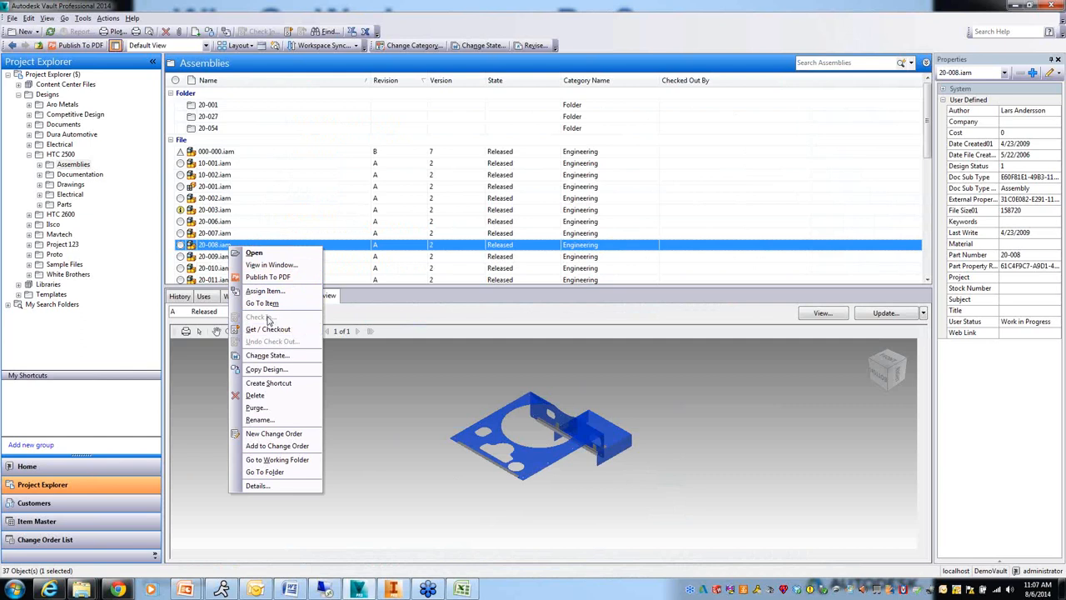
pyautogui.moveTo(268, 330)
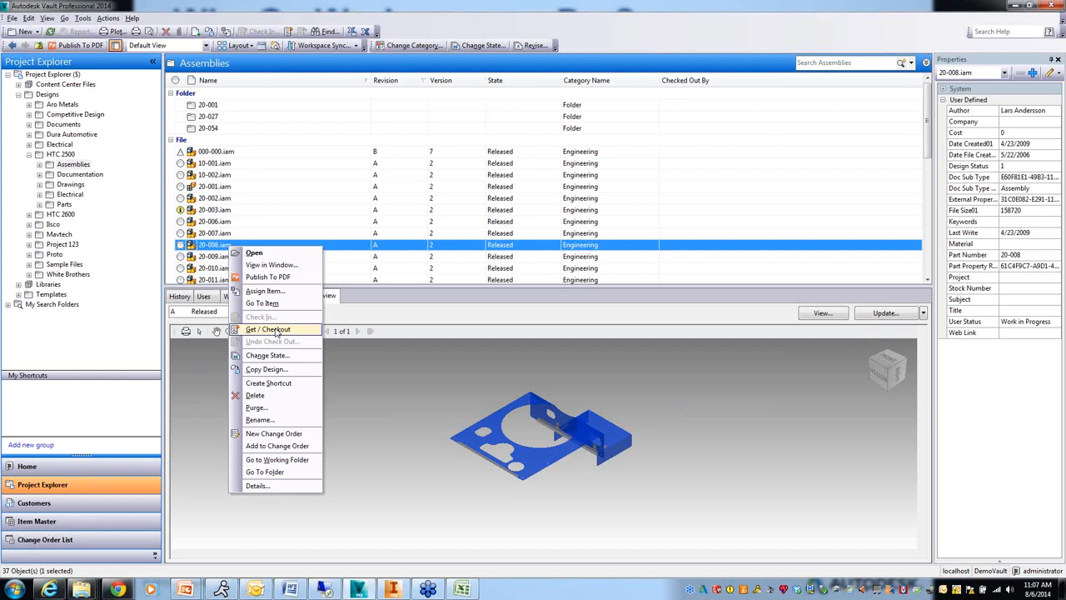
pyautogui.moveTo(463, 153)
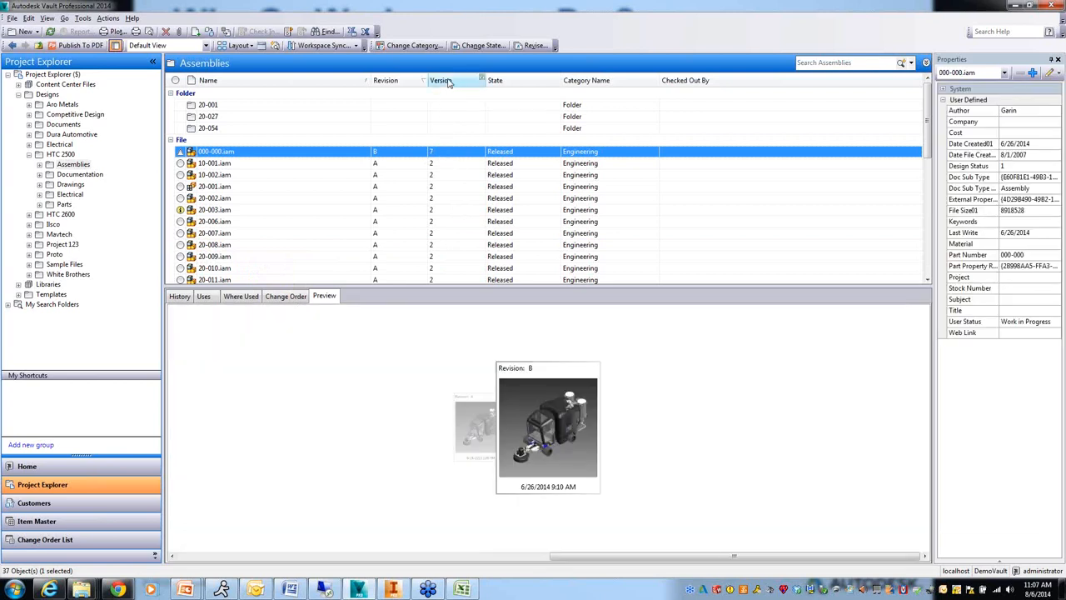
pyautogui.moveTo(264, 263)
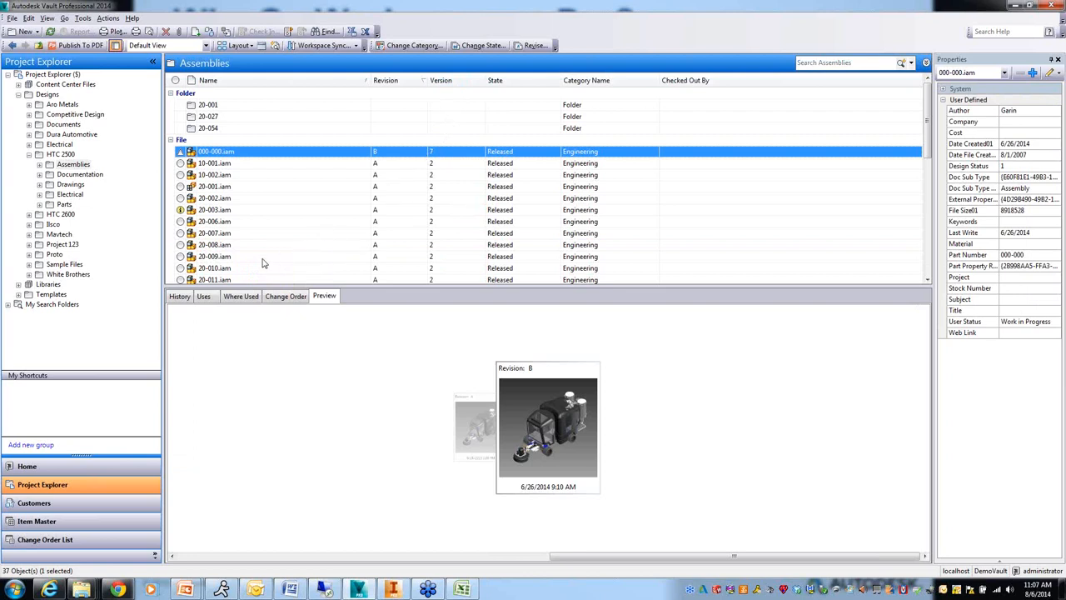
# View 000-000.iam's history showing revision B released after revision A
pyautogui.click(179, 296)
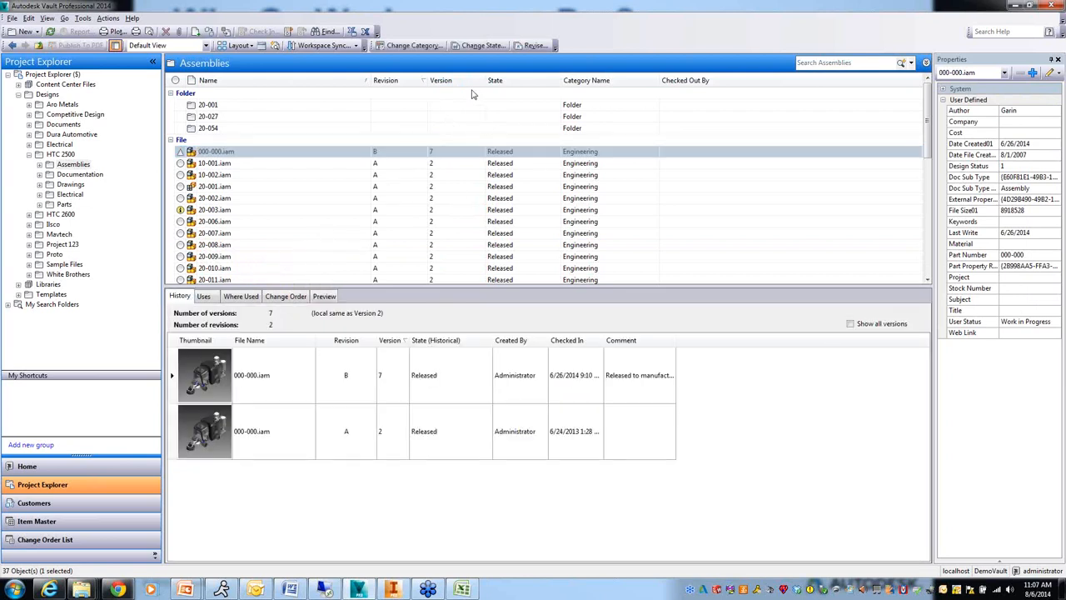
pyautogui.moveTo(400, 113)
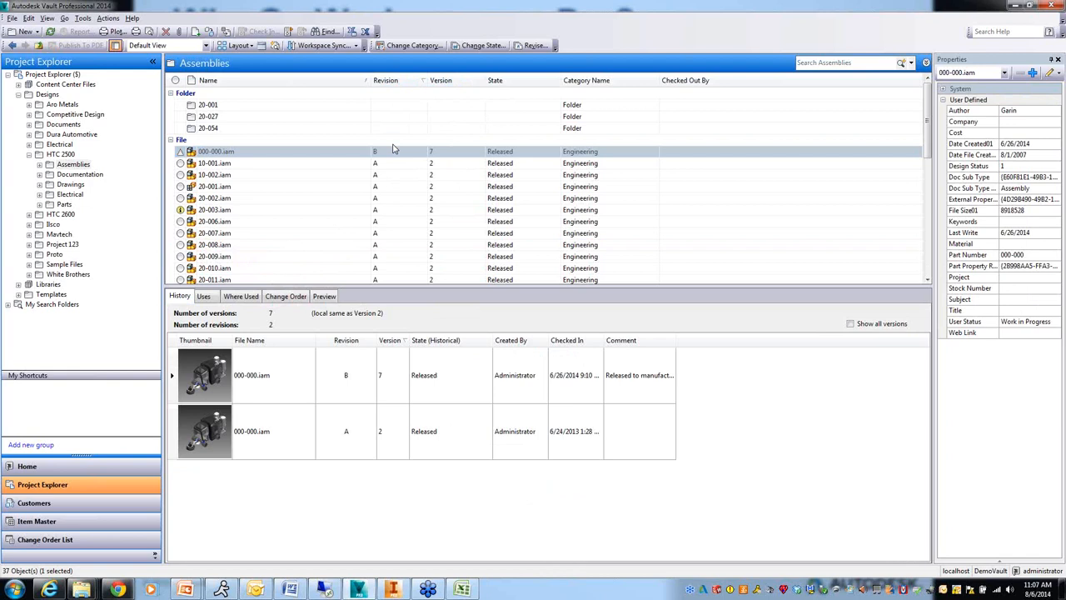
pyautogui.click(263, 150)
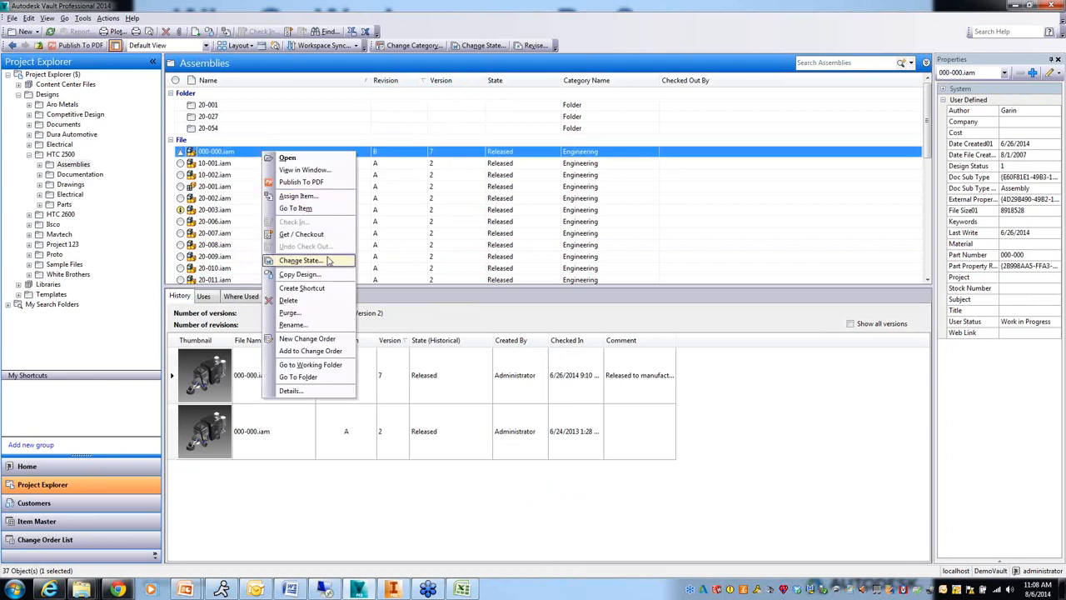
pyautogui.moveTo(302, 260)
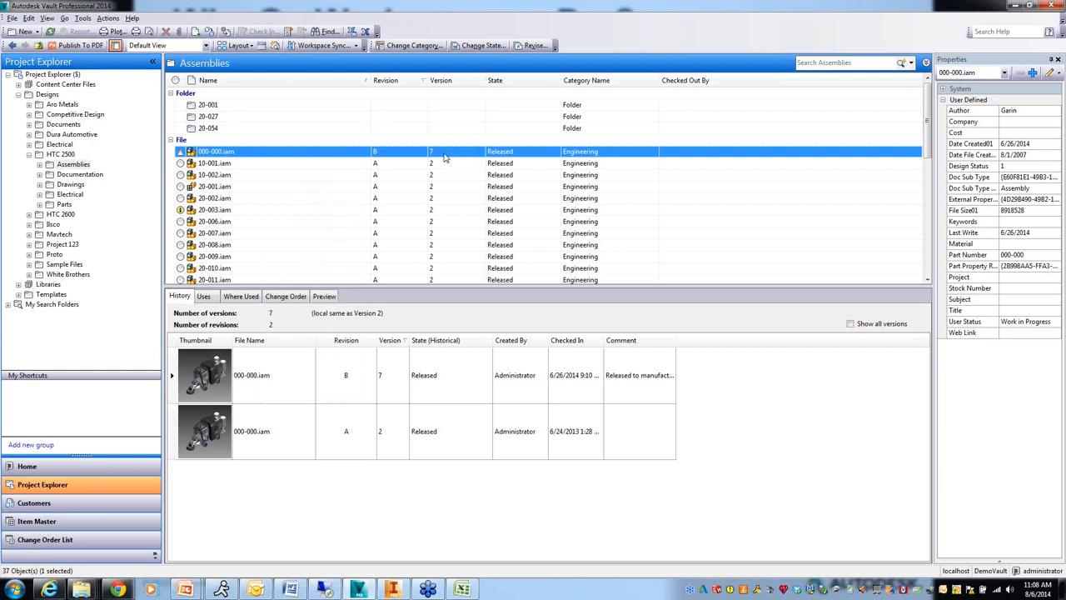
pyautogui.moveTo(437, 155)
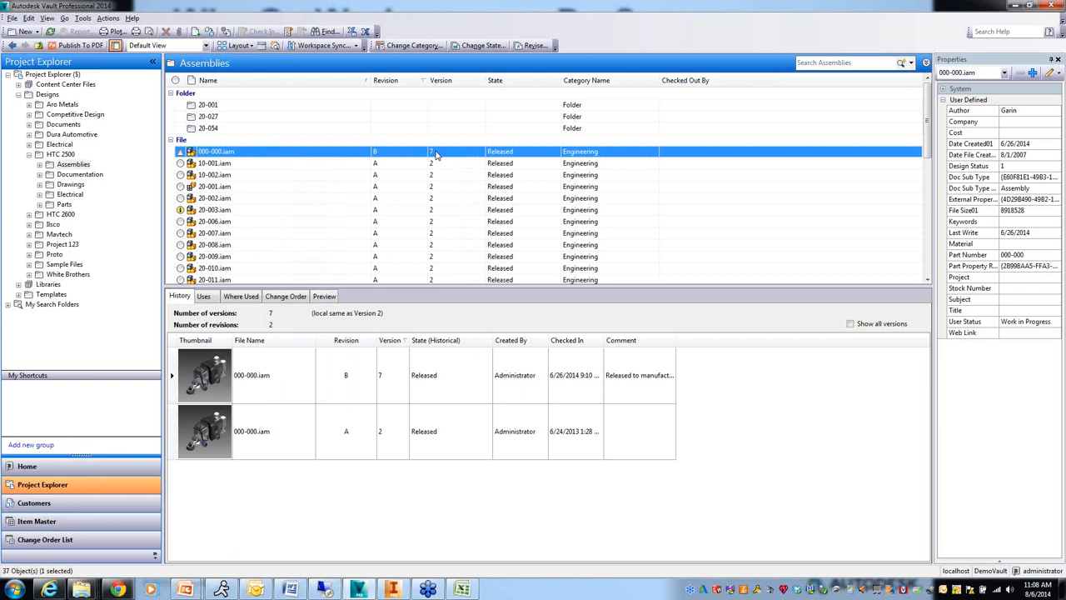
pyautogui.moveTo(382, 158)
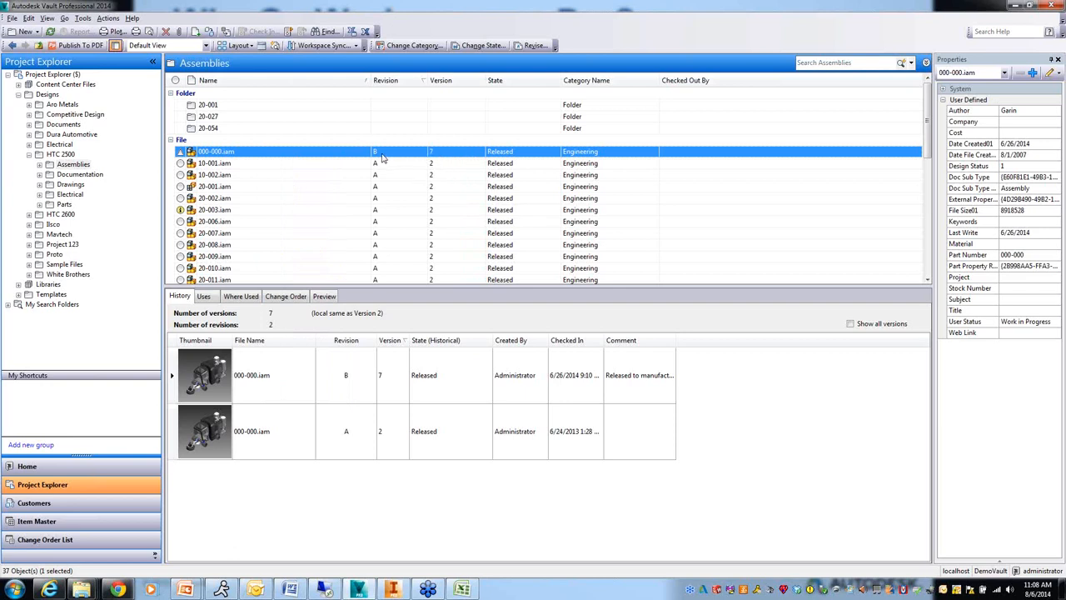
pyautogui.moveTo(383, 155)
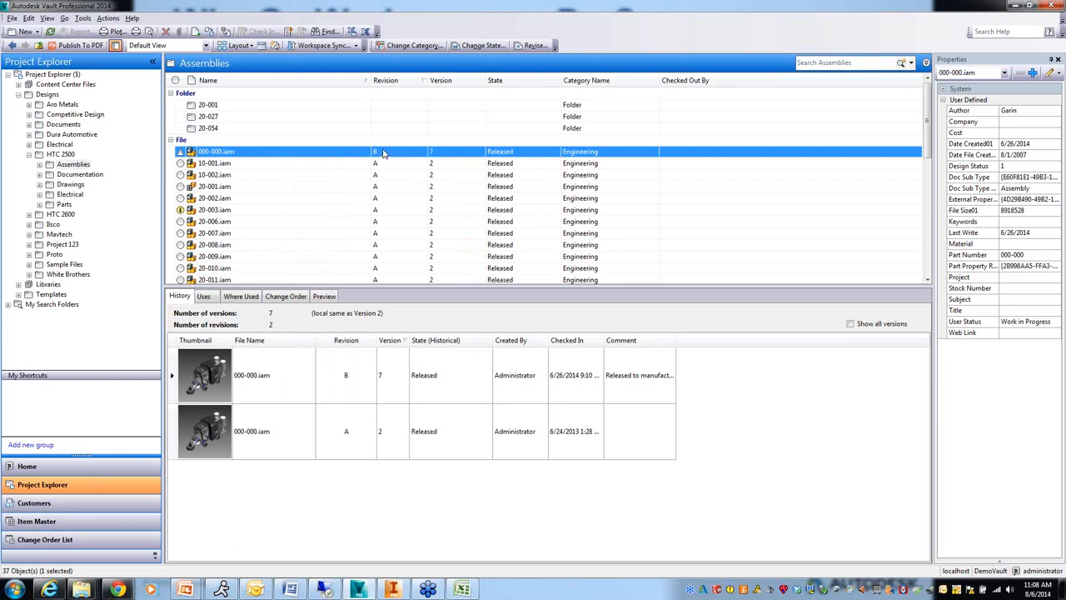
pyautogui.moveTo(365, 327)
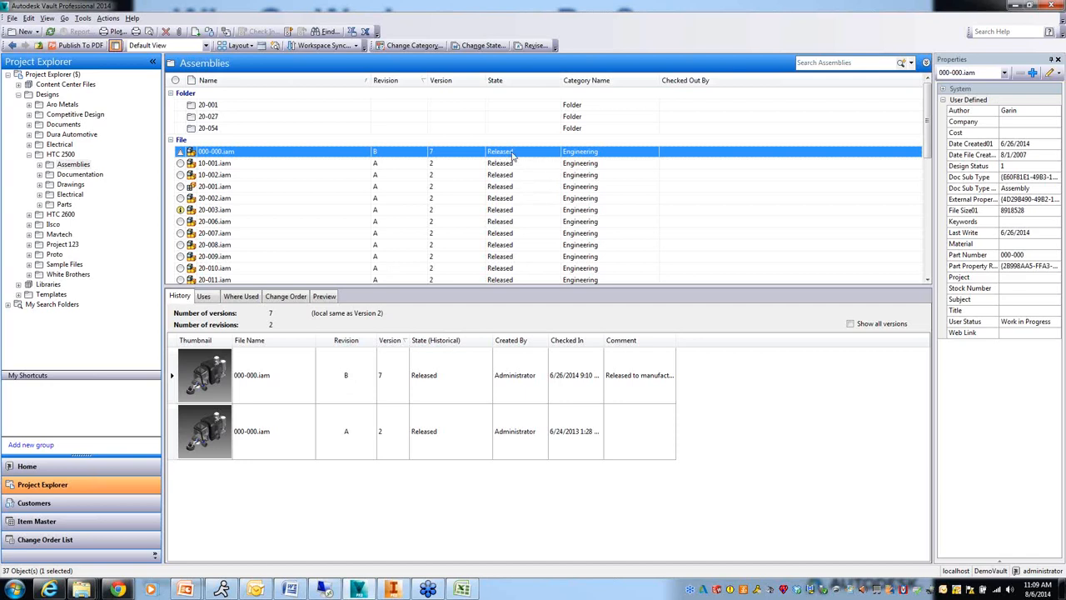
pyautogui.moveTo(340, 156)
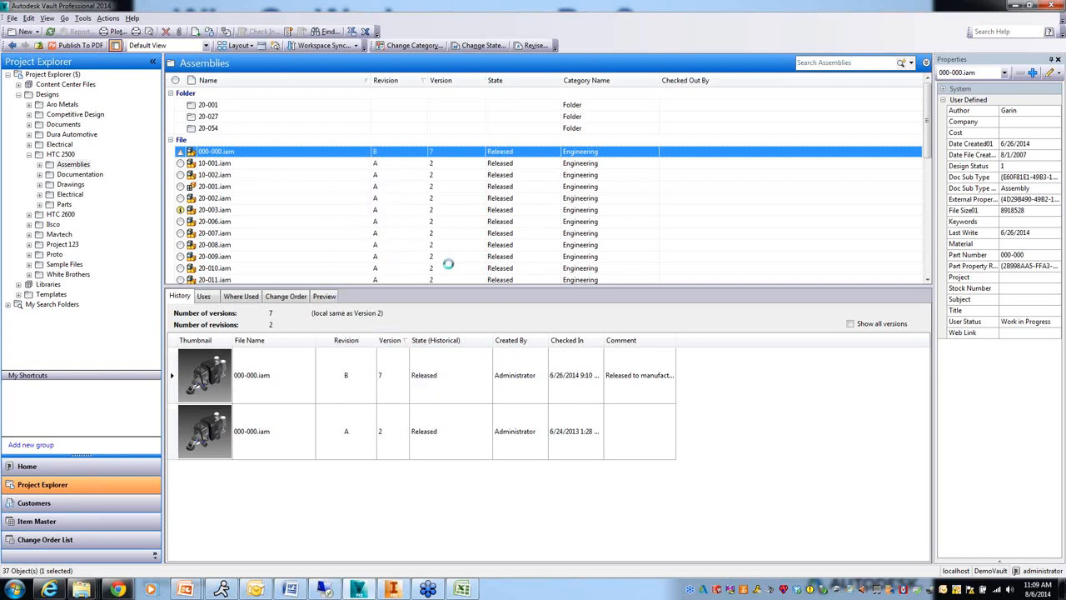
pyautogui.click(481, 45)
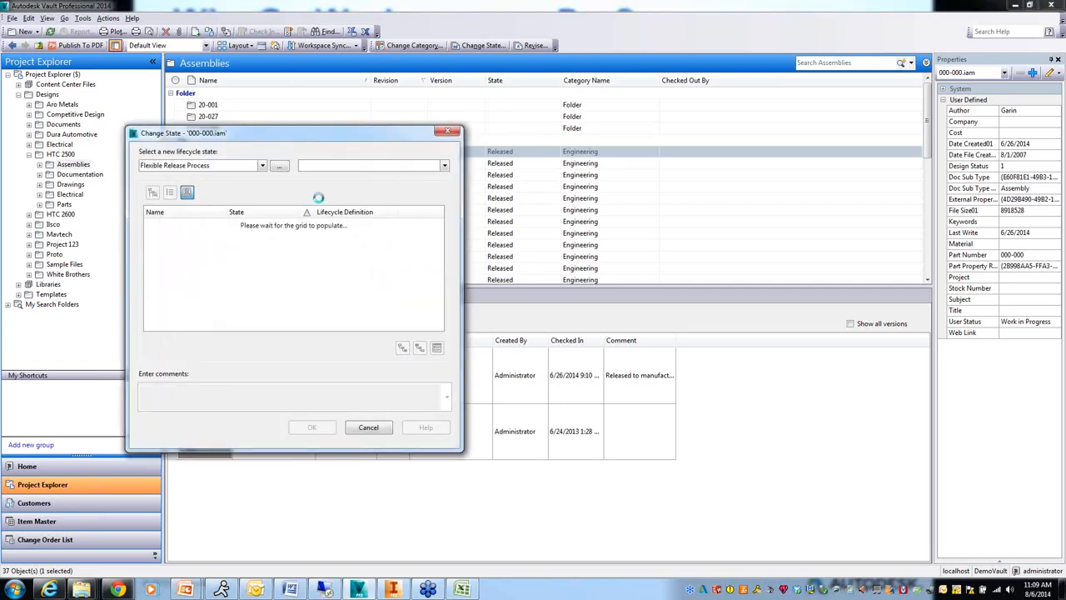
pyautogui.click(443, 165)
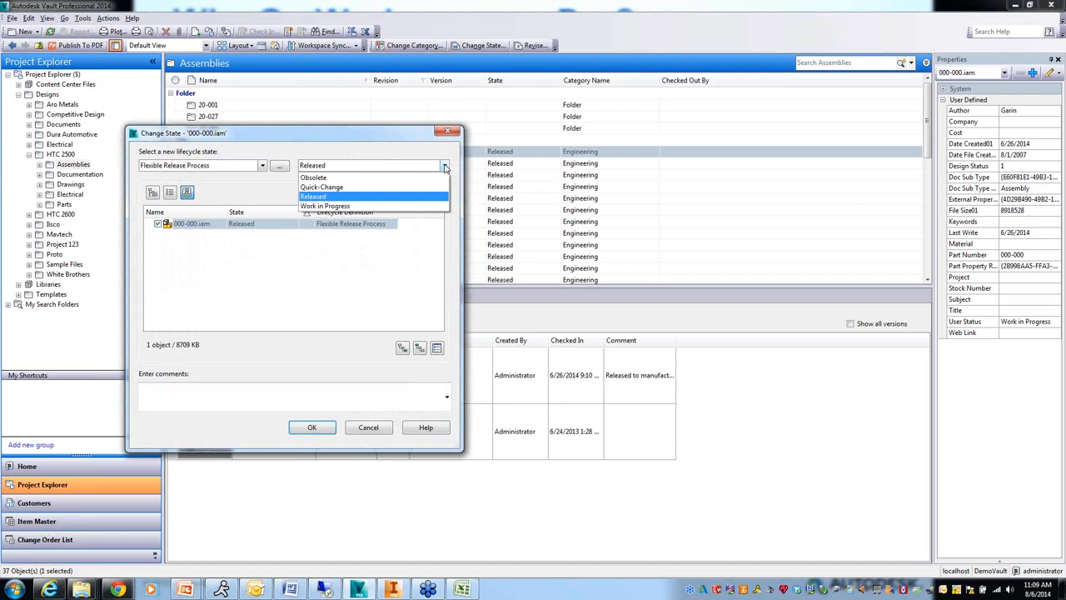
pyautogui.moveTo(333, 170)
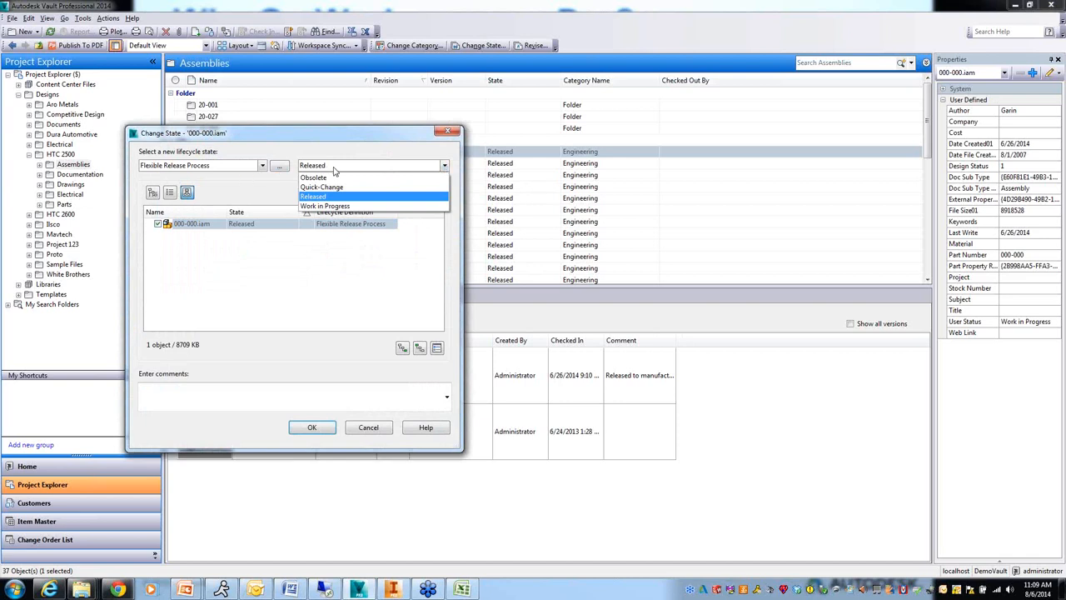
pyautogui.moveTo(325, 207)
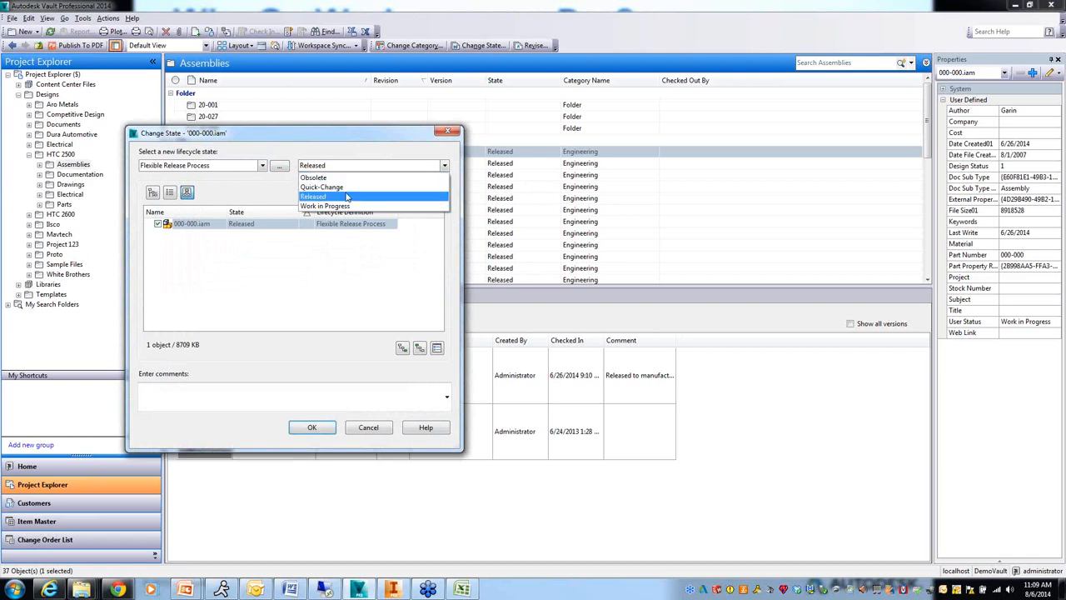
pyautogui.moveTo(322, 186)
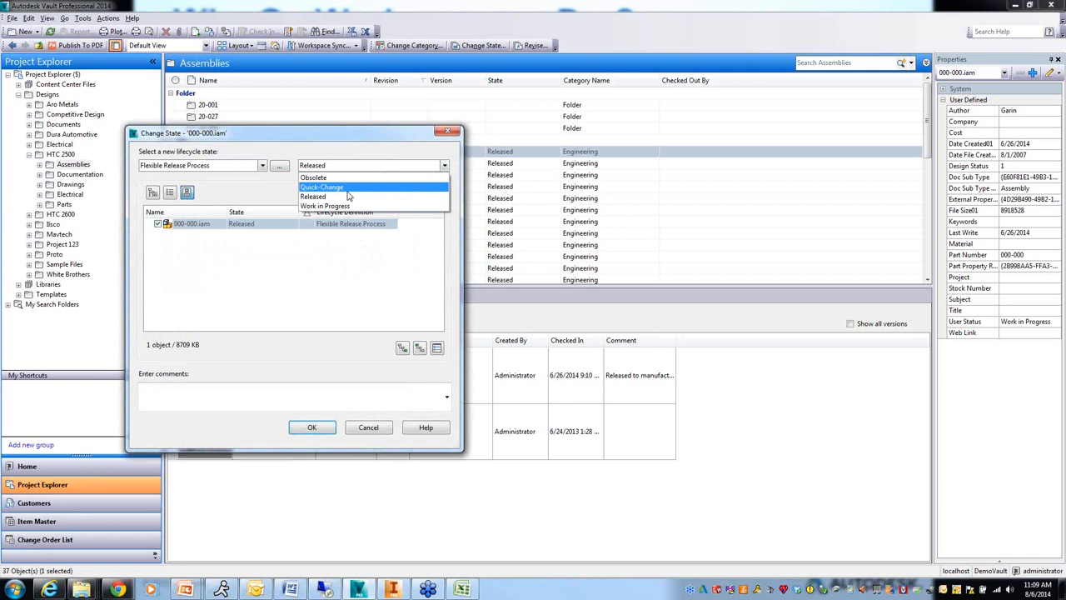
pyautogui.moveTo(350, 197)
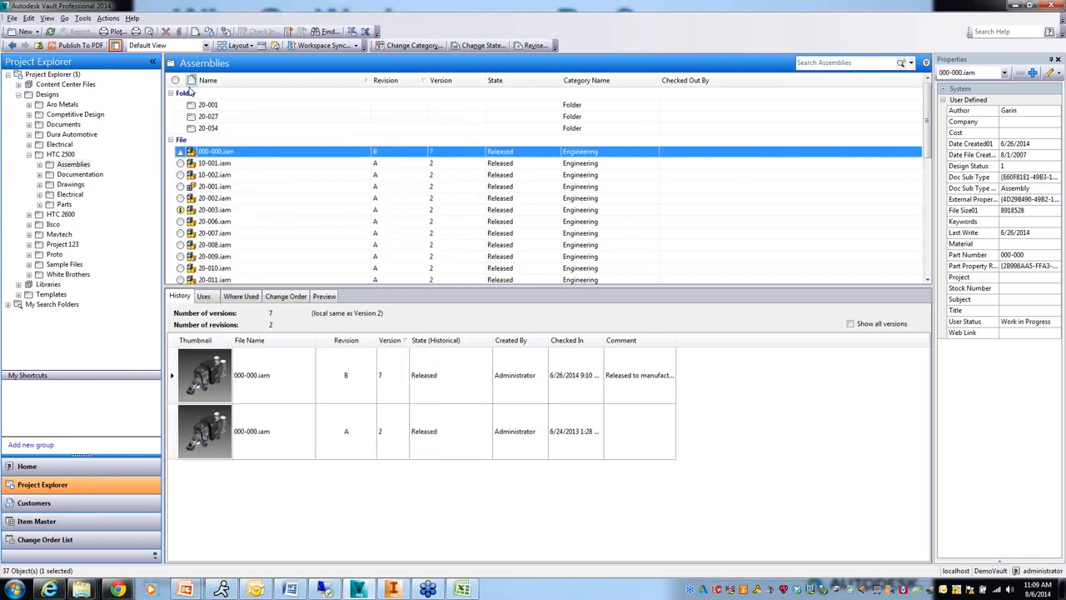
# Show the Flexible Release Process and its five states in the vault's Lifecycle Definitions list
pyautogui.click(84, 17)
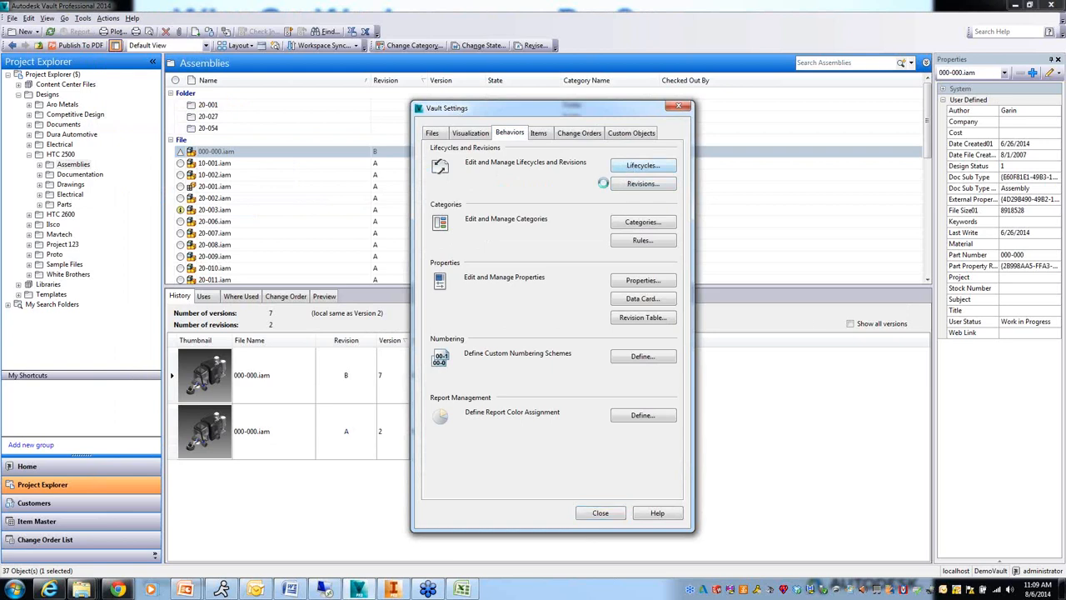
pyautogui.click(642, 165)
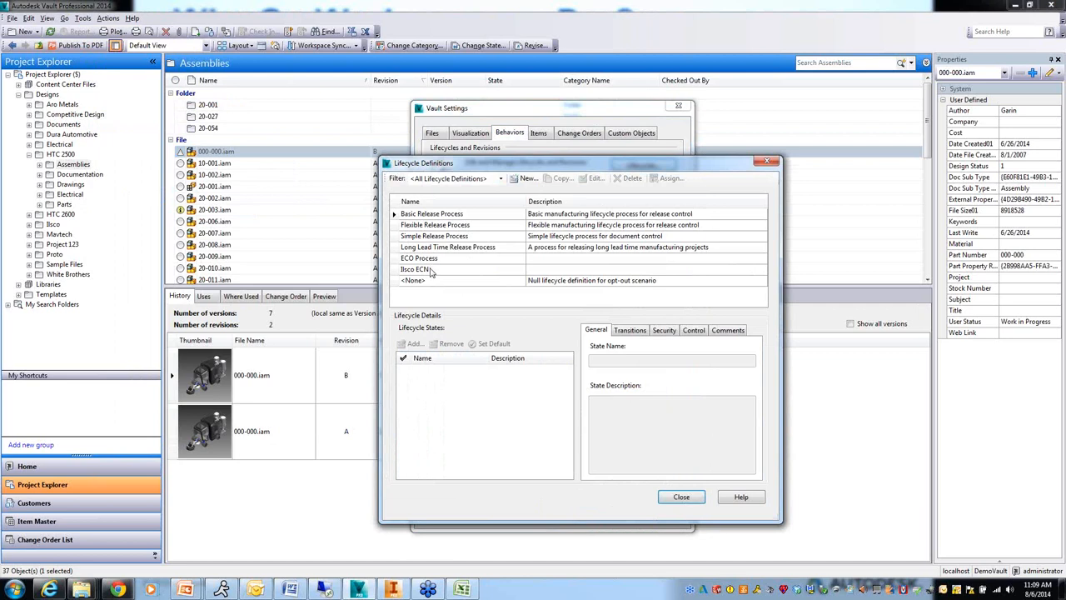
pyautogui.moveTo(431, 218)
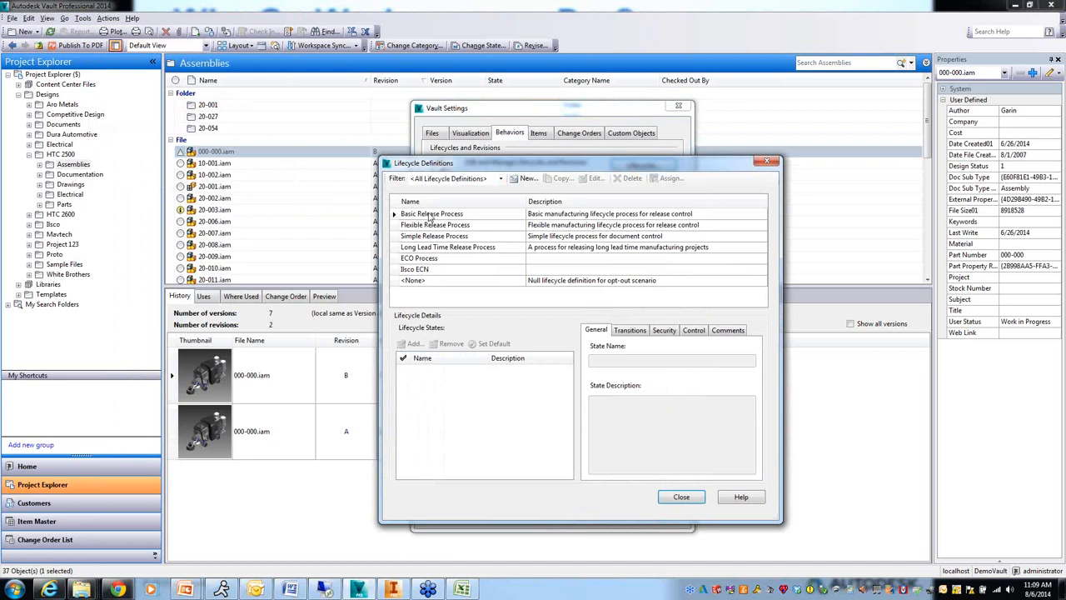
pyautogui.moveTo(513, 199)
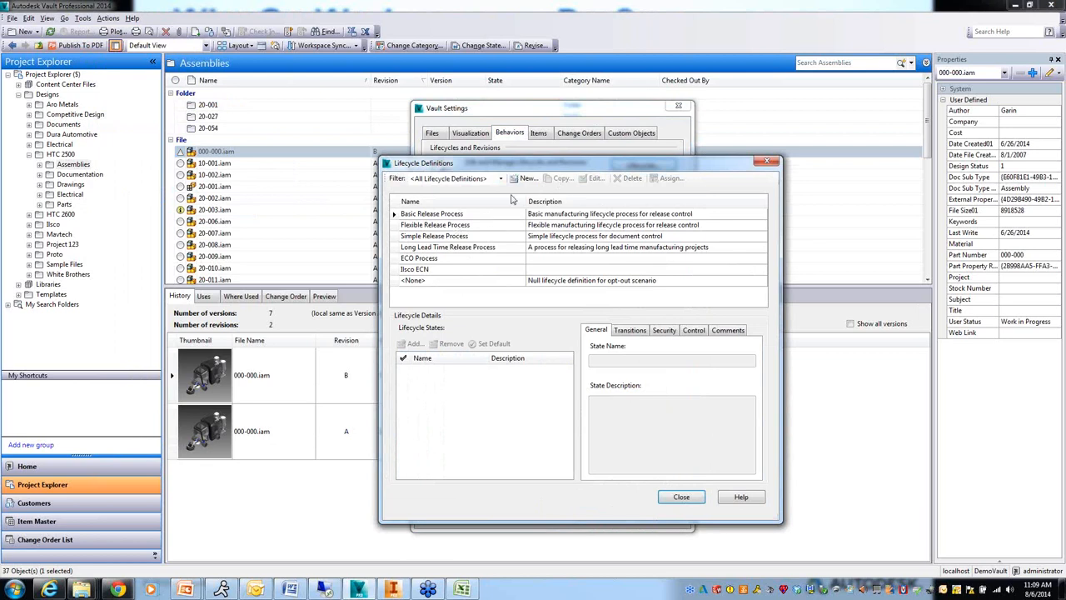
pyautogui.click(435, 223)
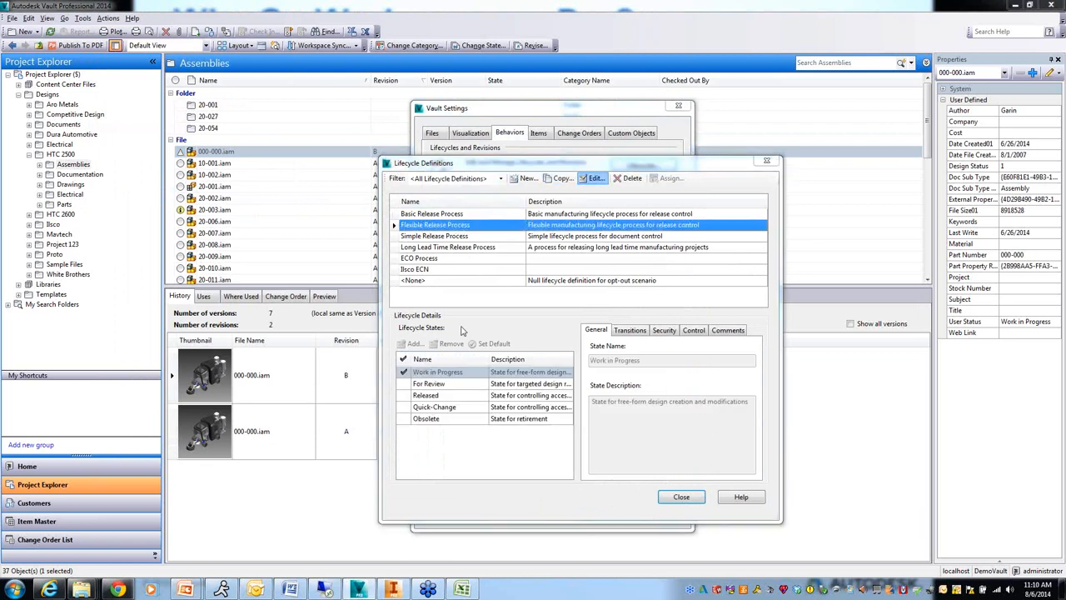
# Edit the Flexible Release Process and show Work in Progress's allowed transitions to other states
pyautogui.click(594, 177)
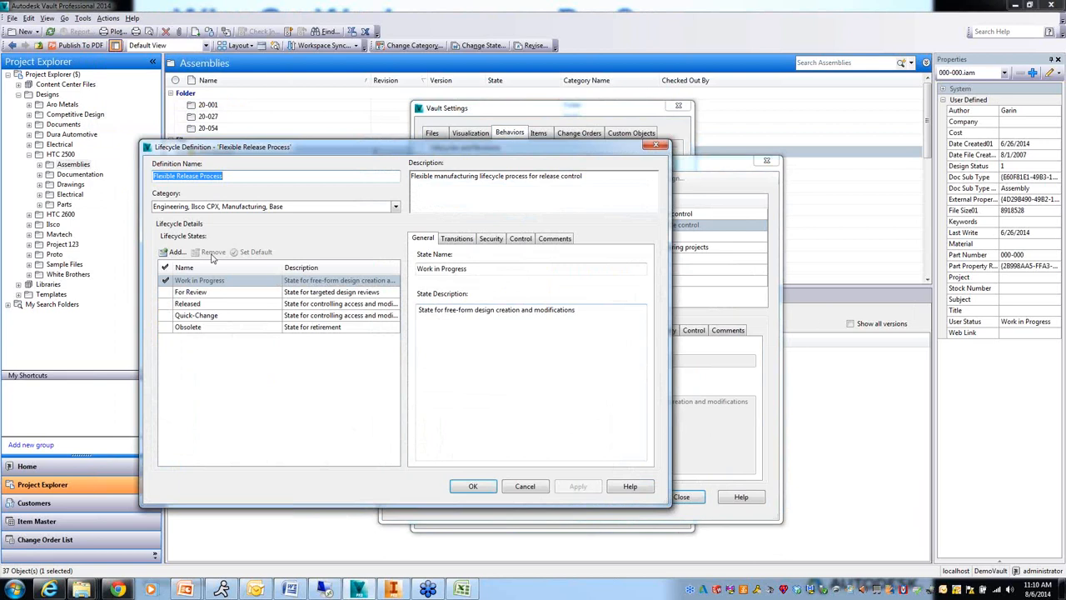
pyautogui.moveTo(245, 386)
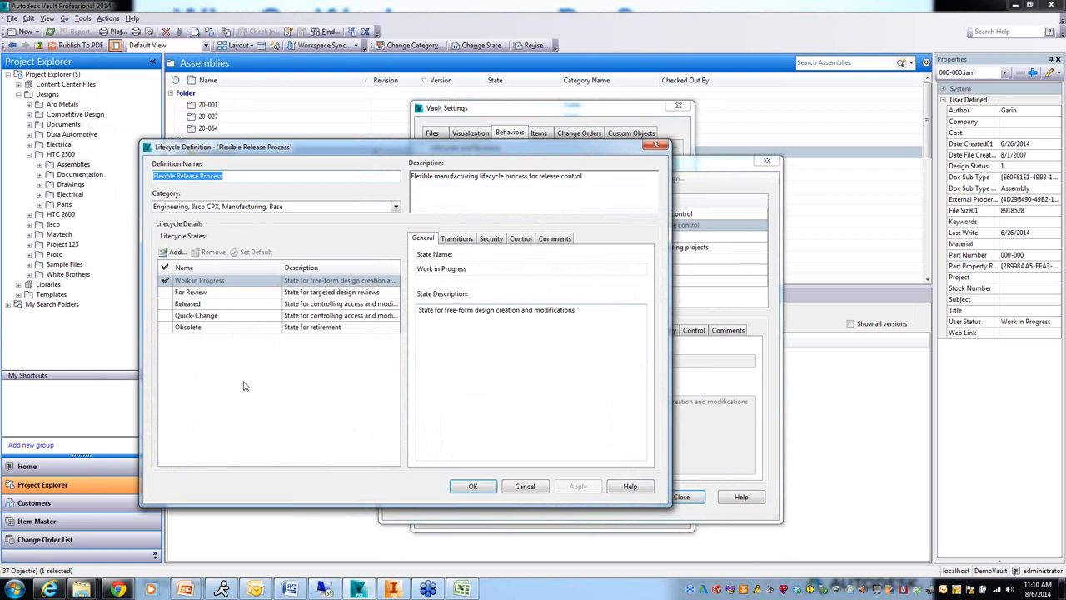
pyautogui.moveTo(200, 304)
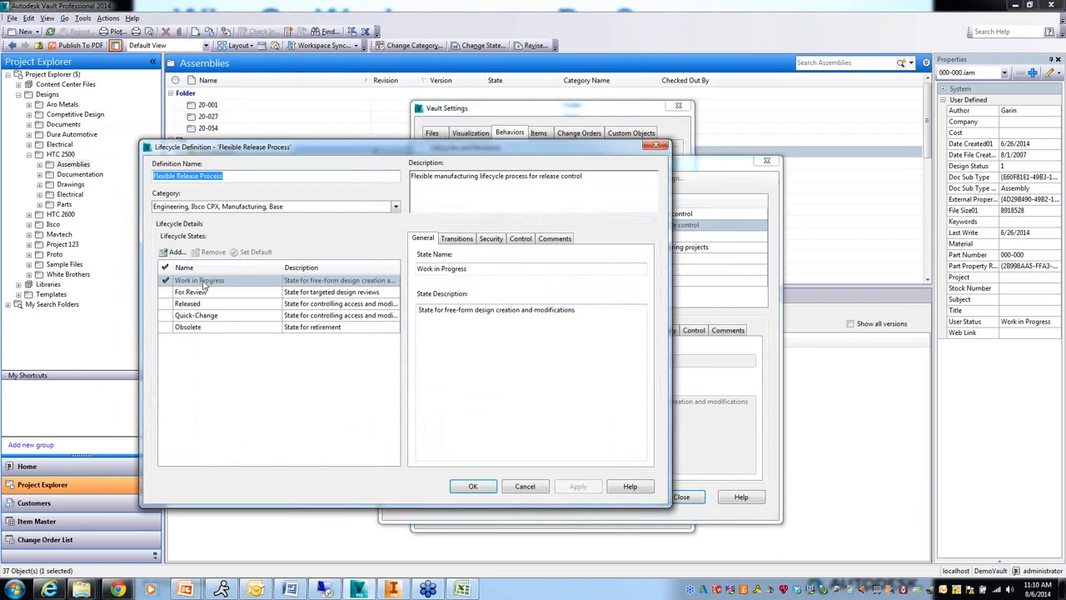
pyautogui.click(457, 238)
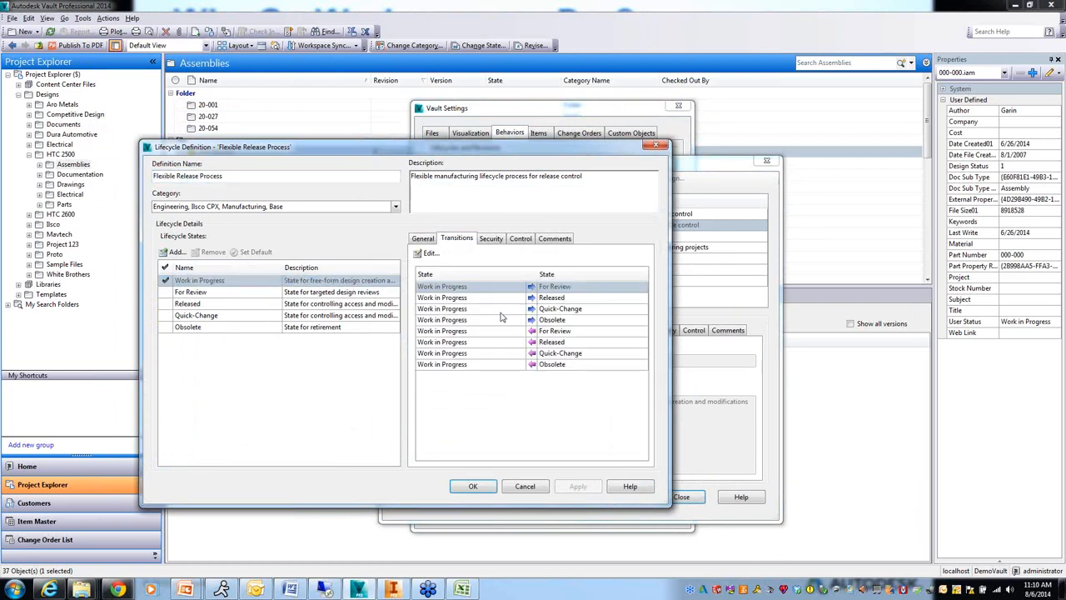
pyautogui.moveTo(468, 292)
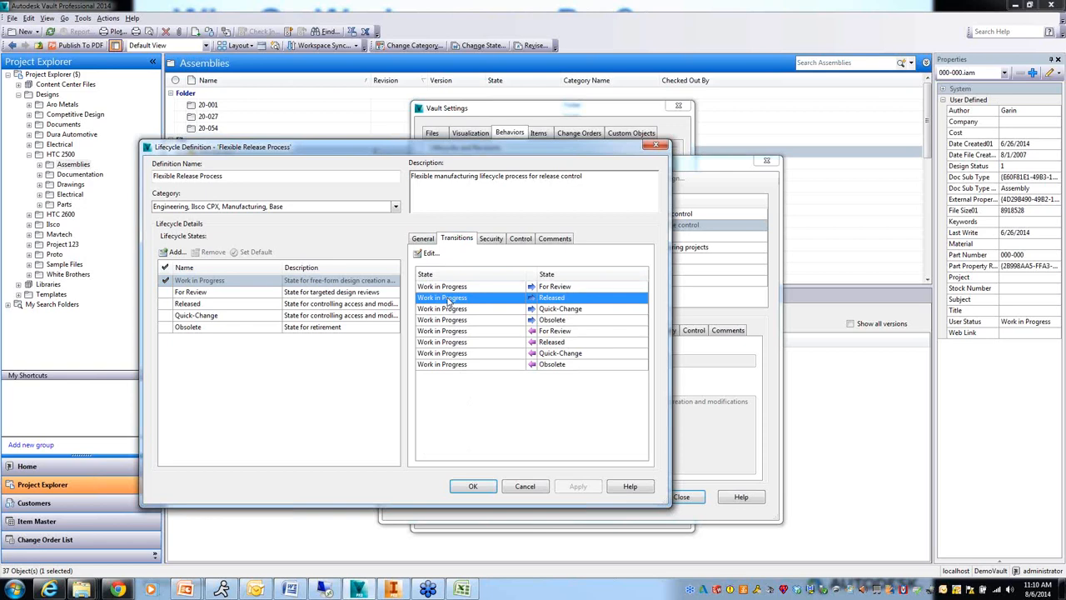
pyautogui.moveTo(480, 302)
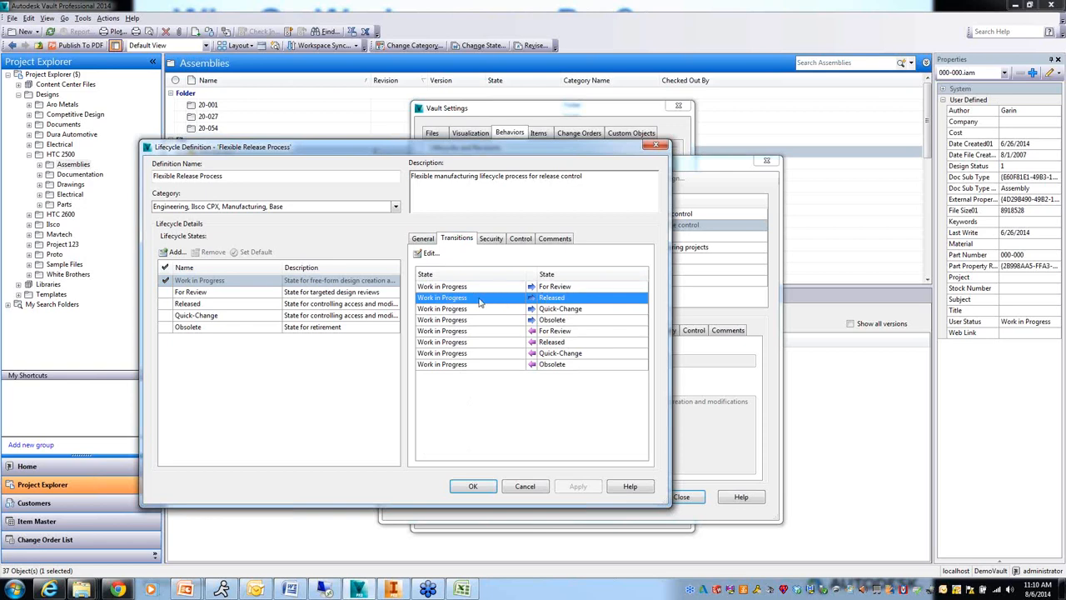
pyautogui.moveTo(545, 294)
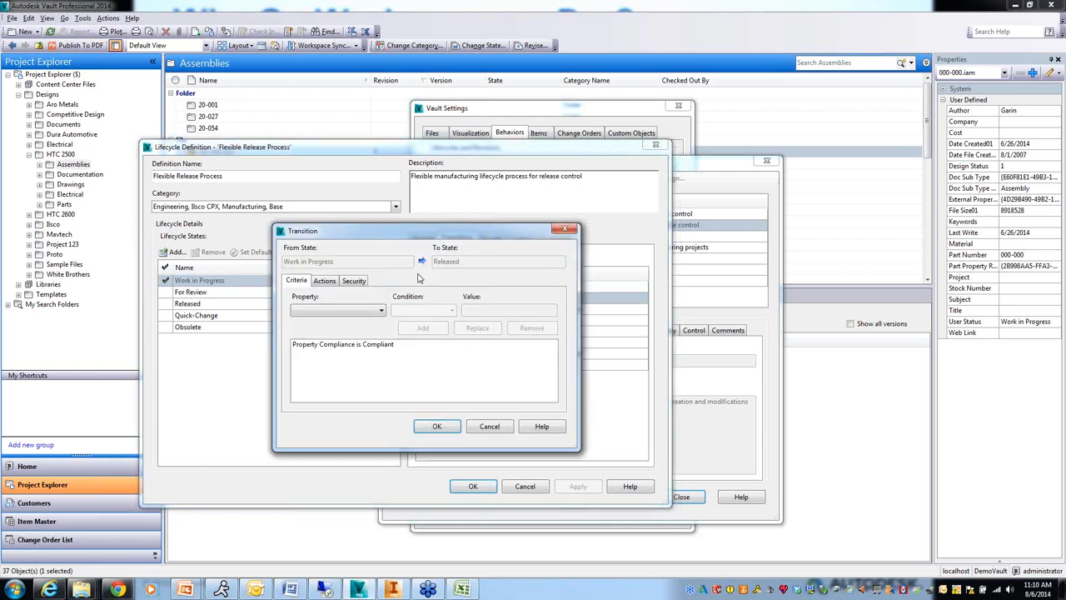
pyautogui.moveTo(355, 294)
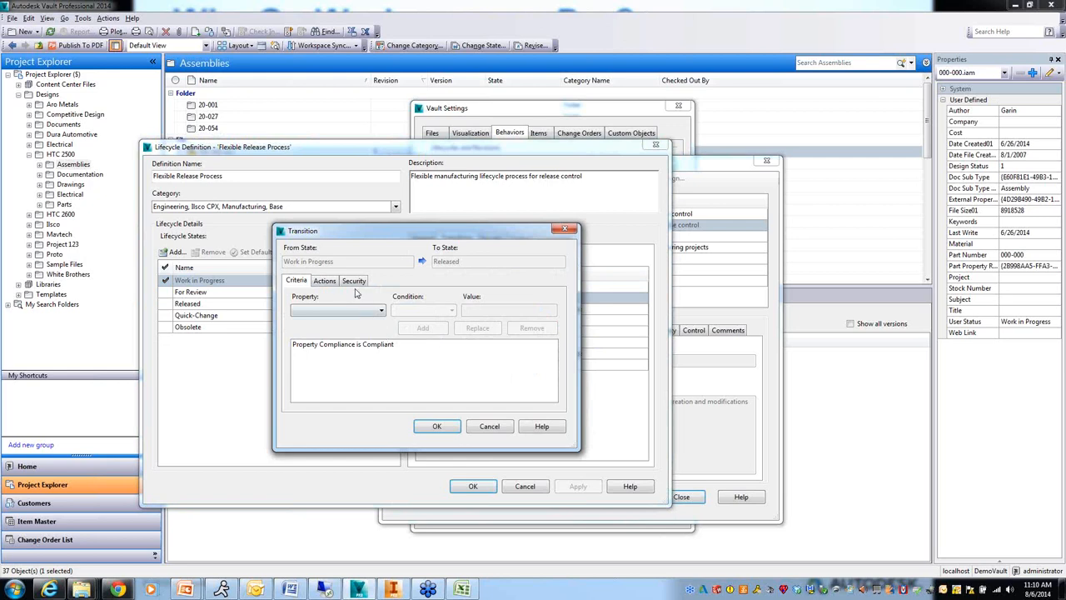
# Review who may perform the Work in Progress to Released transition, then close it unchanged
pyautogui.click(353, 280)
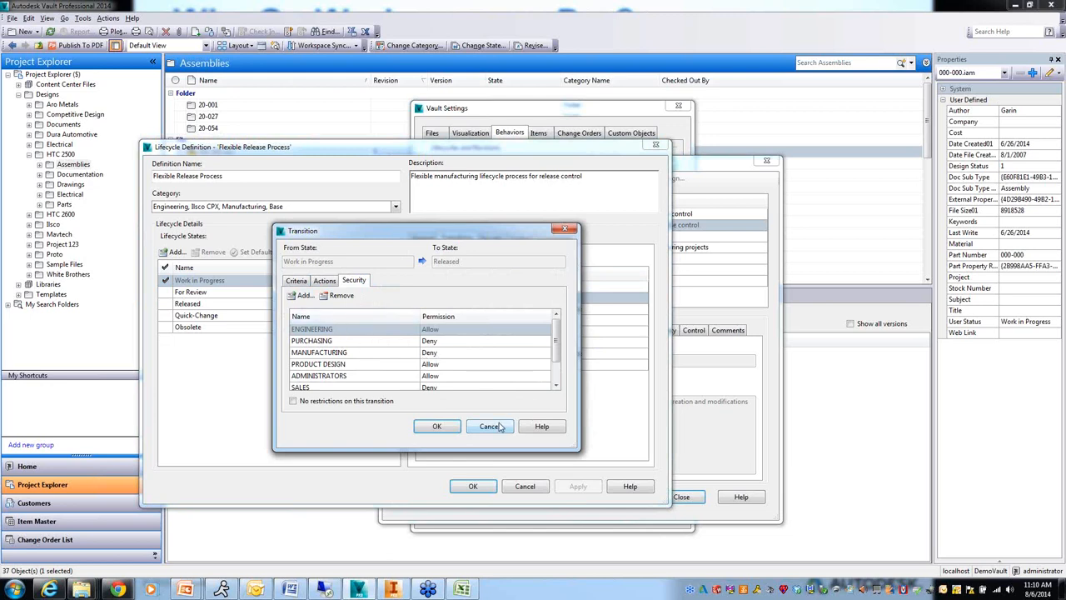
pyautogui.click(490, 427)
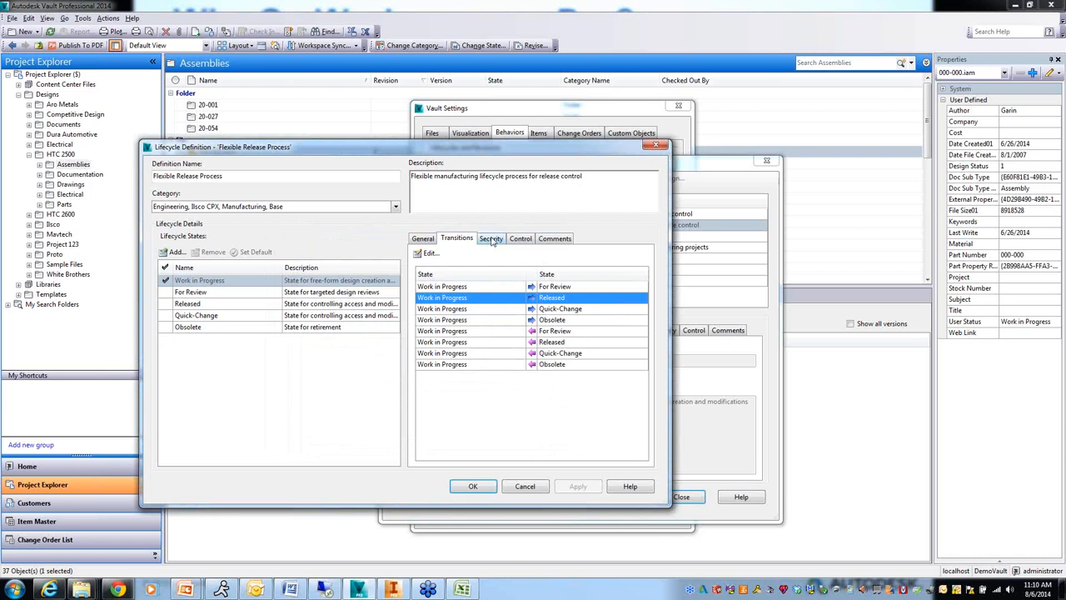
# Review the Work in Progress state's security permissions and discard the lifecycle definition
pyautogui.click(490, 238)
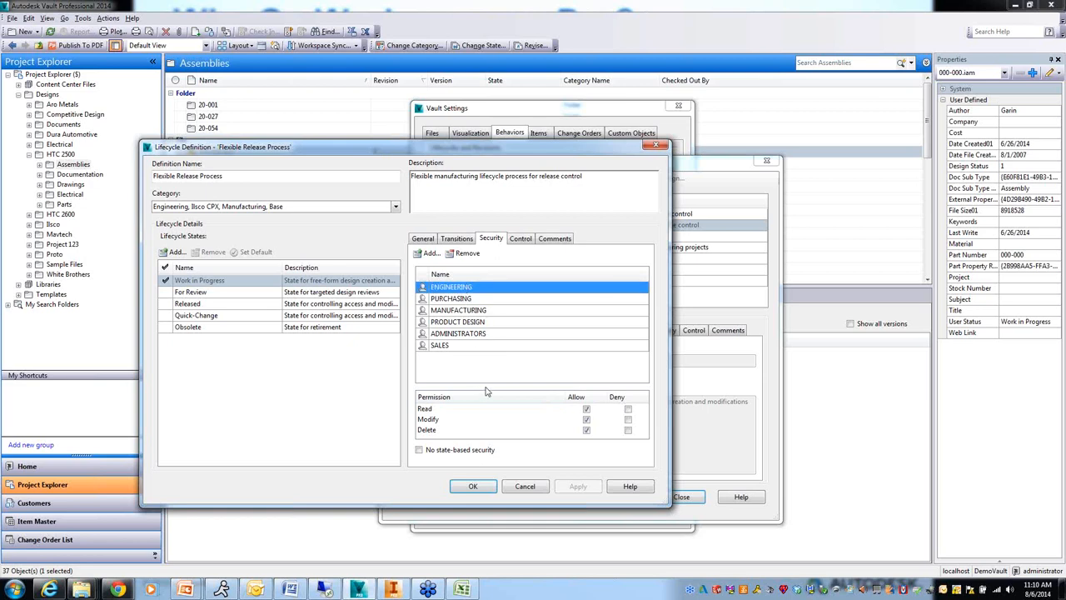
pyautogui.moveTo(386, 294)
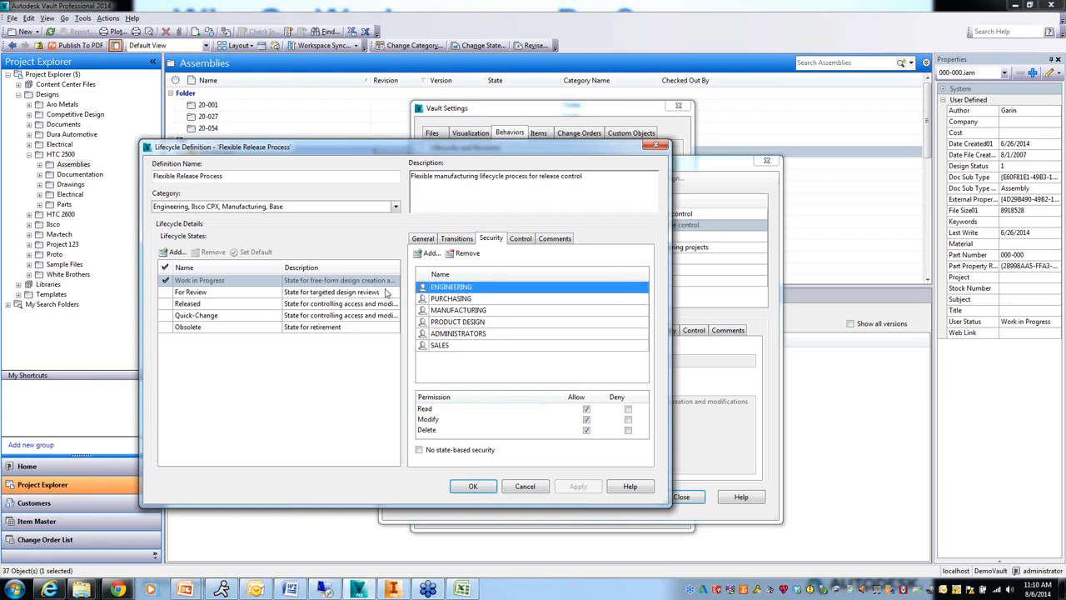
pyautogui.moveTo(536, 427)
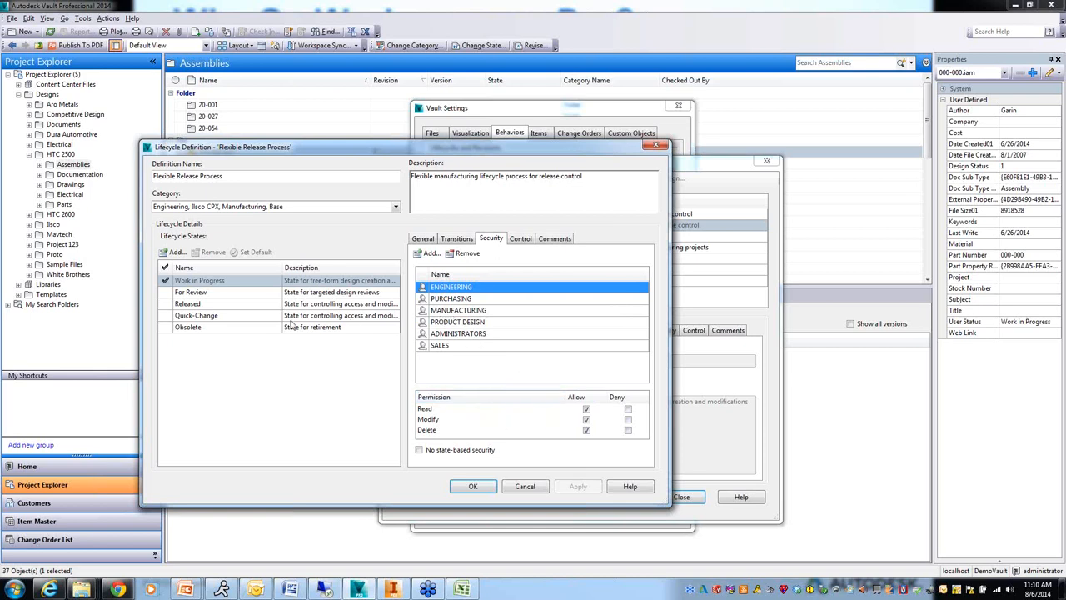
pyautogui.moveTo(348, 360)
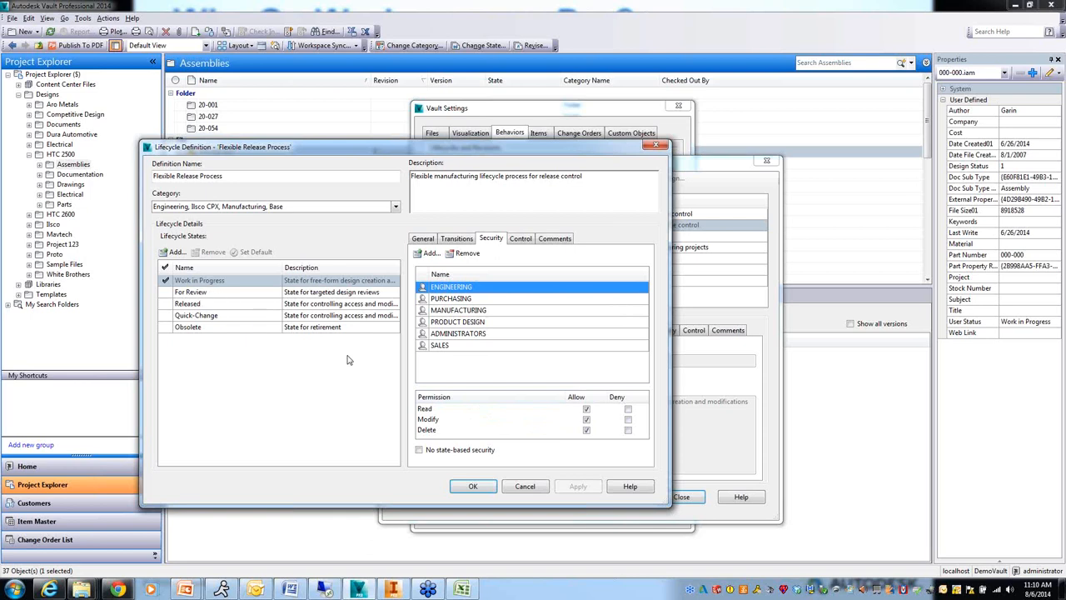
pyautogui.click(628, 420)
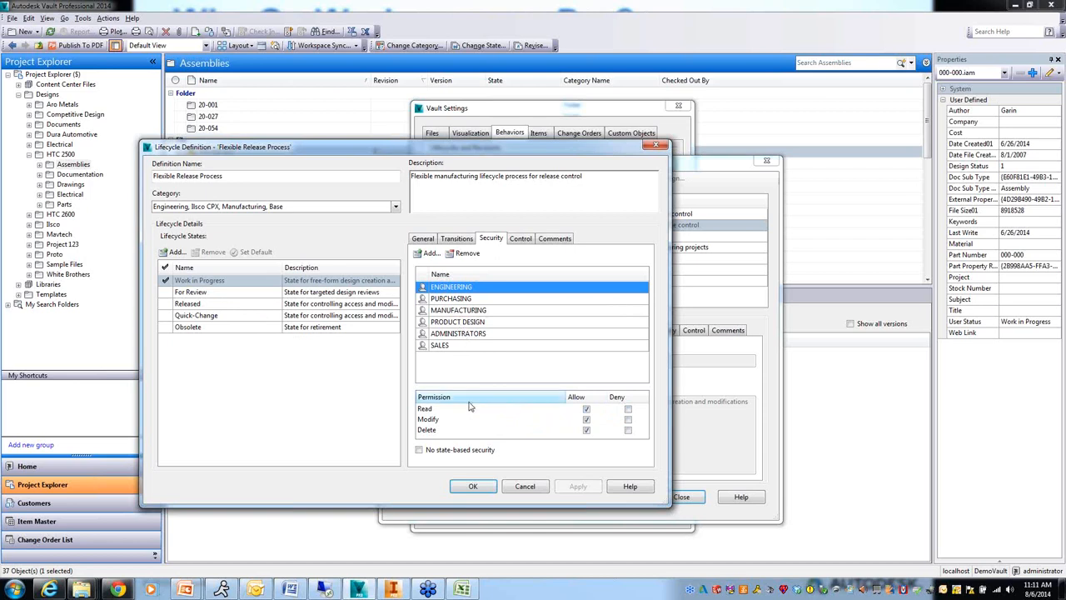
pyautogui.click(586, 408)
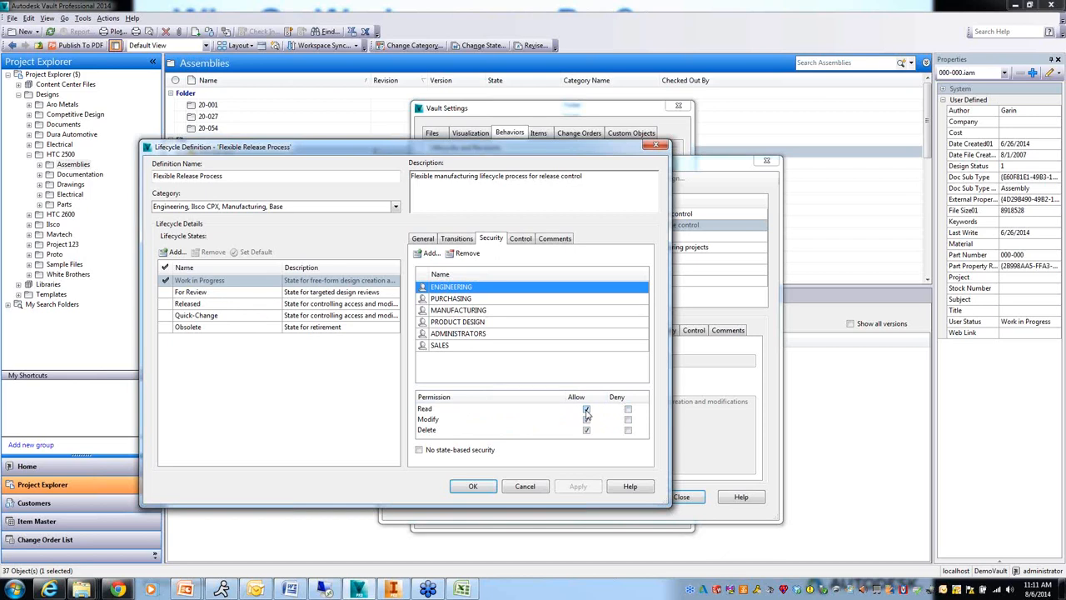
pyautogui.click(587, 408)
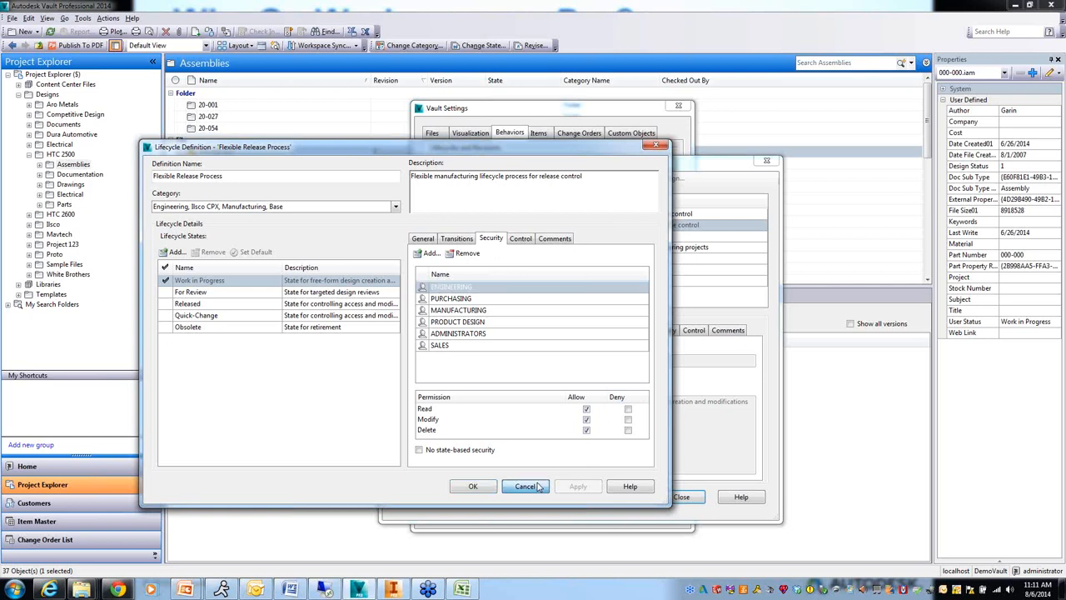
pyautogui.click(524, 486)
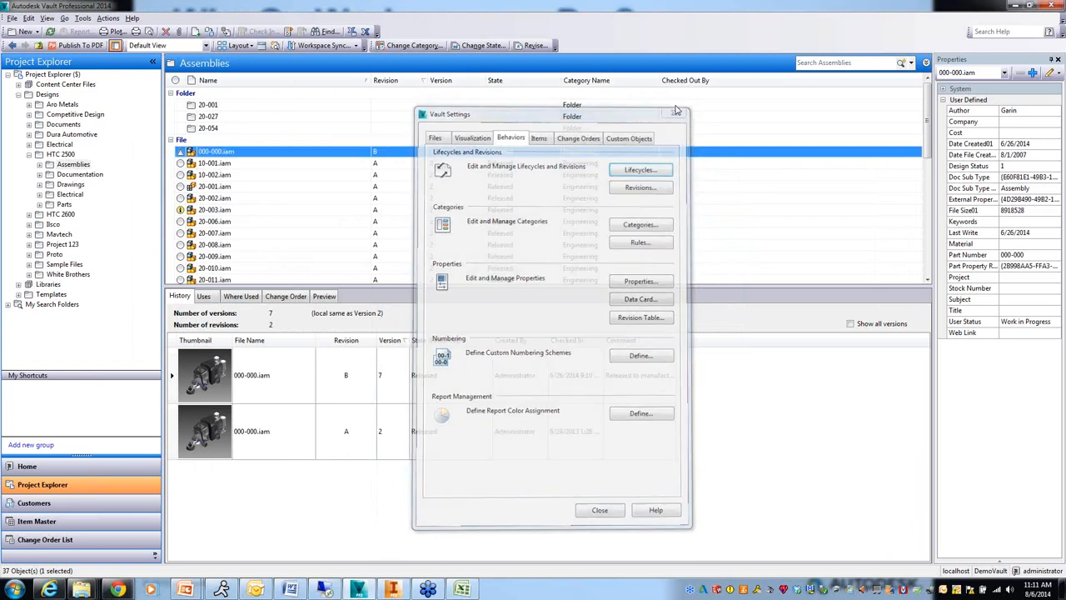
# Close Vault Settings and bring up the administration options showing Global Settings
pyautogui.click(678, 114)
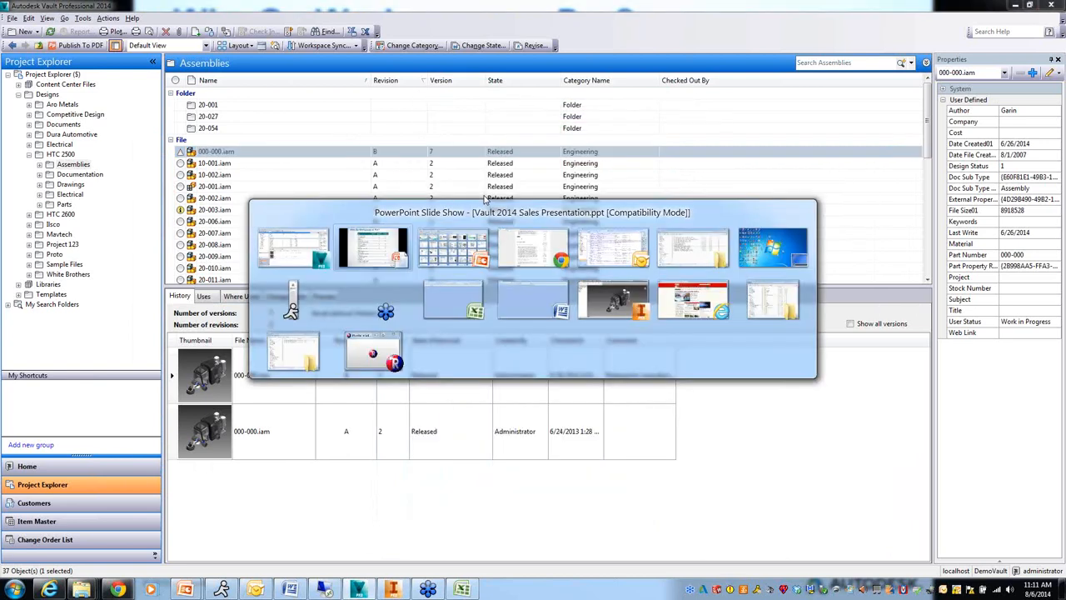
pyautogui.click(83, 16)
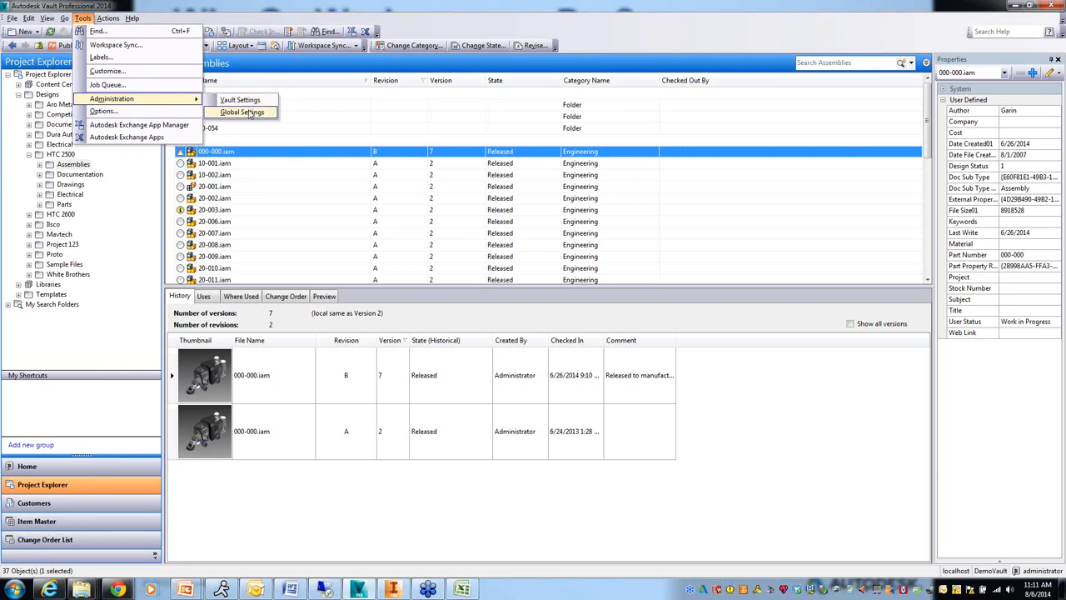
# Browse role permissions for Document Editor (Level 1) and Administrator in Global Settings, then close Roles
pyautogui.click(243, 114)
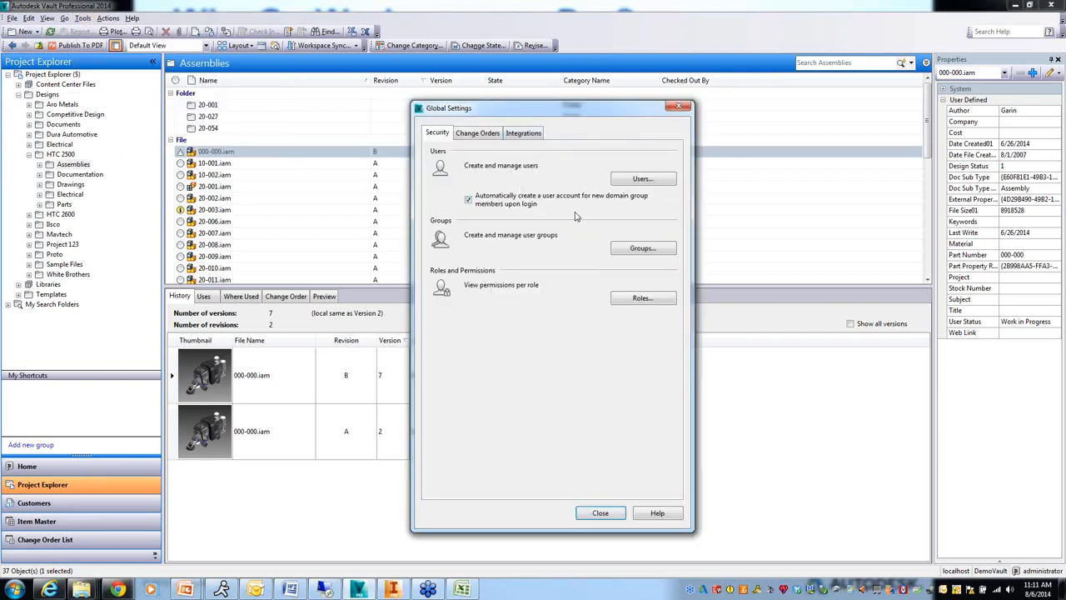
pyautogui.click(643, 296)
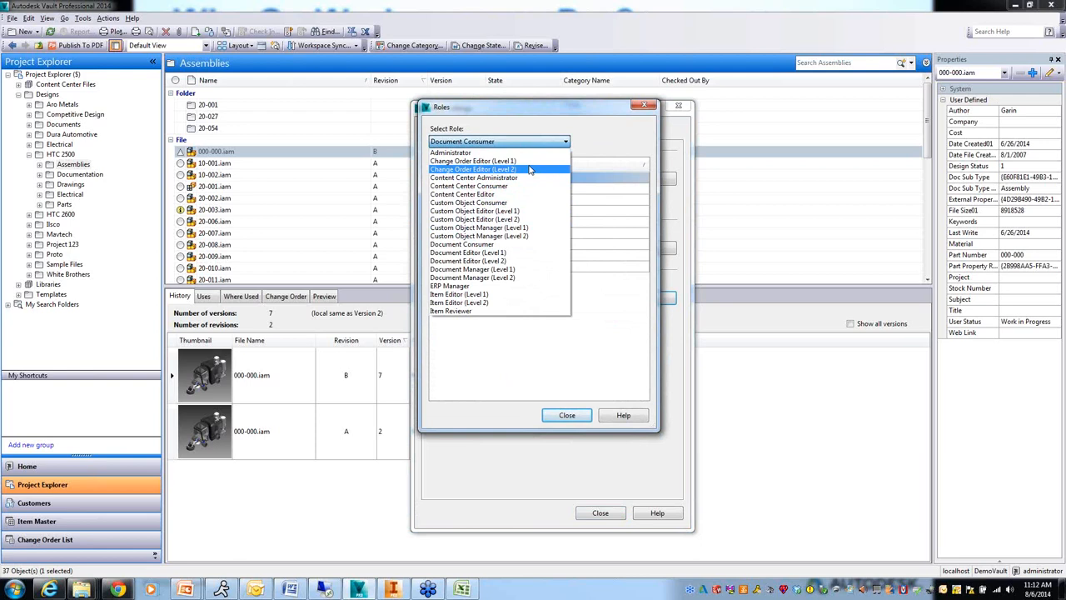
pyautogui.click(467, 253)
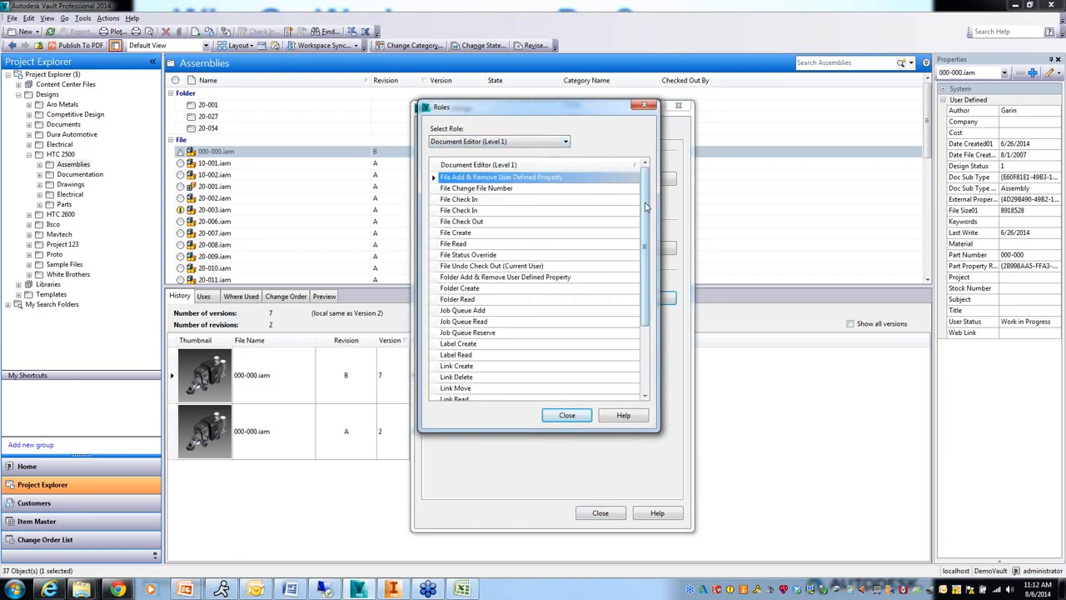
pyautogui.moveTo(575, 148)
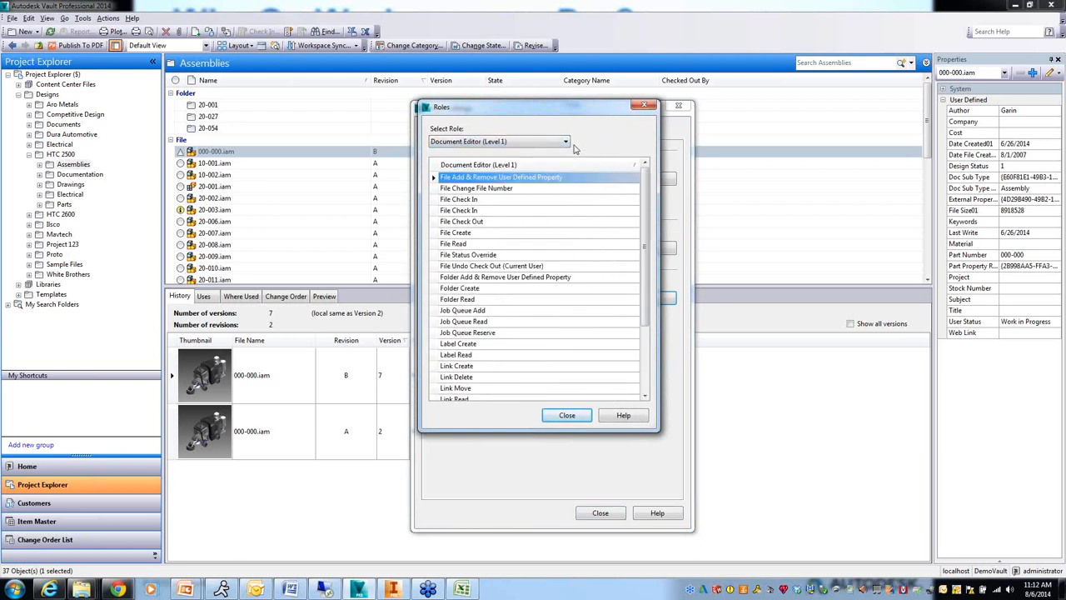
pyautogui.click(566, 140)
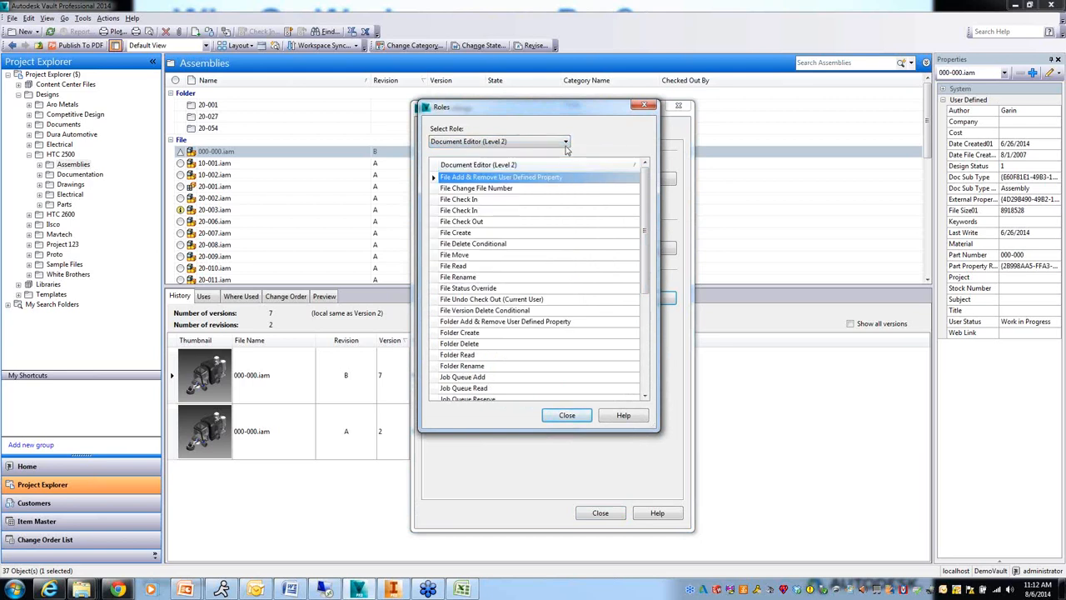
pyautogui.click(567, 140)
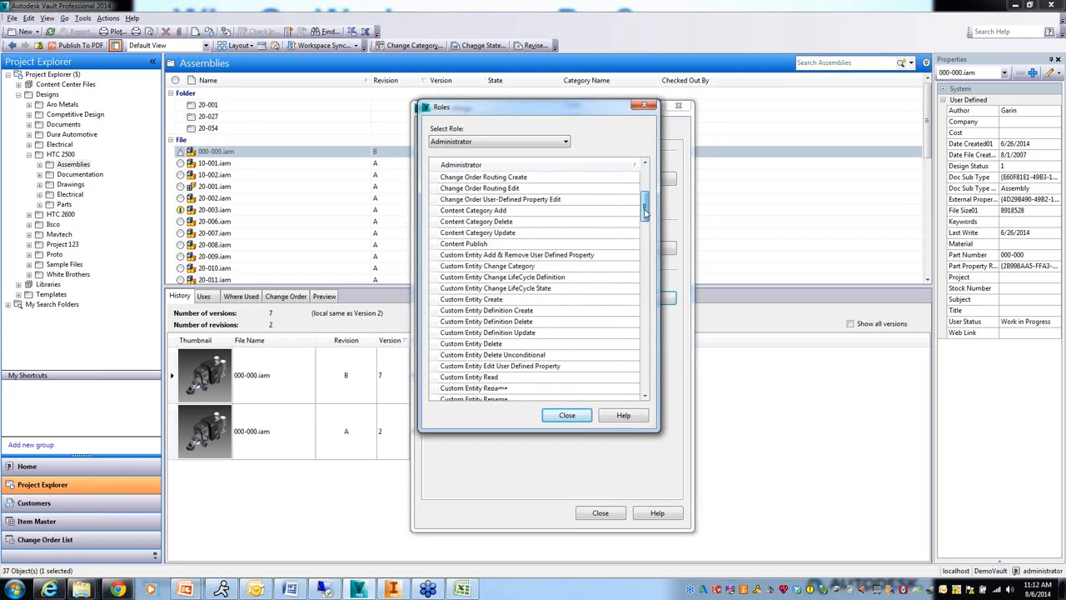
pyautogui.scroll(3)
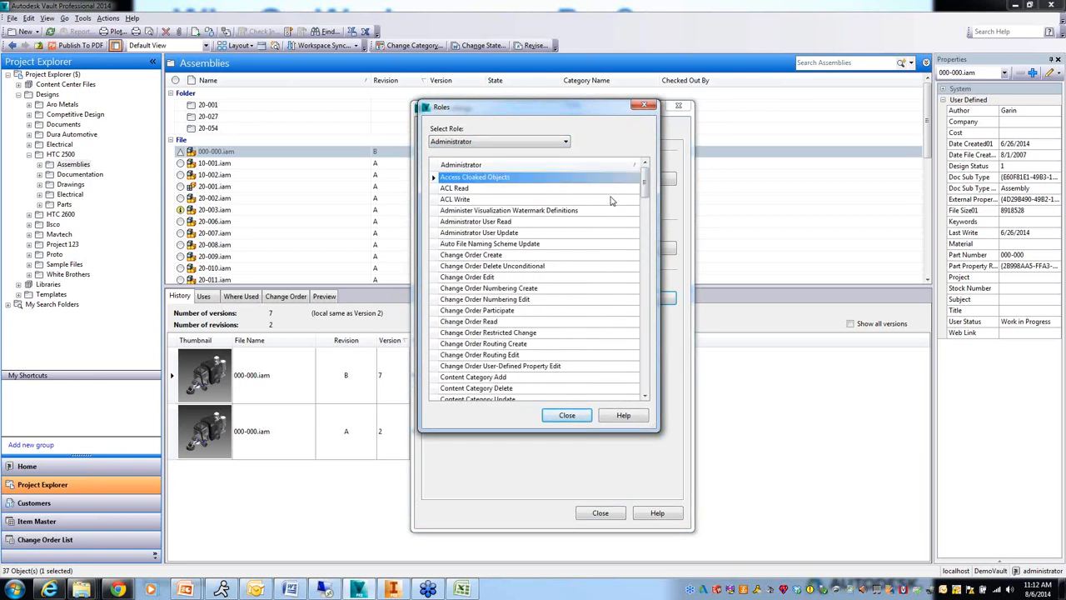
pyautogui.moveTo(613, 208)
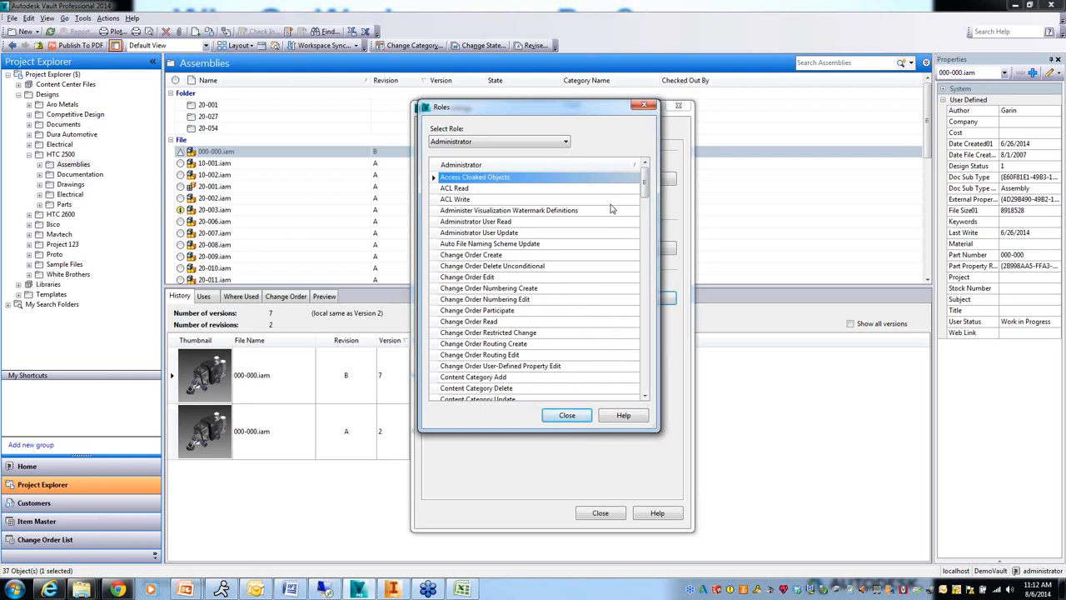
pyautogui.moveTo(586, 162)
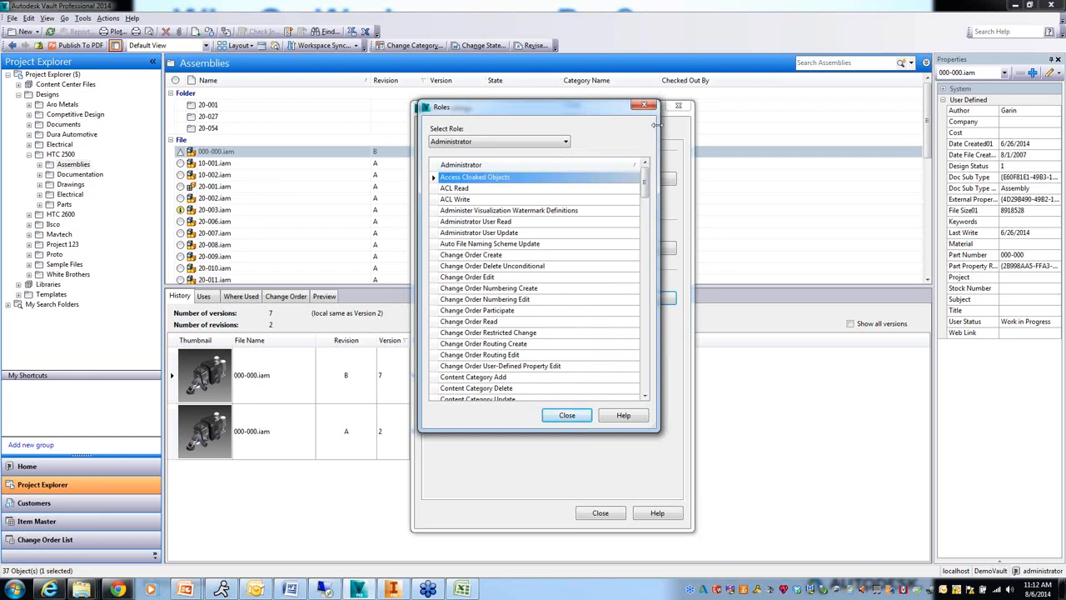
pyautogui.click(643, 107)
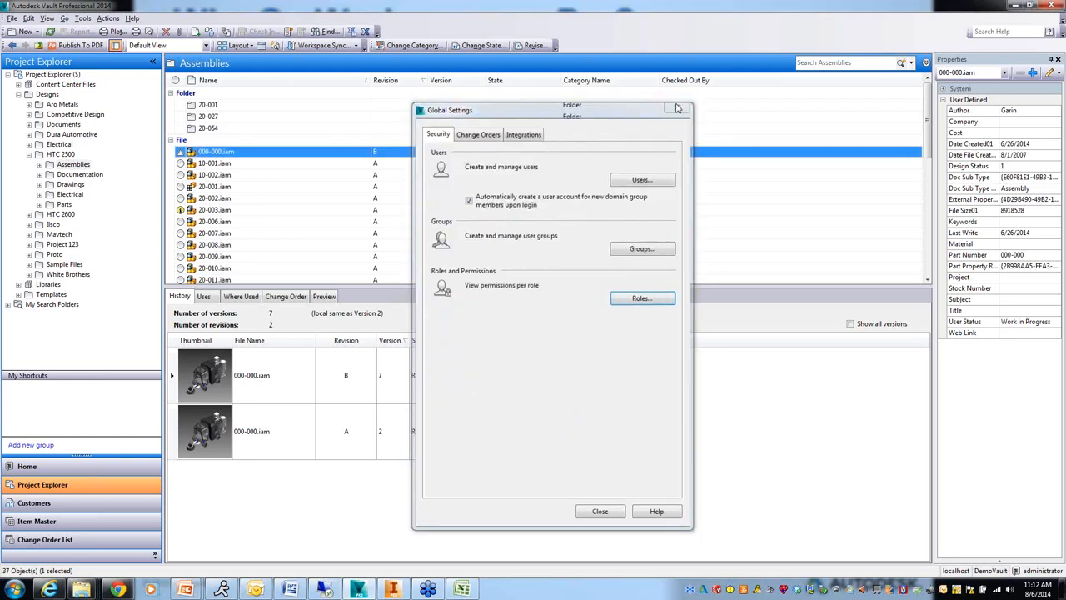
pyautogui.rightClick(65, 165)
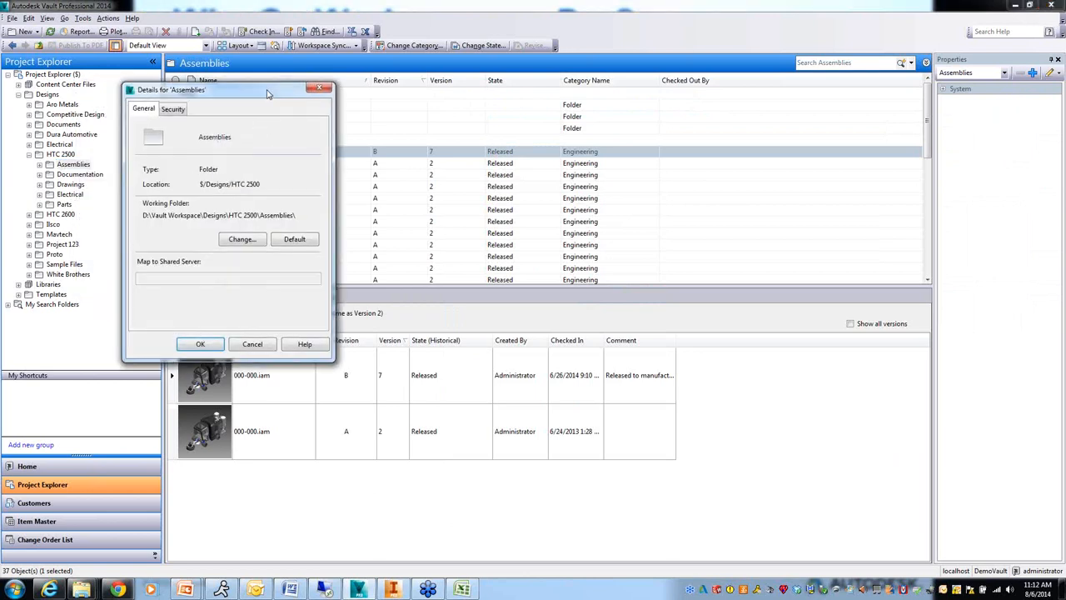
pyautogui.click(173, 109)
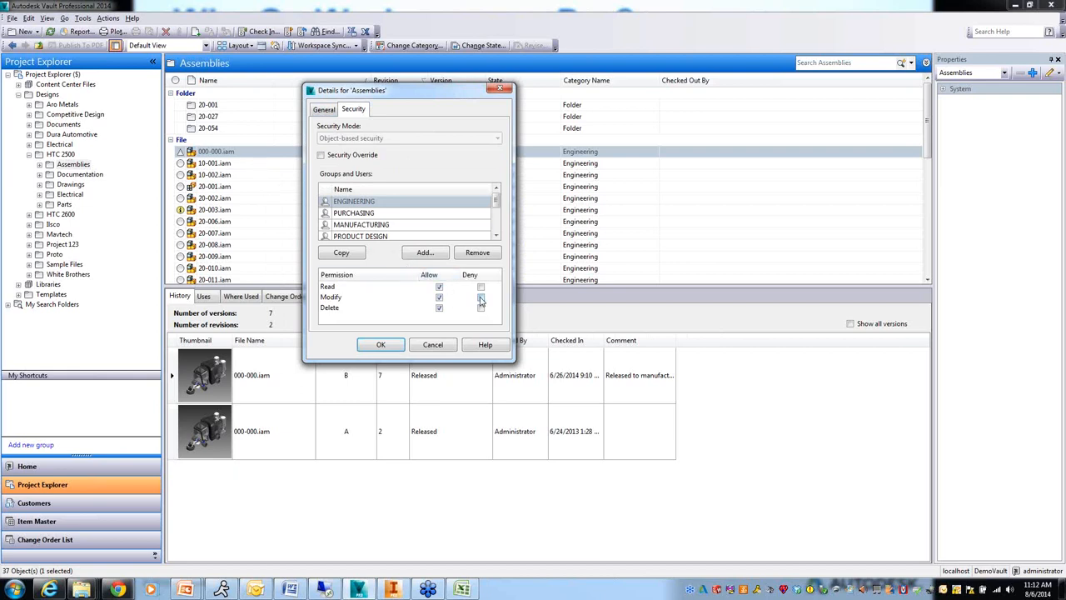
pyautogui.click(479, 296)
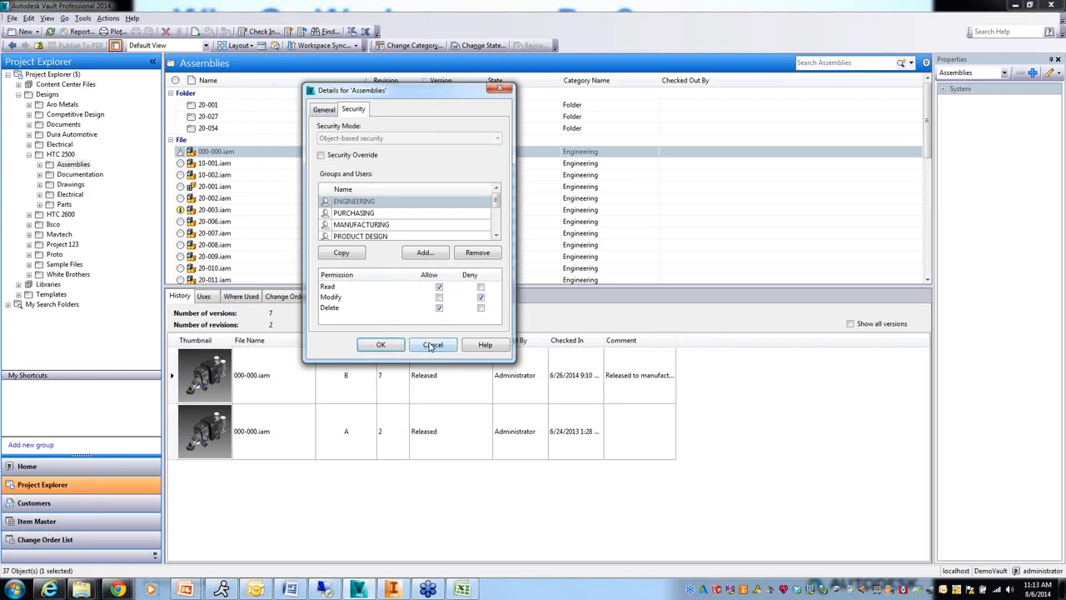
pyautogui.click(433, 344)
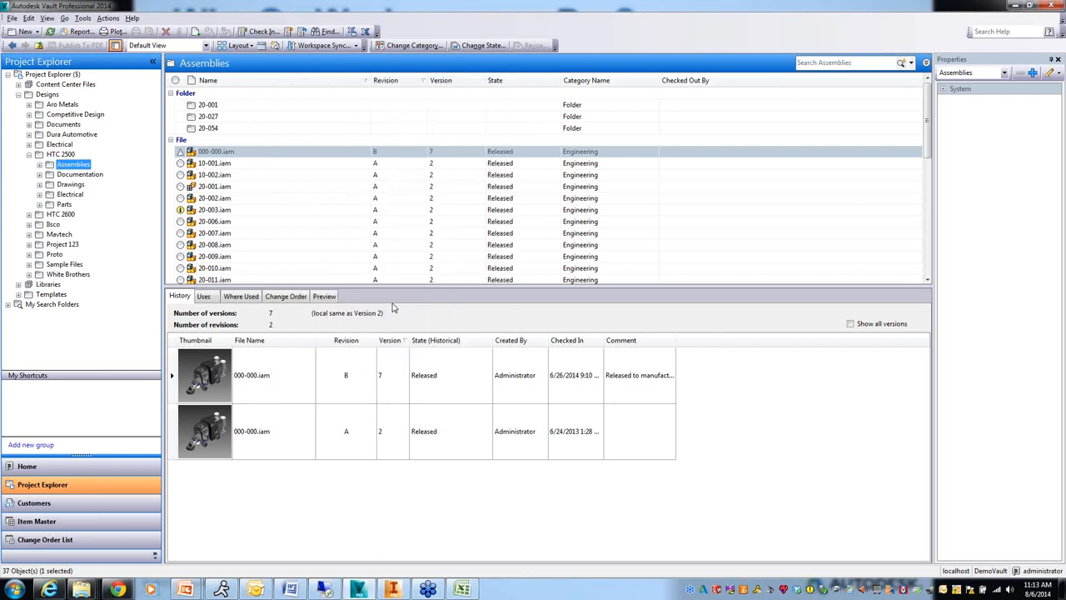
pyautogui.moveTo(106, 167)
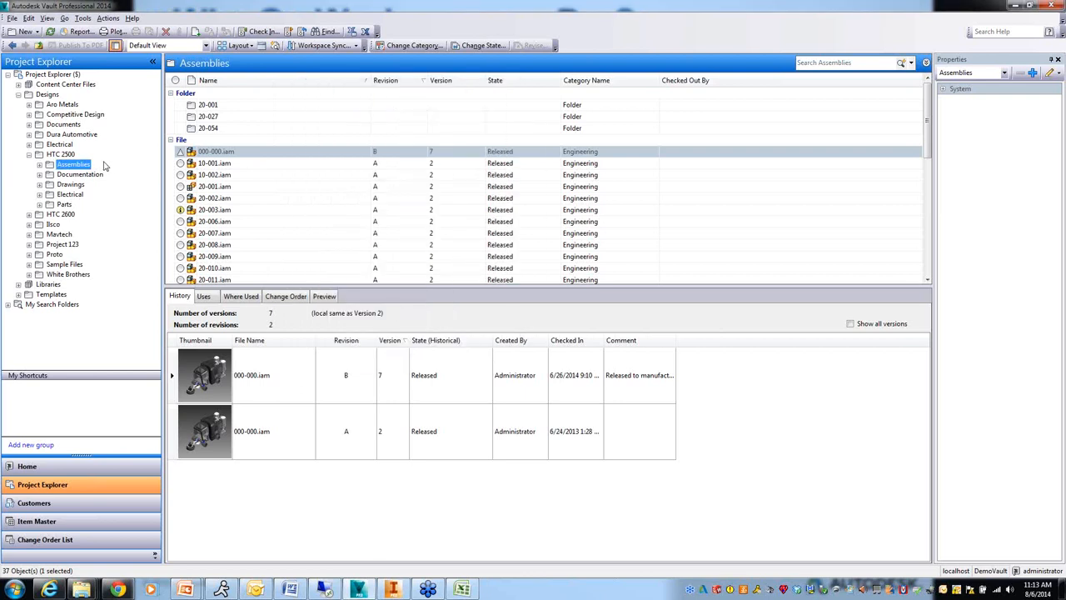
pyautogui.moveTo(148, 163)
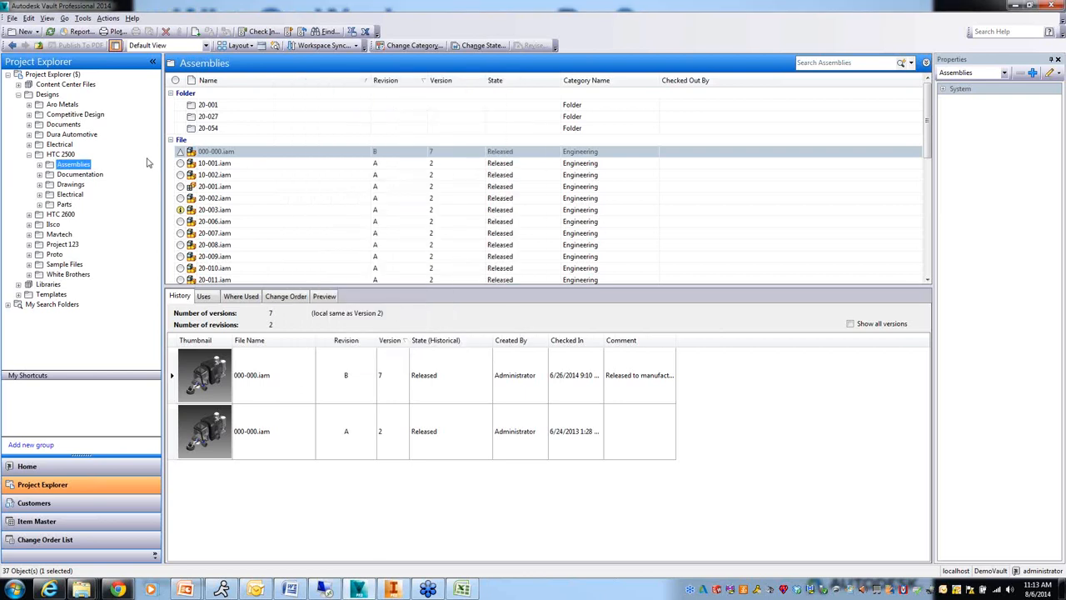
# Review the custom file numbering schemes under Vault Settings behaviors, then close the list
pyautogui.click(84, 17)
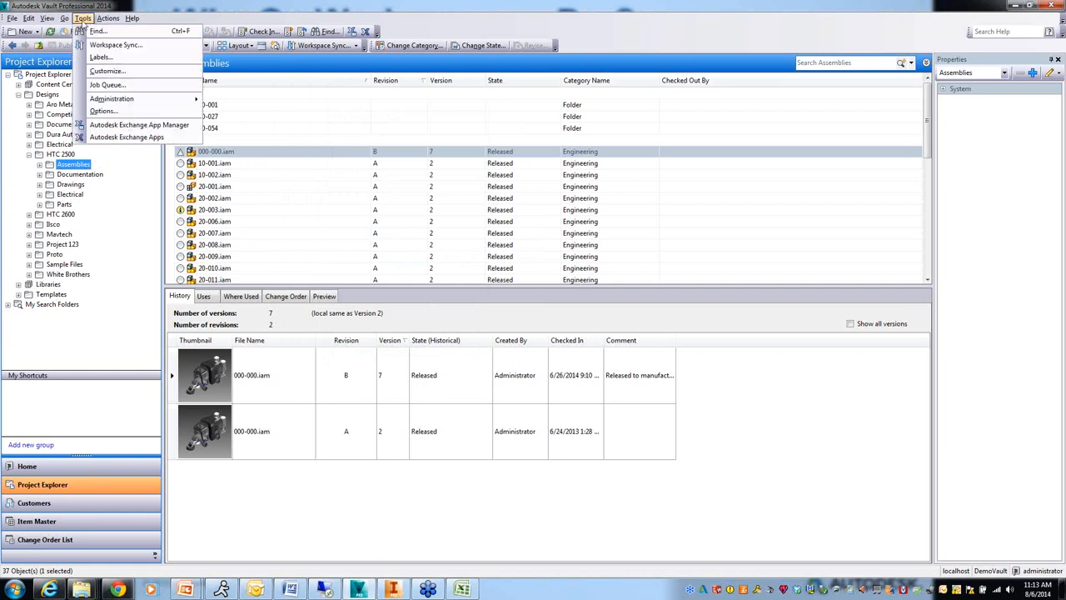
pyautogui.moveTo(112, 98)
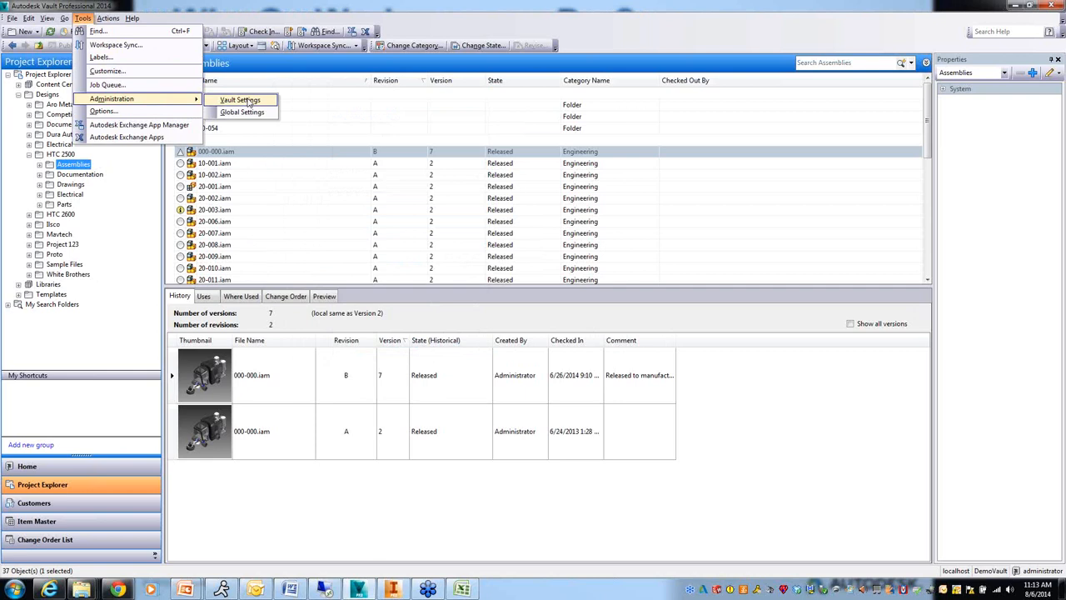
pyautogui.click(240, 100)
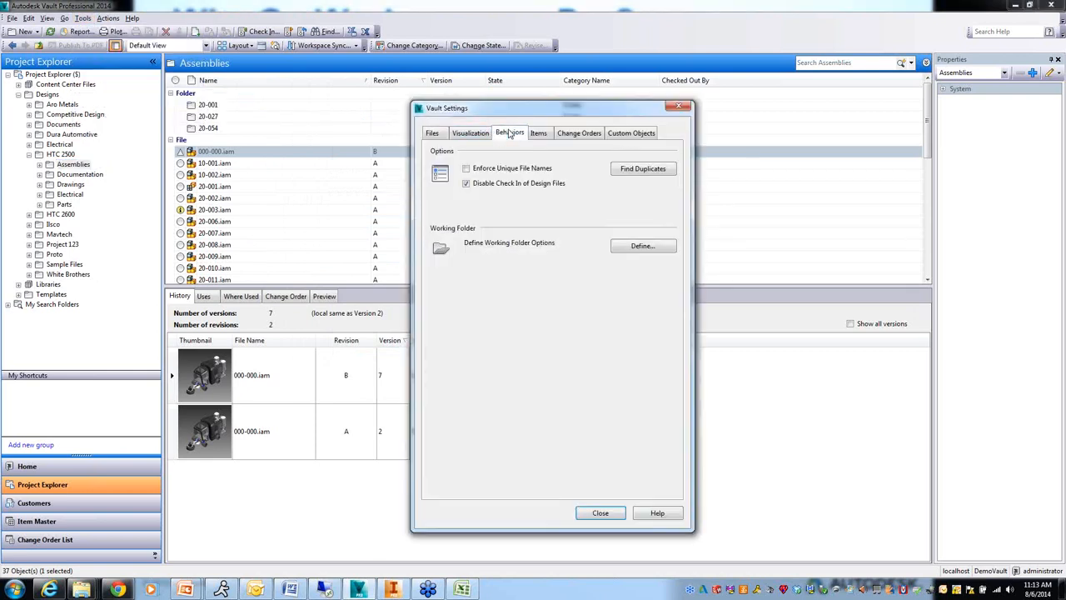
pyautogui.click(510, 133)
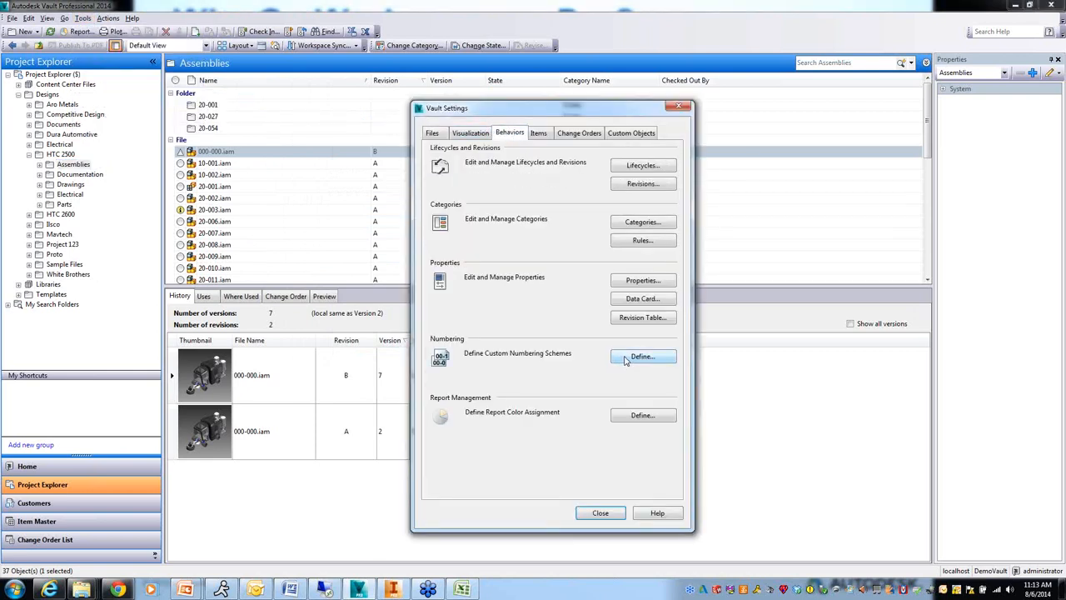
pyautogui.click(643, 356)
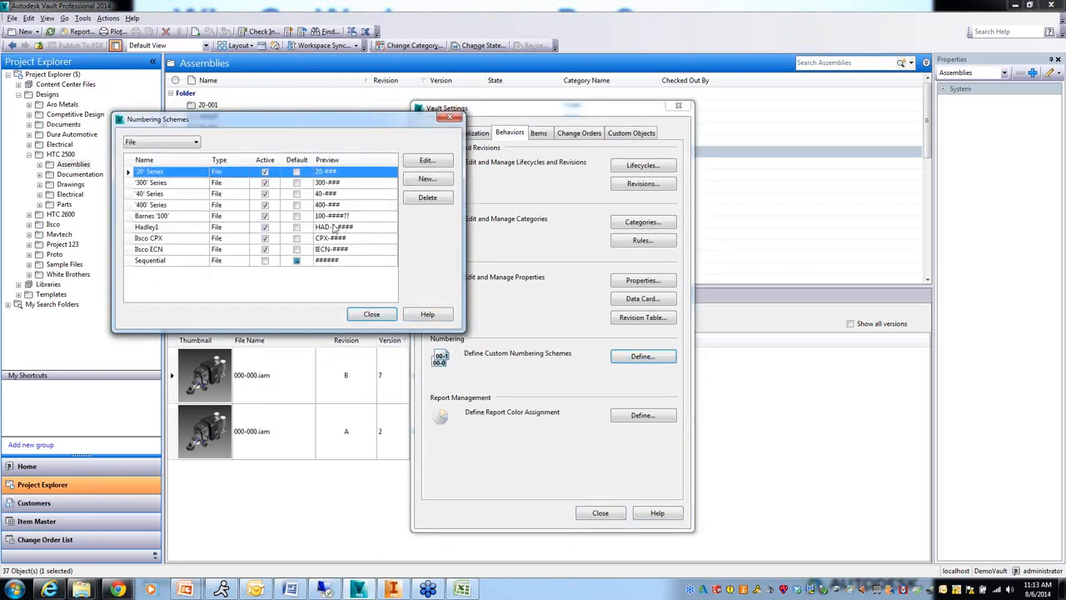
pyautogui.click(197, 142)
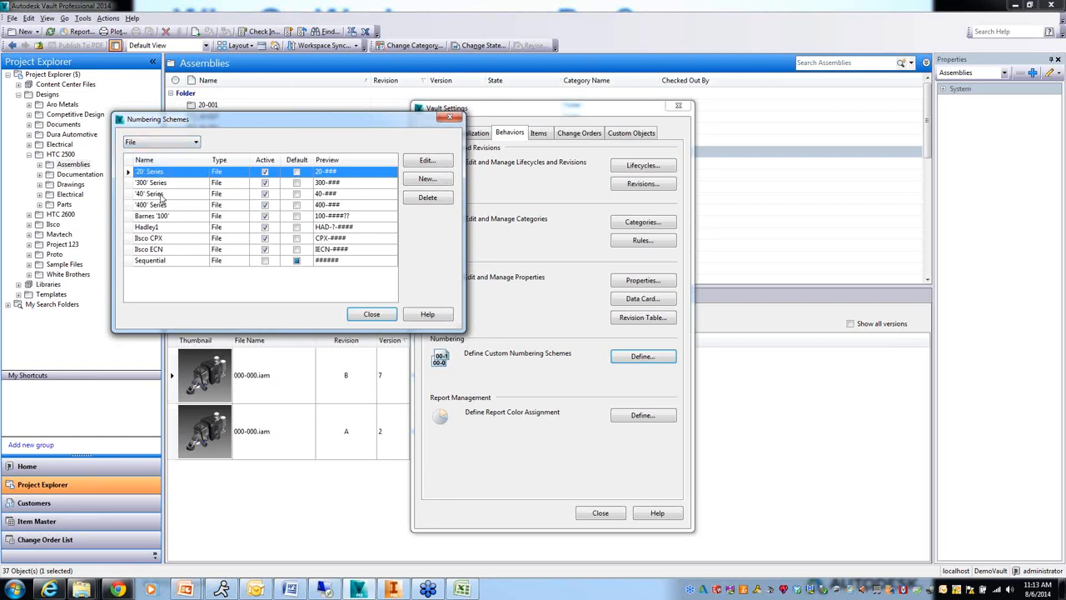
pyautogui.moveTo(317, 180)
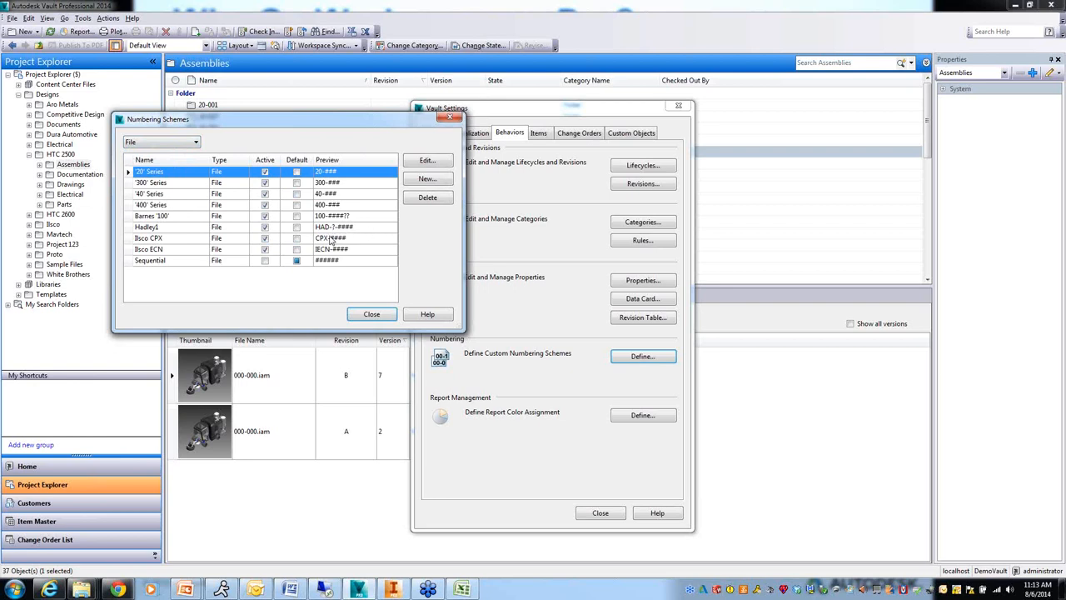
pyautogui.moveTo(159, 240)
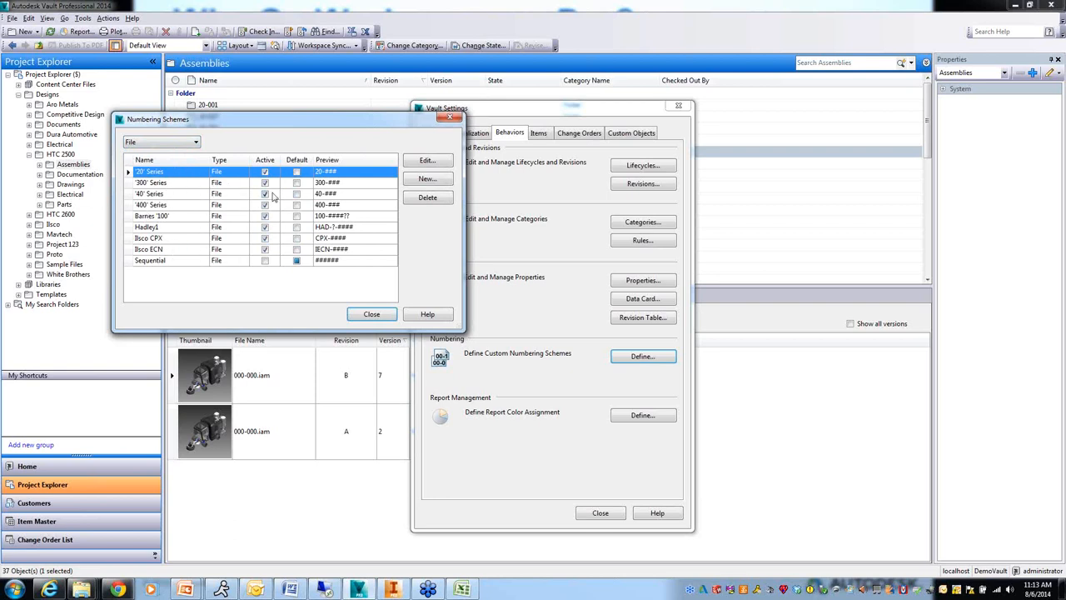
pyautogui.moveTo(247, 241)
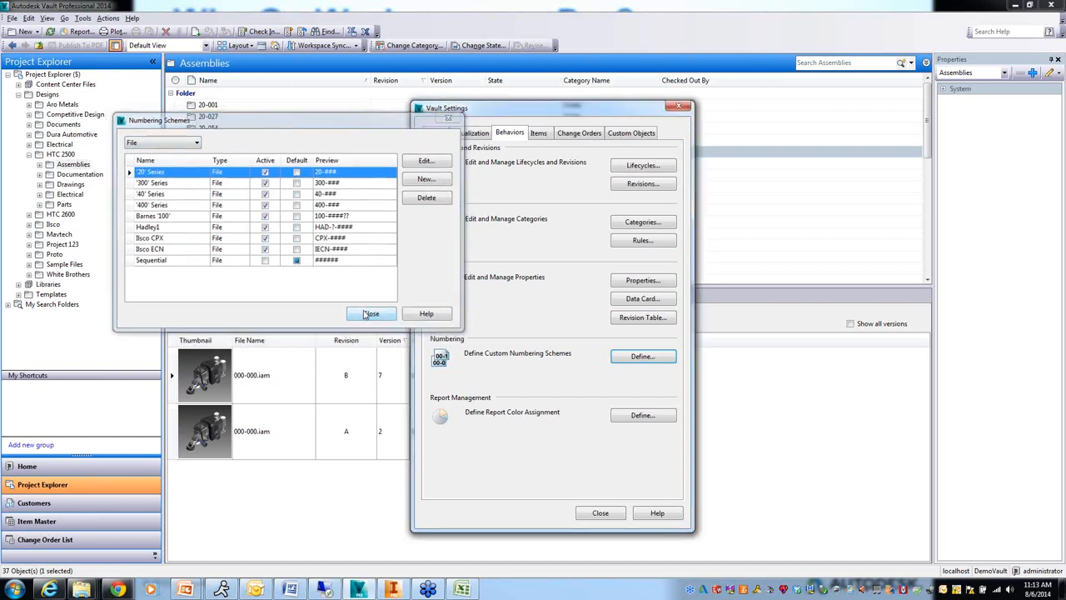
pyautogui.click(371, 313)
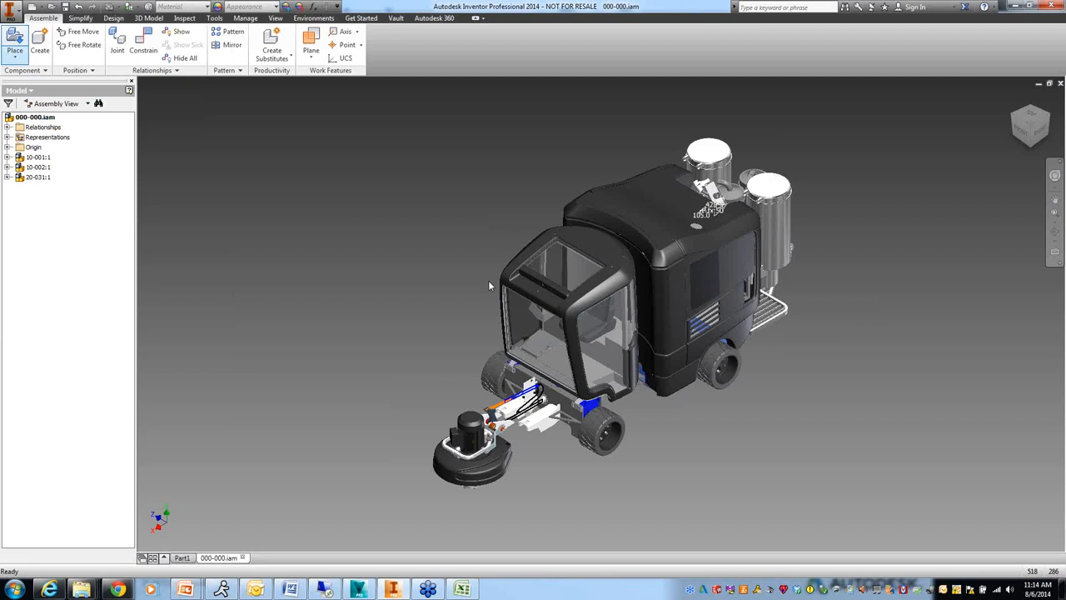
# Check the active project and create a new Standard.ipt part
pyautogui.click(14, 40)
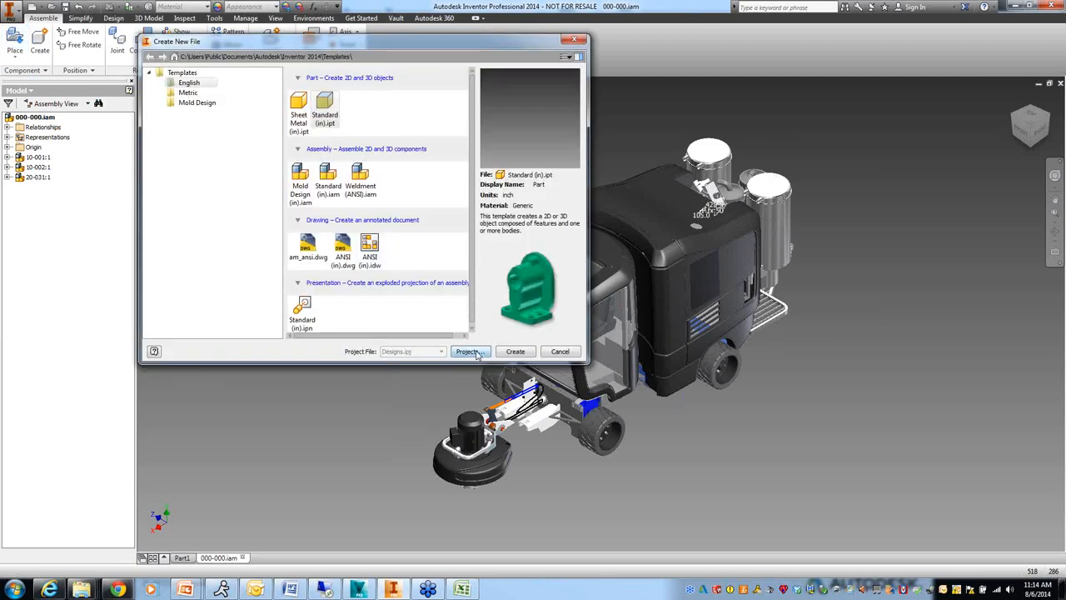
pyautogui.click(469, 350)
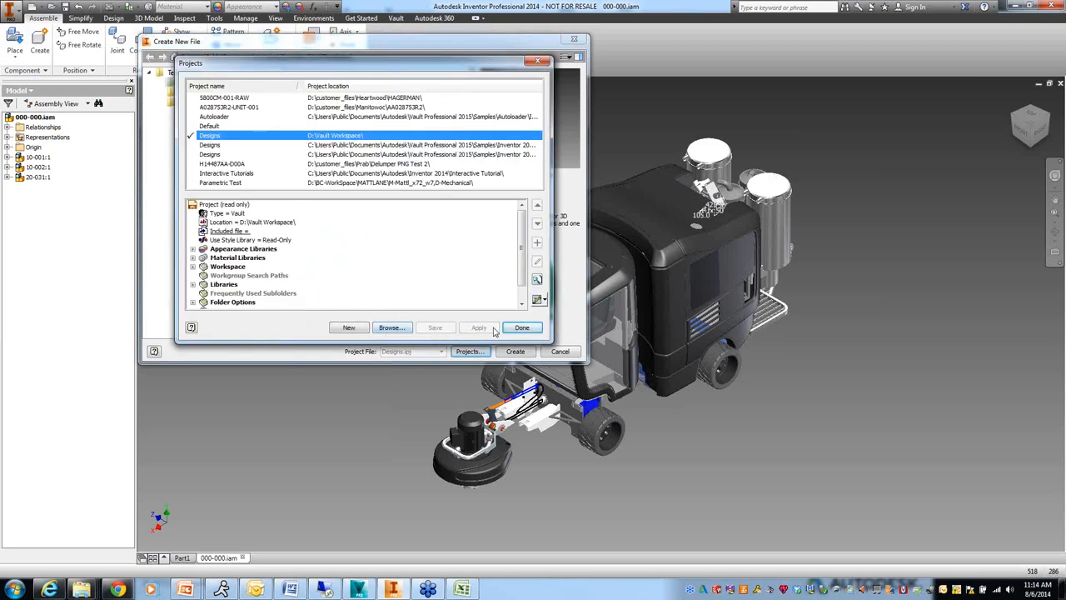
pyautogui.click(523, 326)
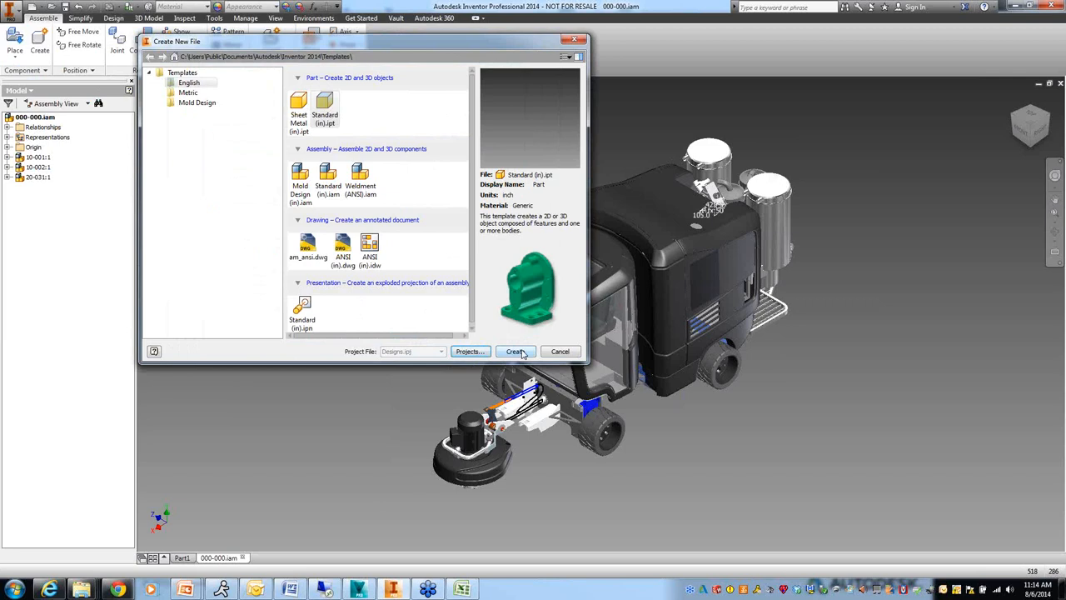
pyautogui.click(515, 350)
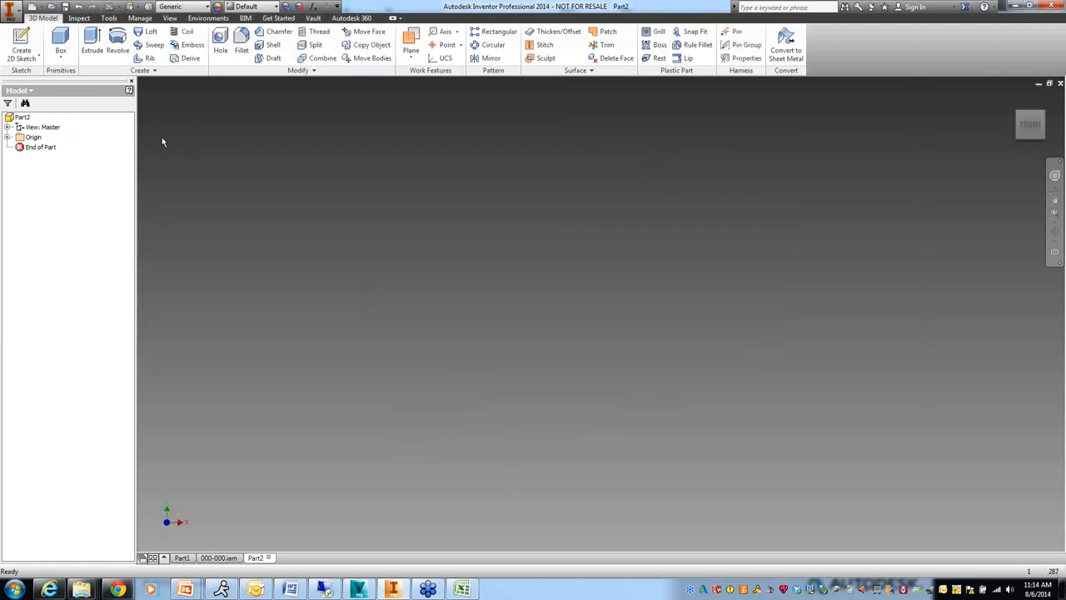
# Sketch a circle centred at the origin and extrude it into a solid cylinder
pyautogui.click(20, 42)
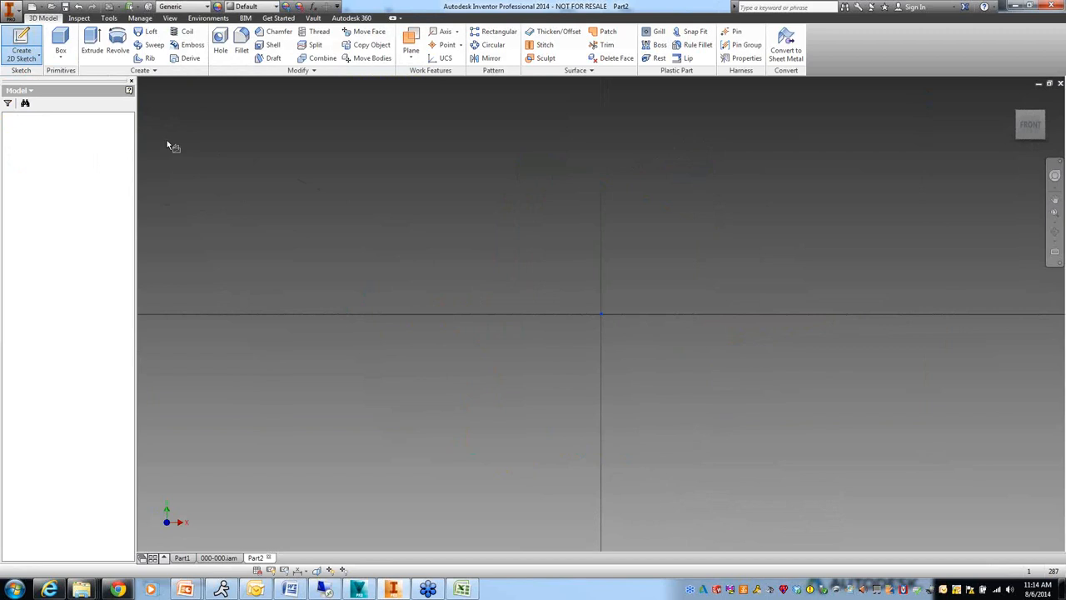
pyautogui.click(20, 42)
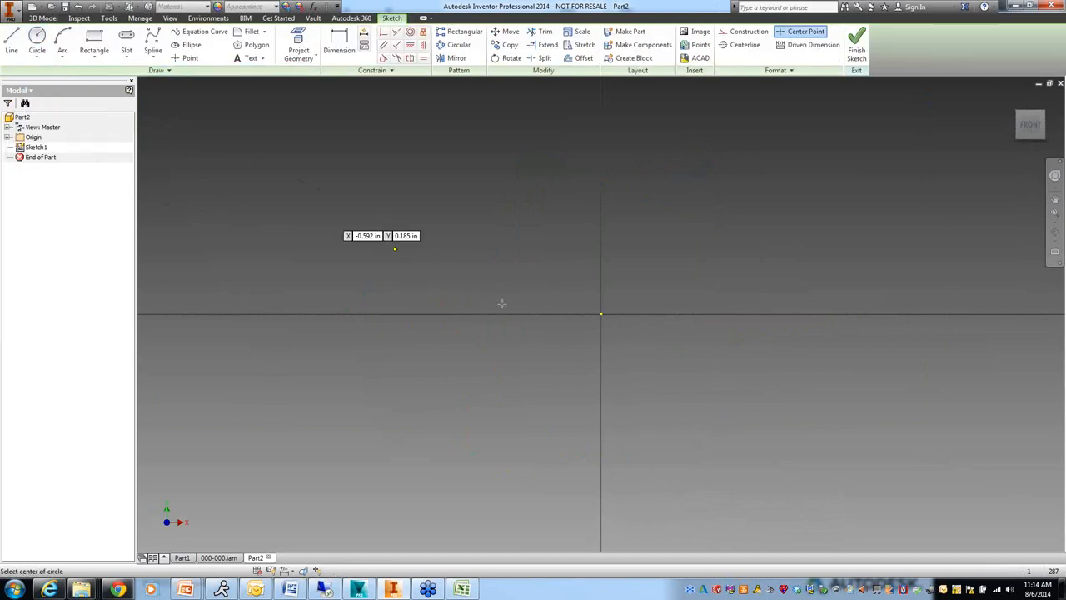
pyautogui.click(468, 303)
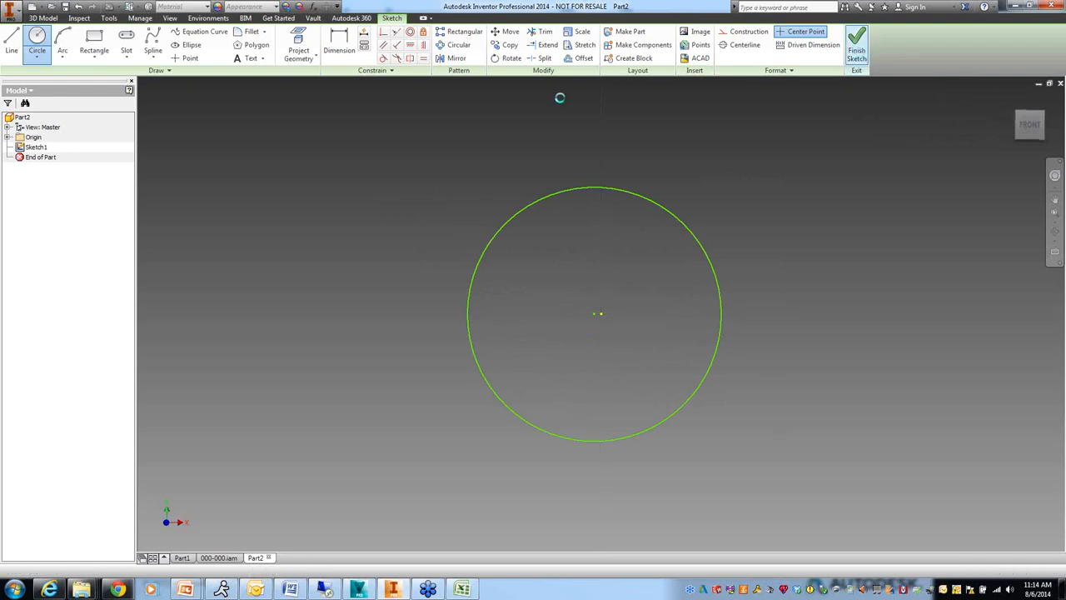
pyautogui.click(856, 36)
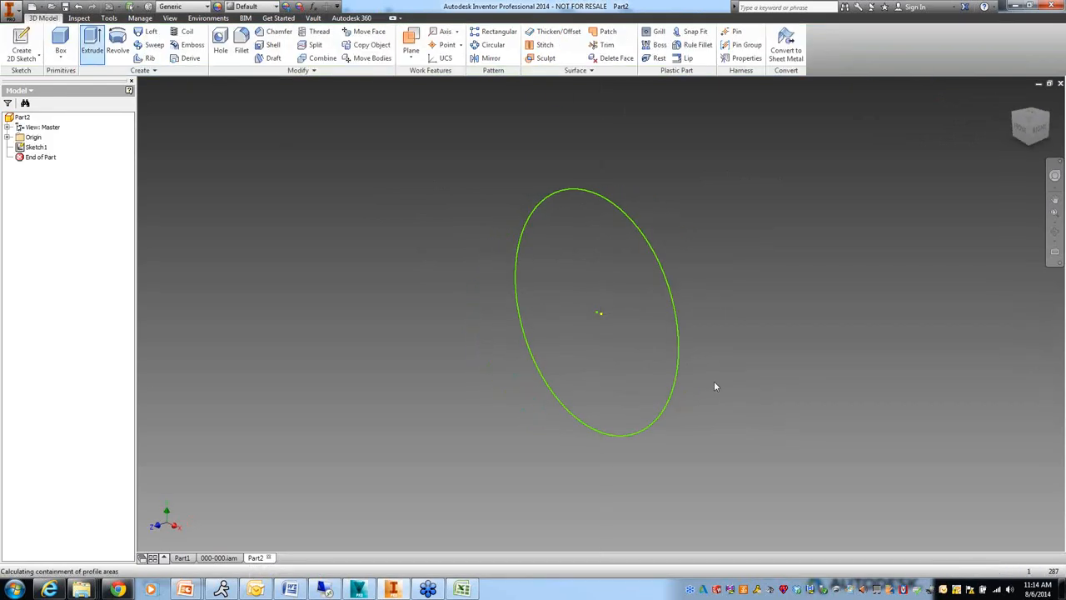
pyautogui.click(94, 42)
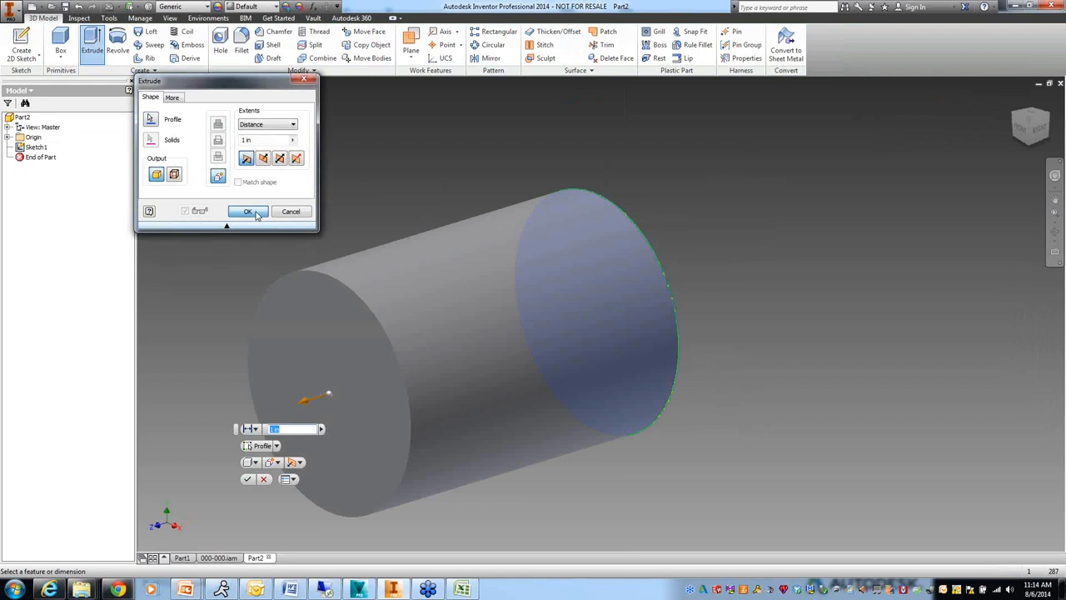
pyautogui.click(246, 209)
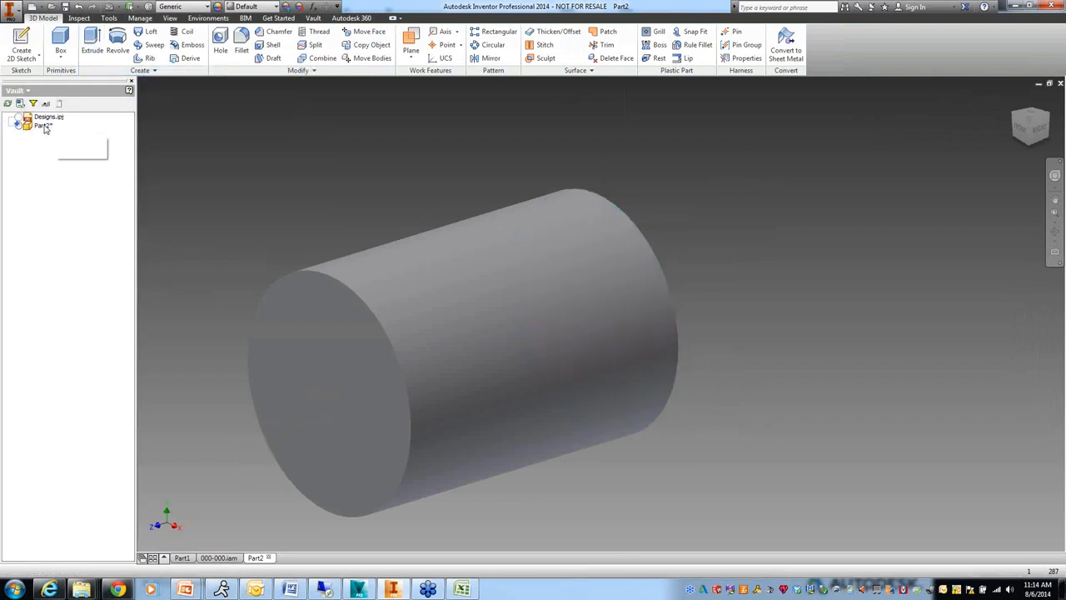
# Check in the cylinder part with a 300' Series file number, hitting a Check In Error
pyautogui.click(43, 125)
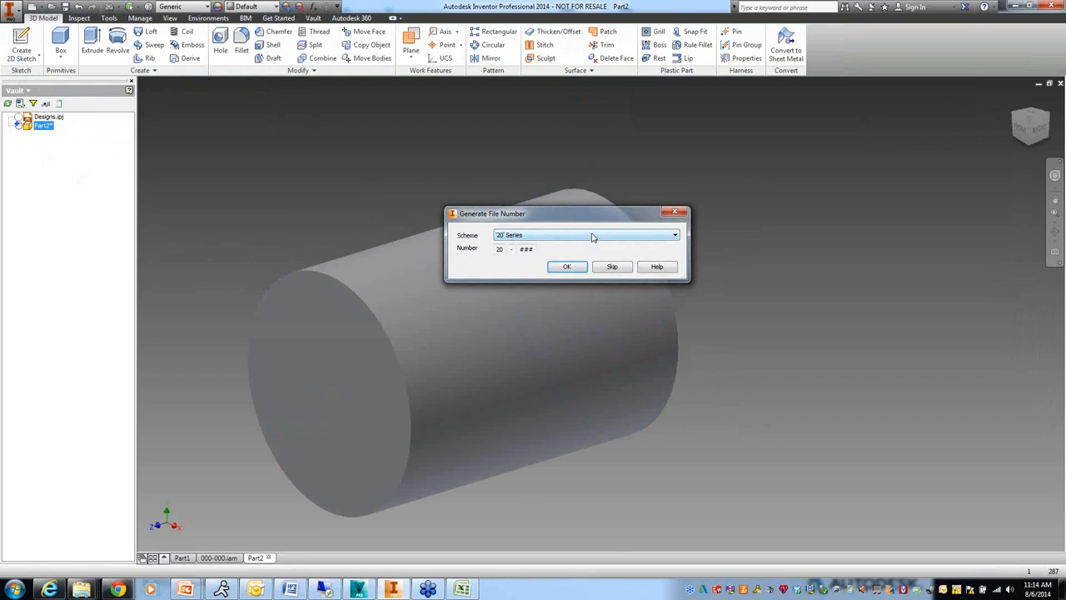
pyautogui.click(673, 234)
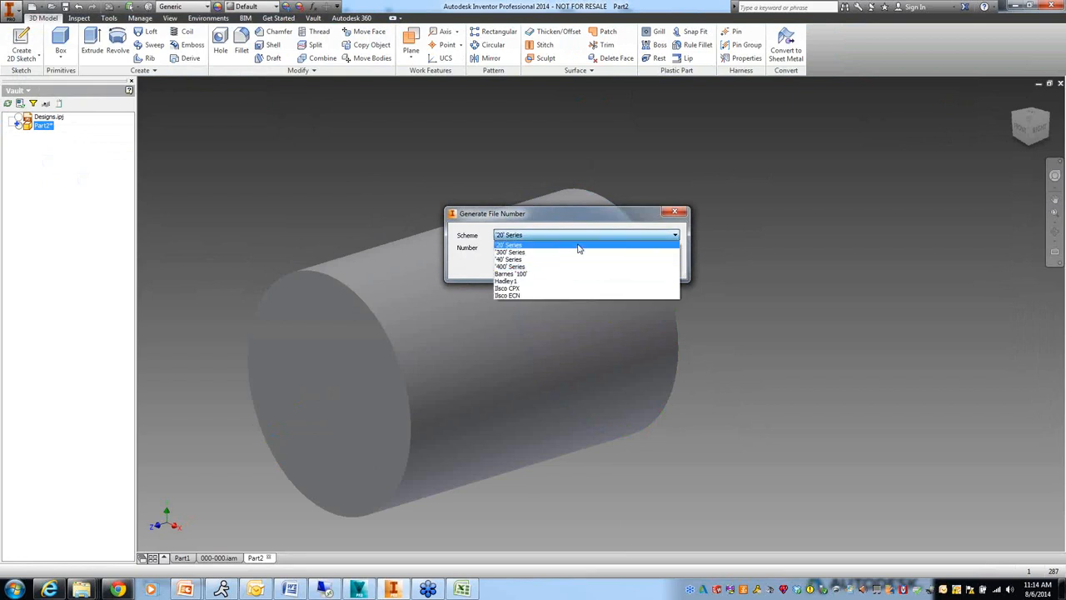
pyautogui.click(510, 252)
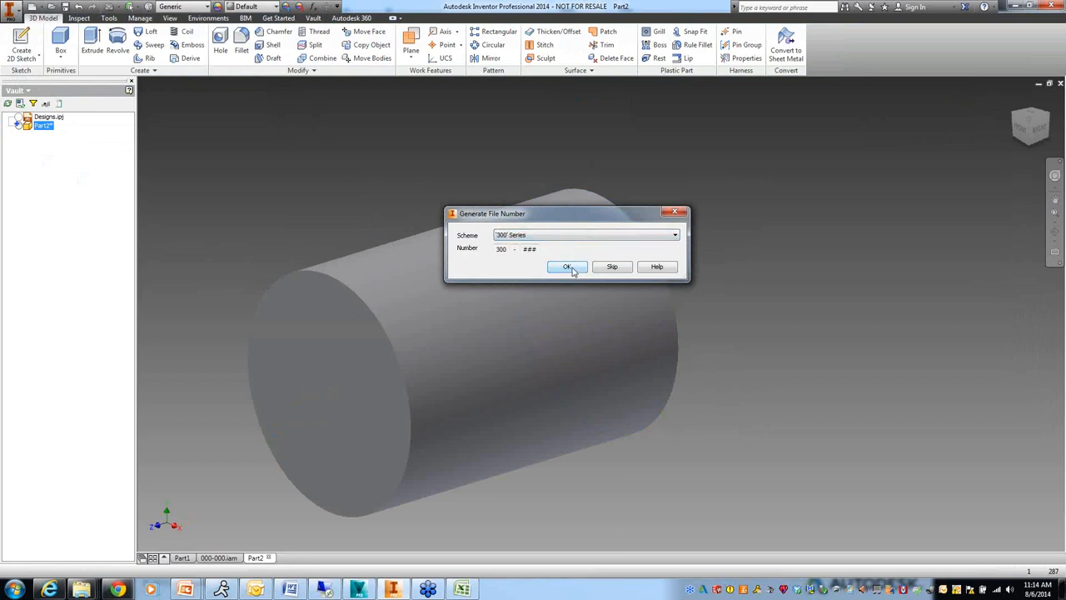
pyautogui.click(567, 266)
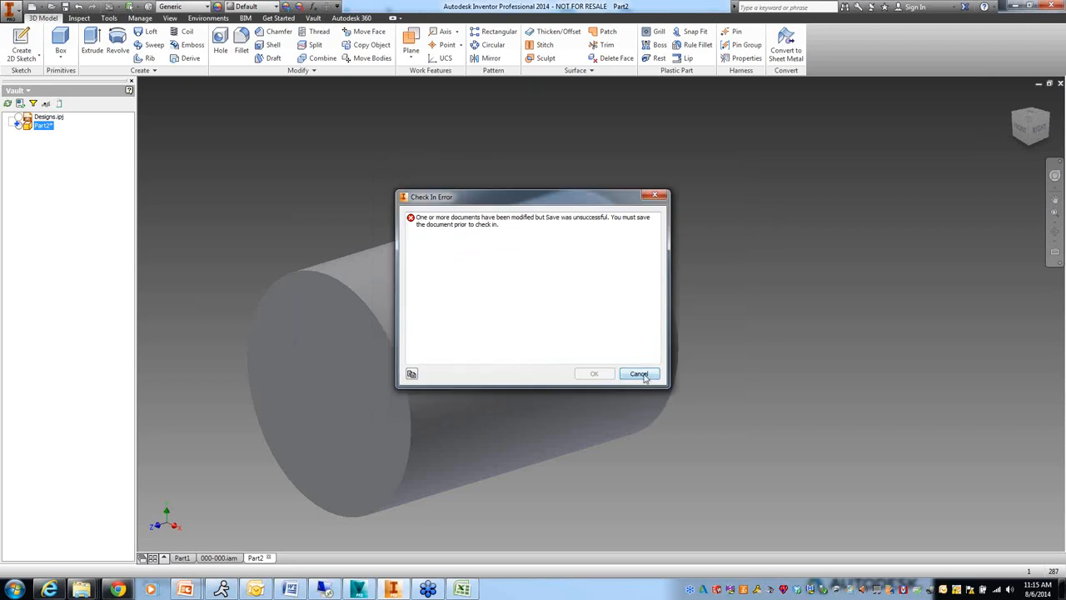
# Dismiss the check-in error, agree to save, and number the cylinder part with the Hadley1 scheme
pyautogui.click(639, 373)
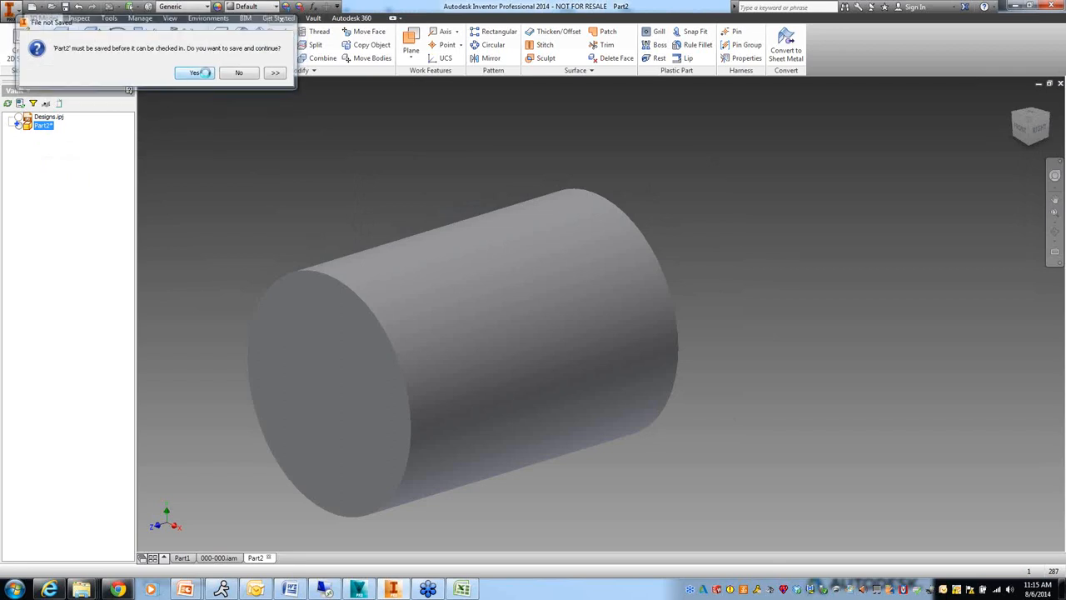
pyautogui.click(195, 73)
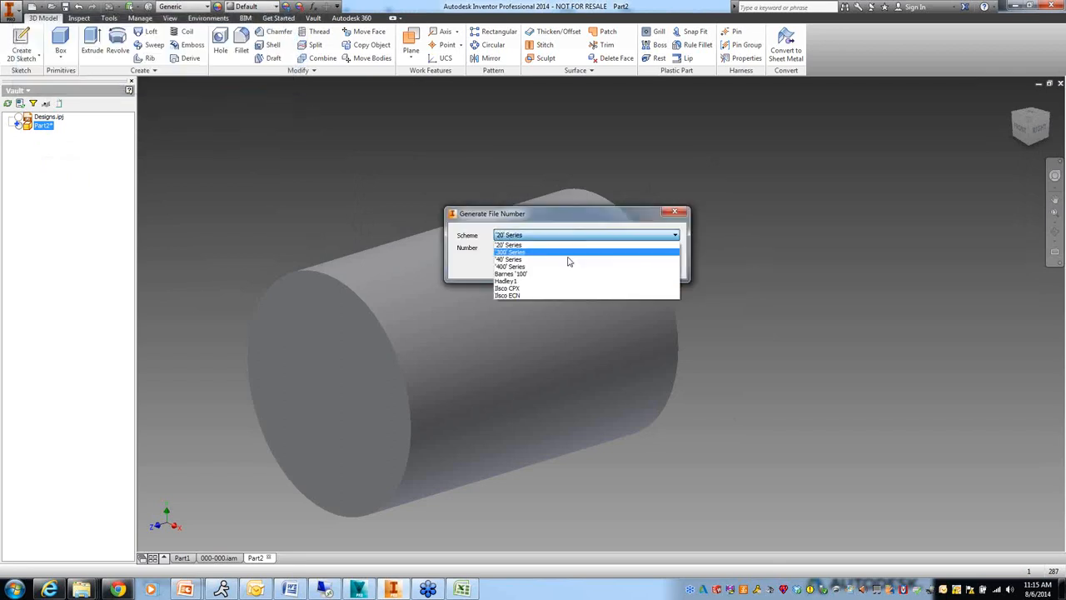
pyautogui.click(507, 279)
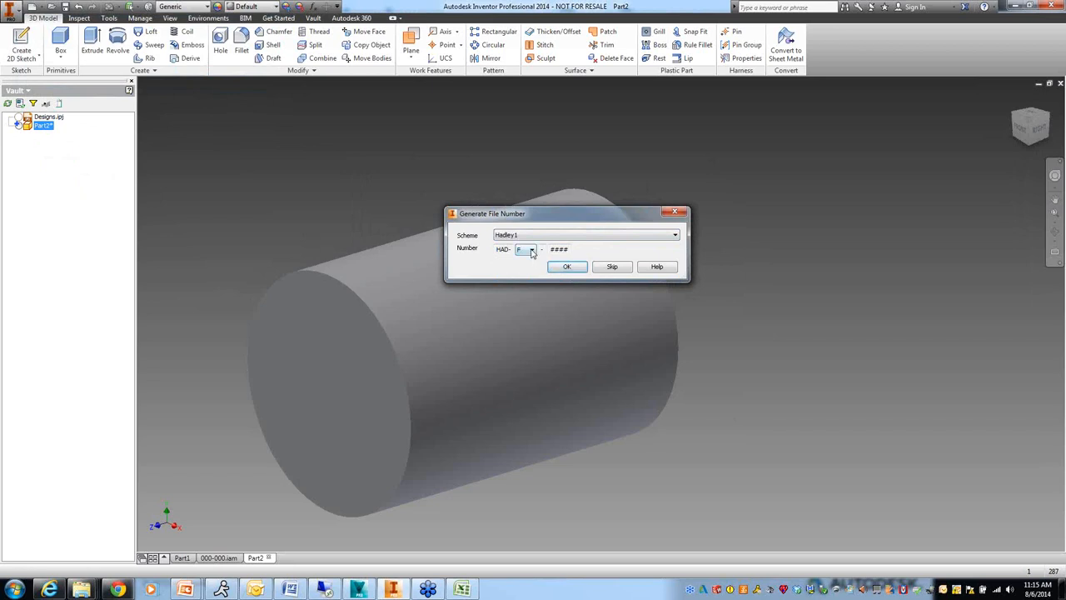
pyautogui.click(530, 250)
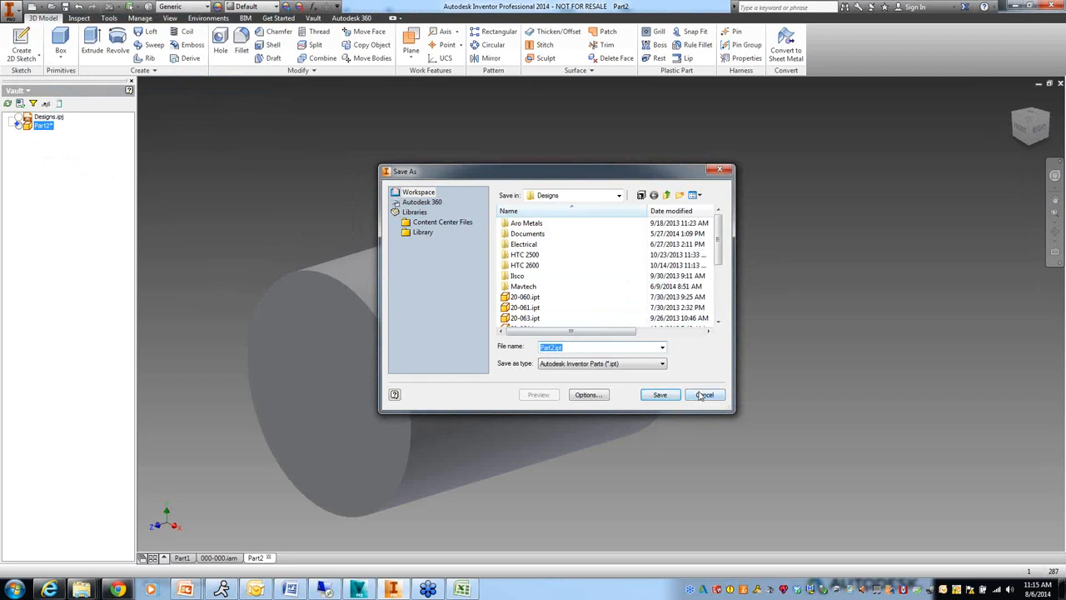
# Cancel the Save As so the part is not saved
pyautogui.click(659, 394)
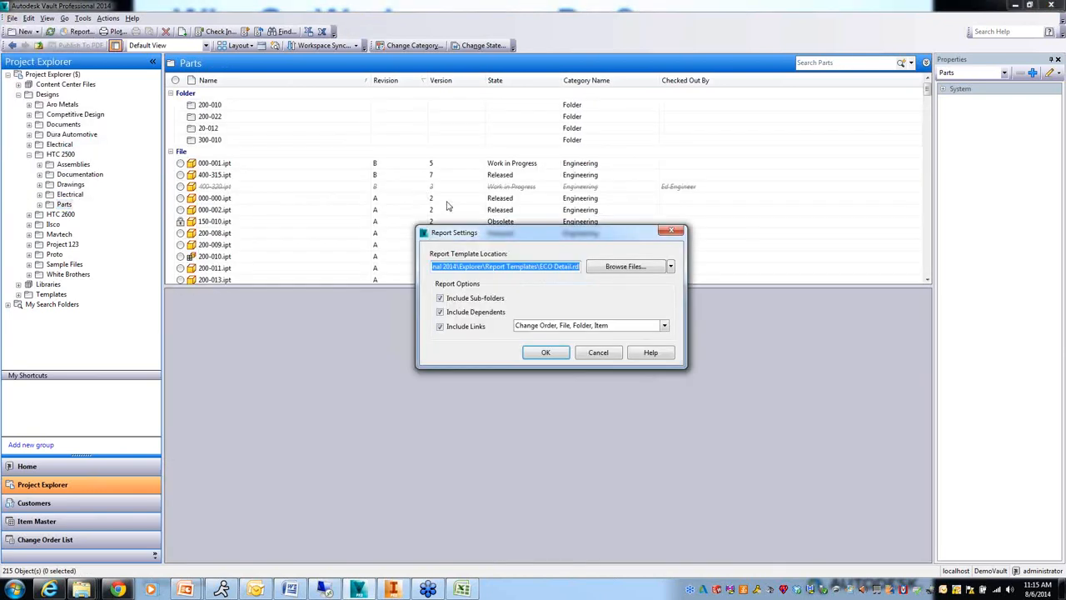
# Choose the ECO By State.rdlc template and generate the Parts folder report
pyautogui.click(626, 267)
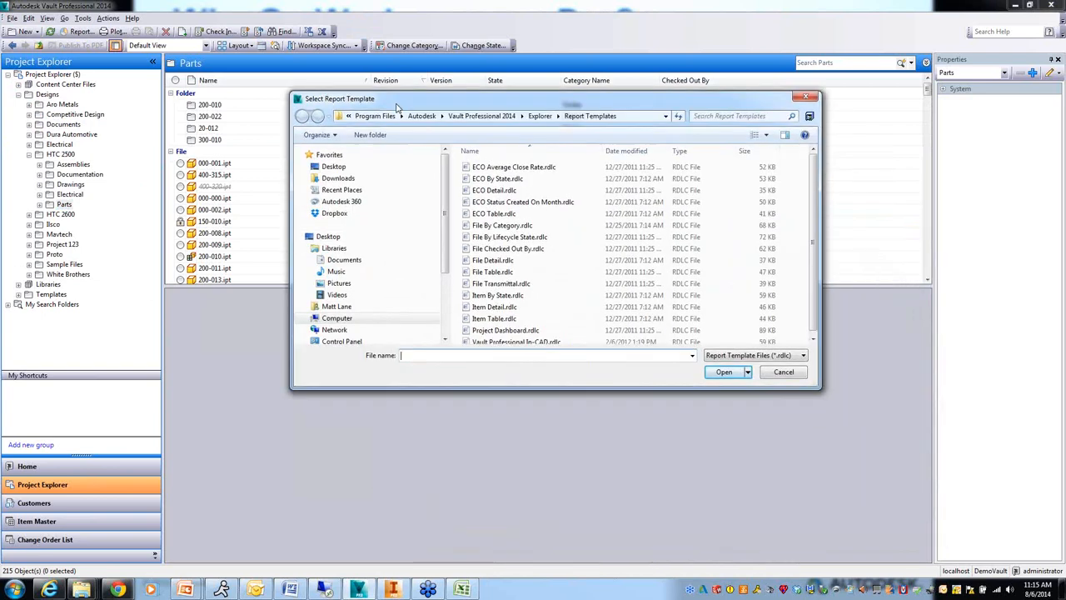
pyautogui.moveTo(536, 180)
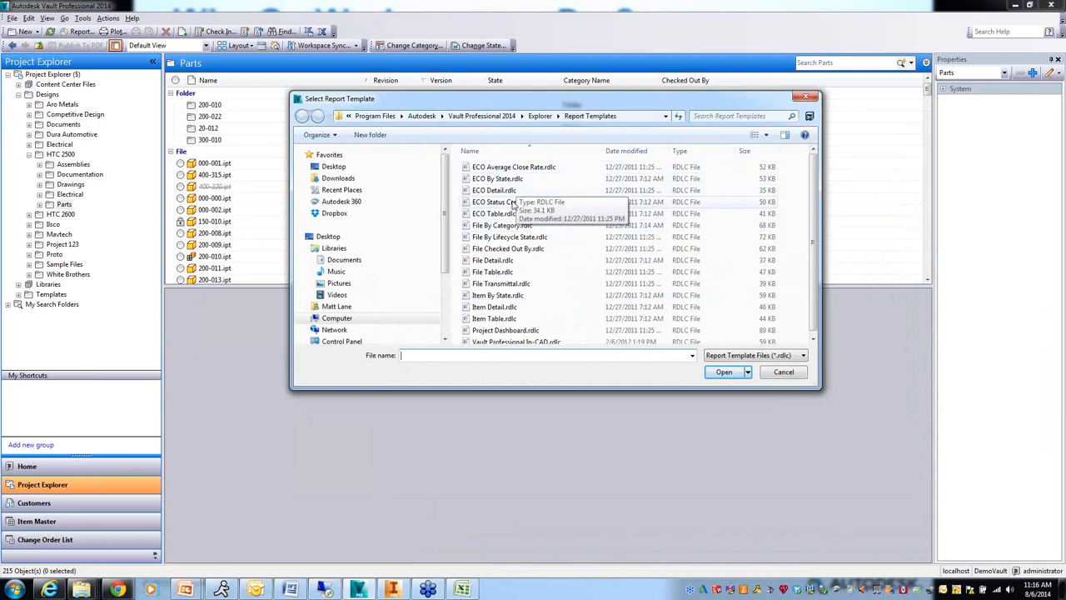
pyautogui.moveTo(501, 180)
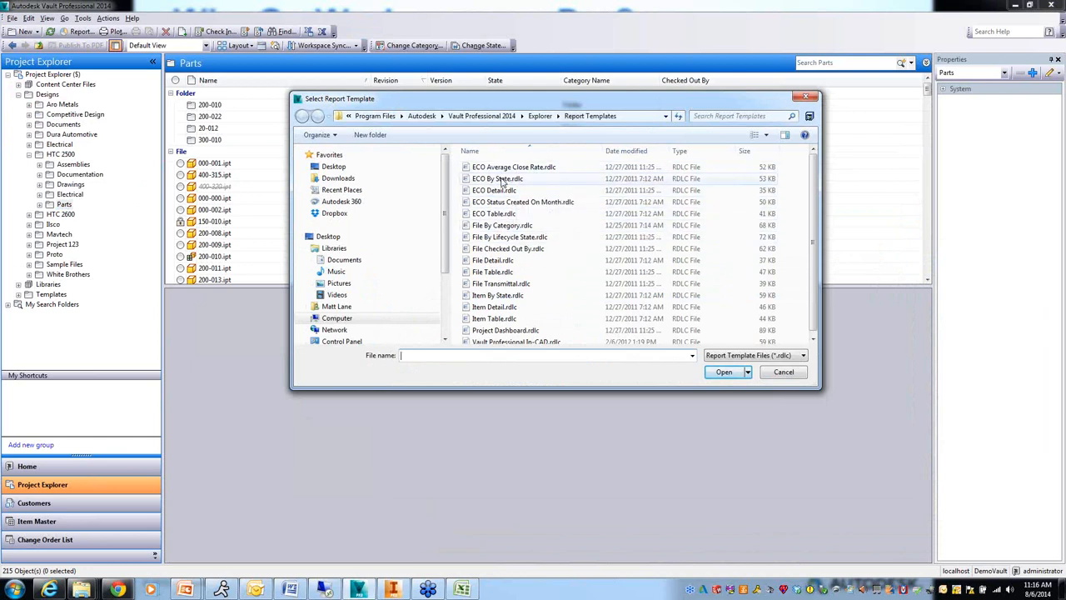
pyautogui.moveTo(497, 179)
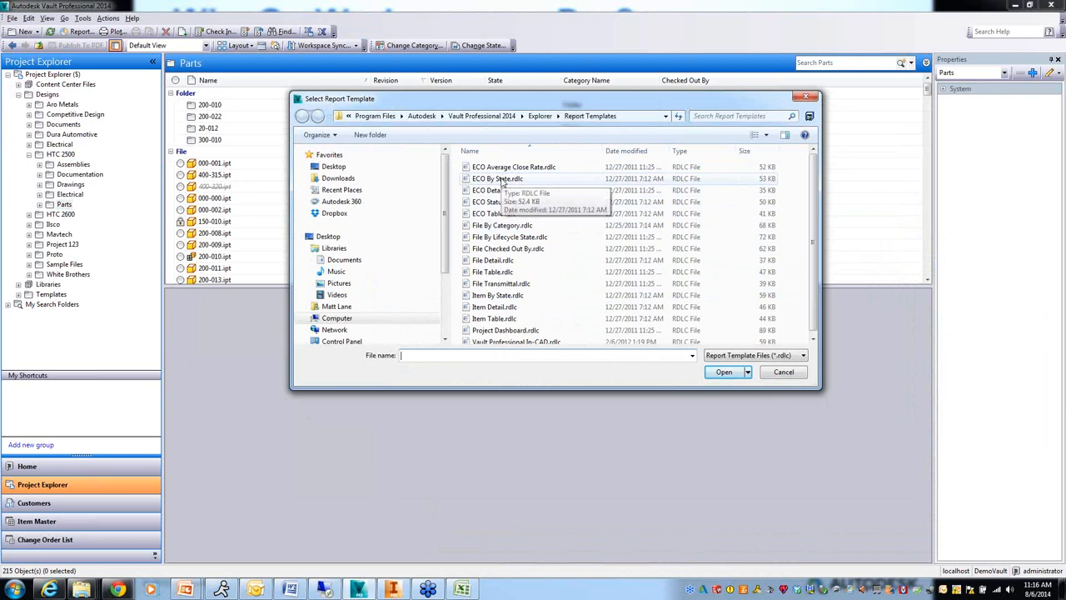
pyautogui.click(496, 178)
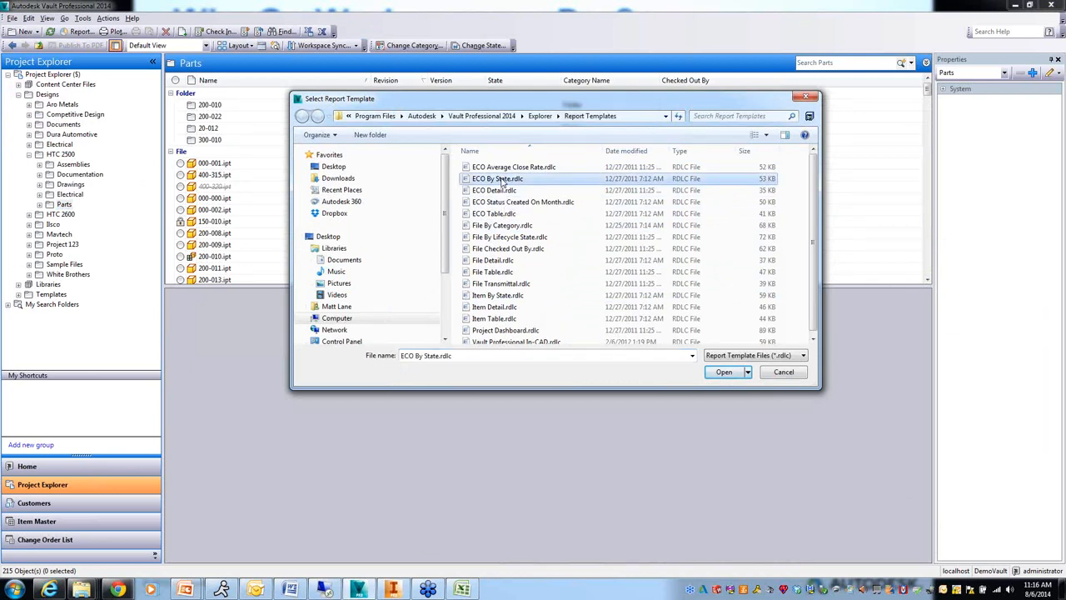
pyautogui.moveTo(723, 372)
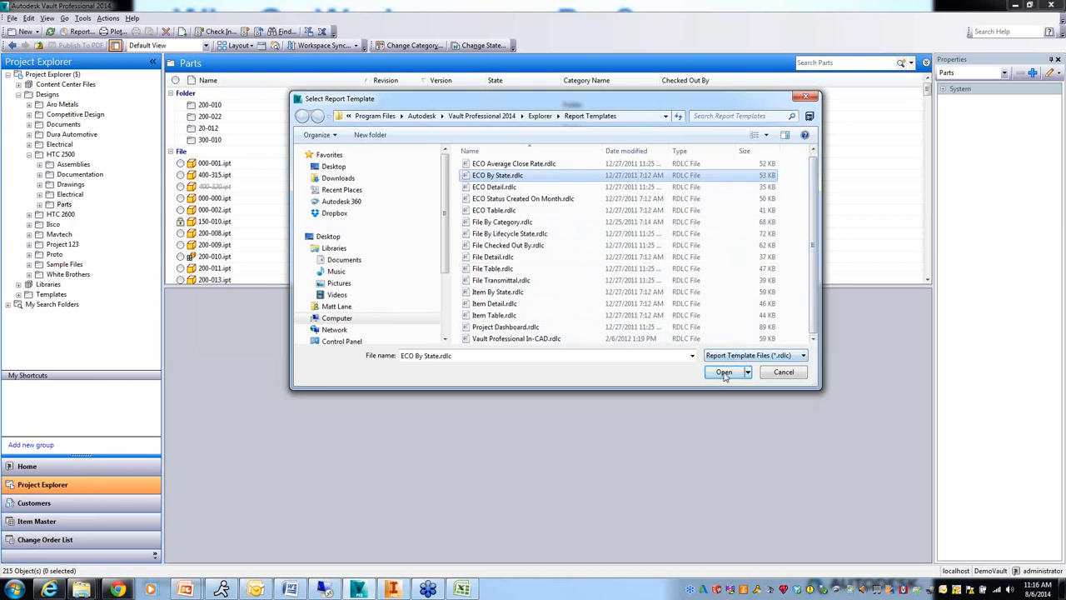
pyautogui.click(723, 371)
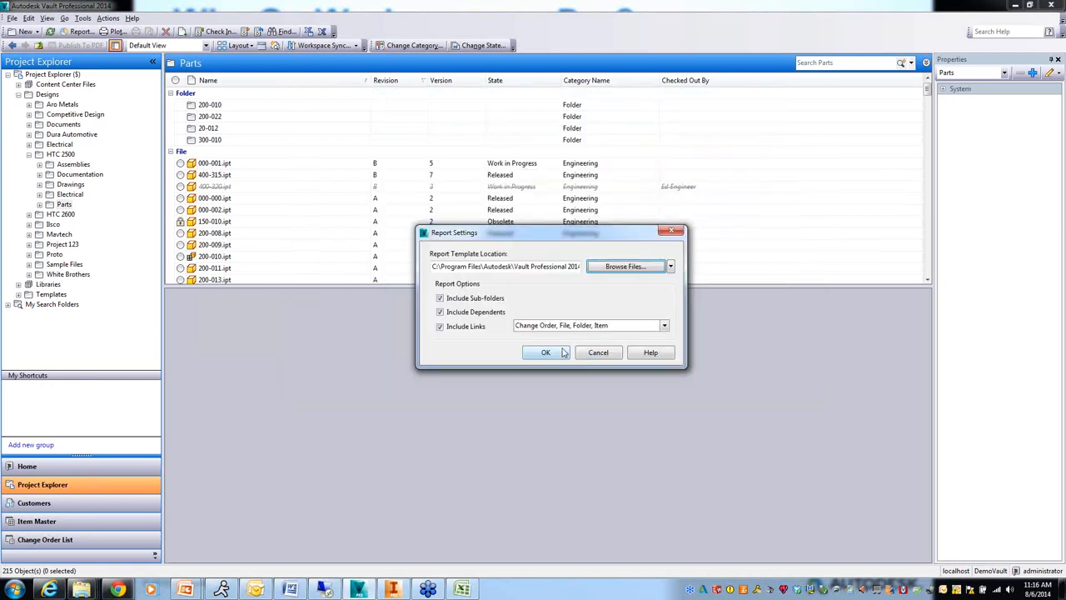
pyautogui.moveTo(542, 342)
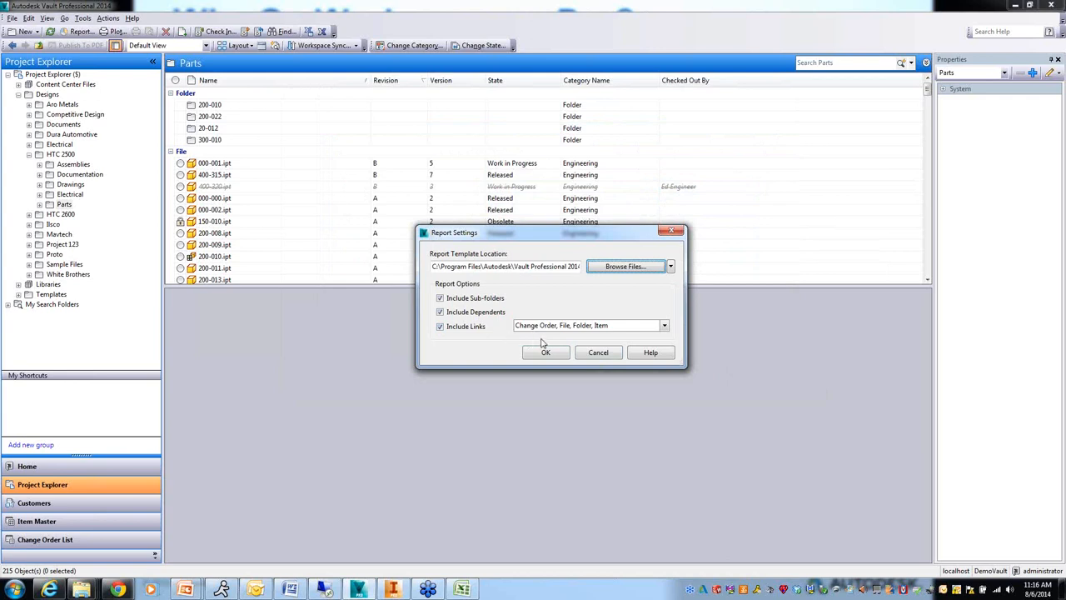
pyautogui.click(546, 353)
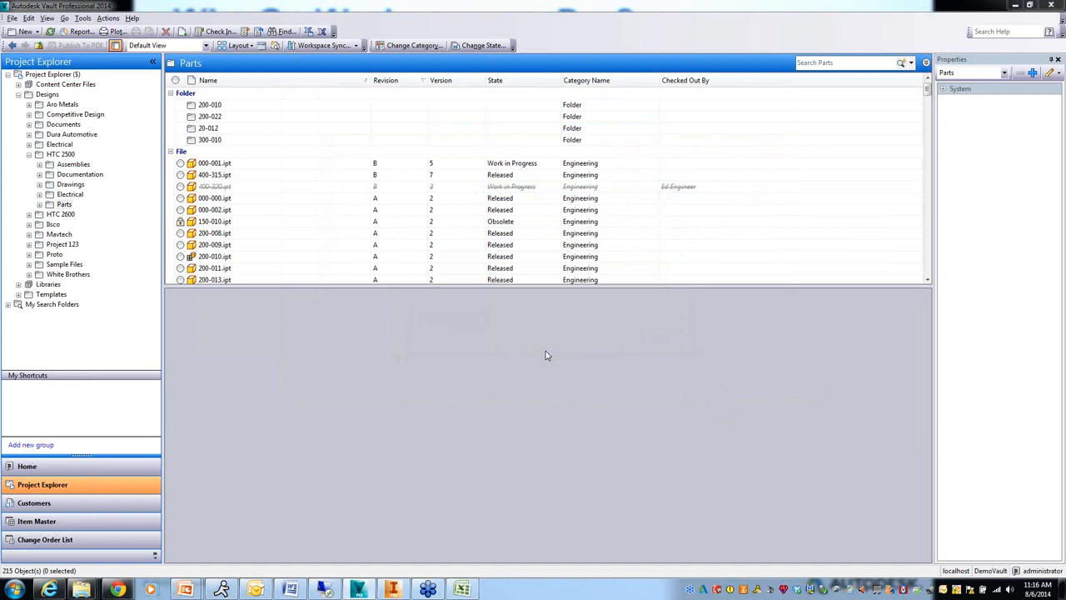
# Bring the Change Orders By State report with its state pie chart into view
pyautogui.click(77, 30)
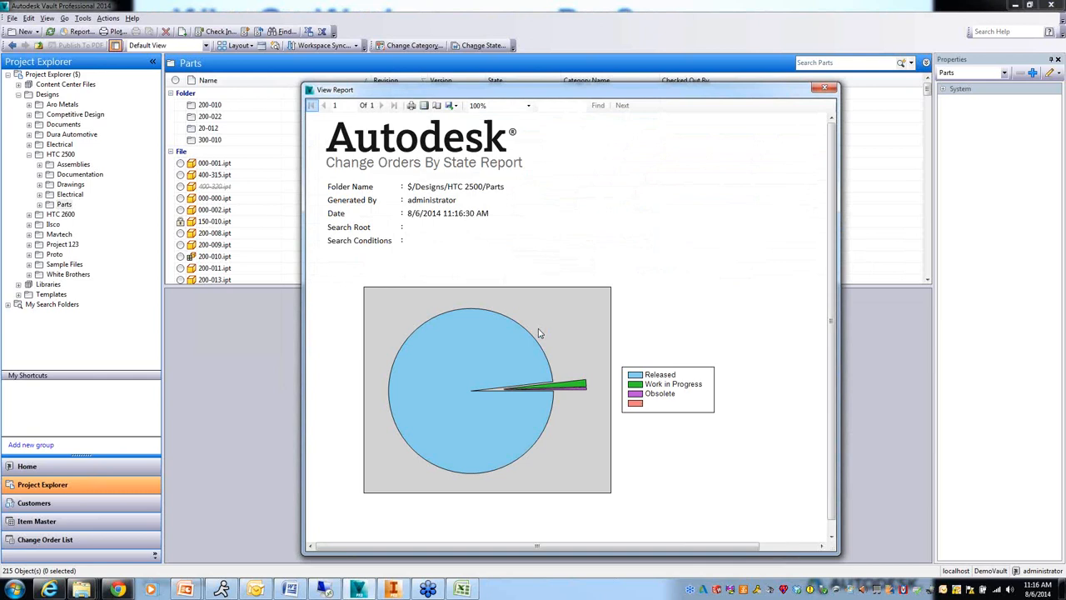
pyautogui.moveTo(839, 257)
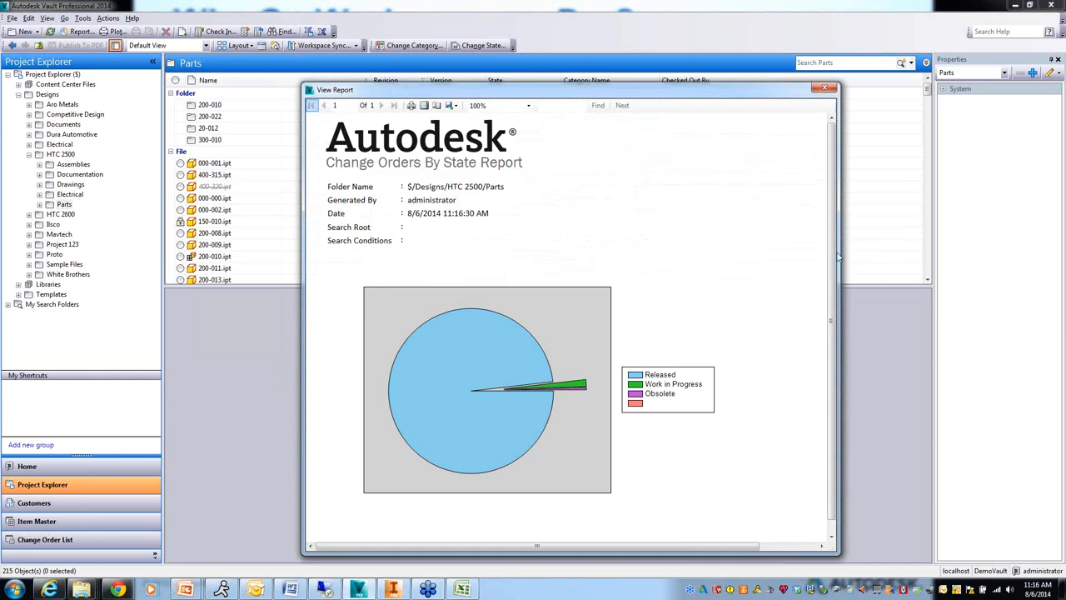
pyautogui.moveTo(596, 356)
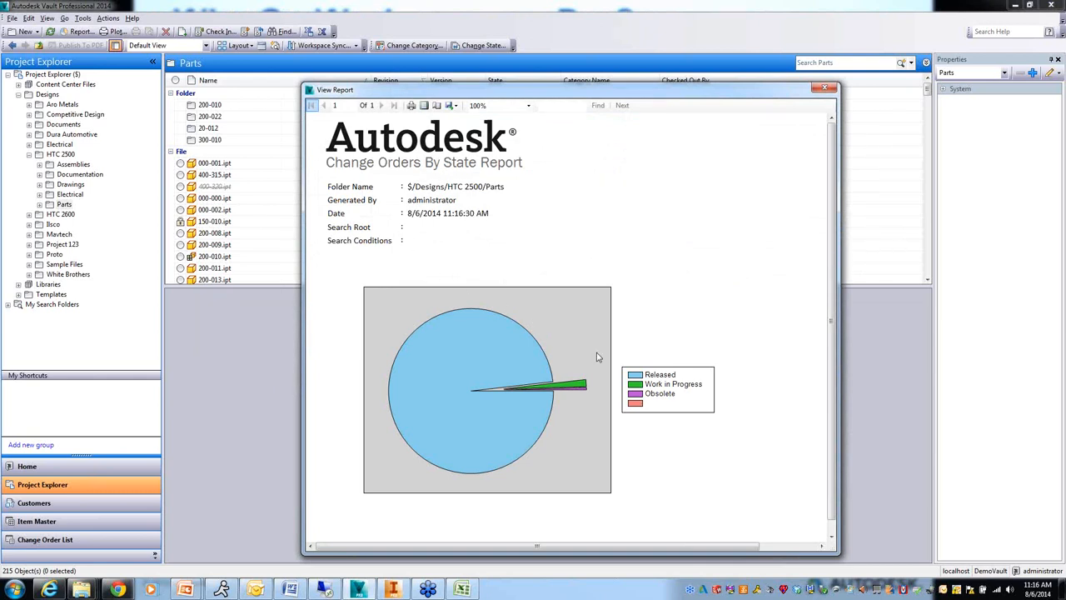
pyautogui.moveTo(578, 365)
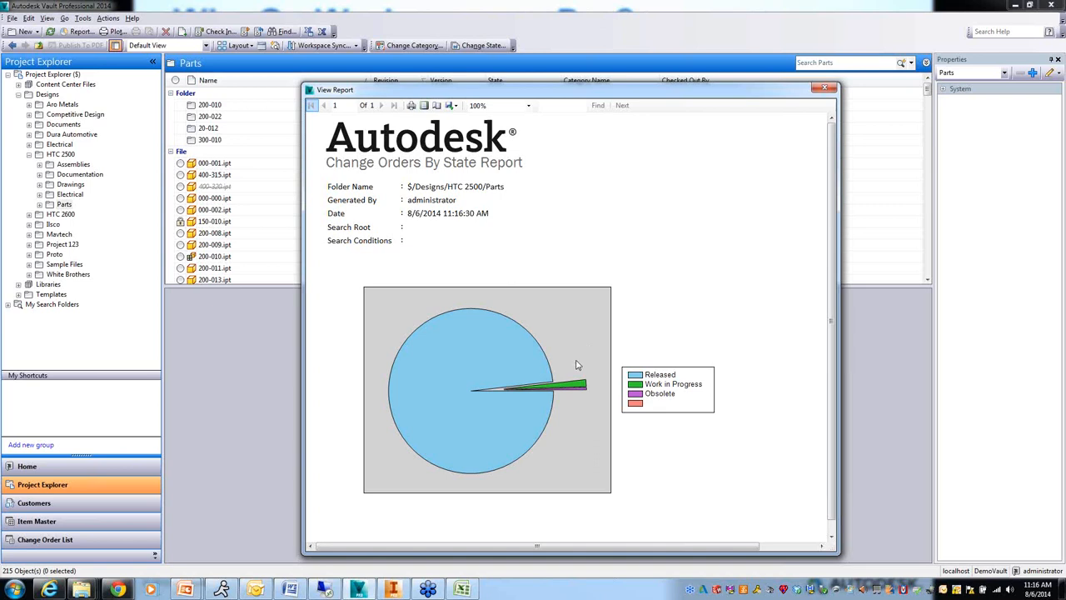
pyautogui.moveTo(816, 82)
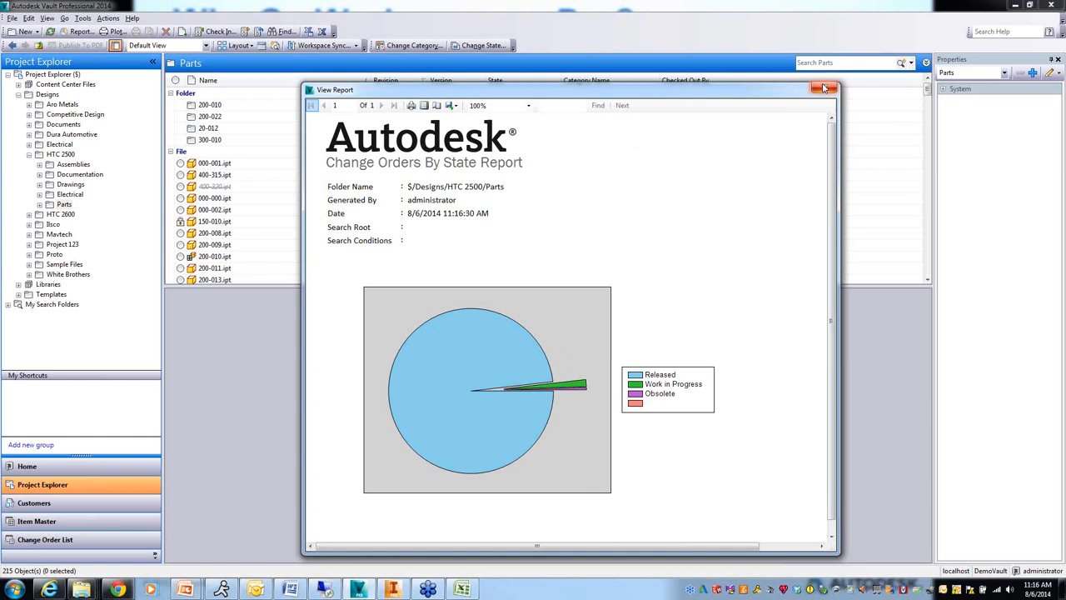
# Start a new Parts folder report from File > Report using the ECO Detail.rdlc template
pyautogui.click(13, 17)
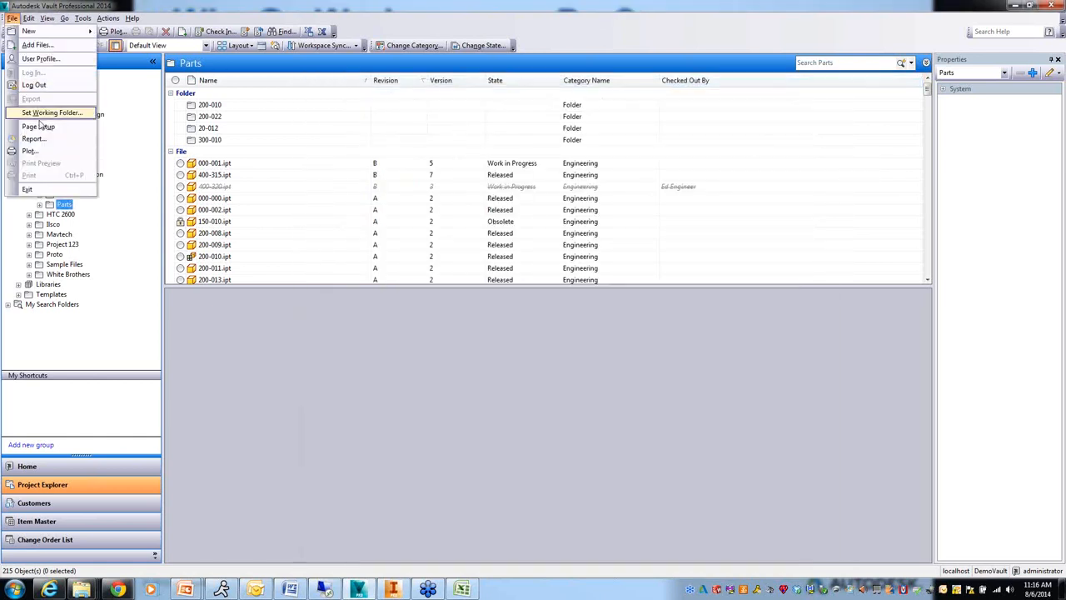
pyautogui.click(33, 139)
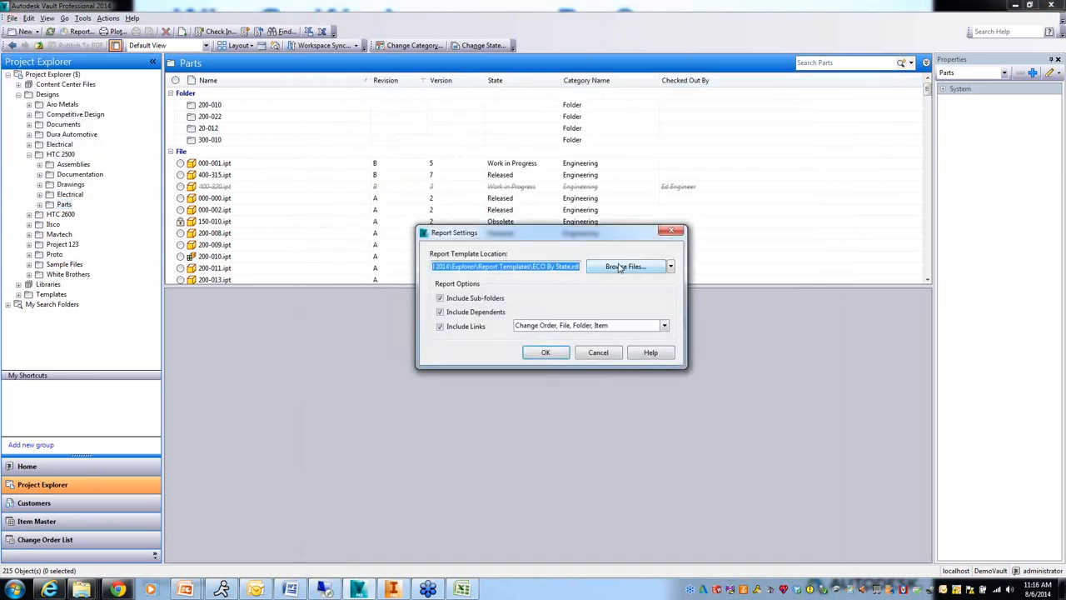
pyautogui.click(625, 266)
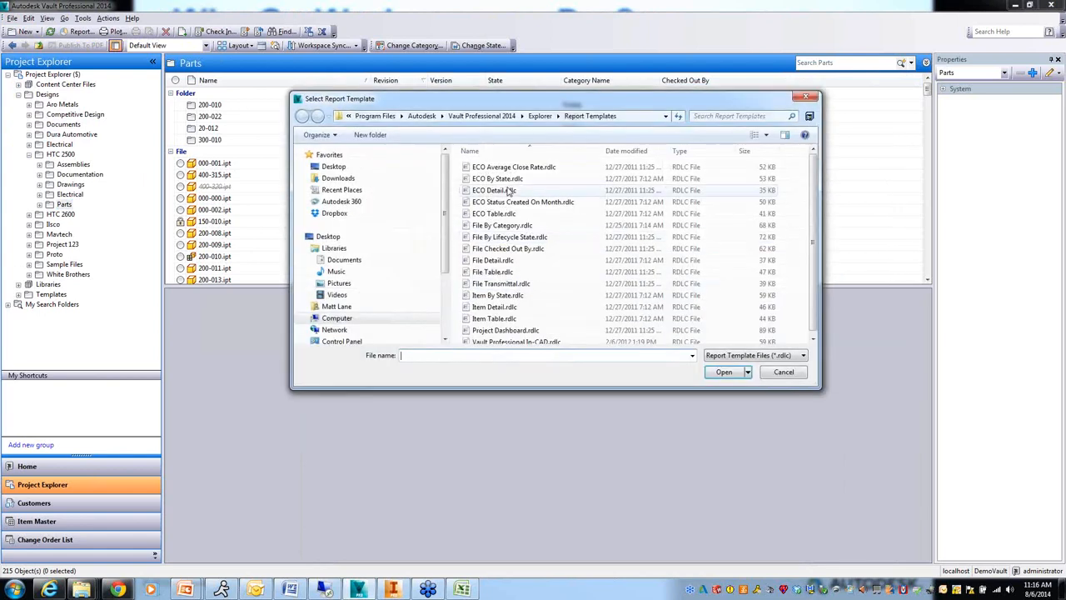
pyautogui.click(493, 190)
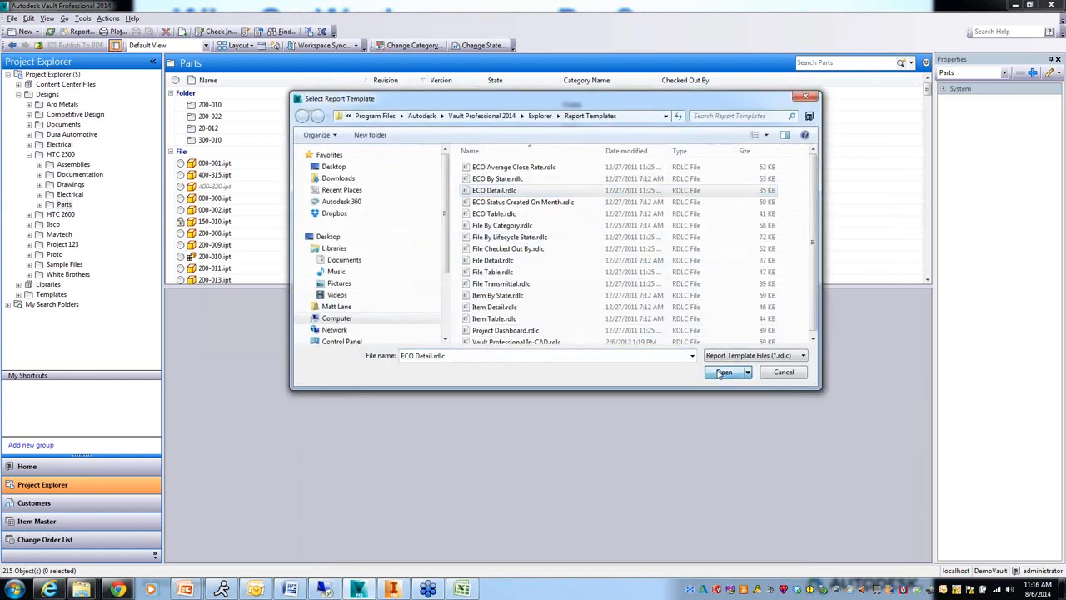
pyautogui.click(722, 371)
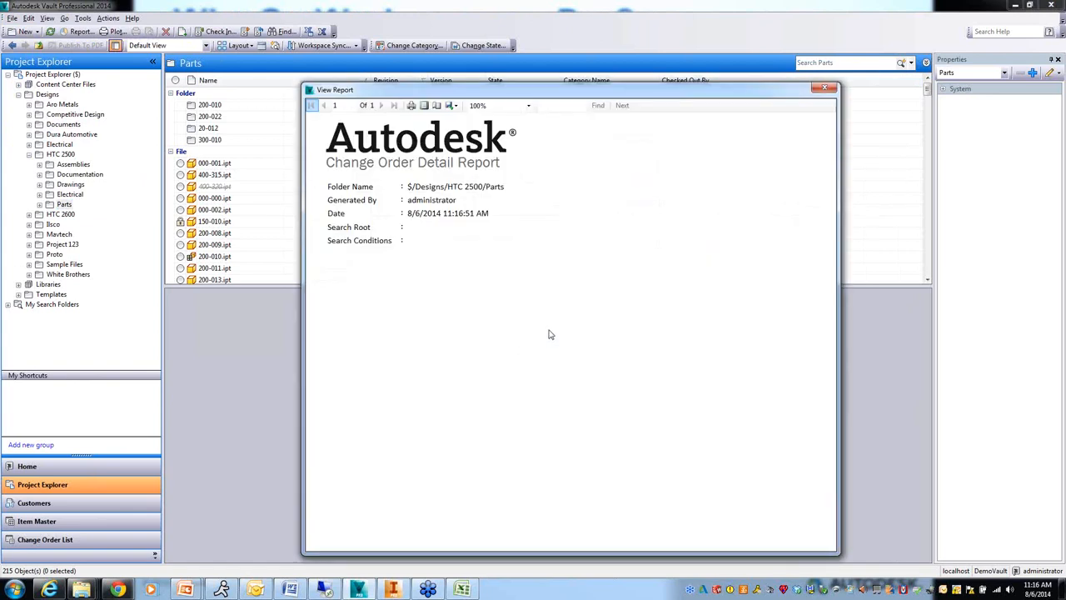
pyautogui.moveTo(795, 350)
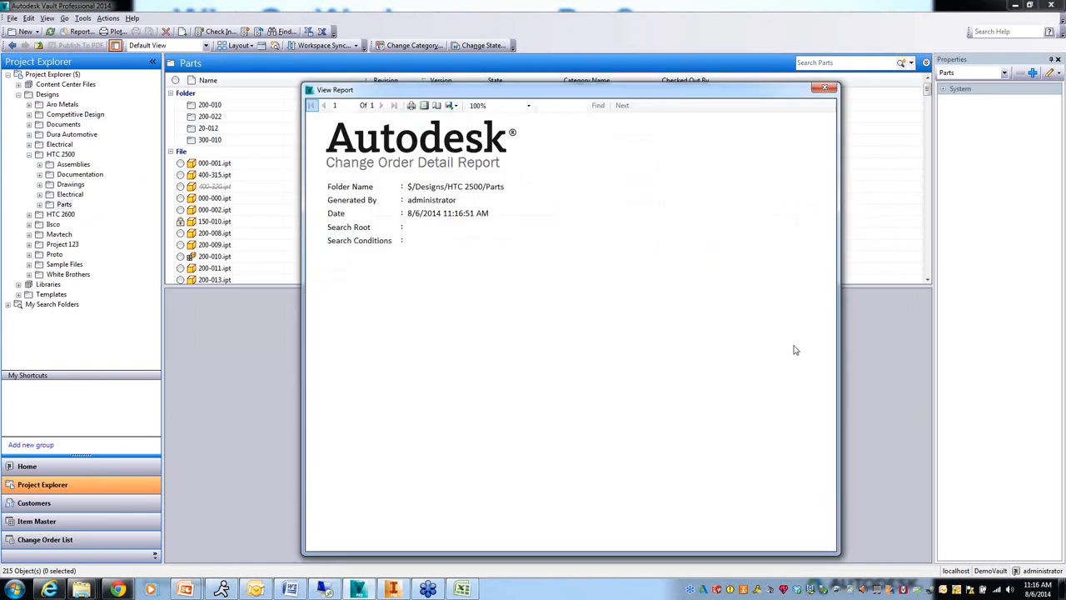
pyautogui.moveTo(799, 161)
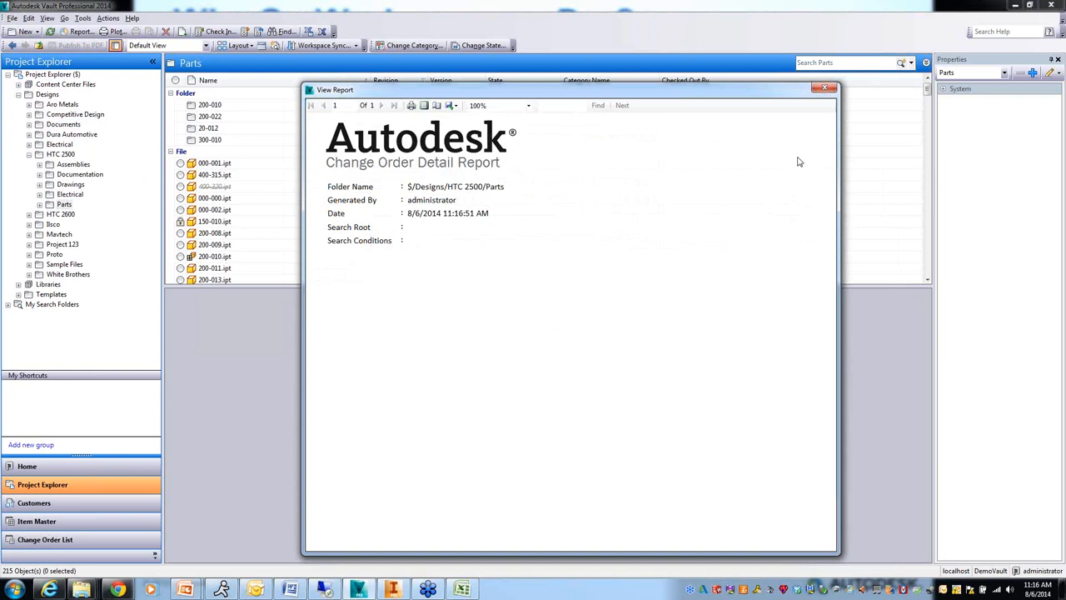
pyautogui.moveTo(386, 109)
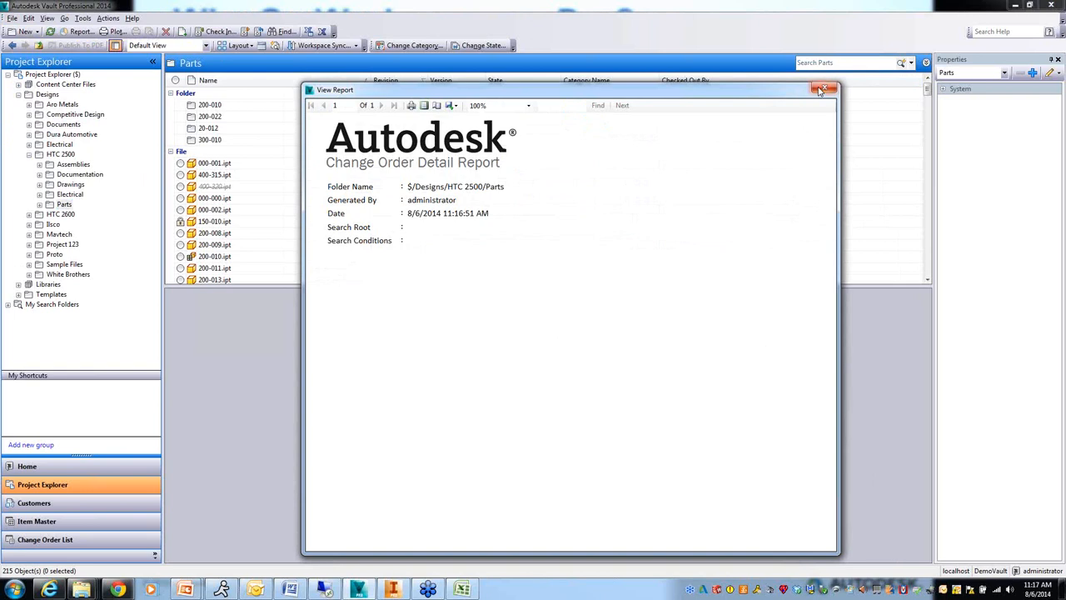
# Close the detail report and generate a Parts folder report from the File Detail template
pyautogui.click(827, 90)
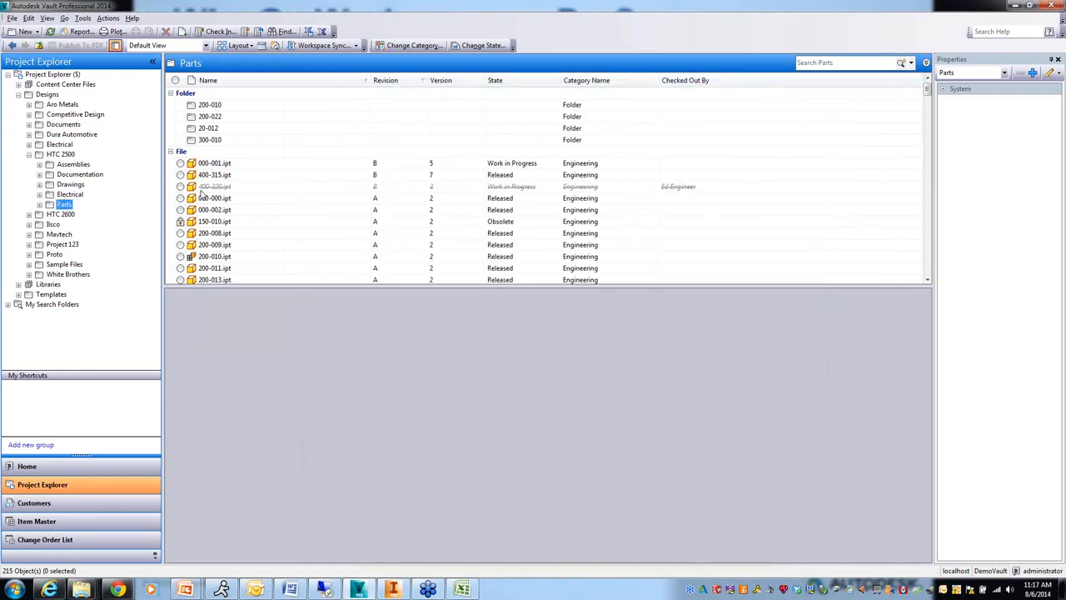
pyautogui.click(12, 17)
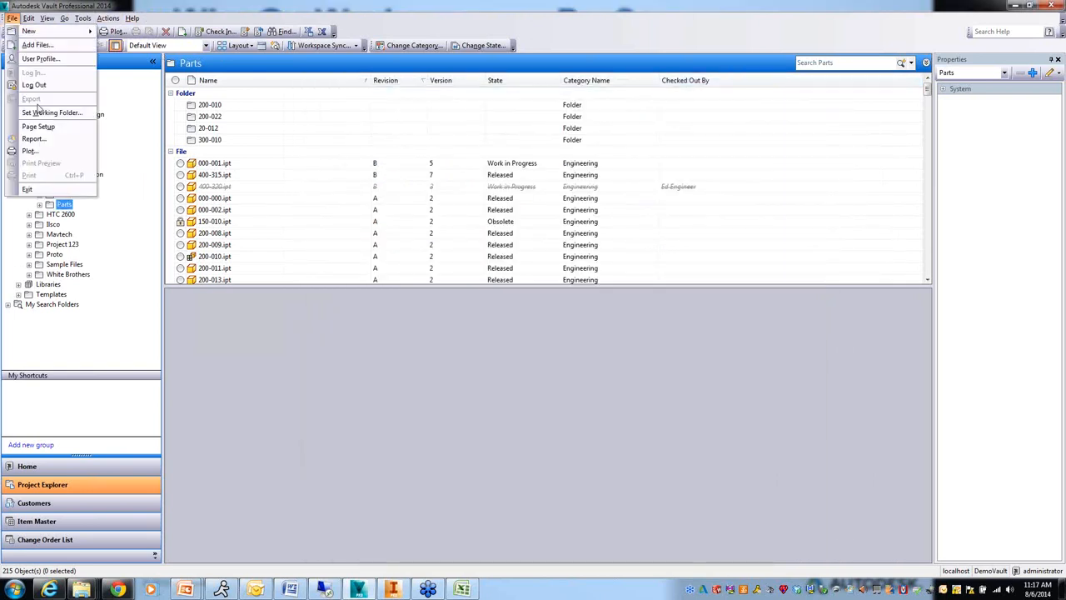
pyautogui.click(33, 138)
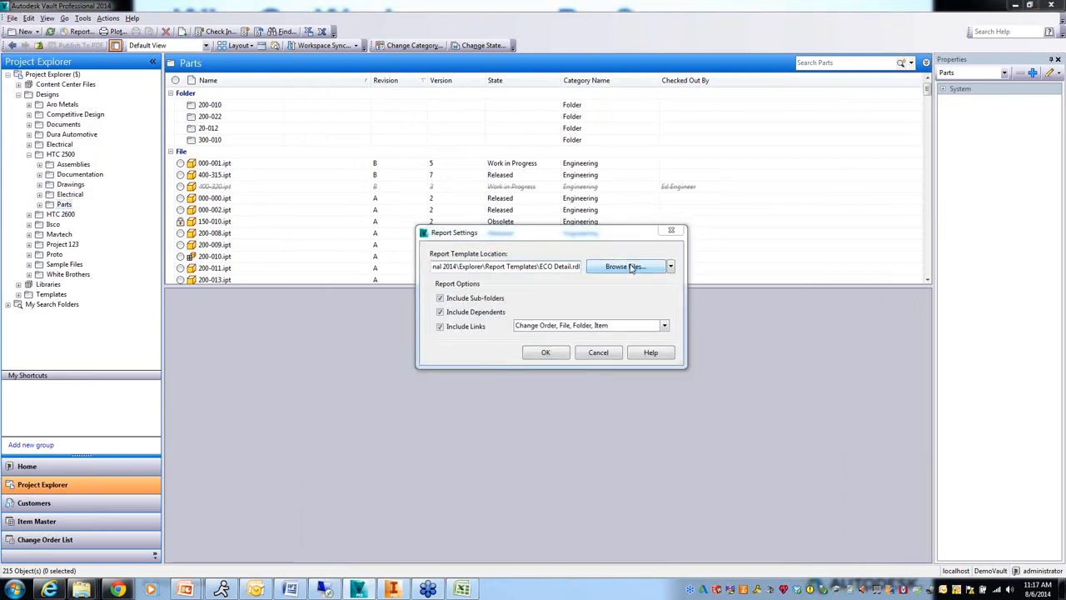
pyautogui.click(625, 267)
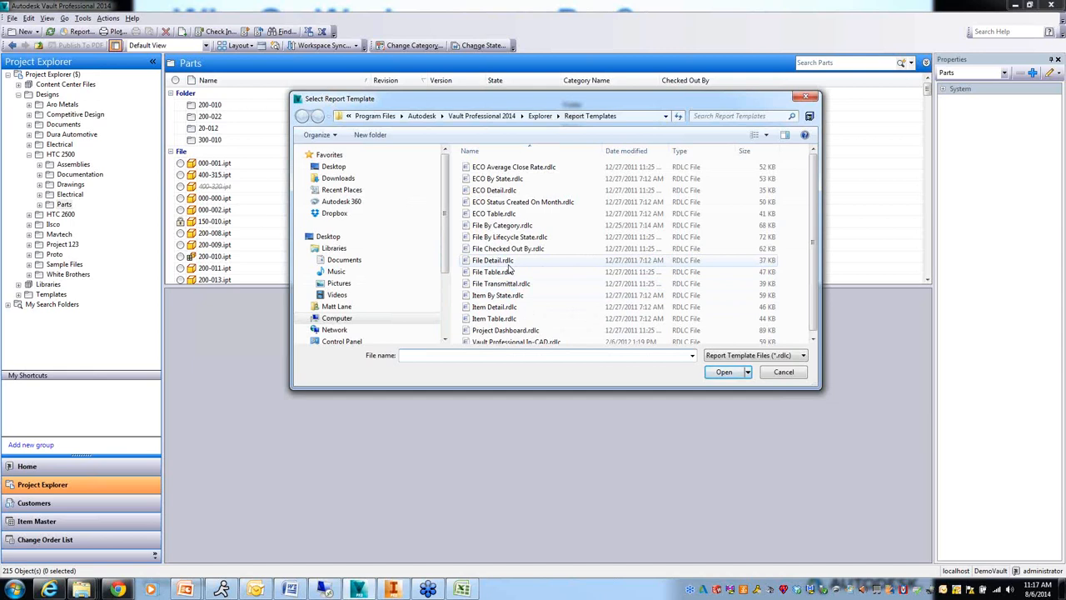
pyautogui.click(493, 260)
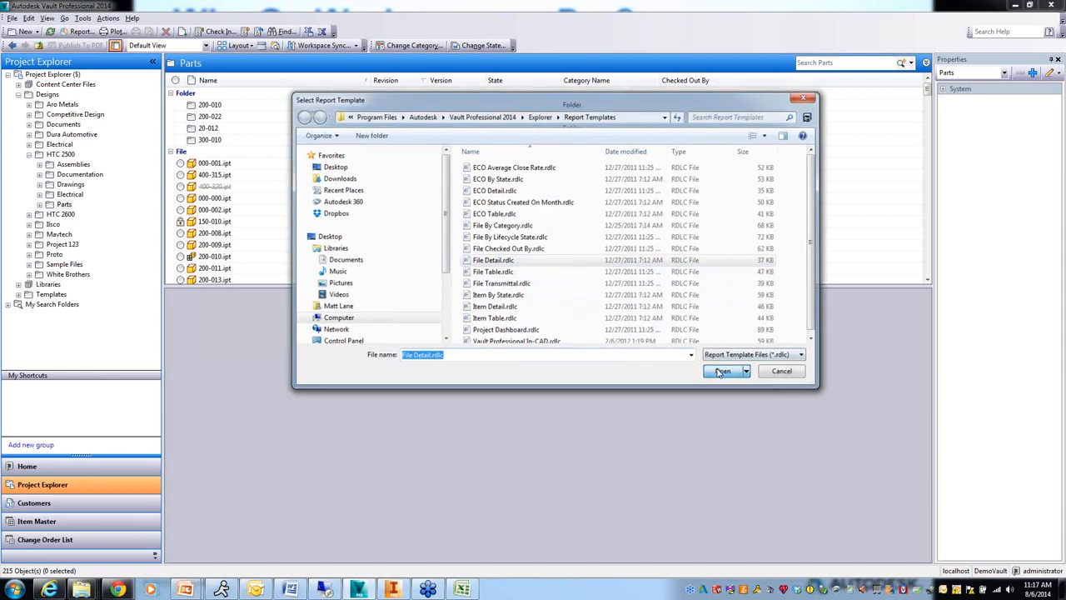
pyautogui.click(721, 370)
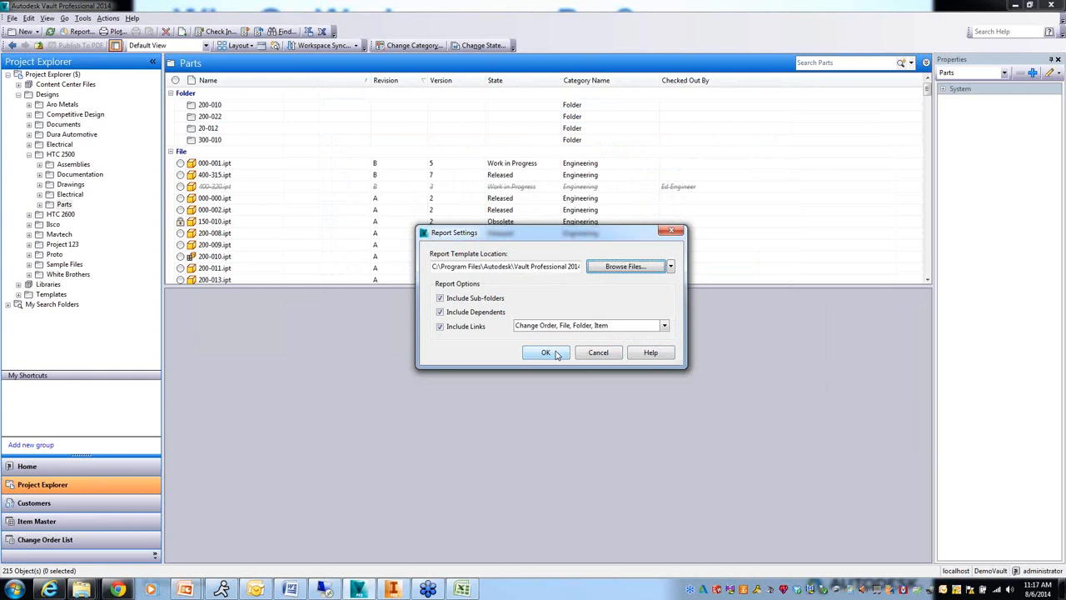
pyautogui.click(547, 353)
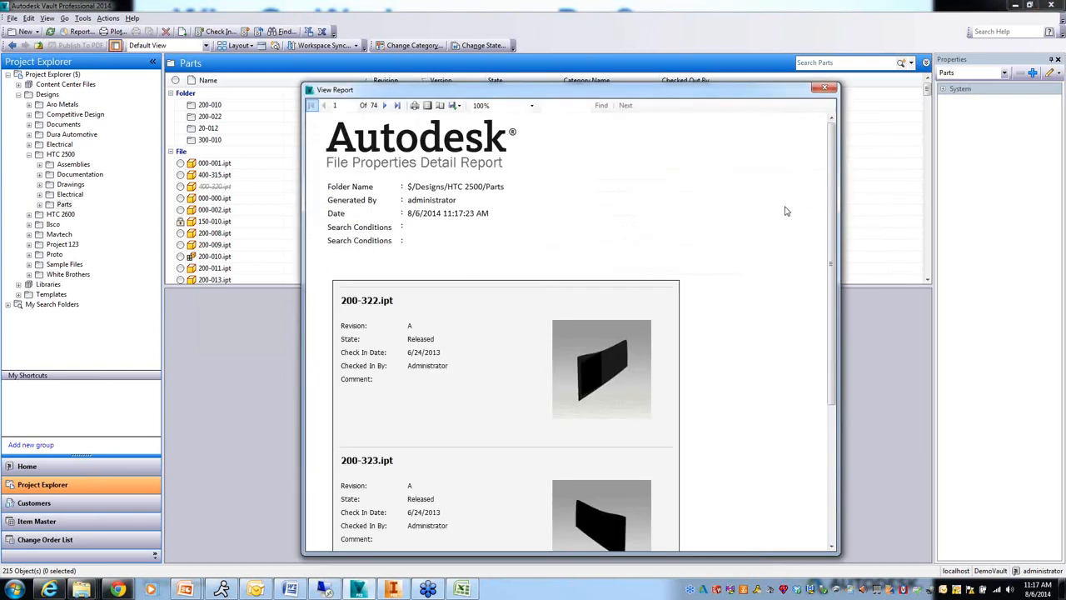
# Page through the File Properties Detail Report, then close it
pyautogui.scroll(-3)
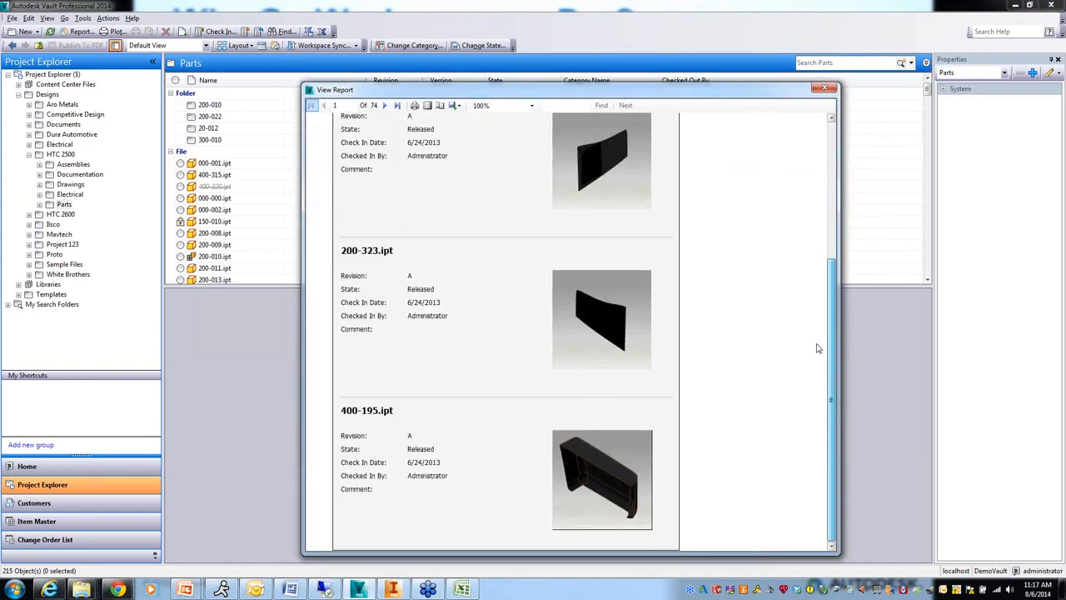
pyautogui.click(383, 105)
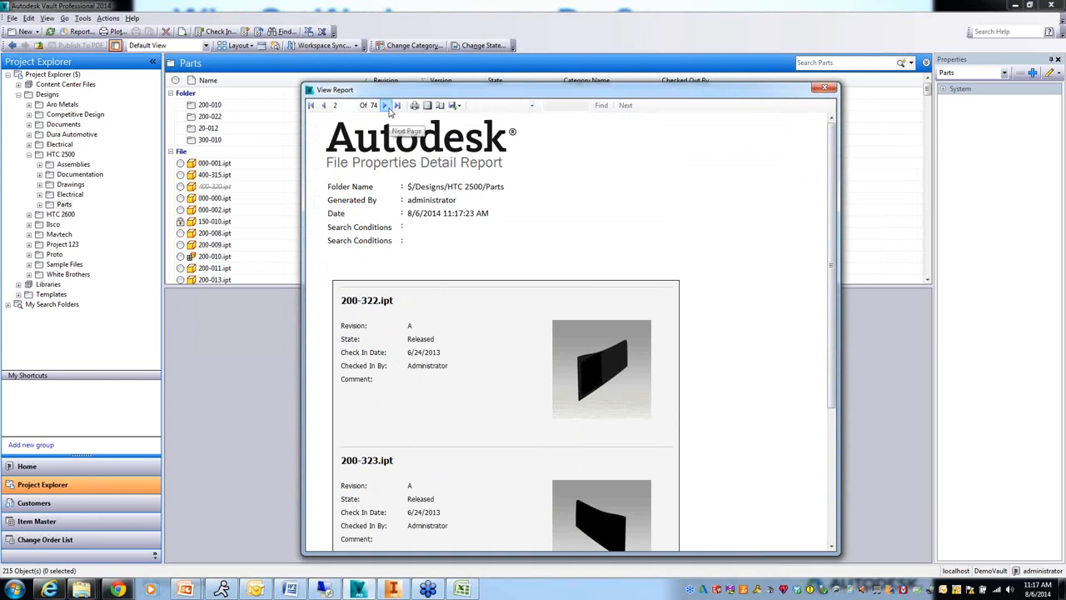
pyautogui.click(387, 105)
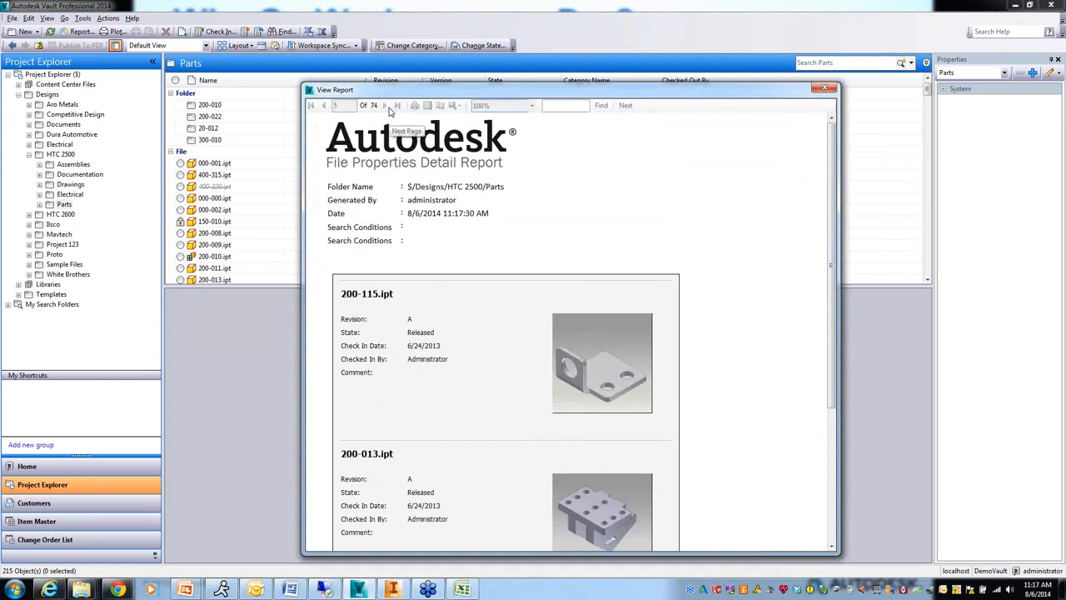
pyautogui.click(385, 105)
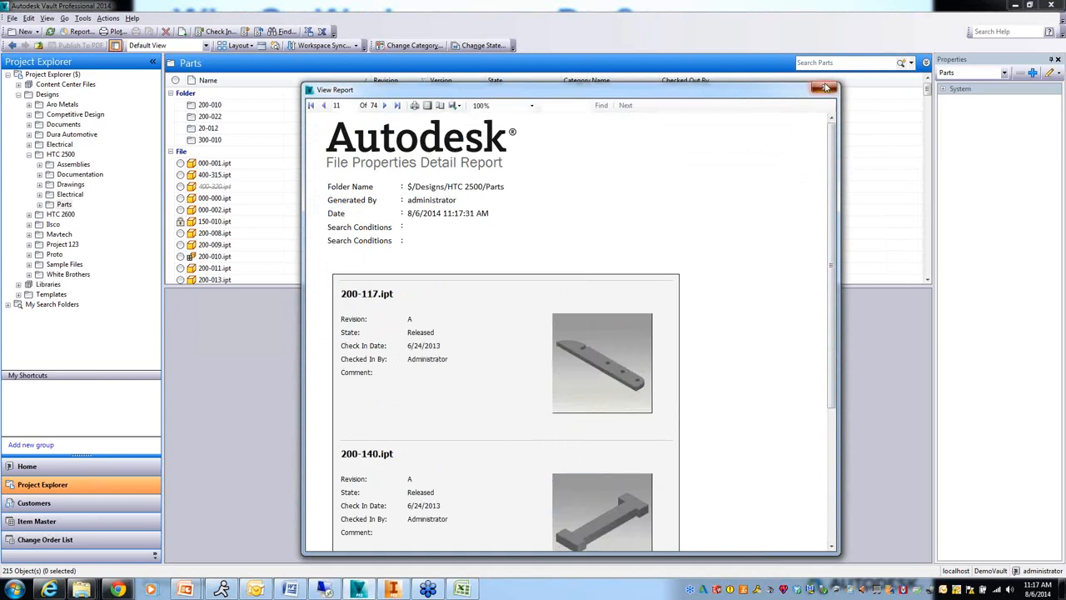
pyautogui.click(826, 88)
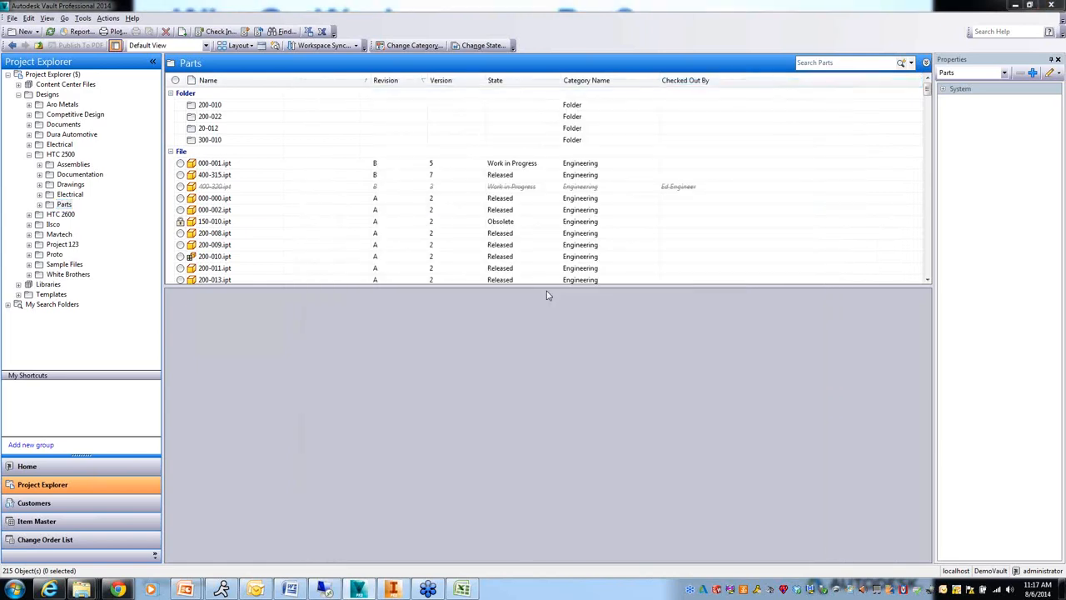
pyautogui.click(63, 203)
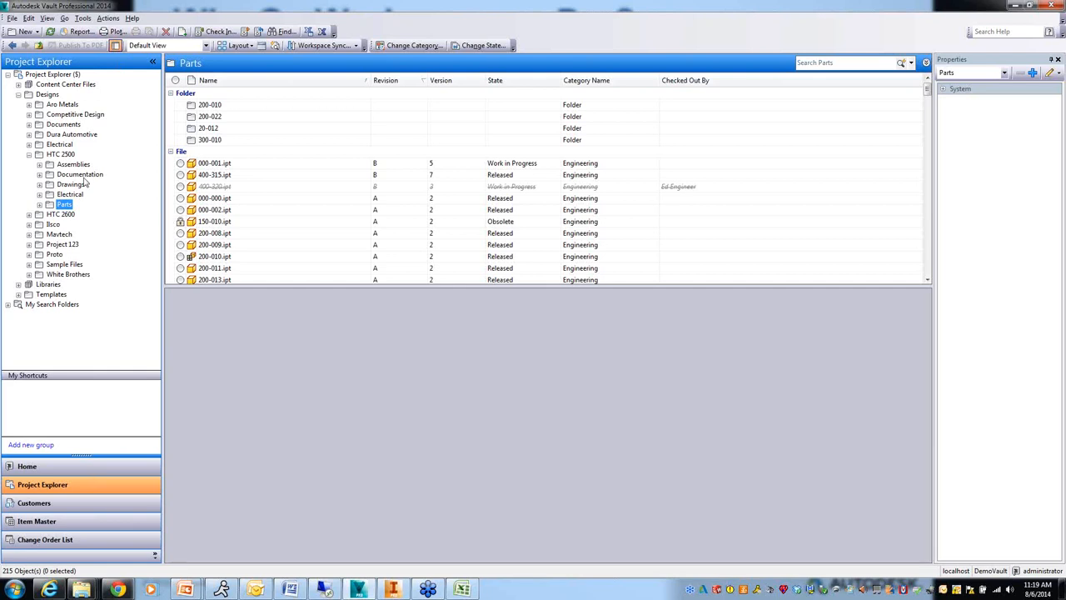
# Send the 20-001.iam assembly from Assemblies to a new plot job via Actions > Plot
pyautogui.click(73, 164)
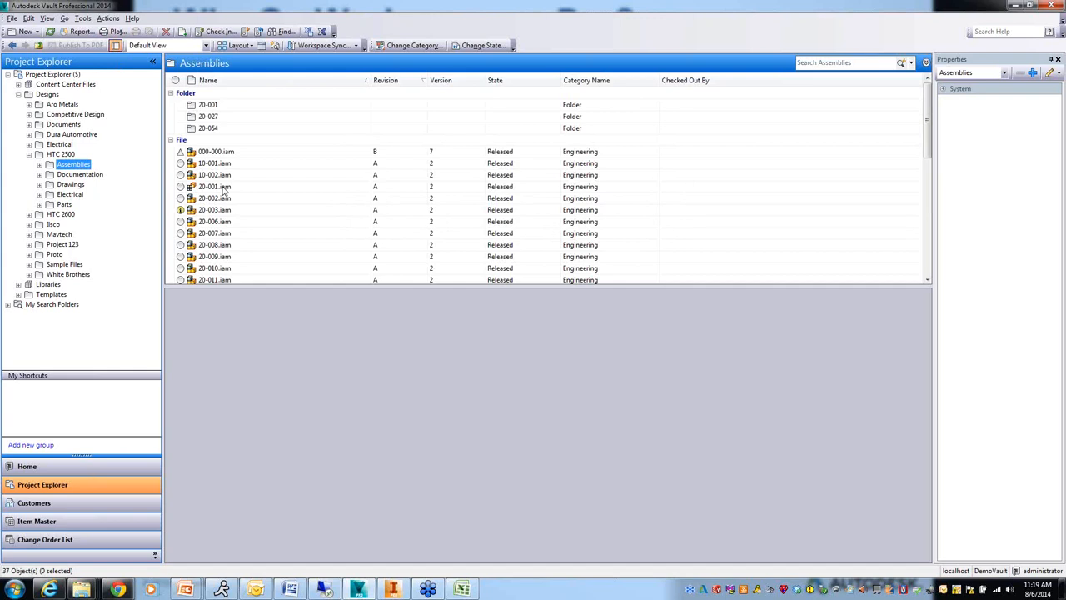
pyautogui.click(213, 187)
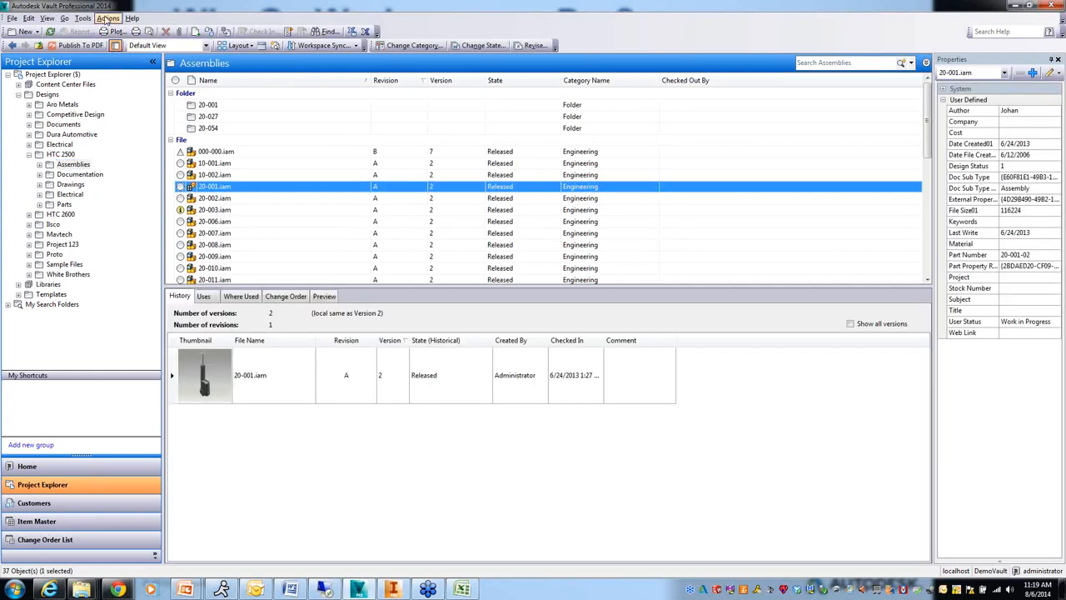
pyautogui.click(106, 17)
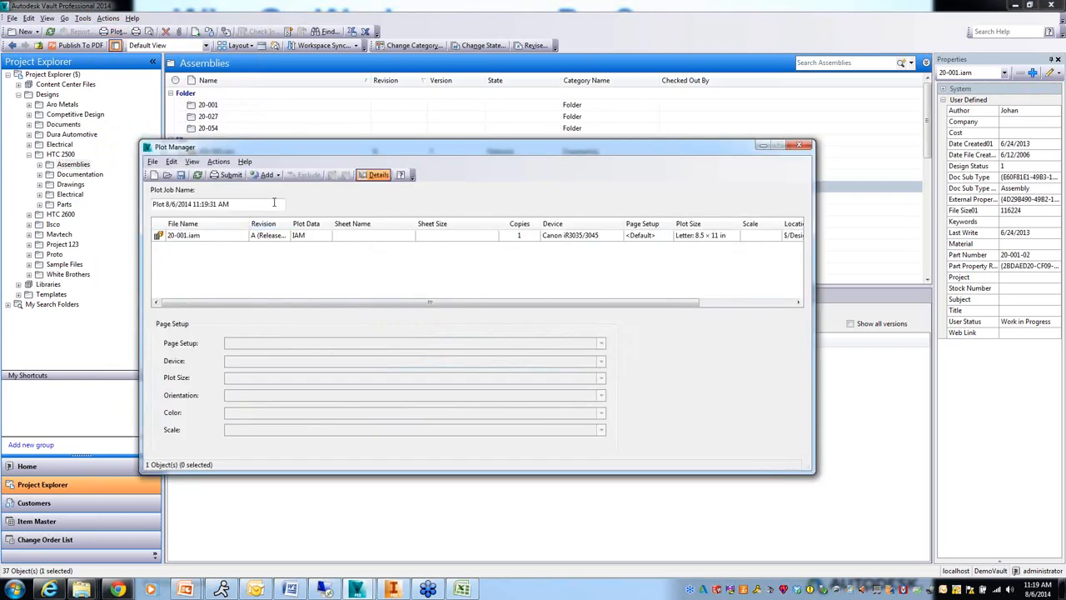
pyautogui.moveTo(265, 175)
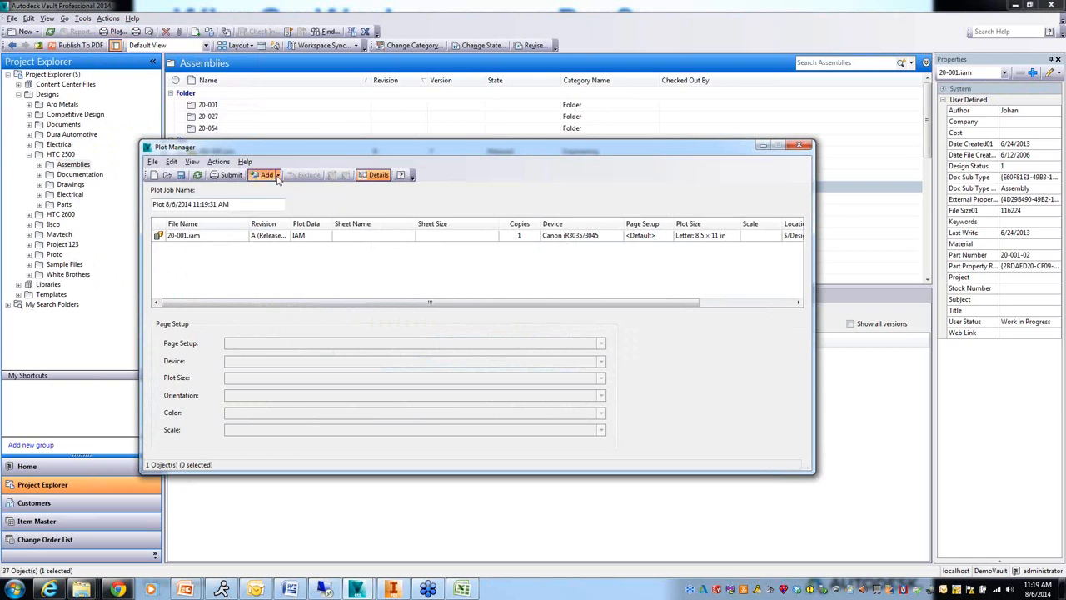
# Add the Catalog Page - Lithium Grease PDF from Designs > Documents to the plot job
pyautogui.click(265, 175)
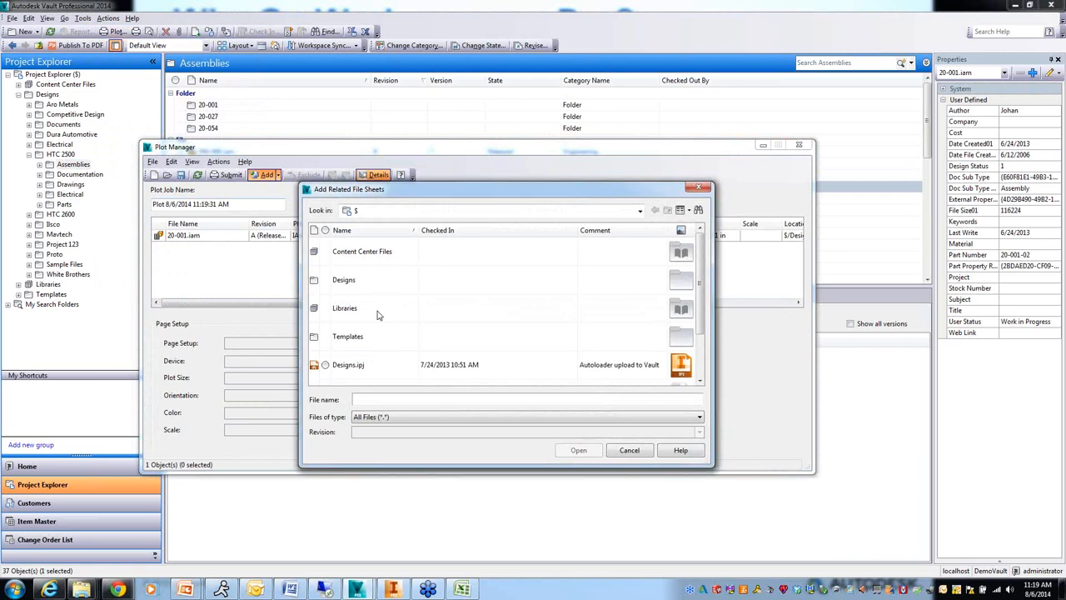
pyautogui.moveTo(558, 386)
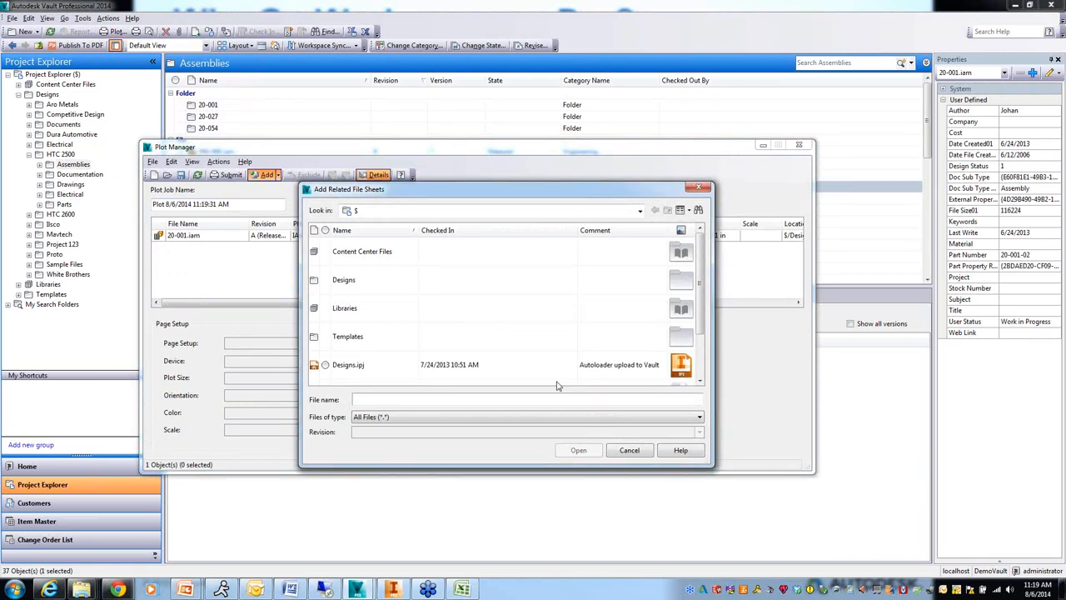
pyautogui.moveTo(353, 316)
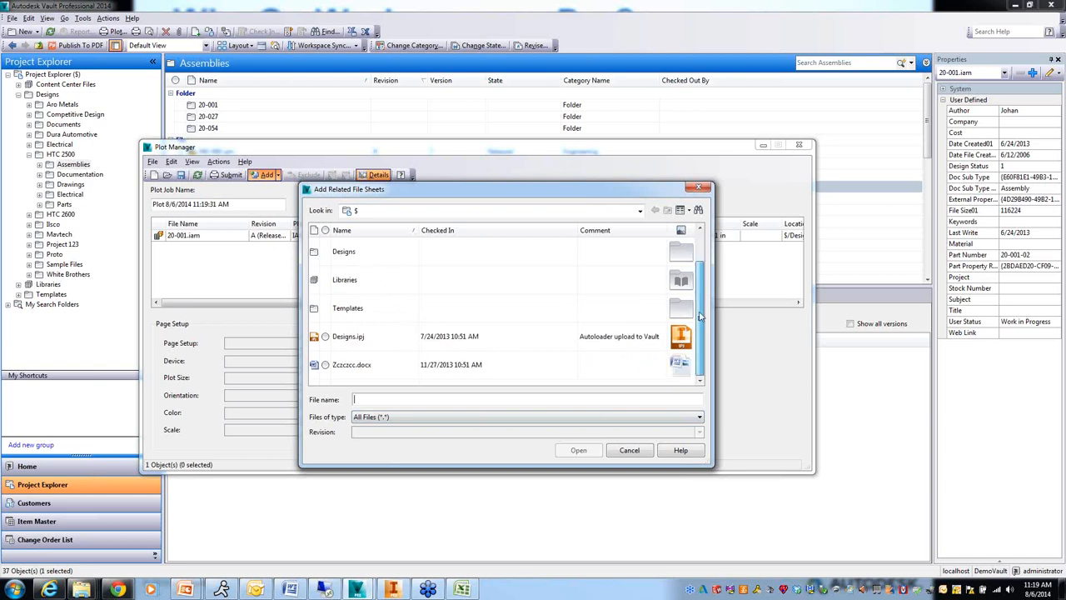
pyautogui.scroll(3)
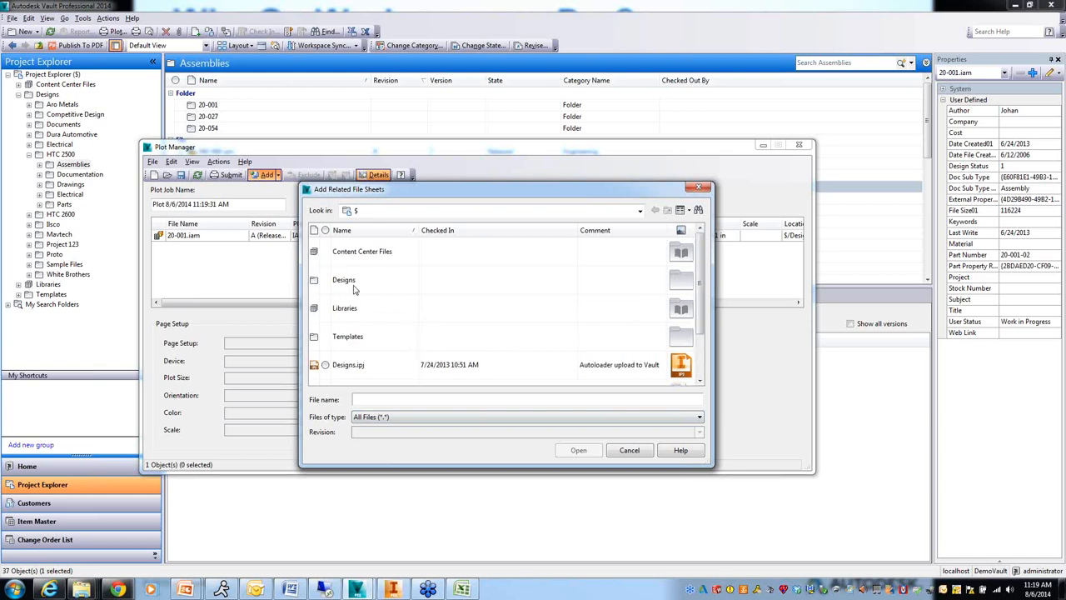
pyautogui.doubleClick(343, 280)
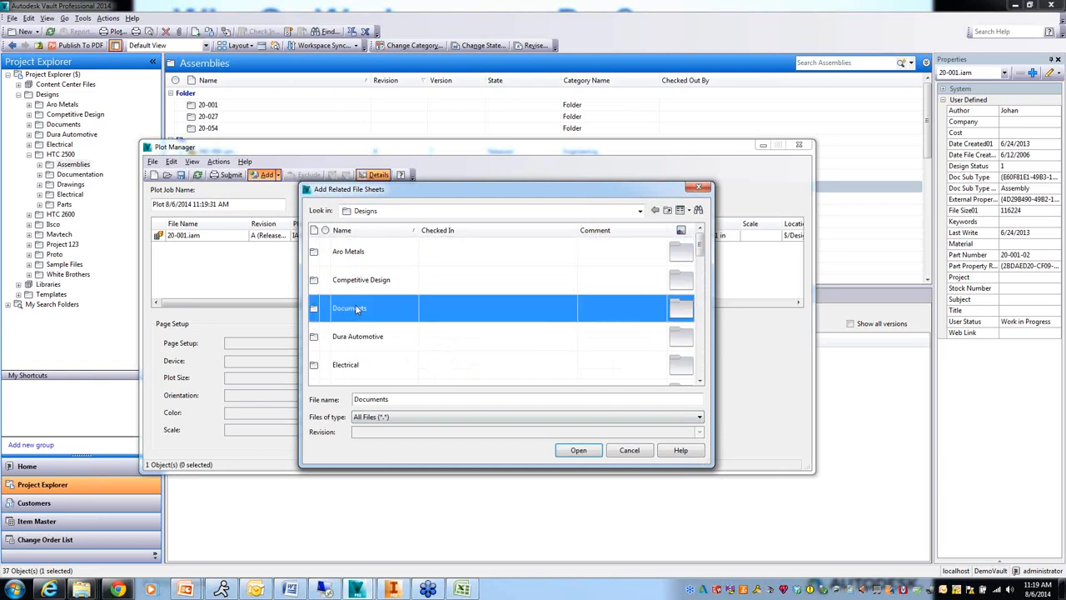
pyautogui.doubleClick(350, 308)
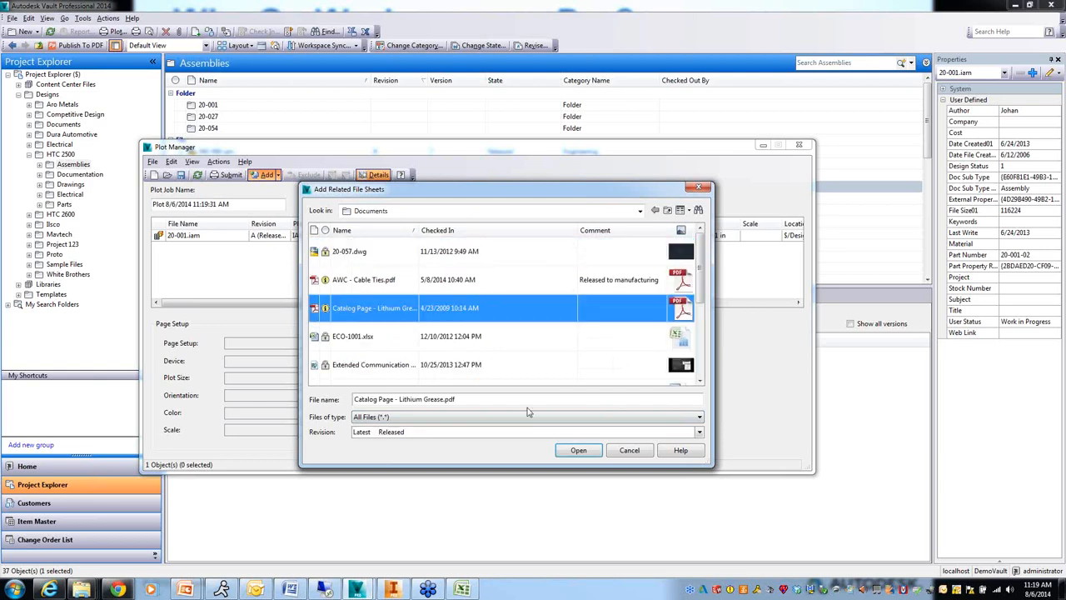
pyautogui.click(578, 449)
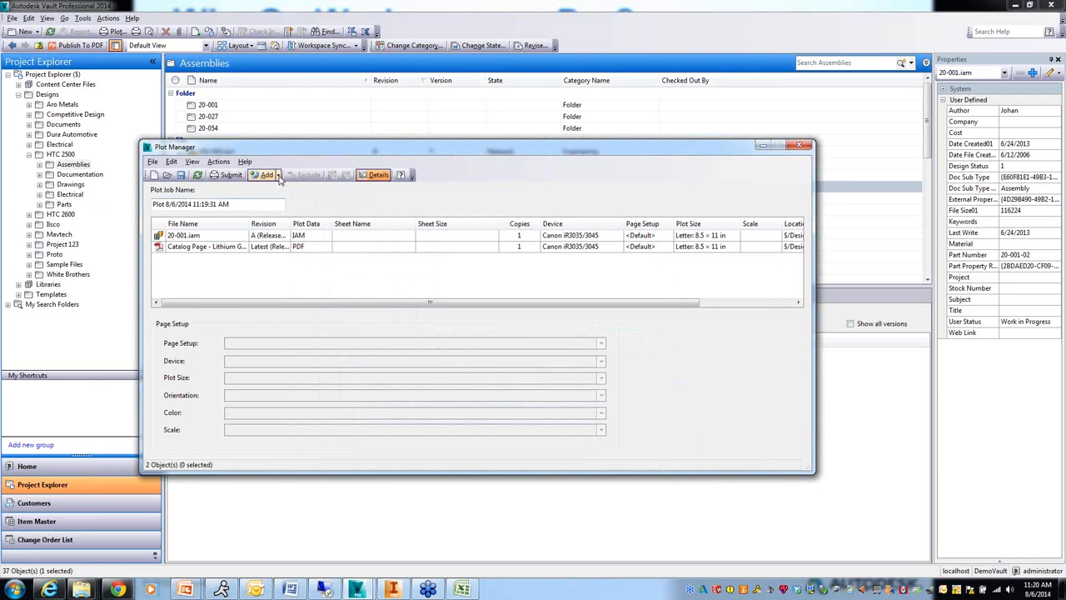
pyautogui.click(267, 175)
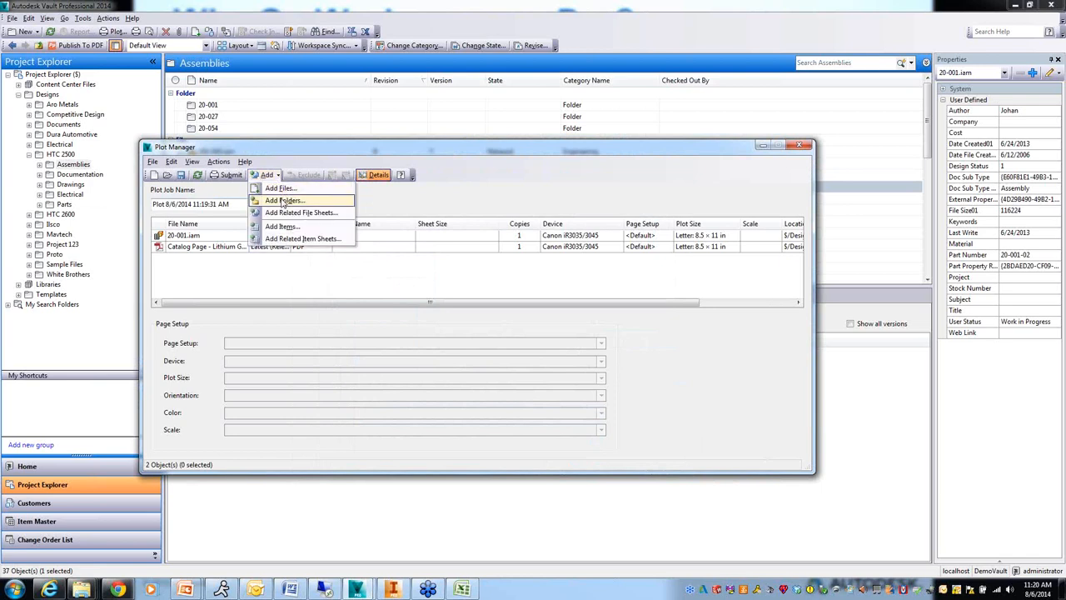
pyautogui.click(285, 200)
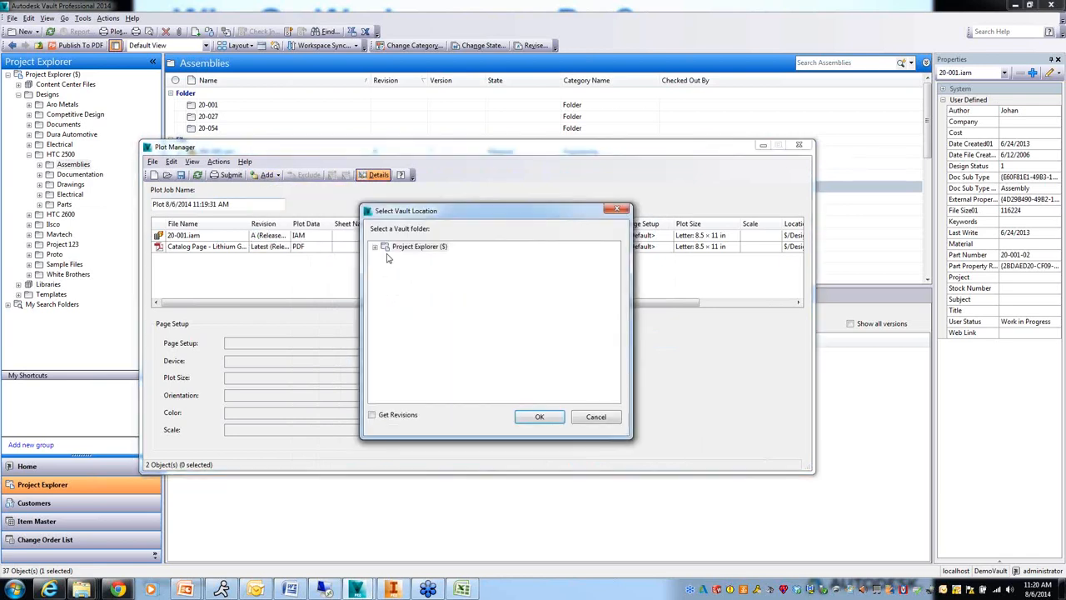
pyautogui.click(375, 247)
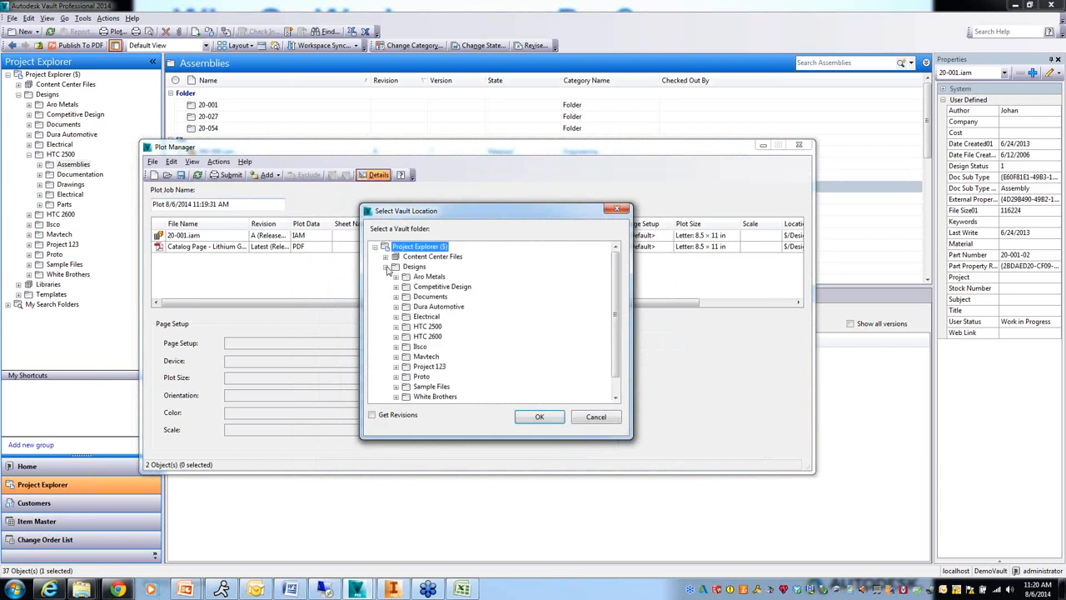
pyautogui.click(429, 276)
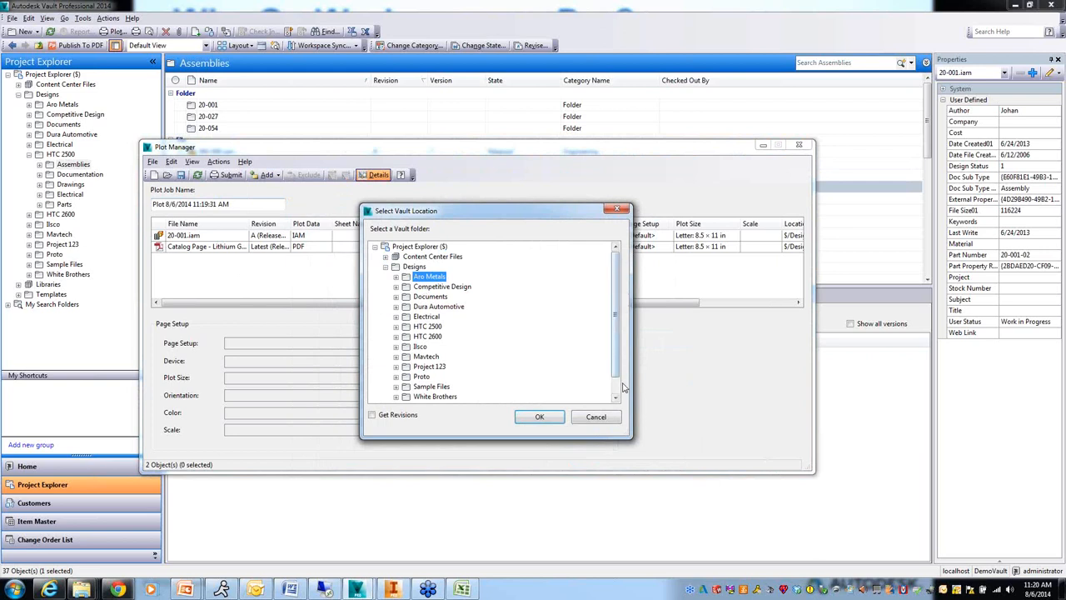
pyautogui.click(540, 417)
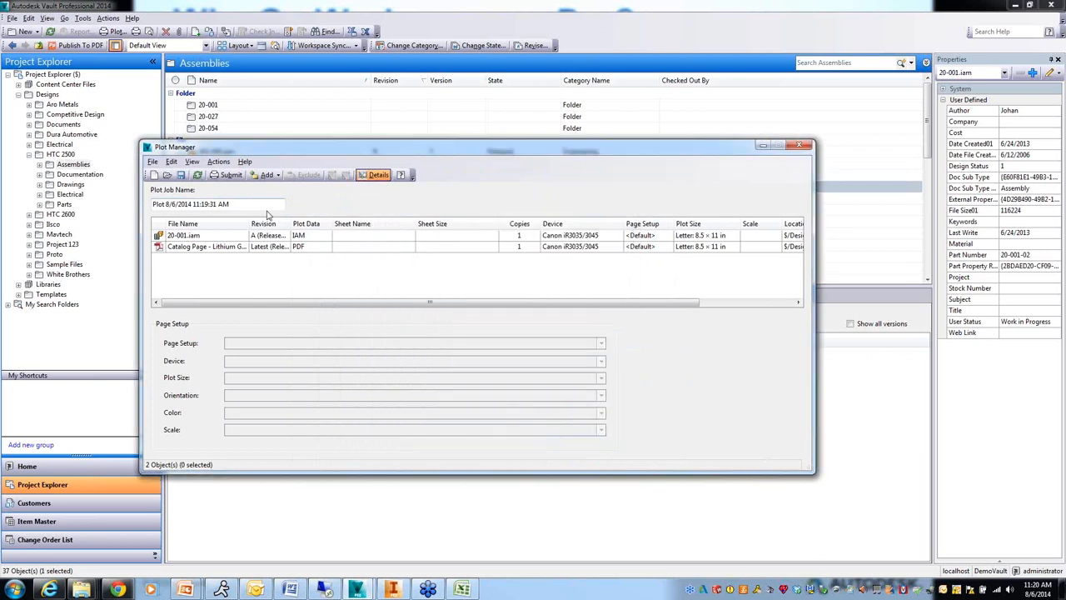
pyautogui.click(268, 175)
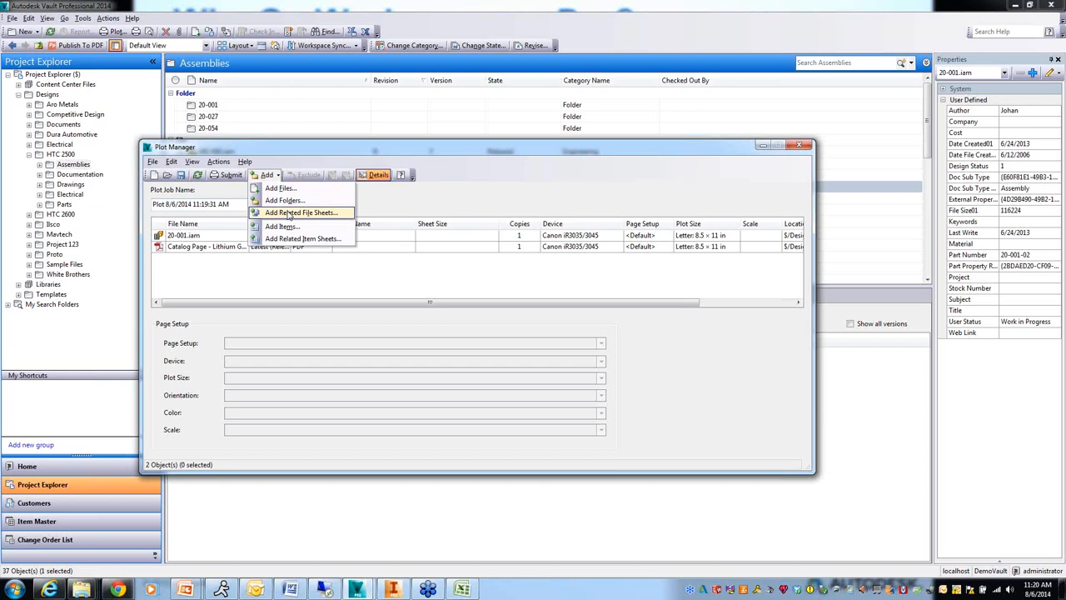
# Add the 40-000.iam related drawing sheets, accepting the noncompliant data warning
pyautogui.click(300, 213)
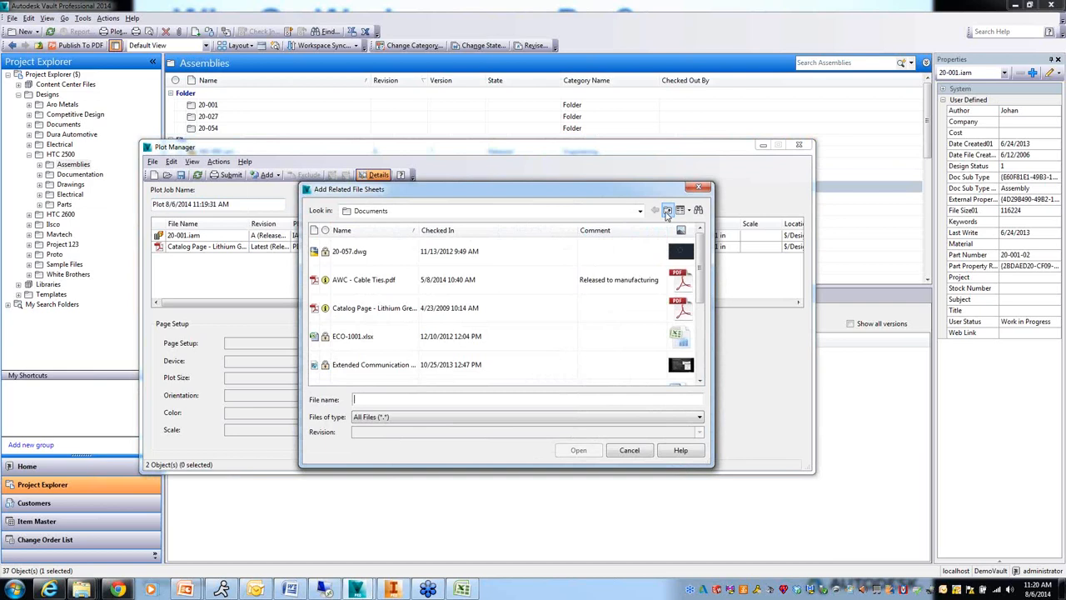
pyautogui.click(667, 210)
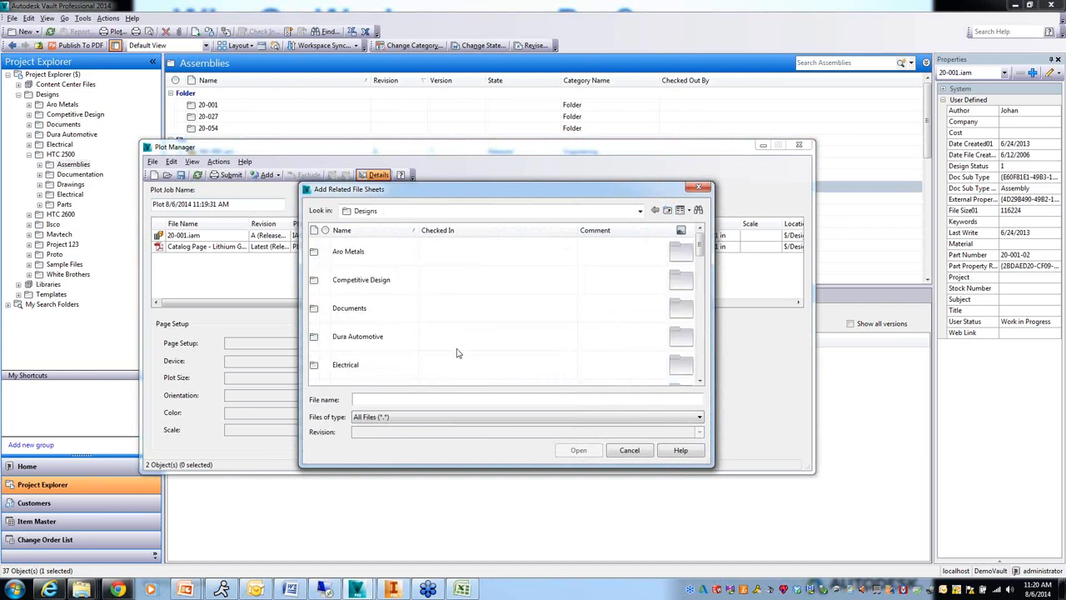
pyautogui.scroll(-3)
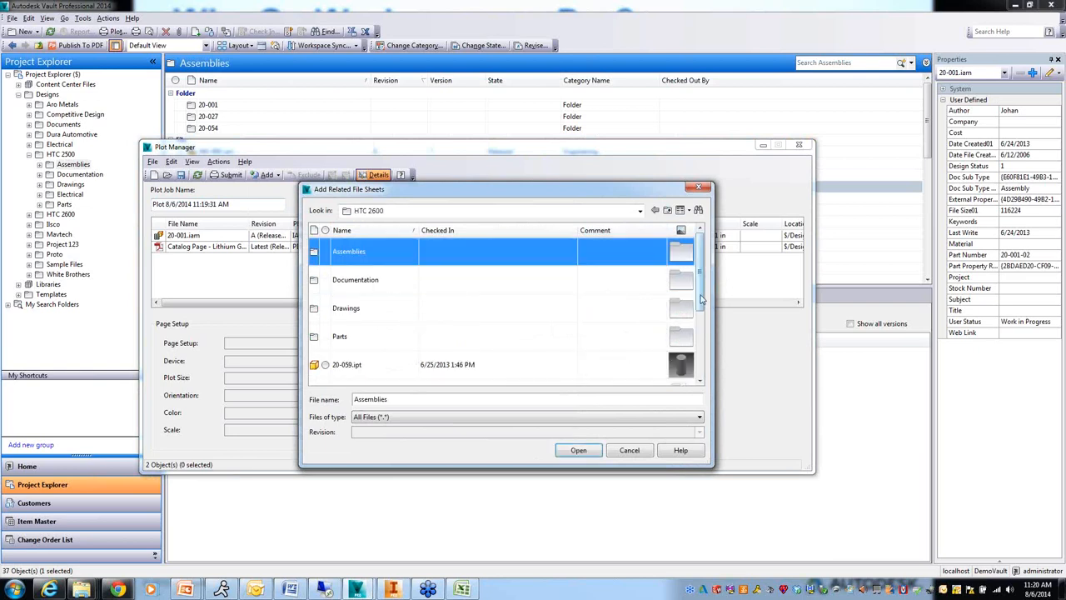
pyautogui.scroll(-3)
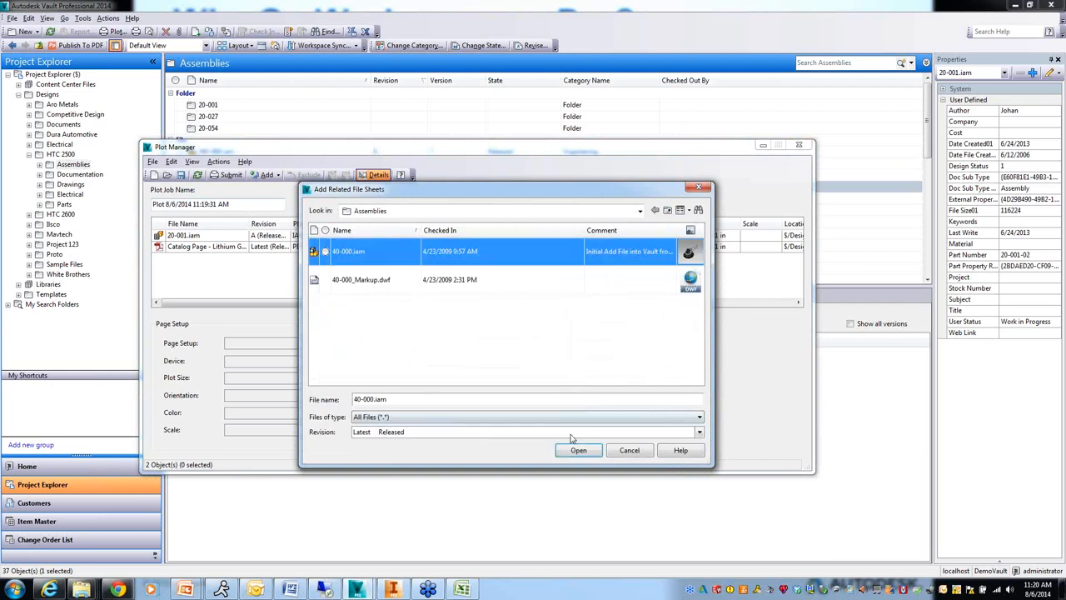
pyautogui.click(578, 450)
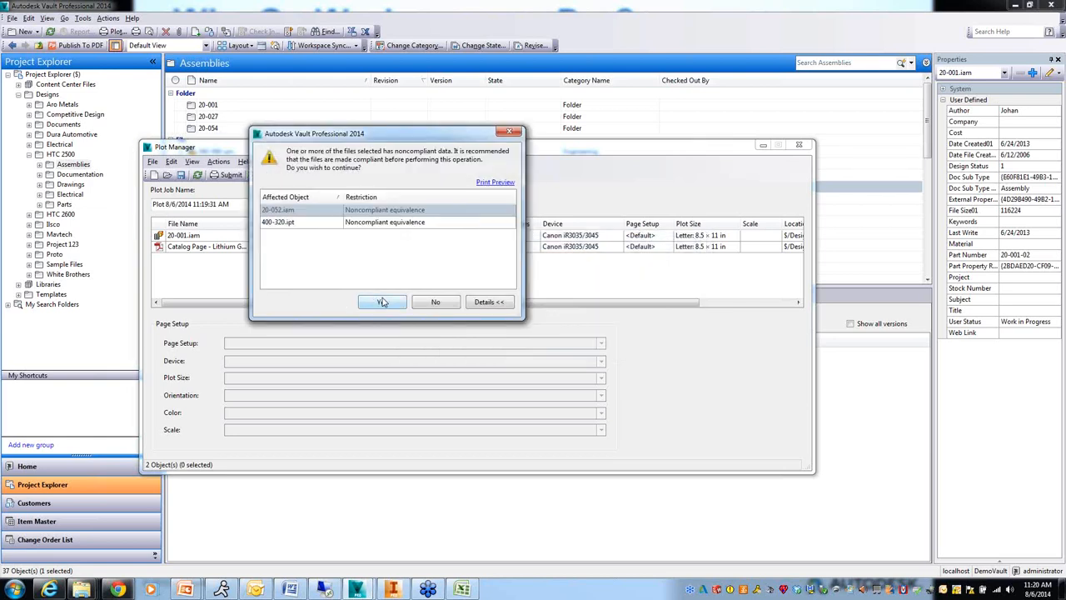
pyautogui.click(381, 302)
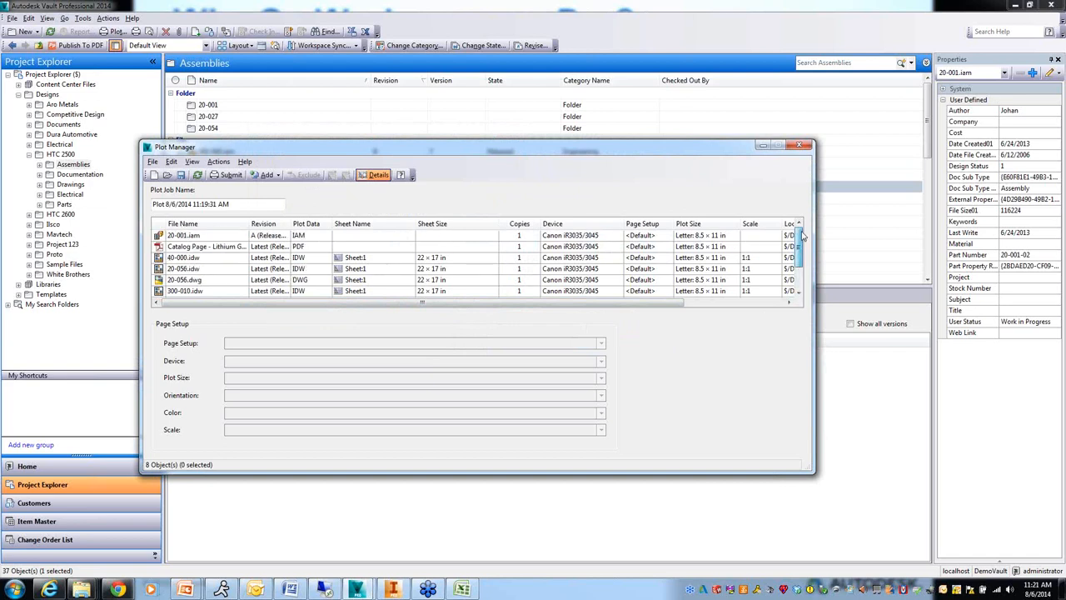
# Select the 40-000.idw row to show its Canon Letter landscape 1:1 page setup and thumbnail
pyautogui.scroll(-3)
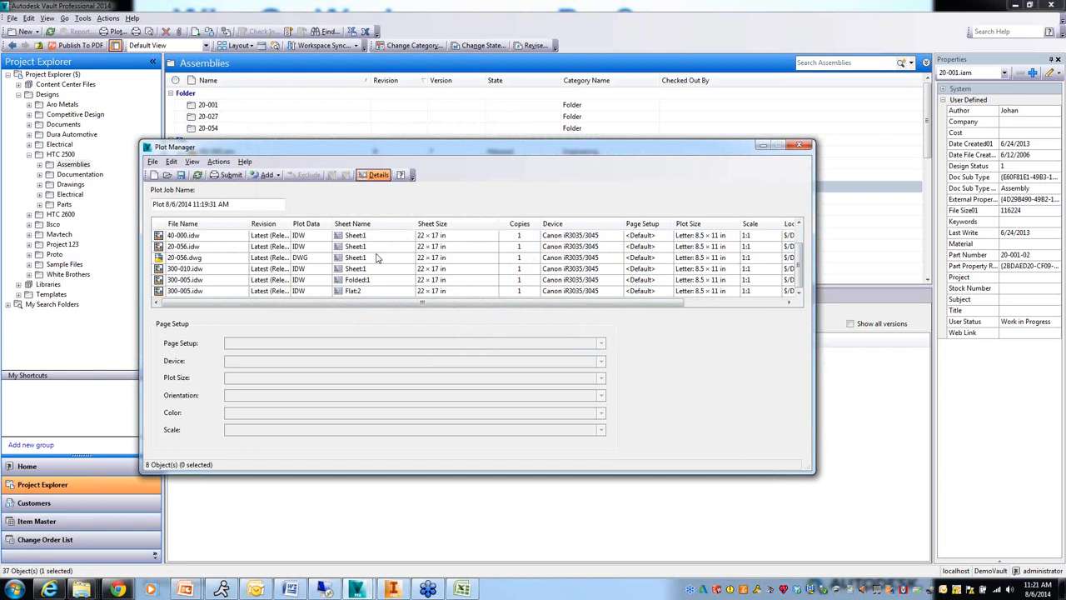
pyautogui.click(233, 257)
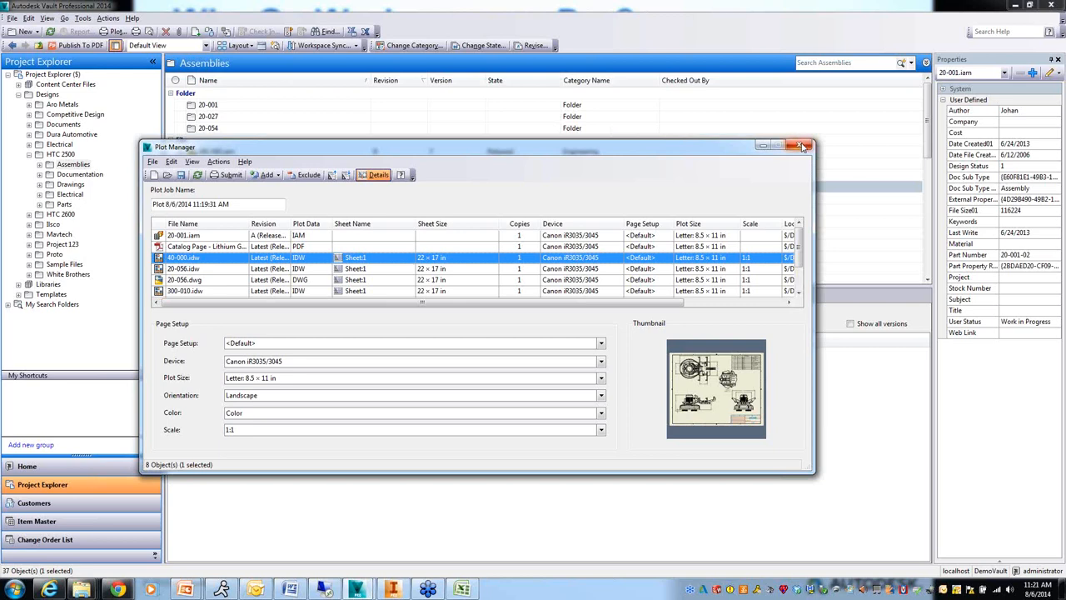
# Close the Plot Manager window, answering No to saving the plot list
pyautogui.click(802, 146)
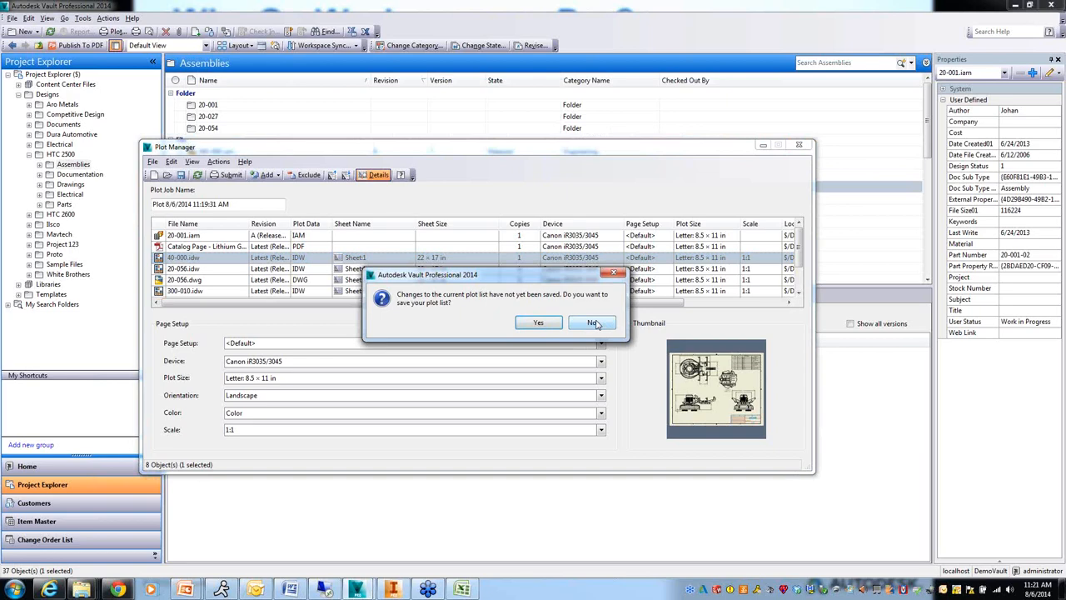
pyautogui.click(591, 323)
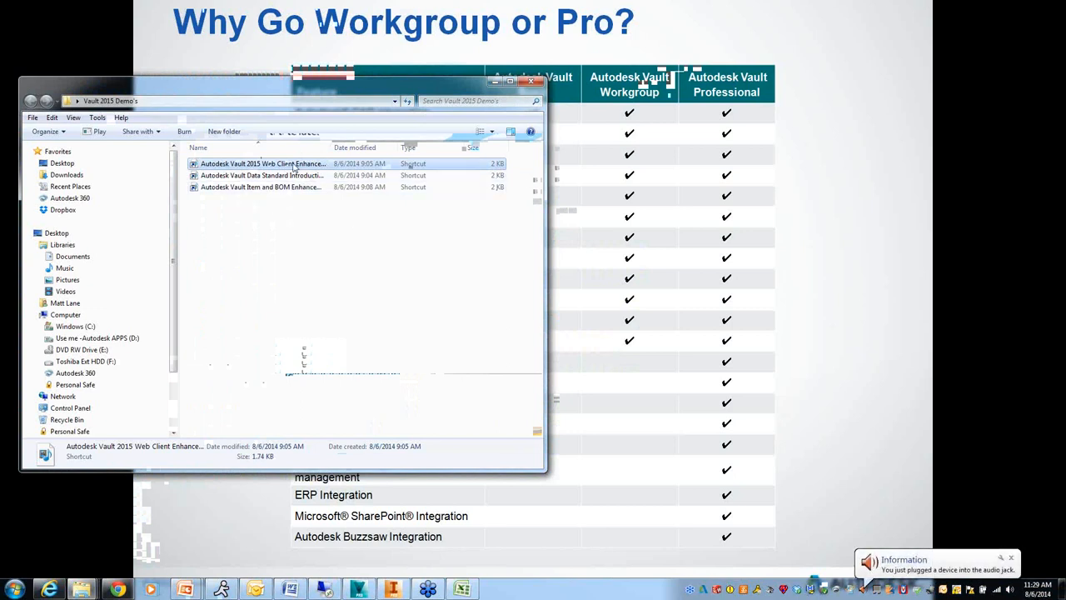
# Start the first Thin Client demo video full screen and sign in to the vault
pyautogui.doubleClick(263, 163)
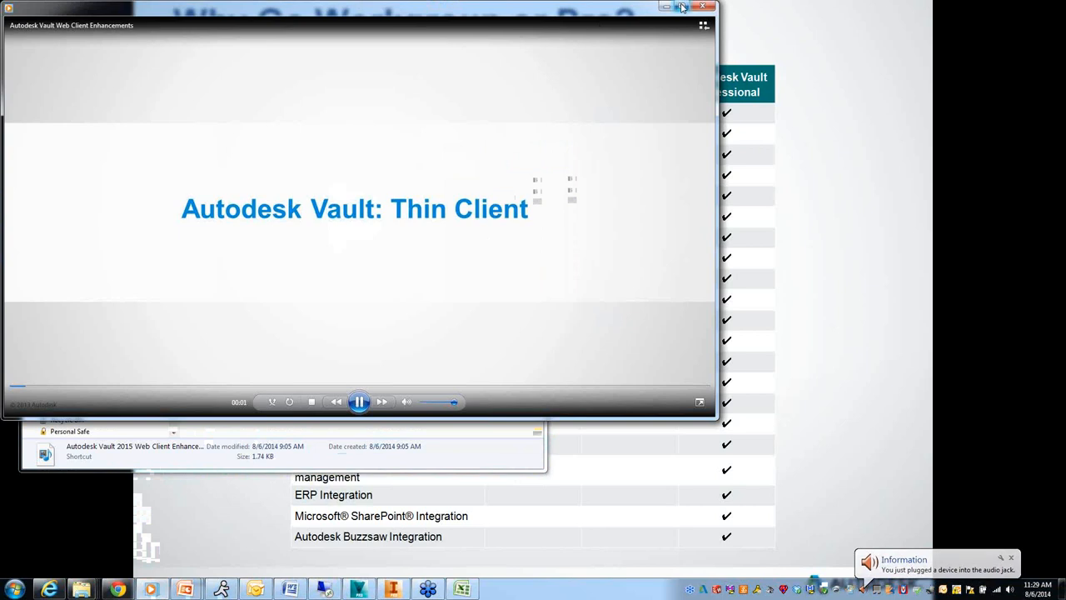
pyautogui.click(683, 7)
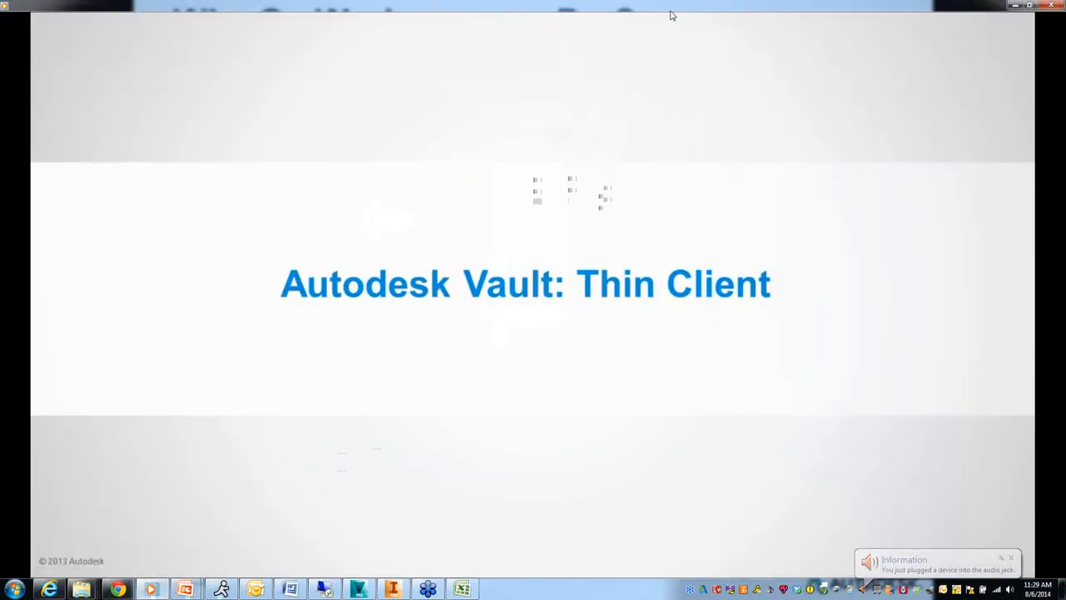
pyautogui.click(416, 108)
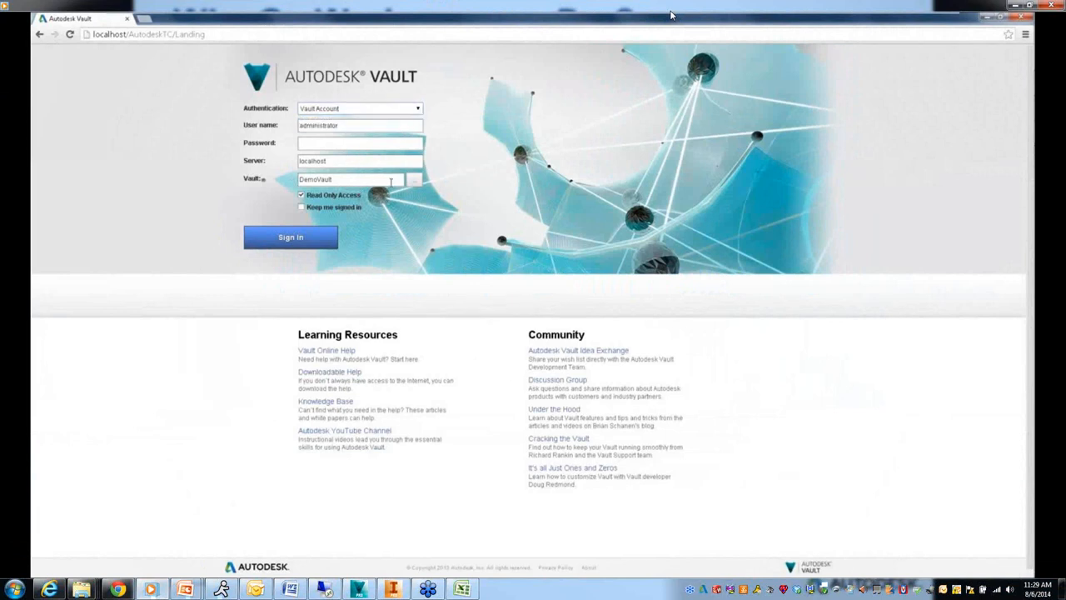
pyautogui.click(290, 236)
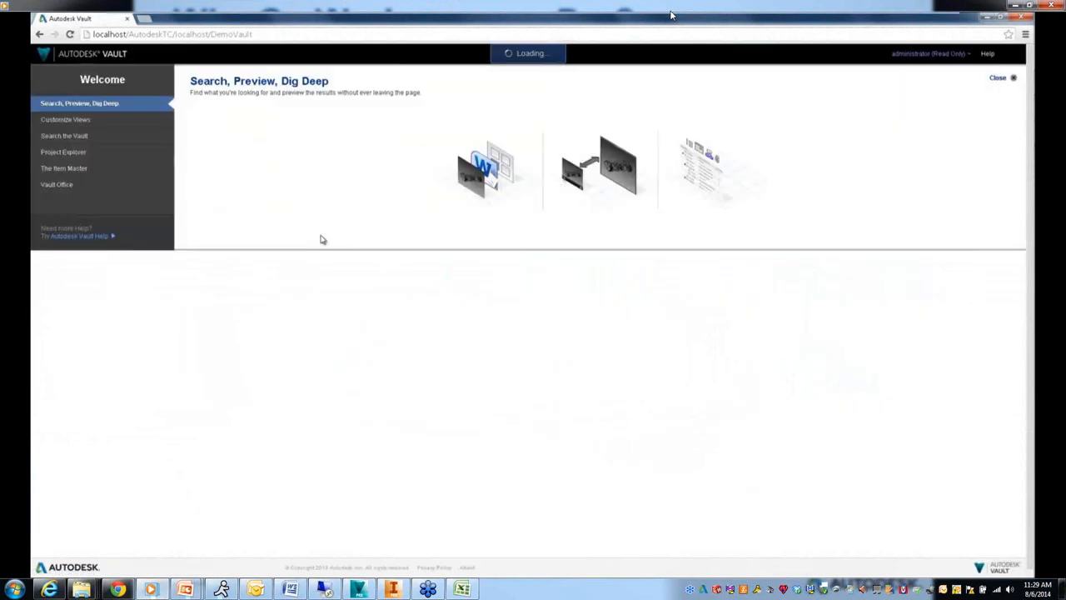
# Step through the Welcome tour pages (views, Item Master, Vault Office) and dismiss it
pyautogui.click(67, 120)
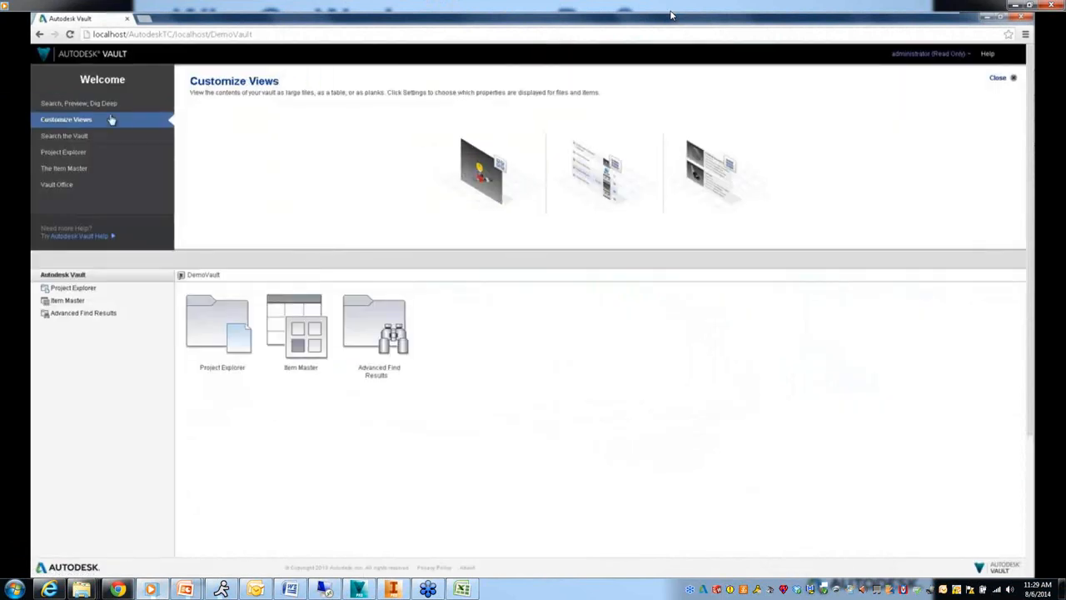
pyautogui.click(63, 166)
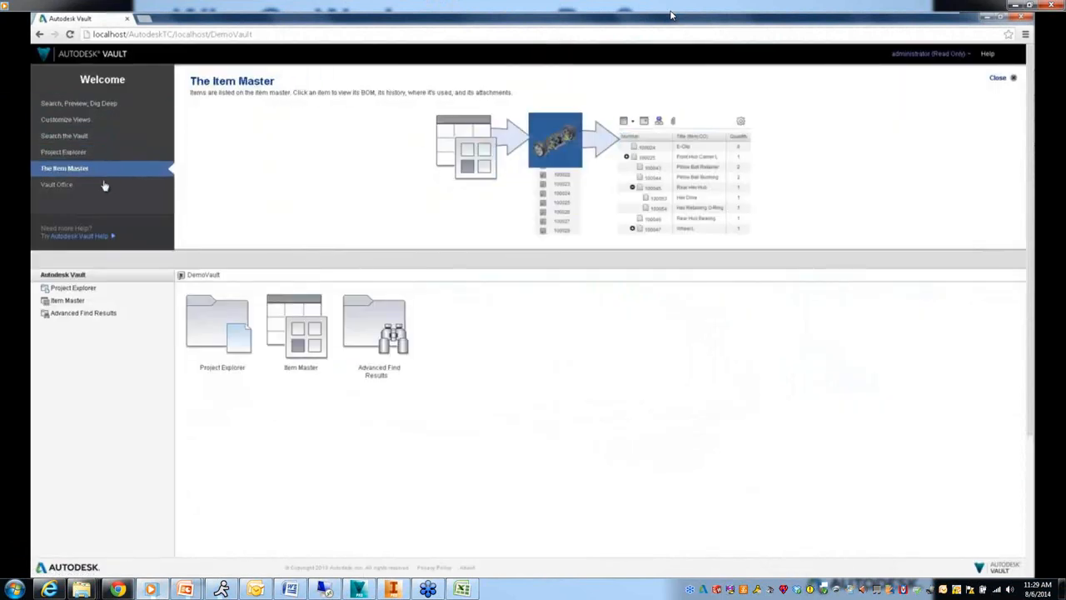
pyautogui.click(57, 183)
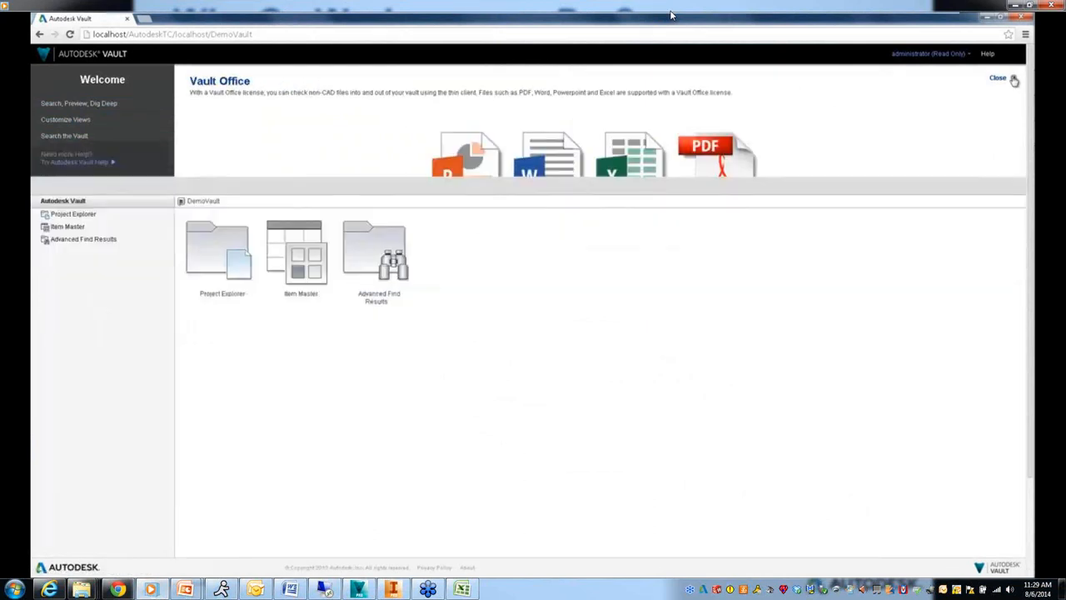
pyautogui.click(223, 250)
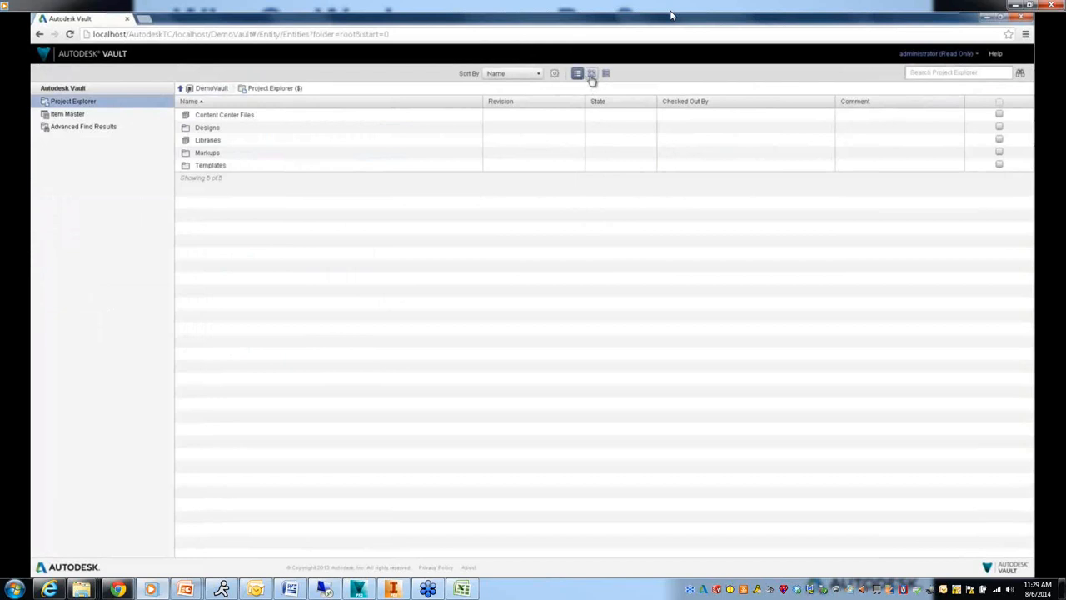
# Show the project folders as detailed tiles and save the Select Properties choice
pyautogui.click(591, 74)
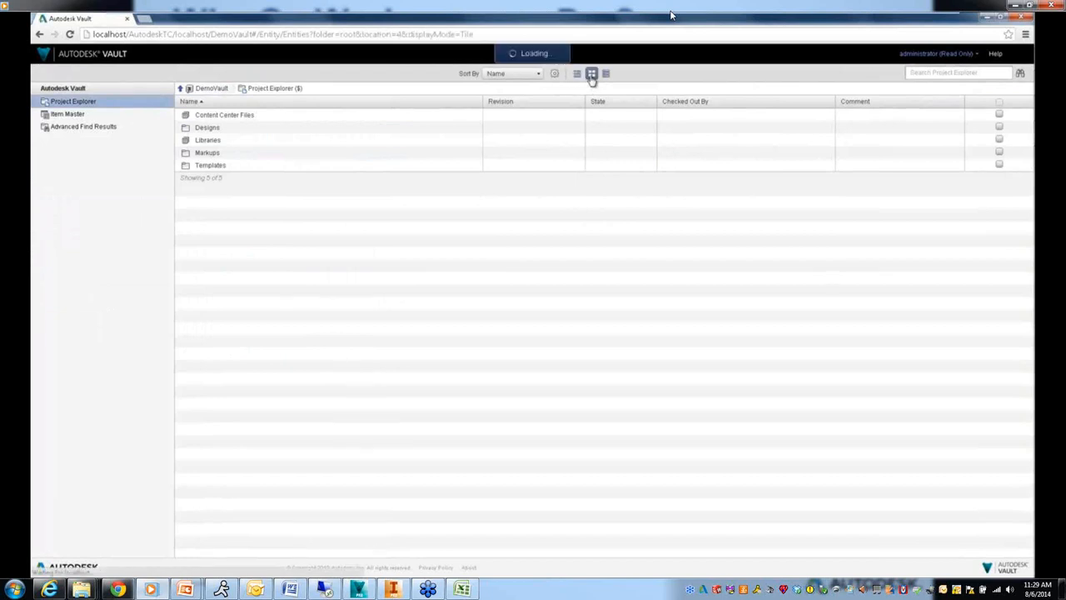
pyautogui.click(607, 73)
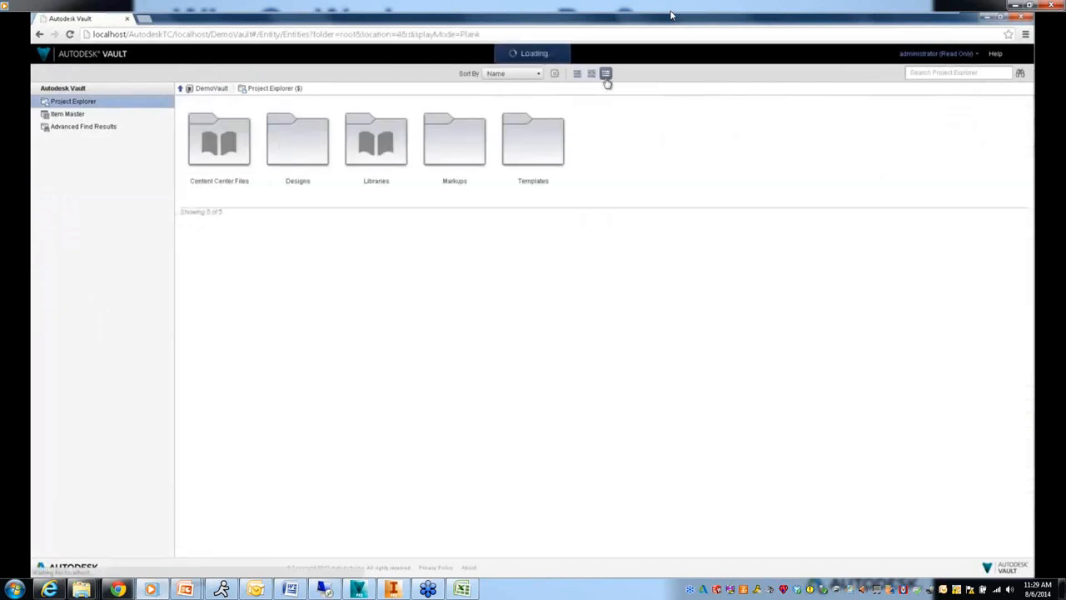
pyautogui.click(591, 74)
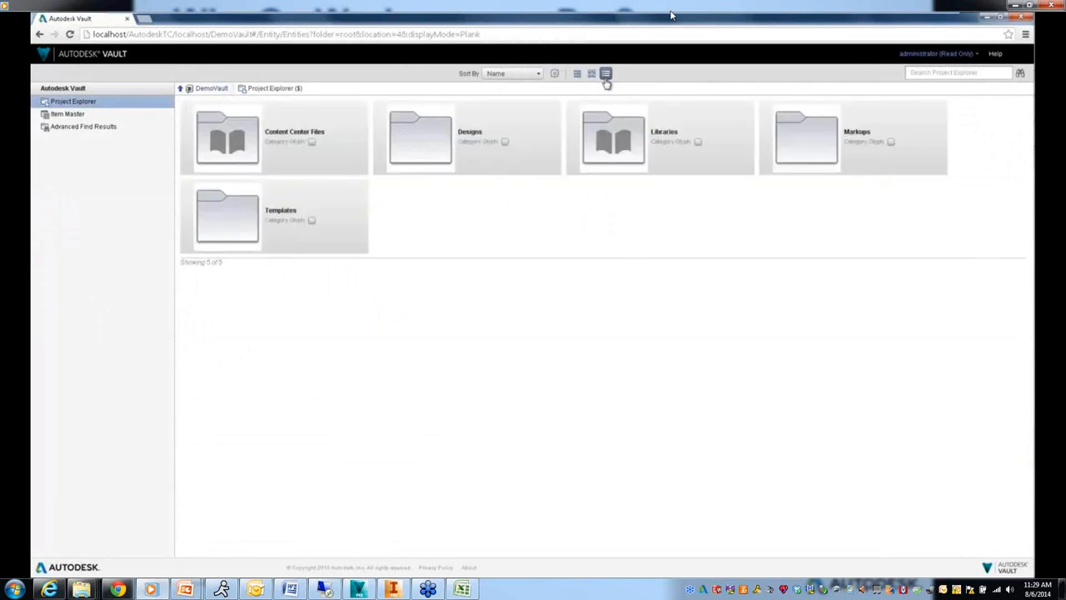
pyautogui.click(555, 73)
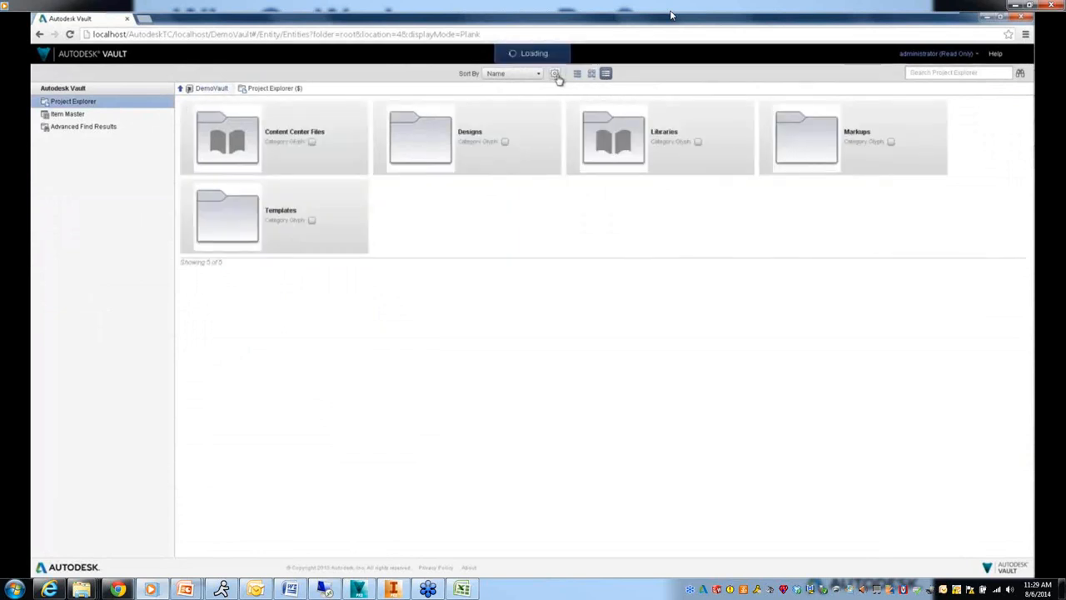
pyautogui.click(555, 73)
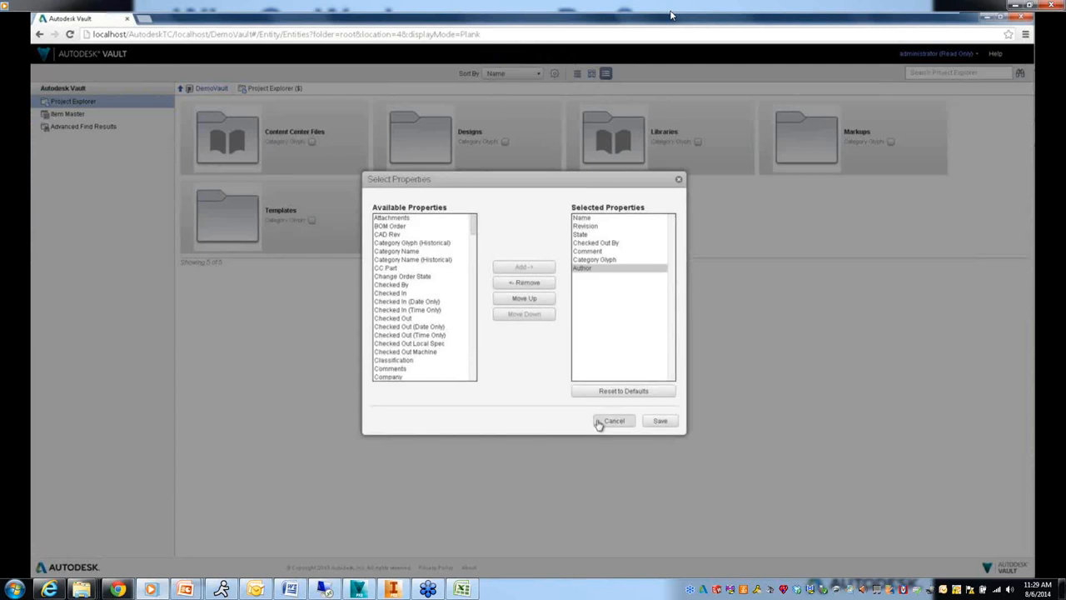
pyautogui.click(659, 420)
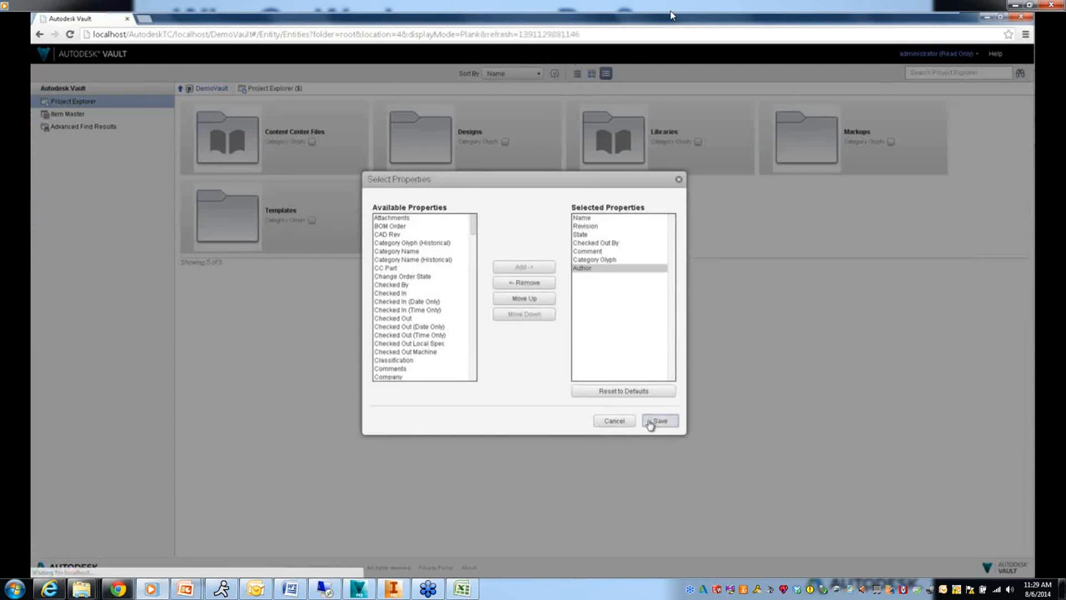
pyautogui.click(659, 419)
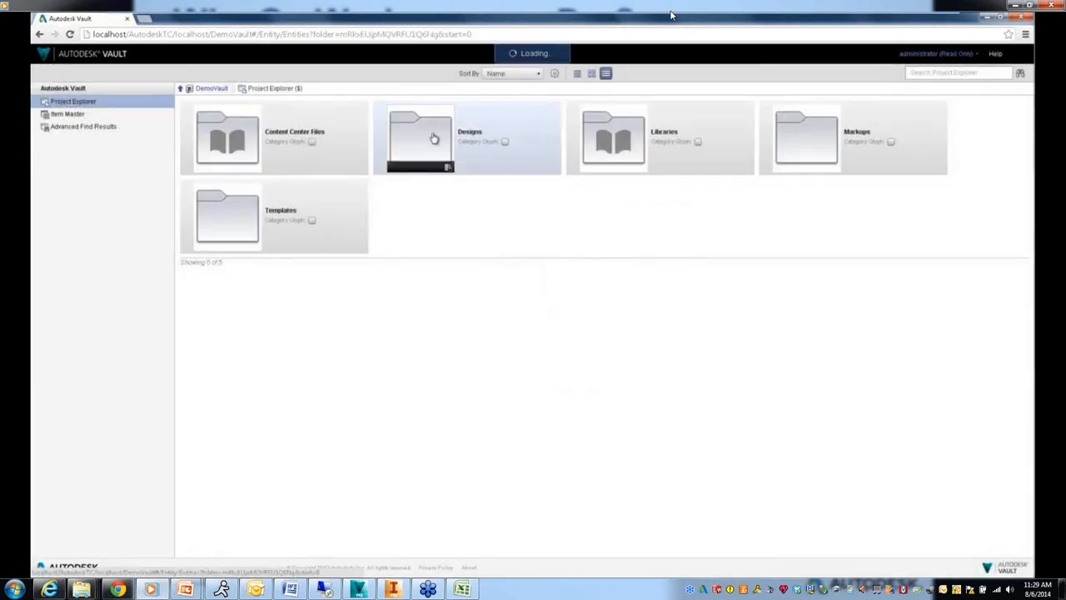
# Search the Designs folder for 'wheel' and add an Author Contains EV condition
pyautogui.doubleClick(433, 137)
pyautogui.write('wheel')
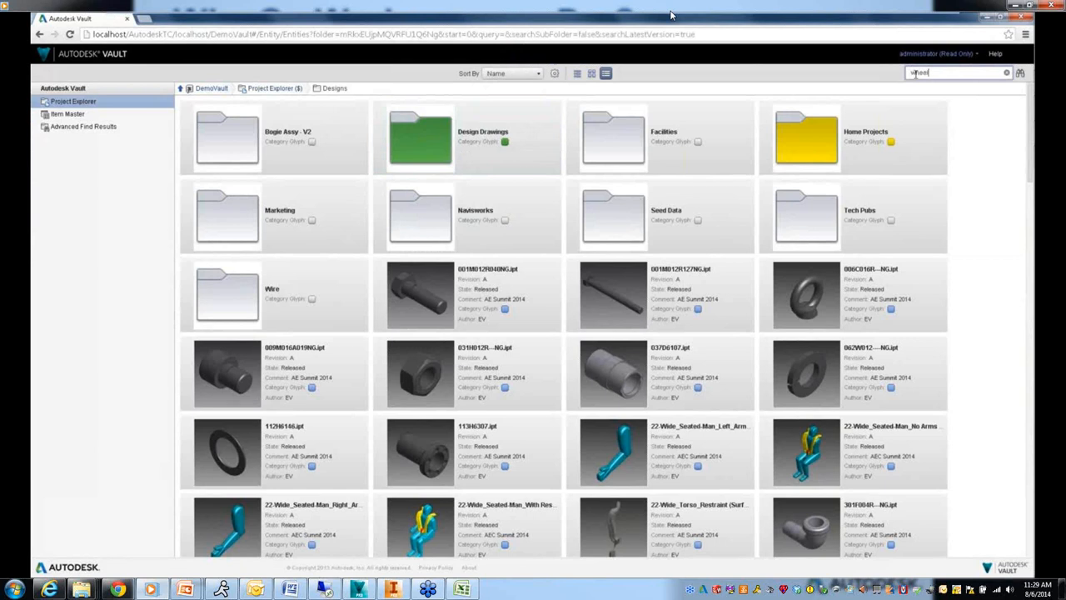
pyautogui.press('Return')
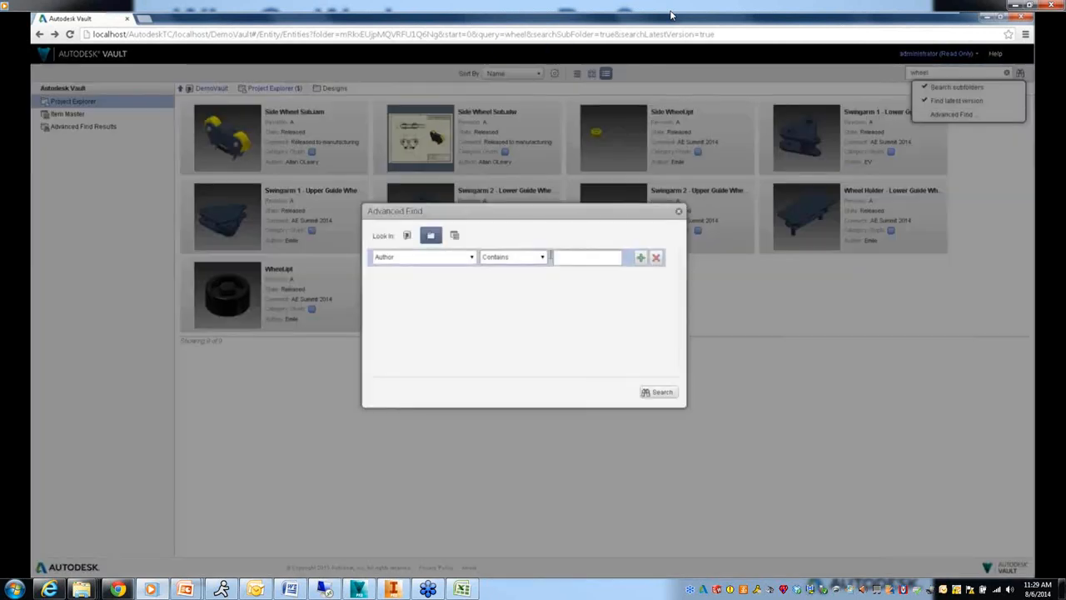
pyautogui.write('EV')
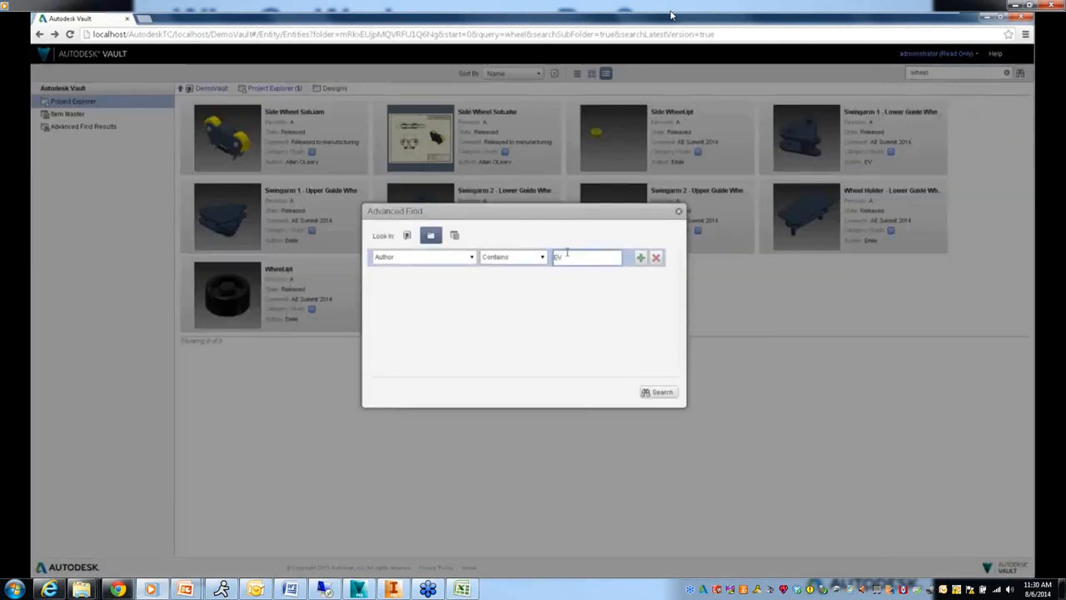
# Add File Extension Equals ipt as a second condition and run the advanced search
pyautogui.click(640, 257)
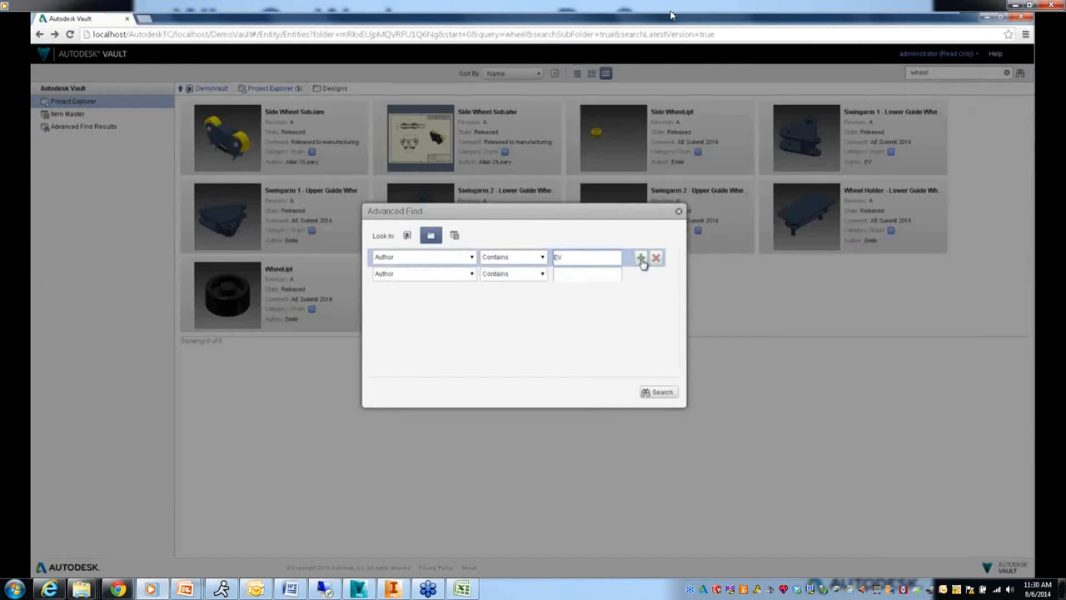
pyautogui.click(643, 256)
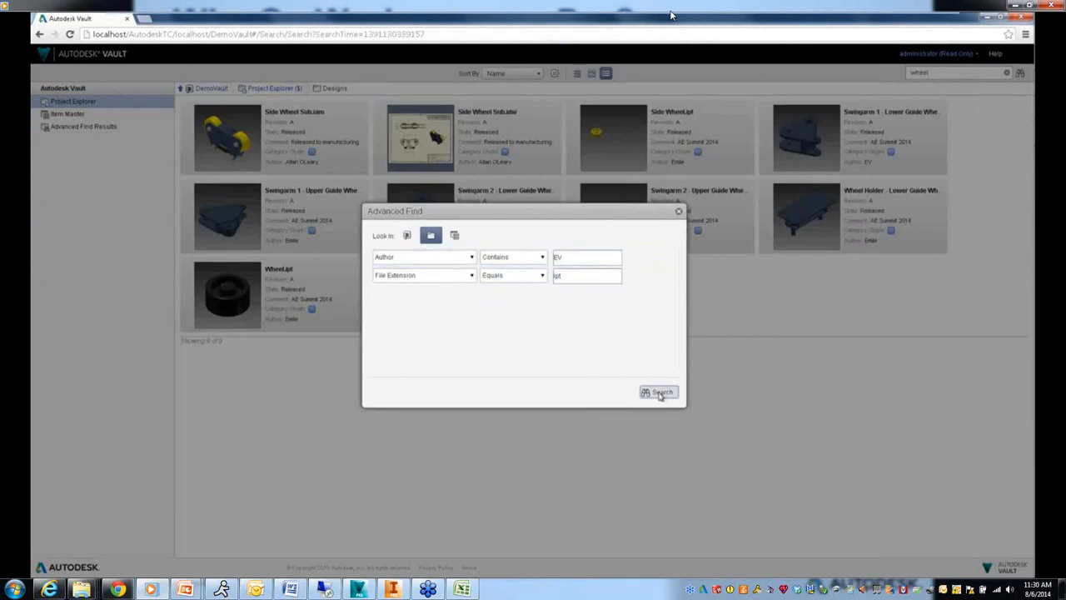
pyautogui.click(656, 391)
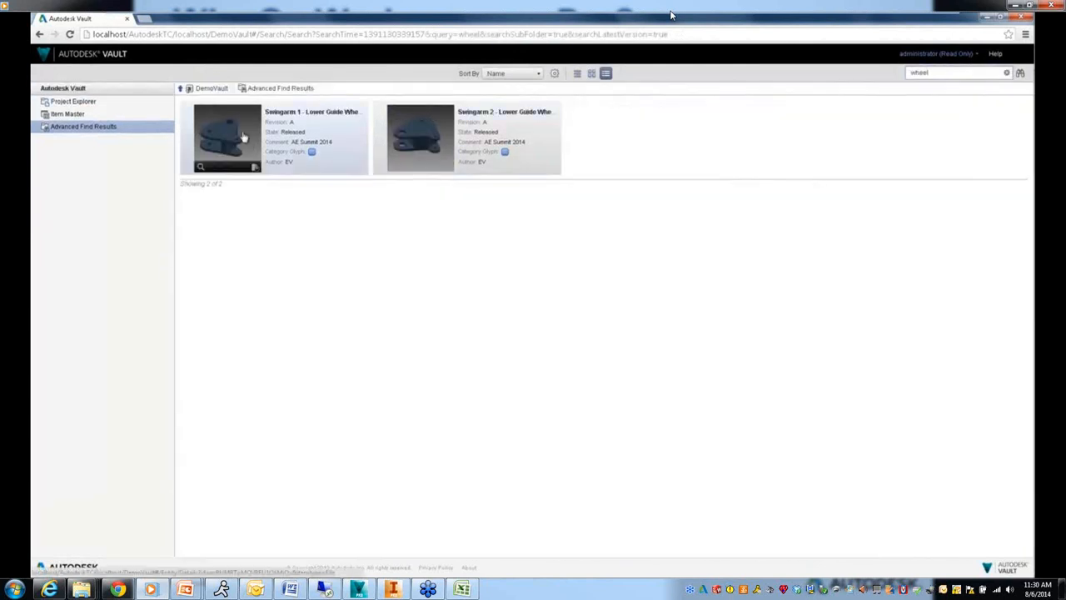
# From a Swingarm part's details, go to Bogie Assy.iam and view it in the 3D viewer
pyautogui.click(225, 136)
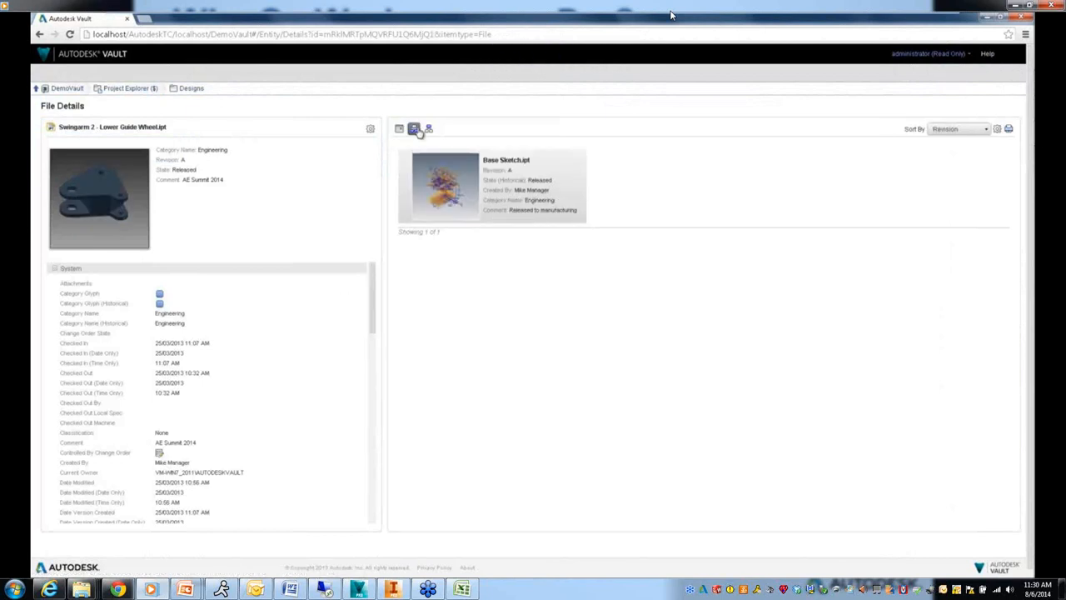
pyautogui.click(413, 128)
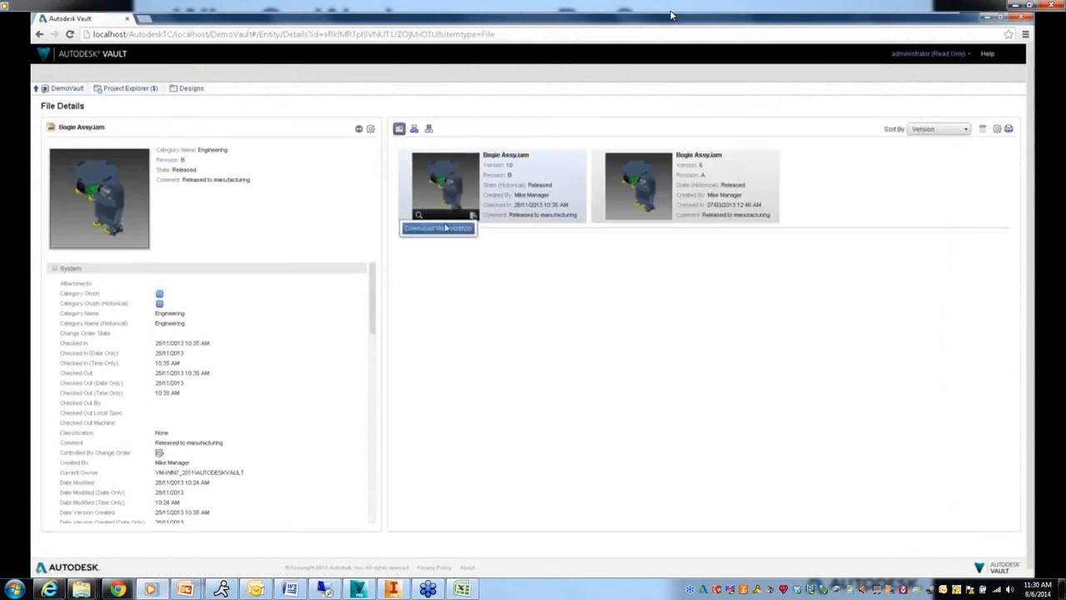
pyautogui.click(437, 226)
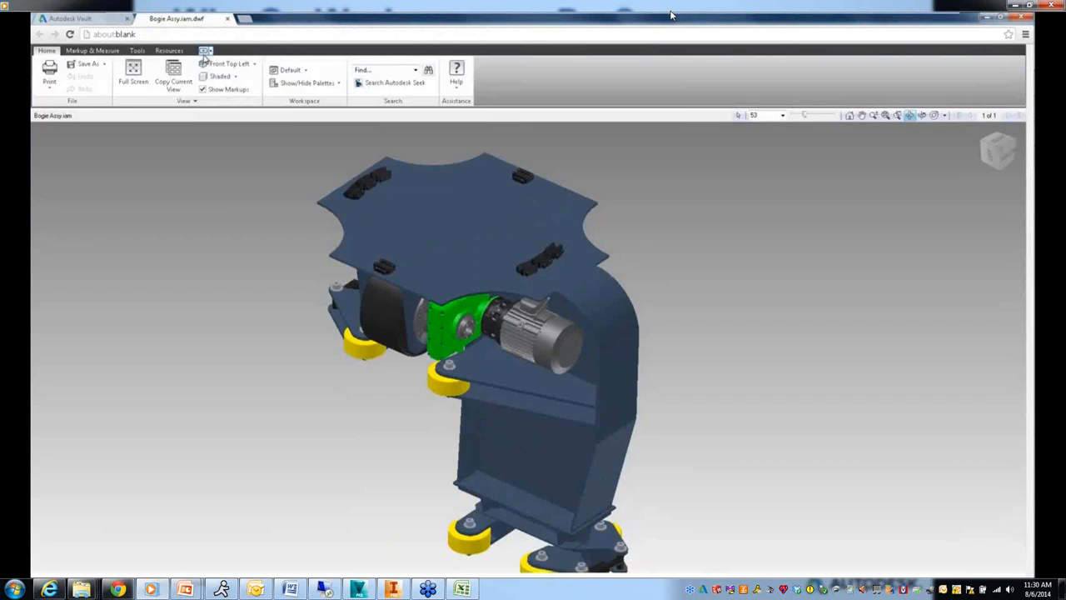
# Check the viewer's Tools and Resources ribbons, then bring up the assembly's item record with BOM
pyautogui.click(136, 50)
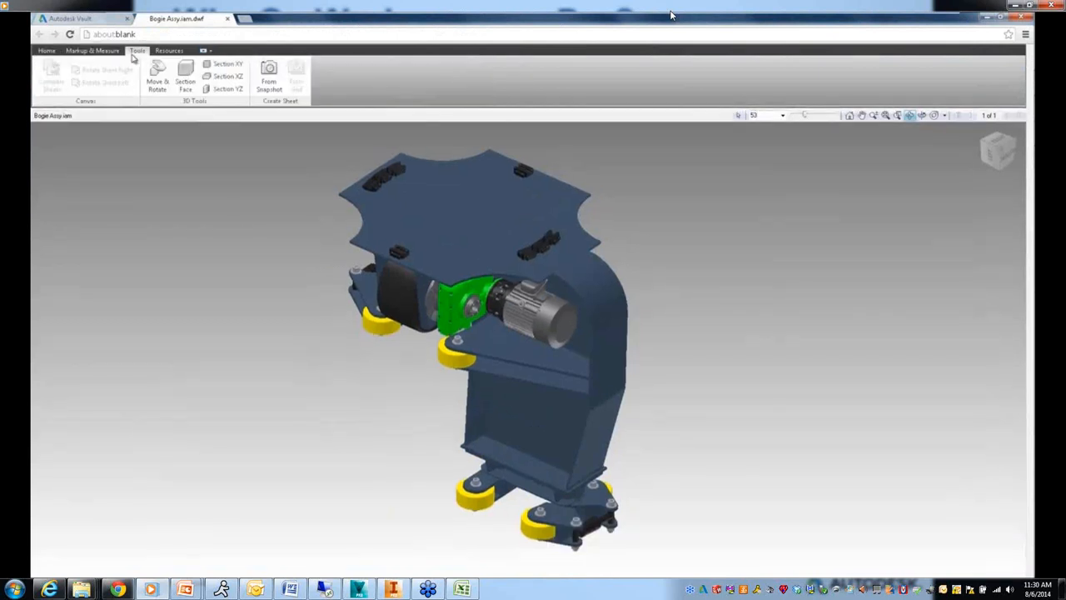
pyautogui.click(168, 50)
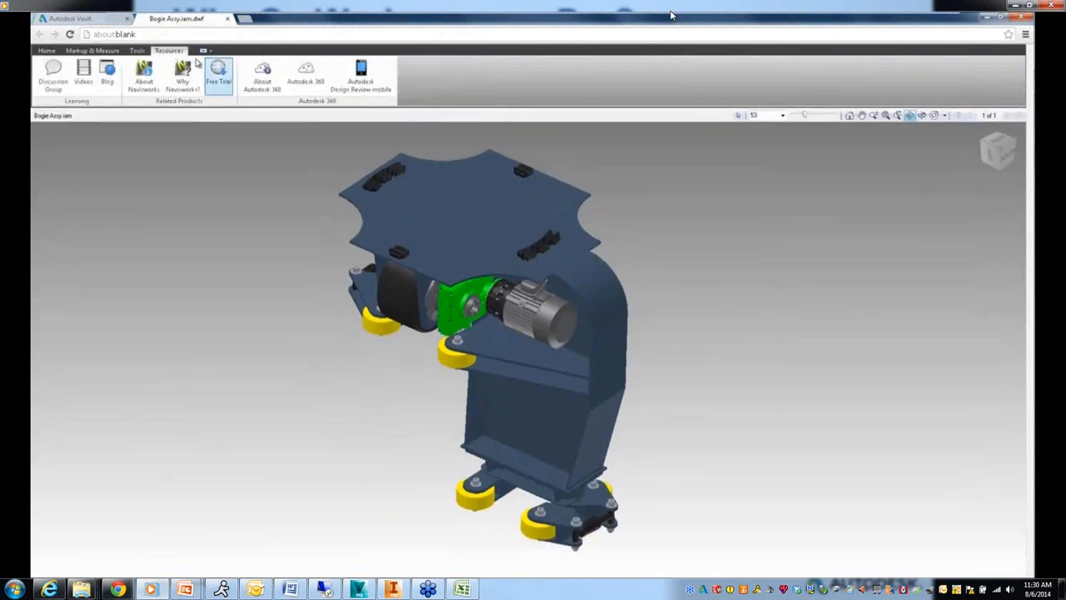
pyautogui.click(80, 19)
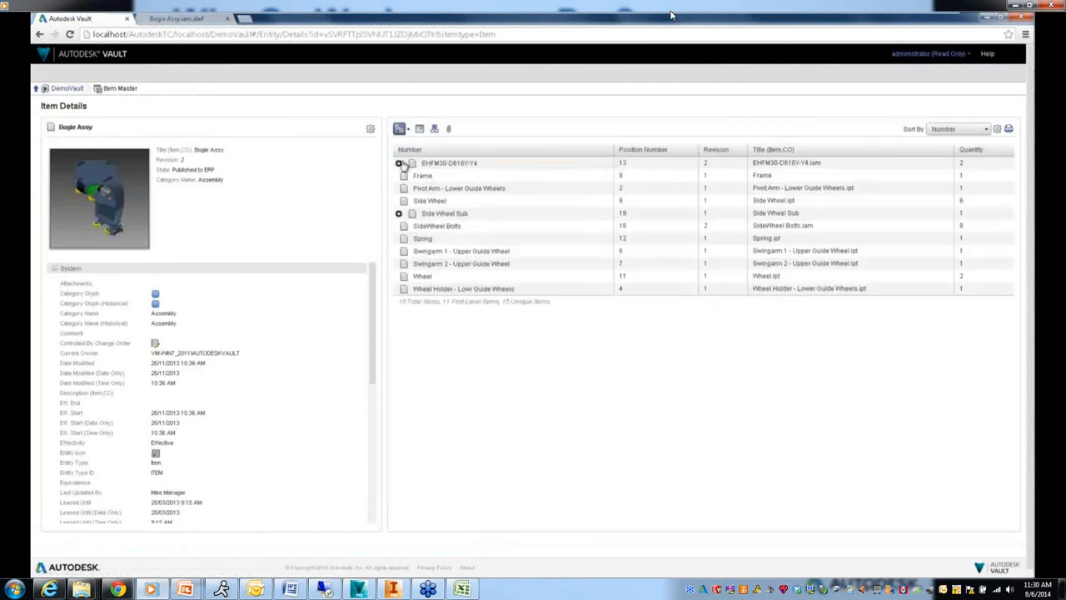
# Expand the first sub-assembly and the Side Wheel Sub assembly rows in the BOM
pyautogui.click(400, 164)
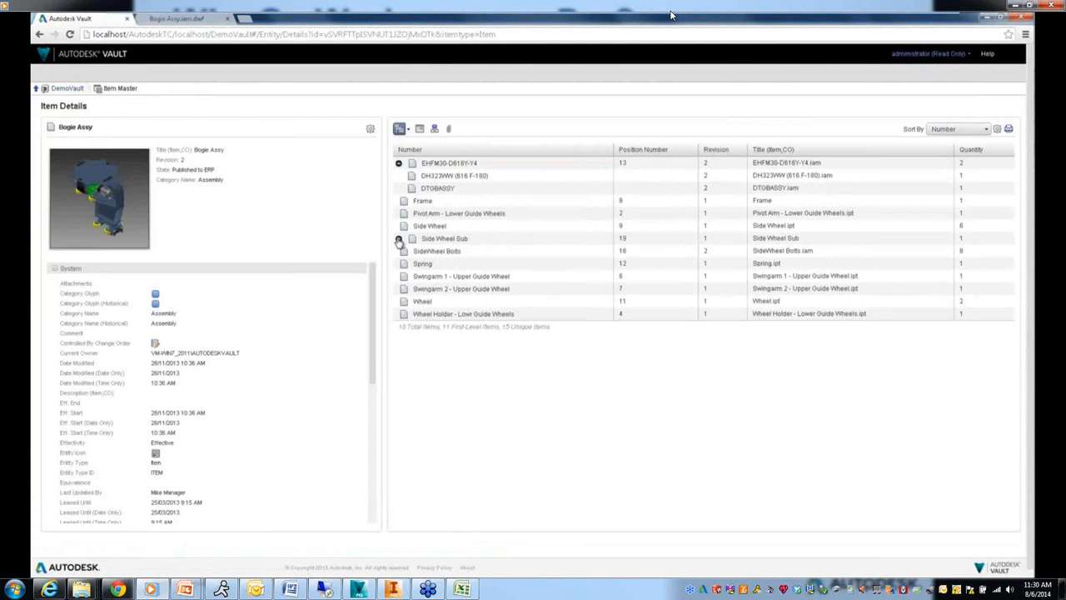
pyautogui.click(398, 239)
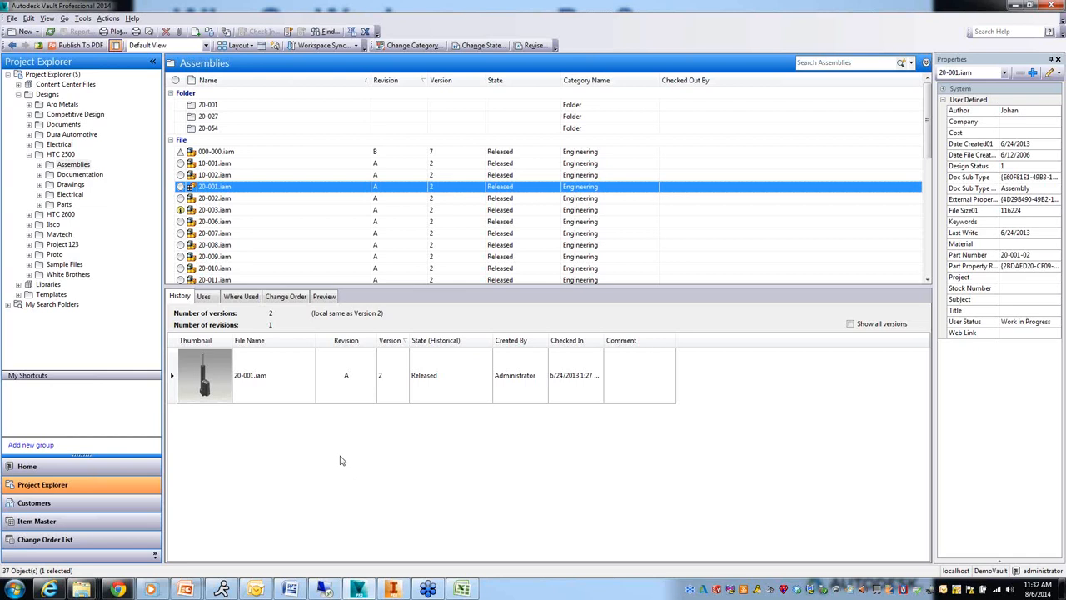
pyautogui.moveTo(116, 470)
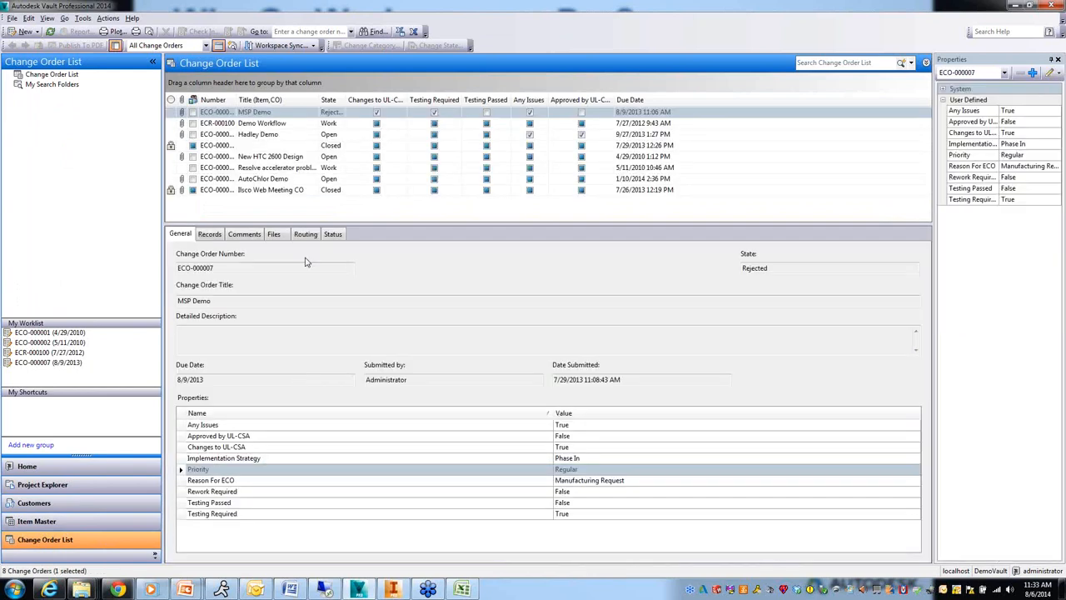
pyautogui.moveTo(268, 188)
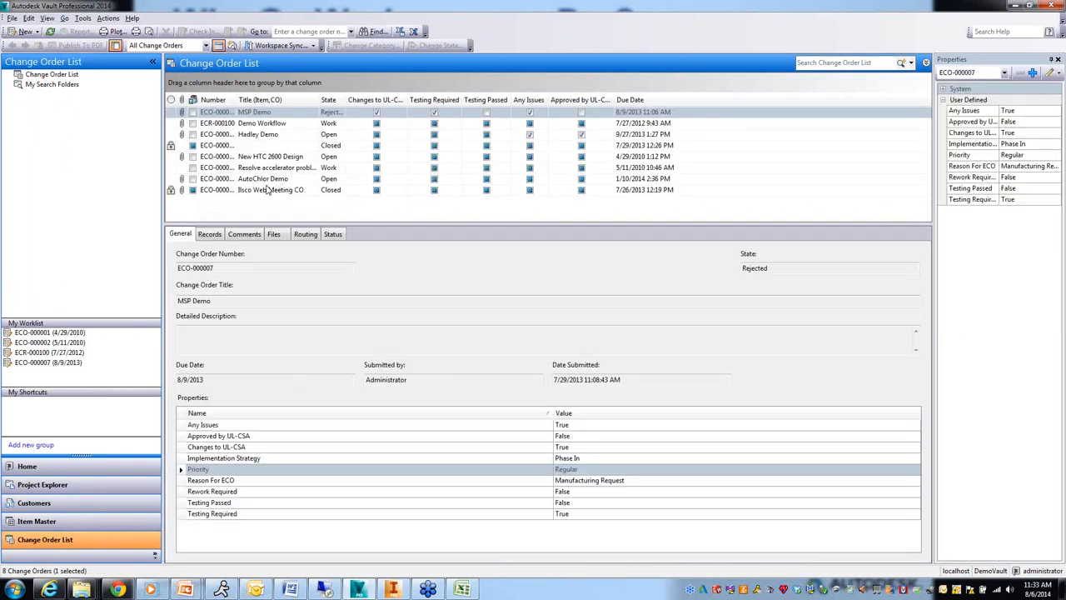
pyautogui.moveTo(306, 148)
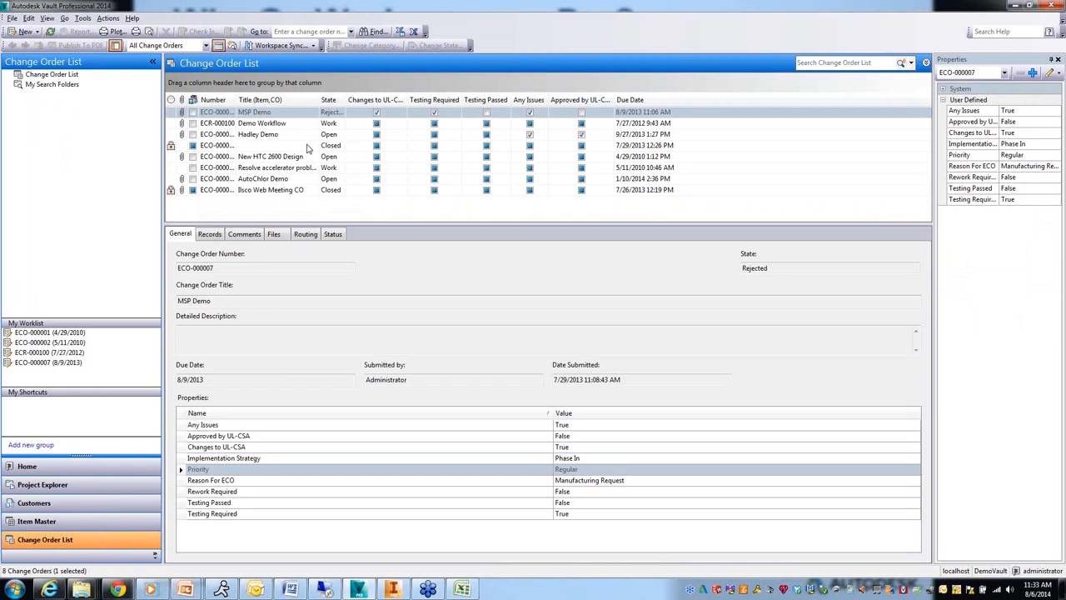
pyautogui.moveTo(375, 113)
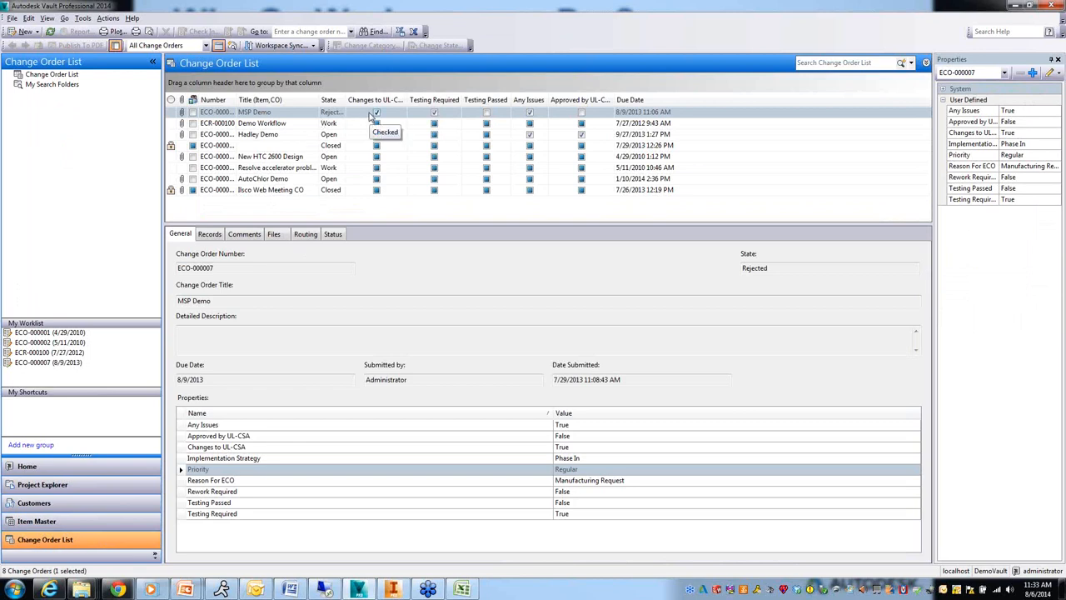
# Switch the list to the Open Change Orders view and sort it by the Number column
pyautogui.click(206, 45)
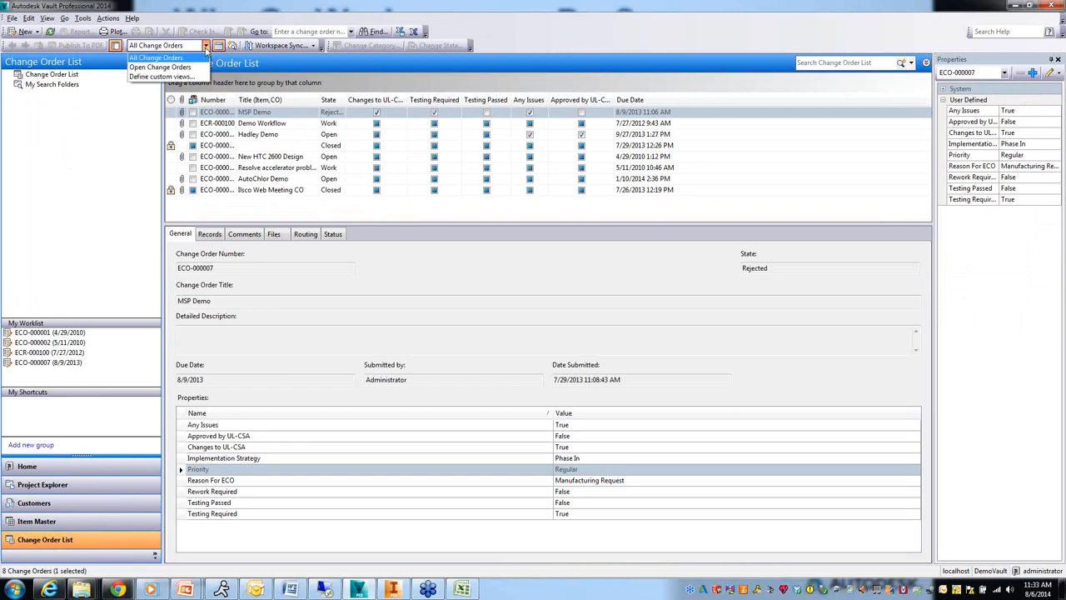
pyautogui.click(160, 66)
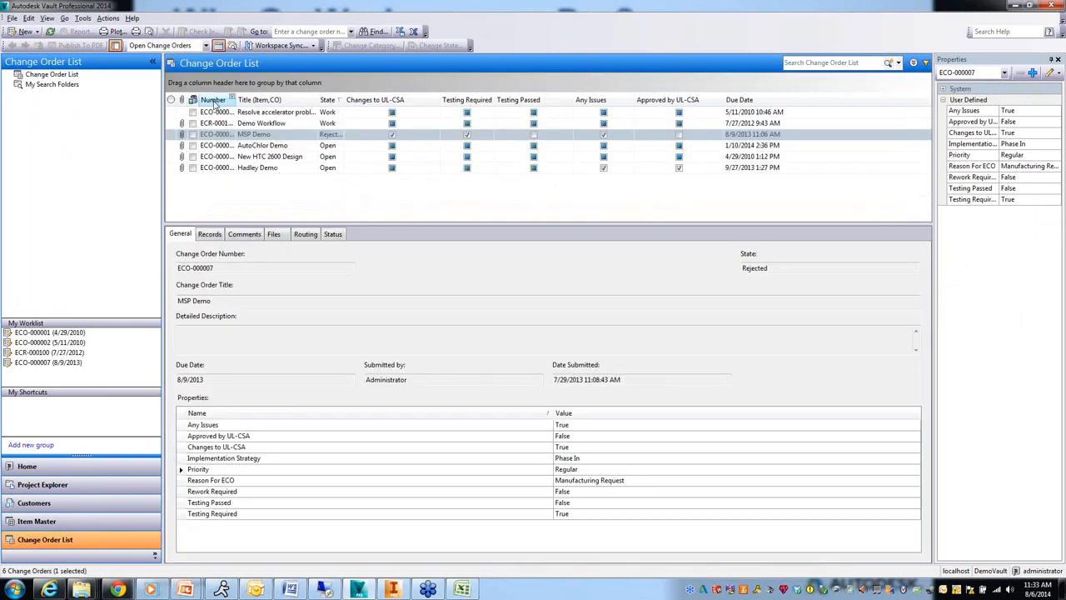
pyautogui.click(213, 100)
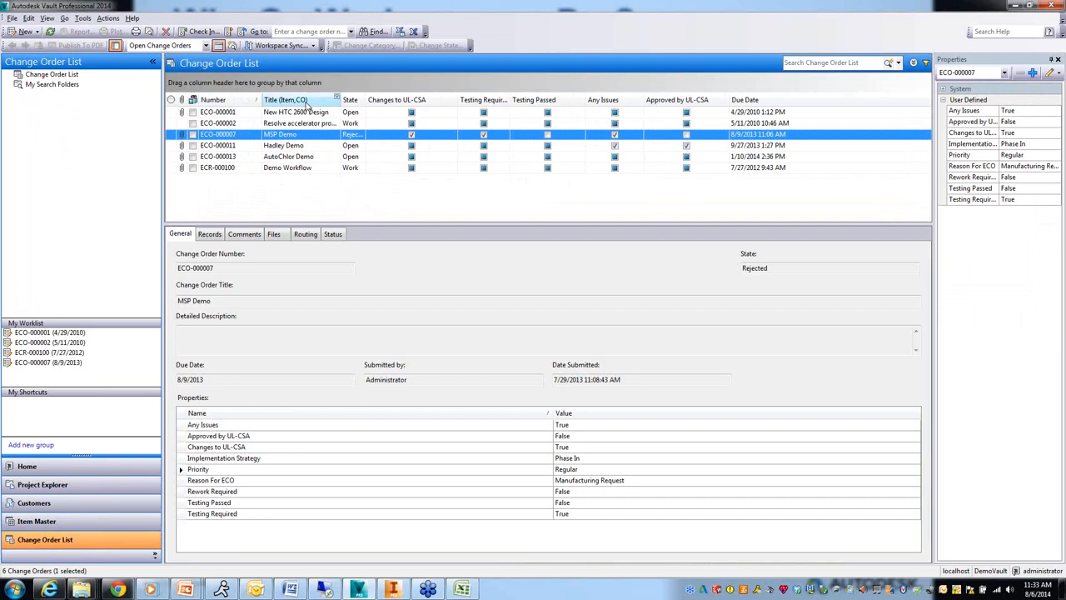
pyautogui.moveTo(396, 139)
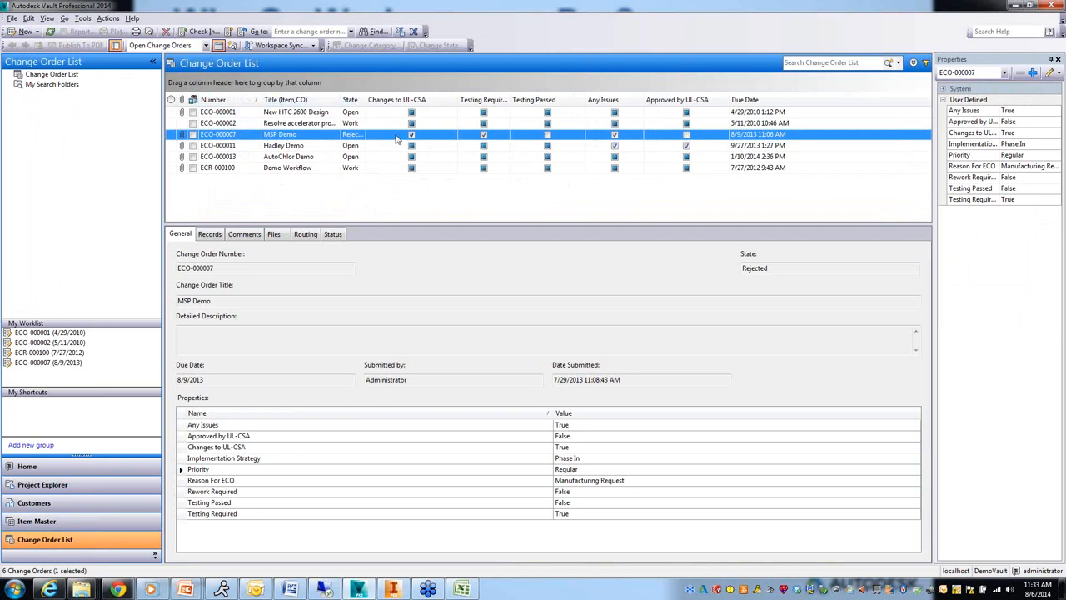
pyautogui.moveTo(530, 114)
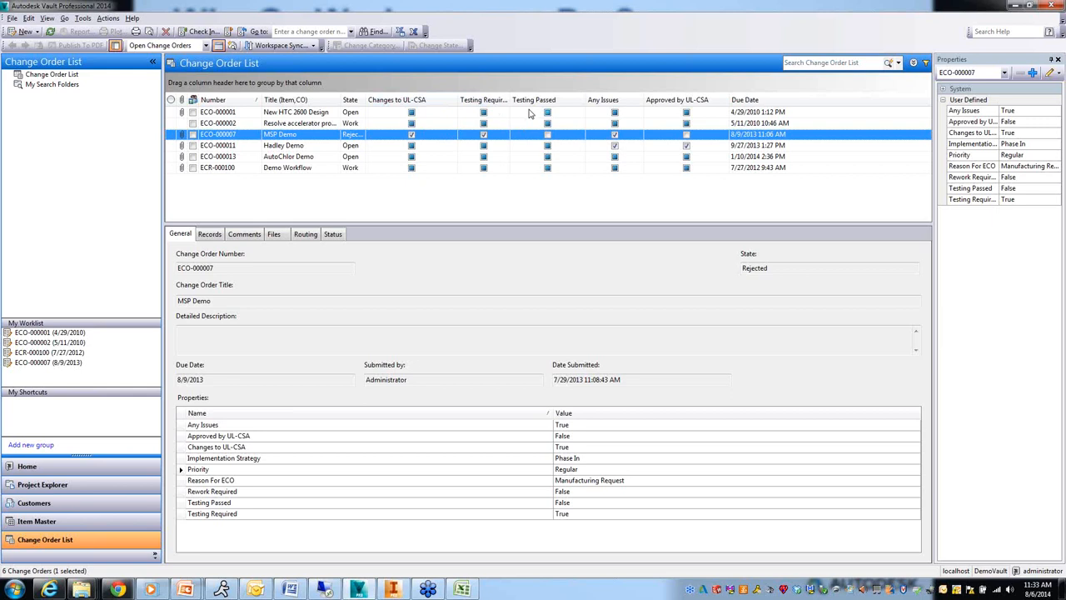
pyautogui.moveTo(874, 80)
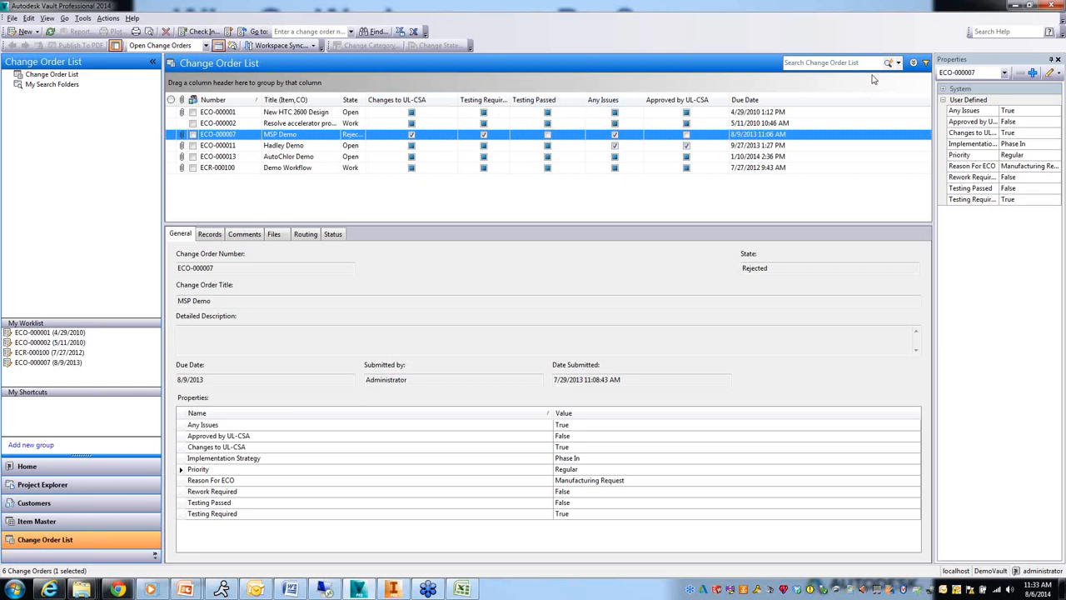
# Toggle the advanced search panel, view ECO-000002, then select ECR-000100 Demo Workflow
pyautogui.click(913, 63)
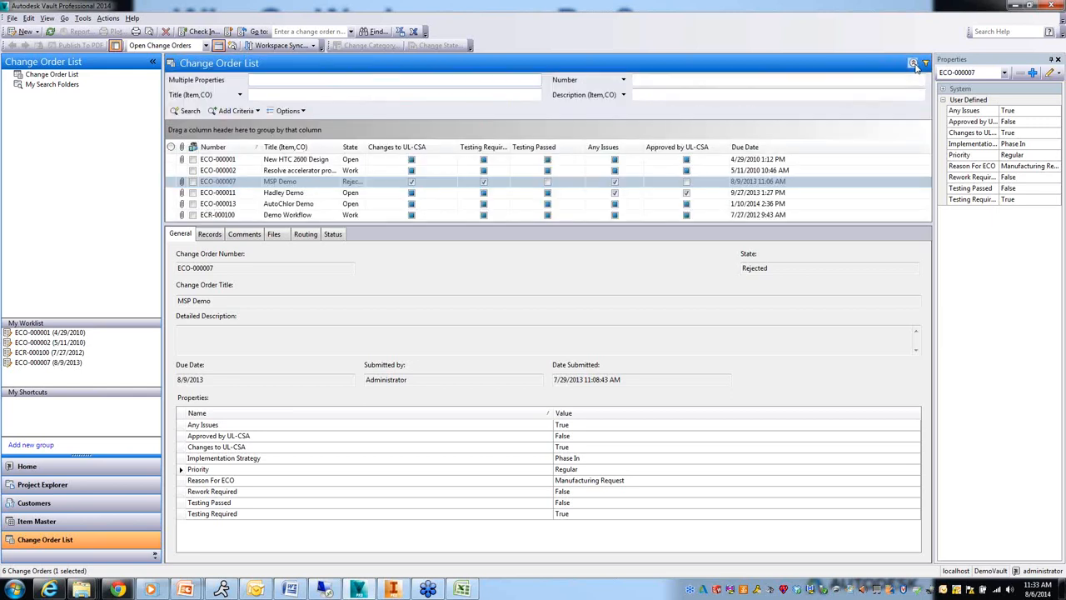
pyautogui.click(912, 63)
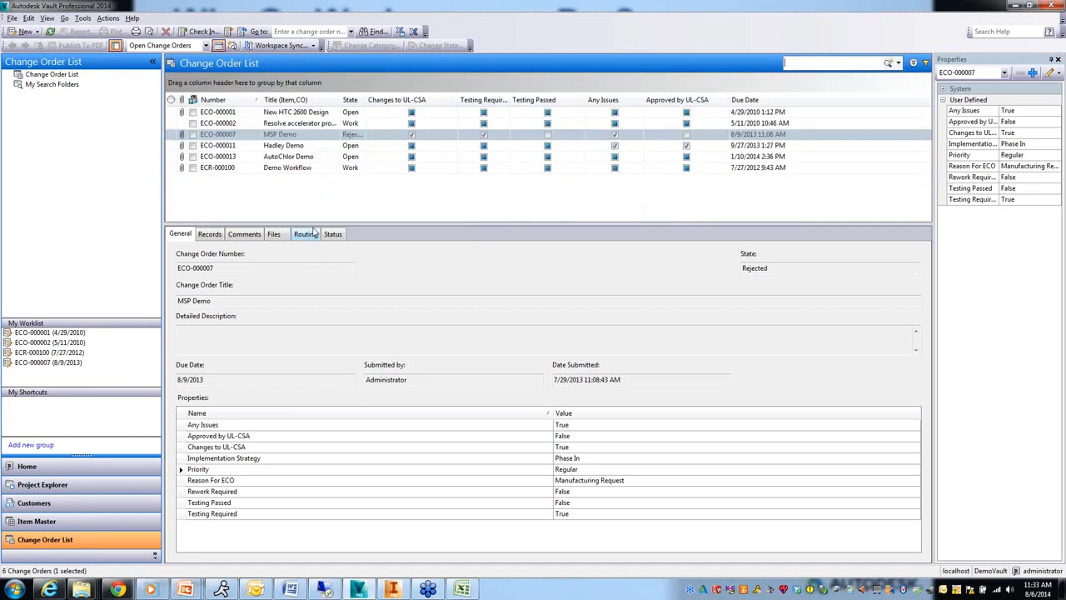
pyautogui.moveTo(280, 190)
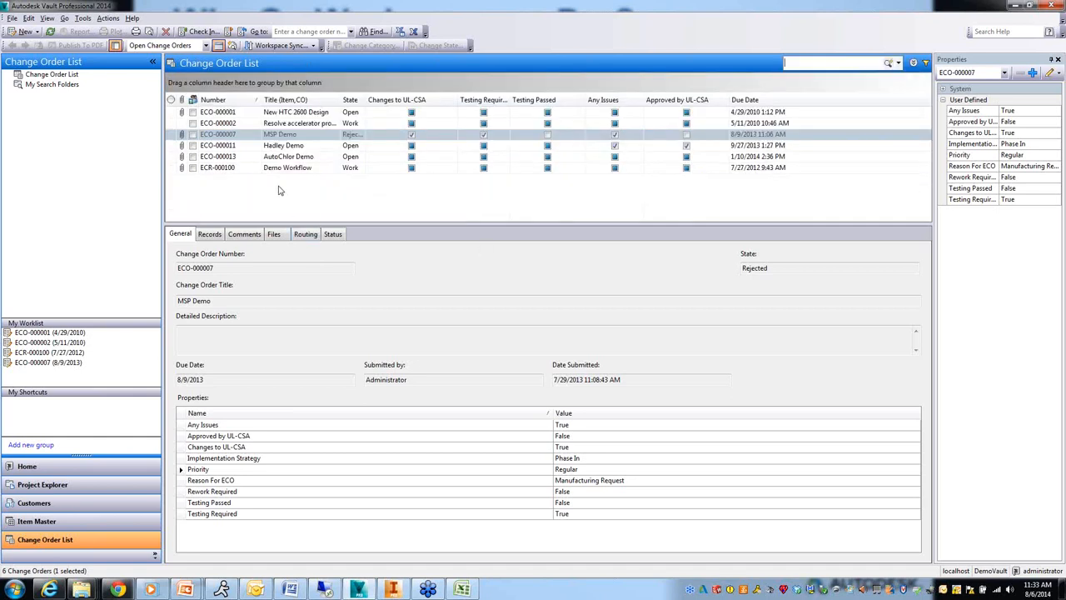
pyautogui.click(218, 123)
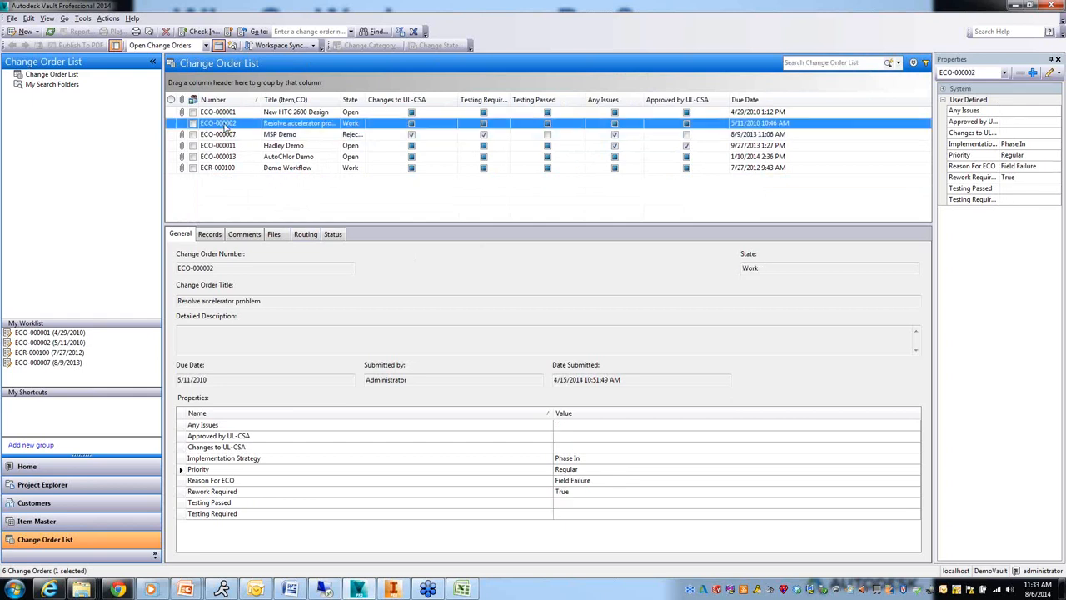
pyautogui.moveTo(286, 223)
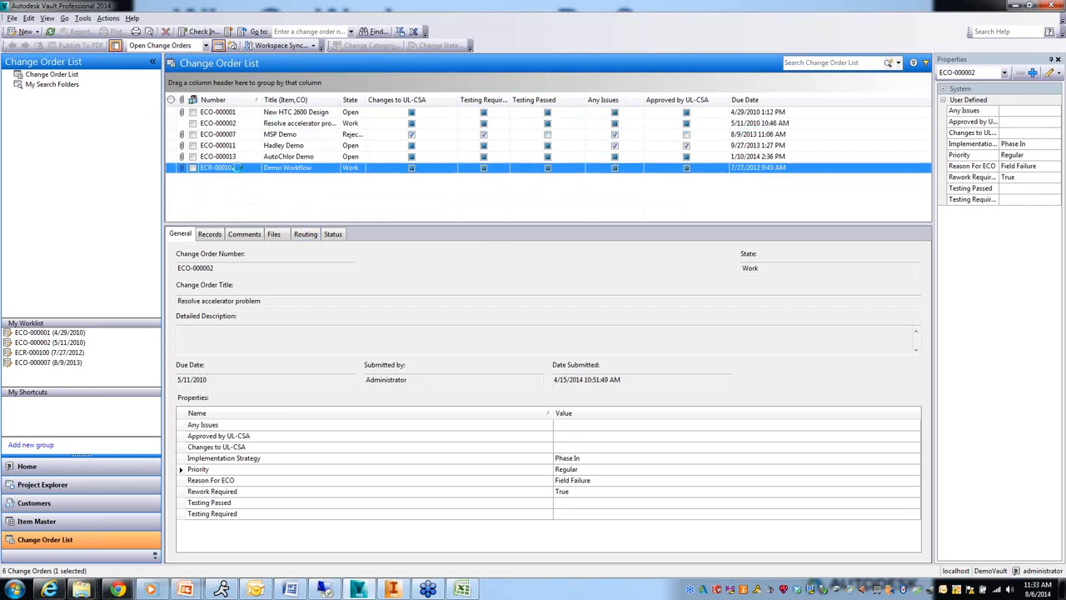
pyautogui.click(217, 166)
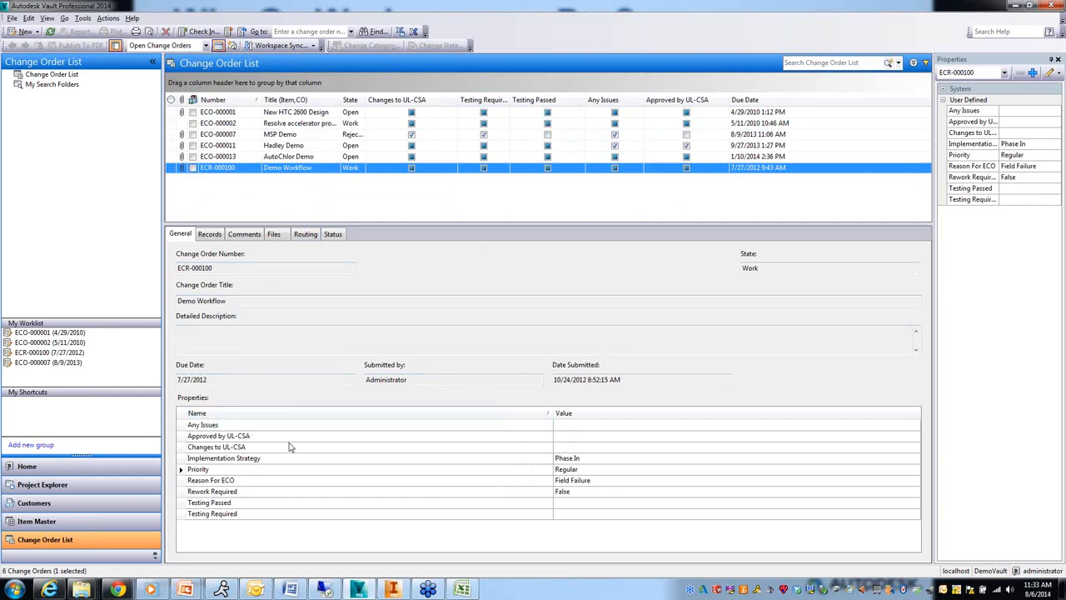
pyautogui.moveTo(247, 500)
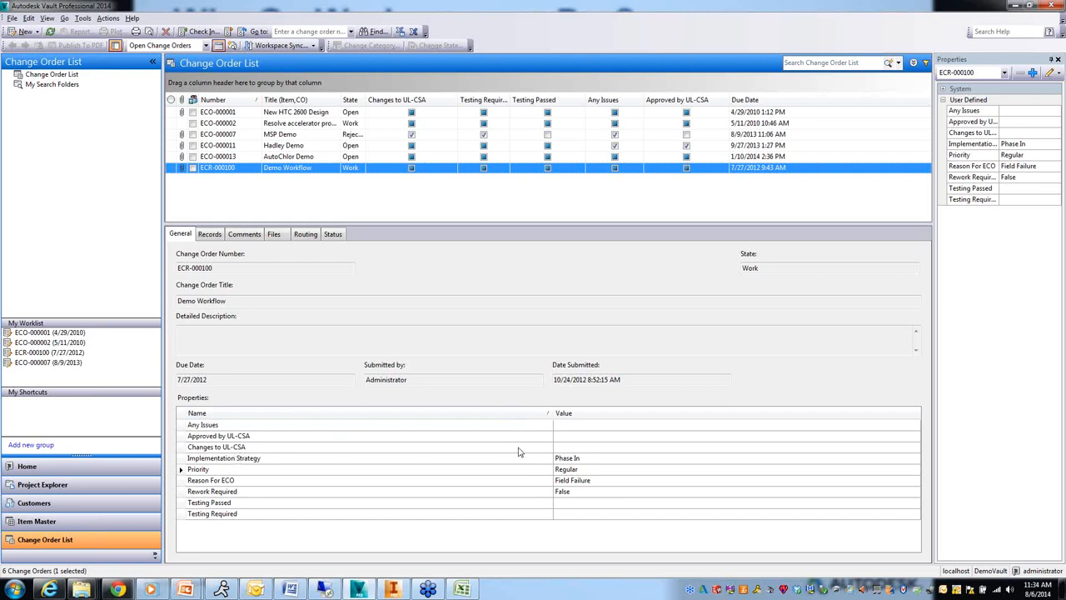
pyautogui.moveTo(625, 440)
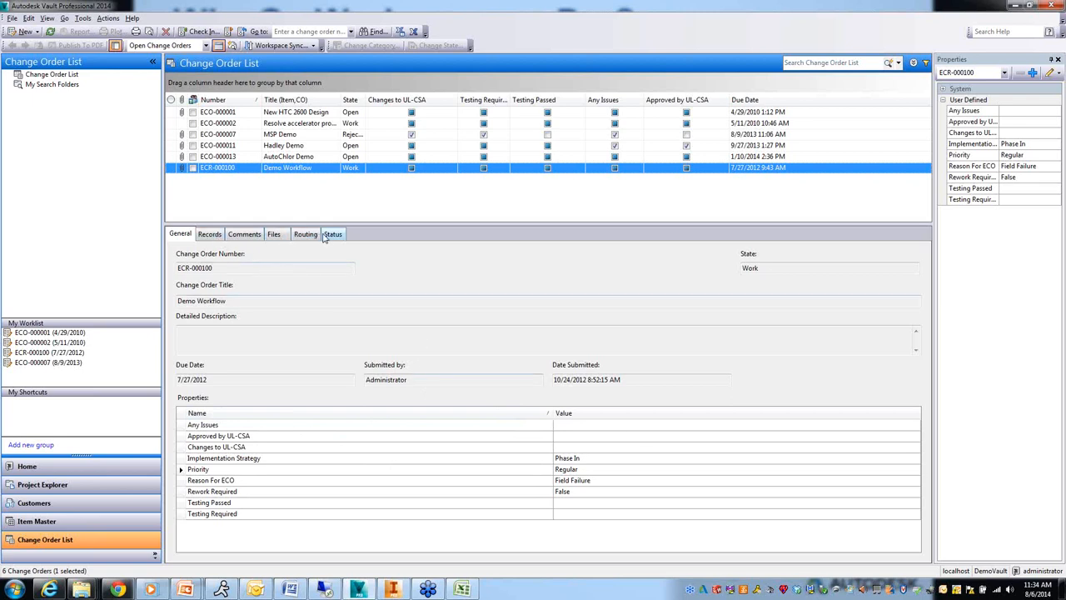
# Show ECR-000100's Status workflow diagram with Work as the current state
pyautogui.click(334, 233)
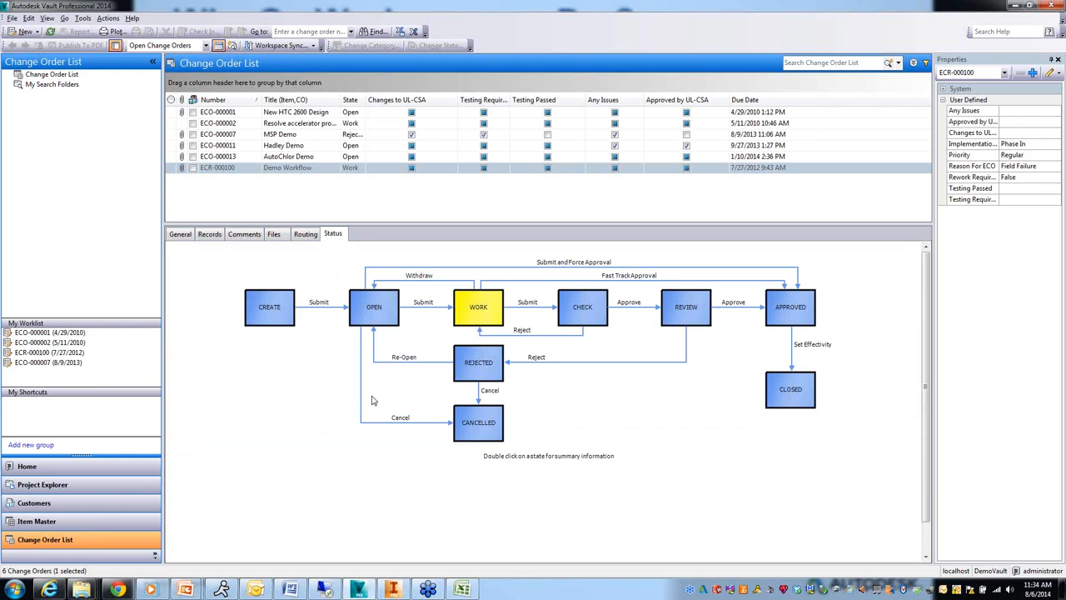
pyautogui.moveTo(663, 340)
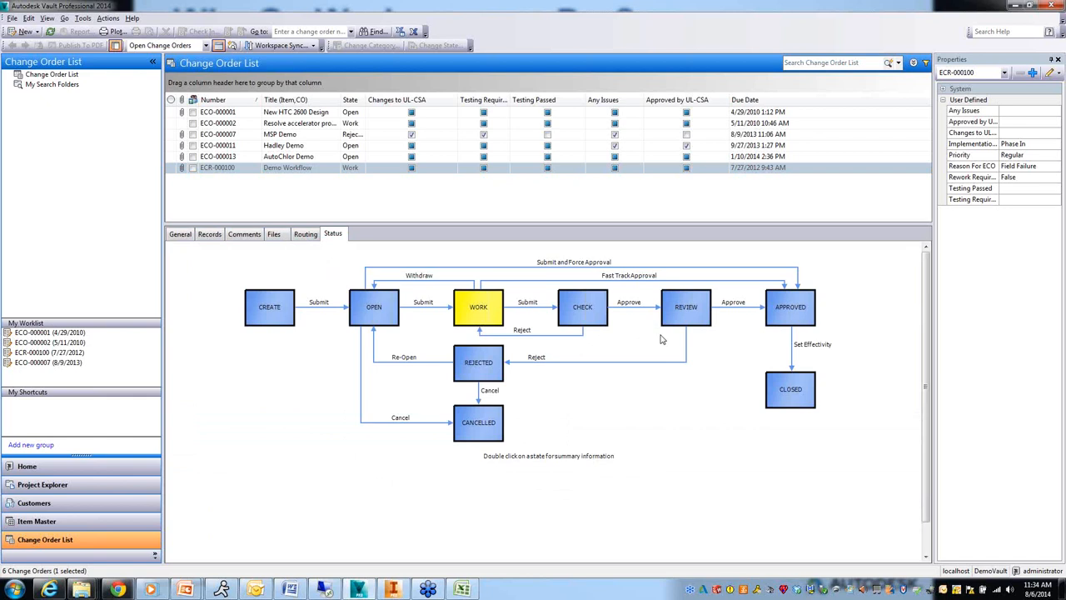
pyautogui.moveTo(591, 290)
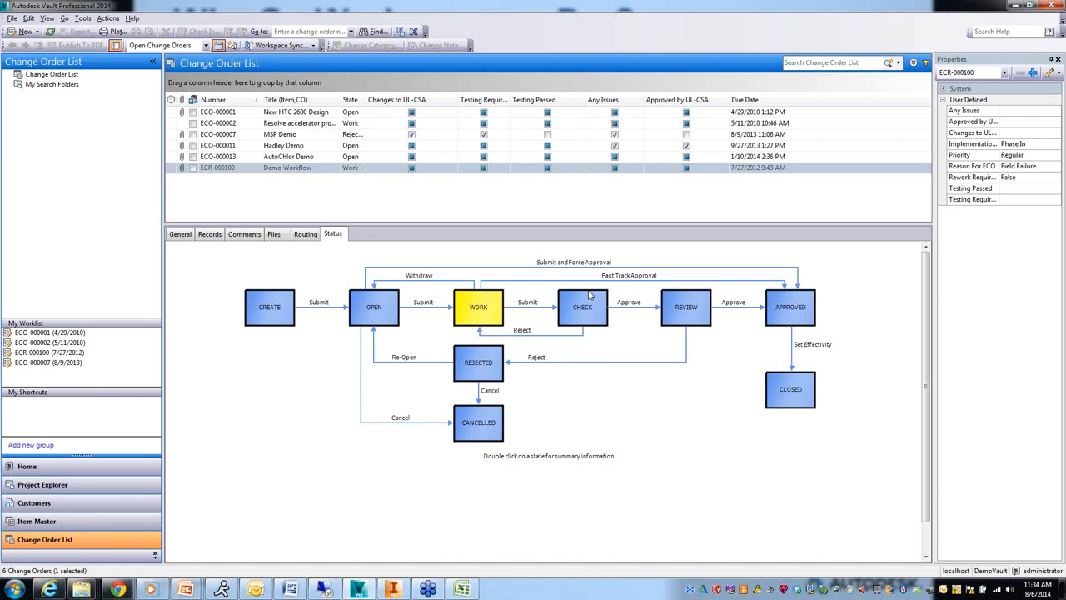
pyautogui.moveTo(769, 339)
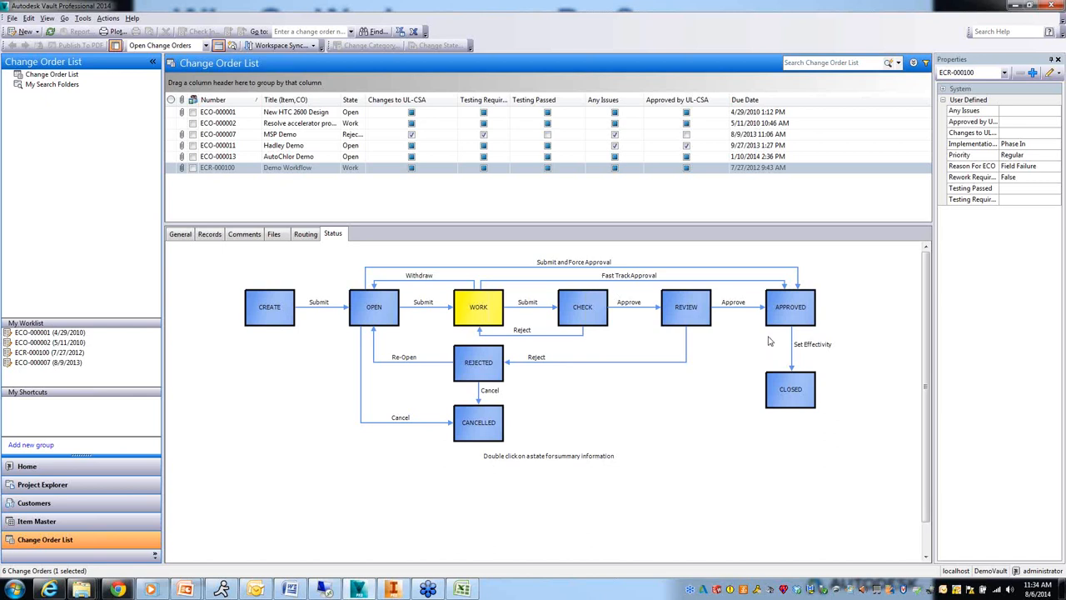
pyautogui.moveTo(674, 315)
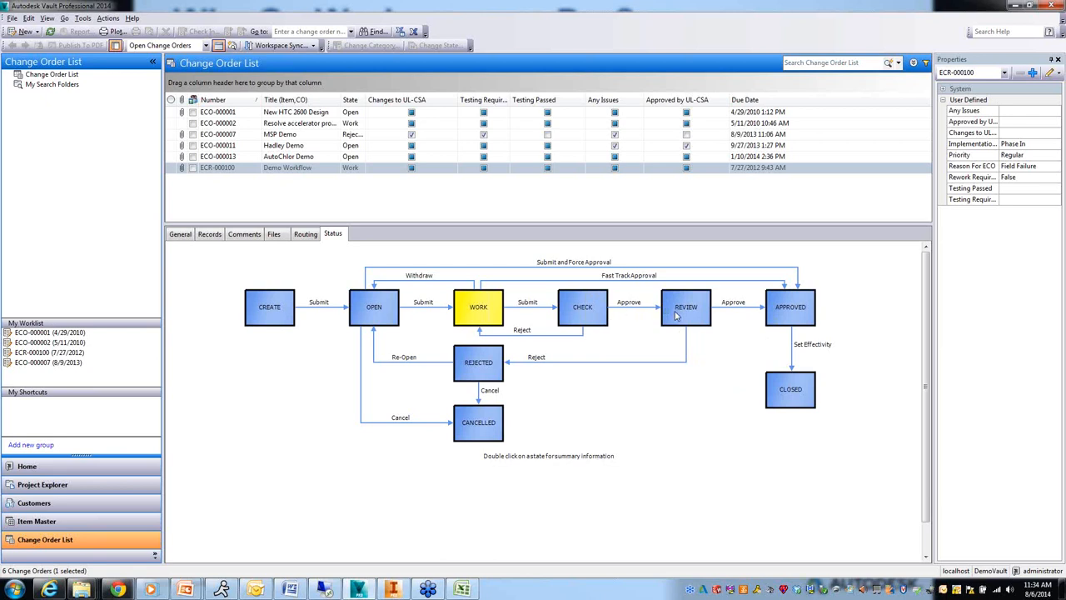
pyautogui.moveTo(673, 314)
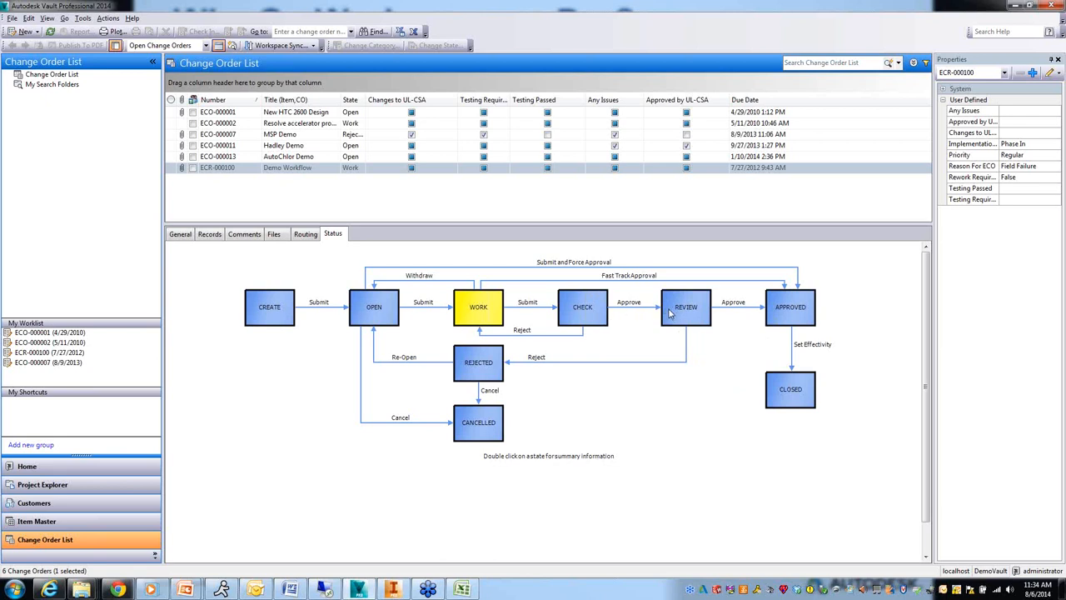
pyautogui.moveTo(476, 306)
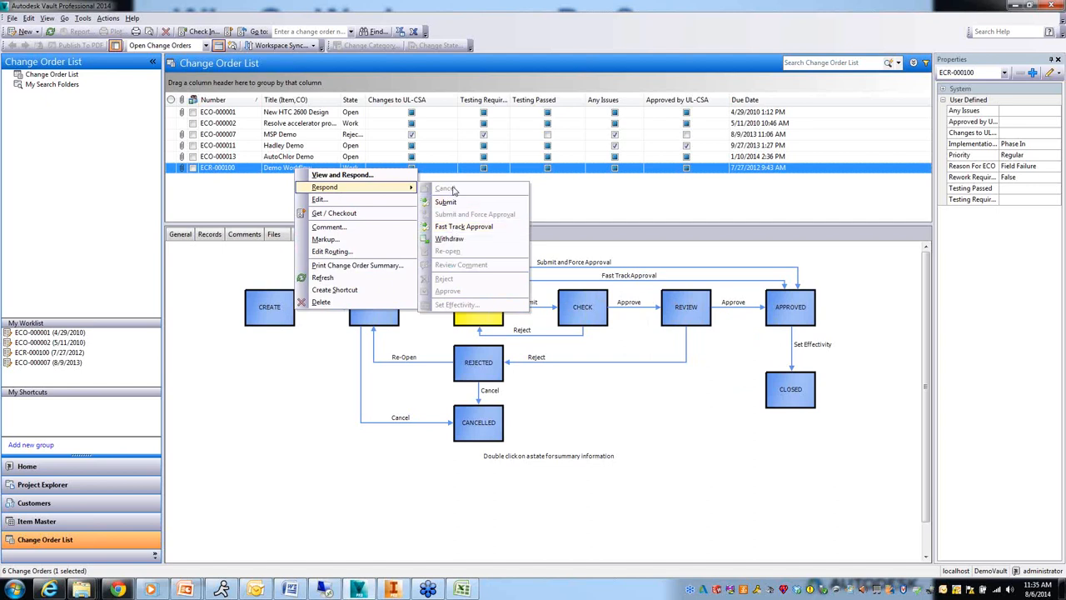
pyautogui.moveTo(450, 202)
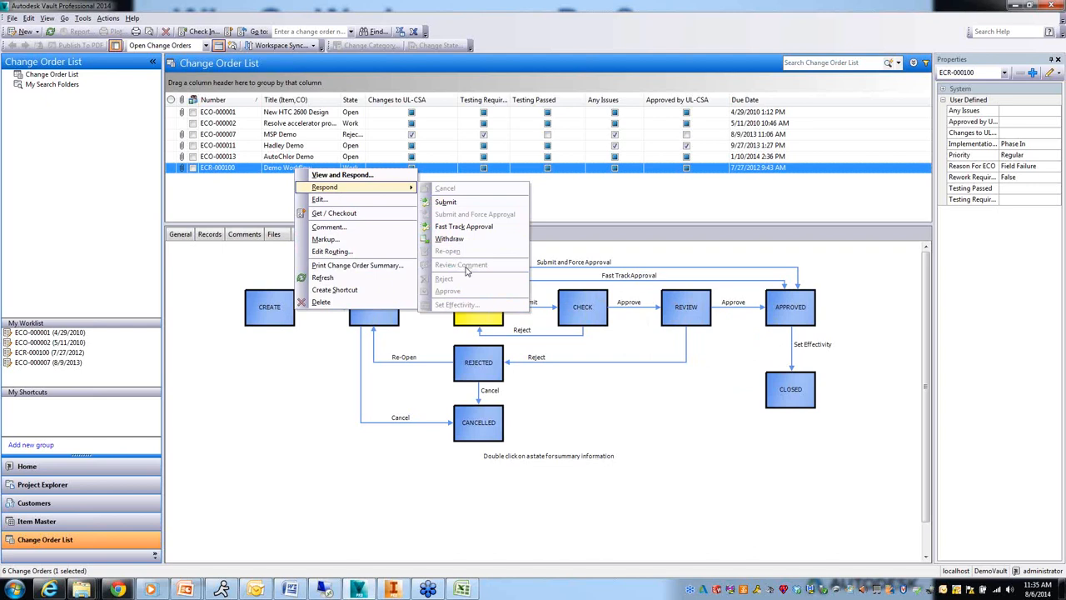
pyautogui.moveTo(487, 323)
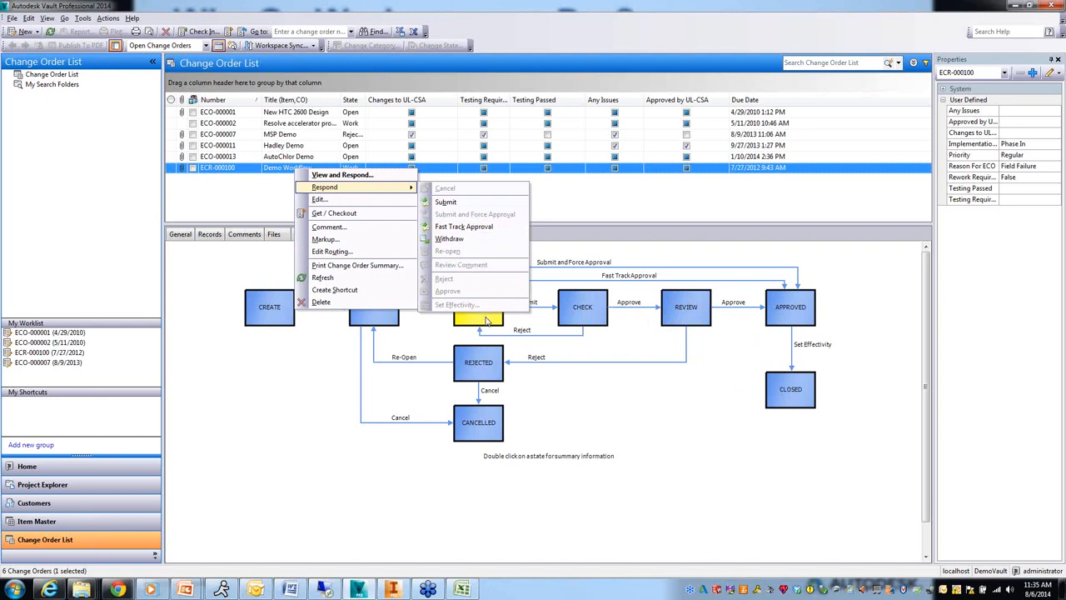
pyautogui.moveTo(467, 202)
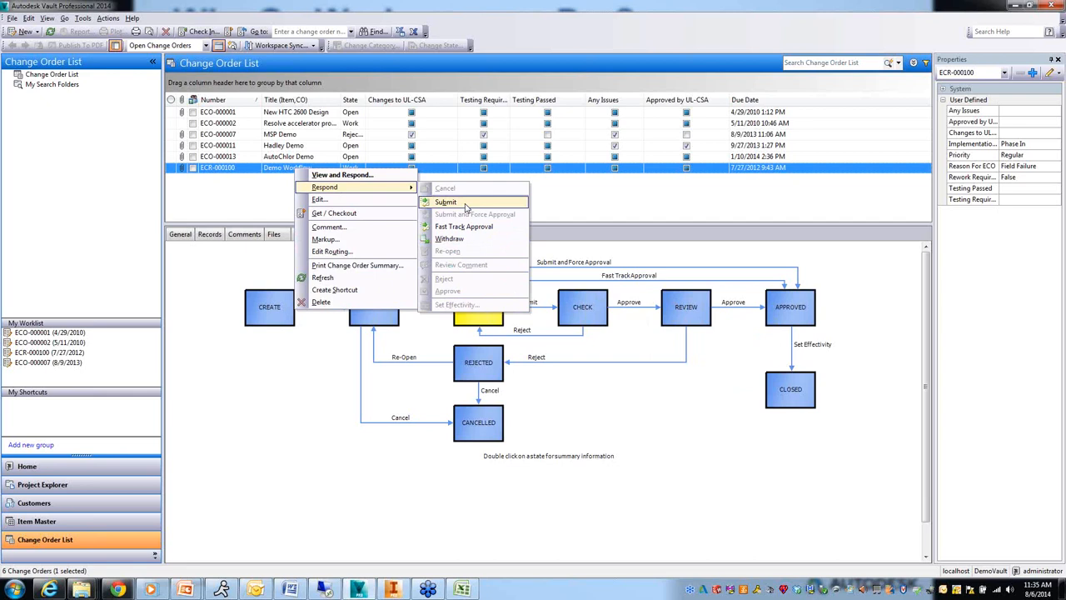
pyautogui.moveTo(466, 270)
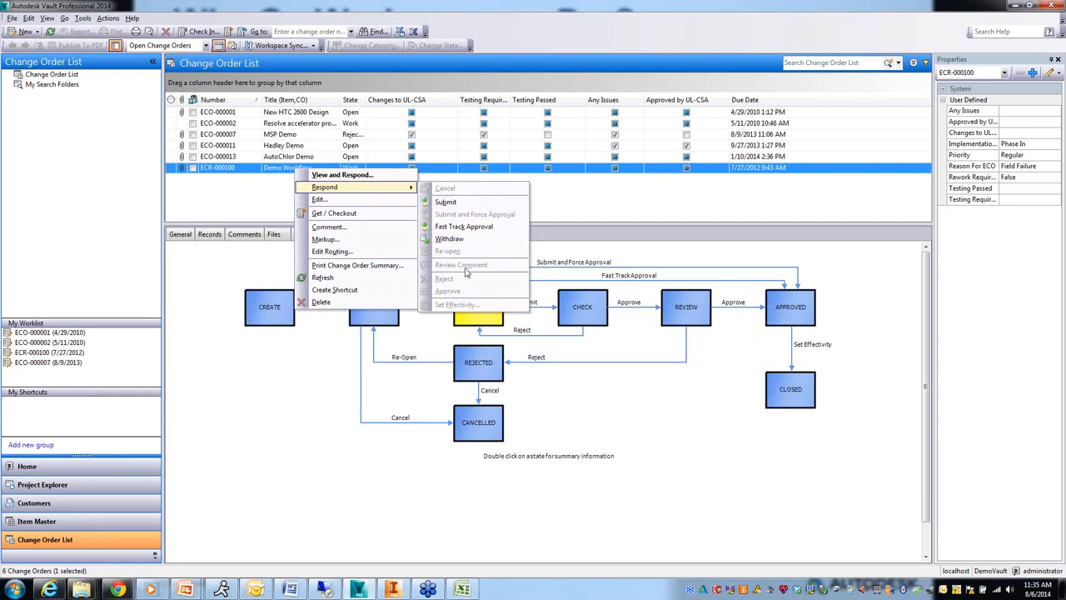
pyautogui.moveTo(480, 316)
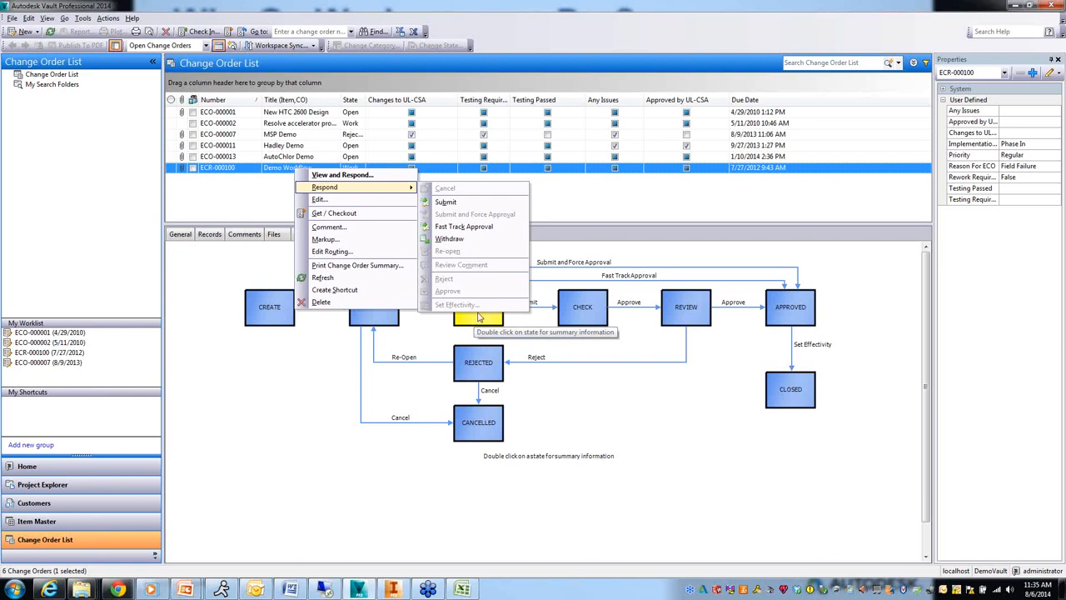
pyautogui.moveTo(603, 360)
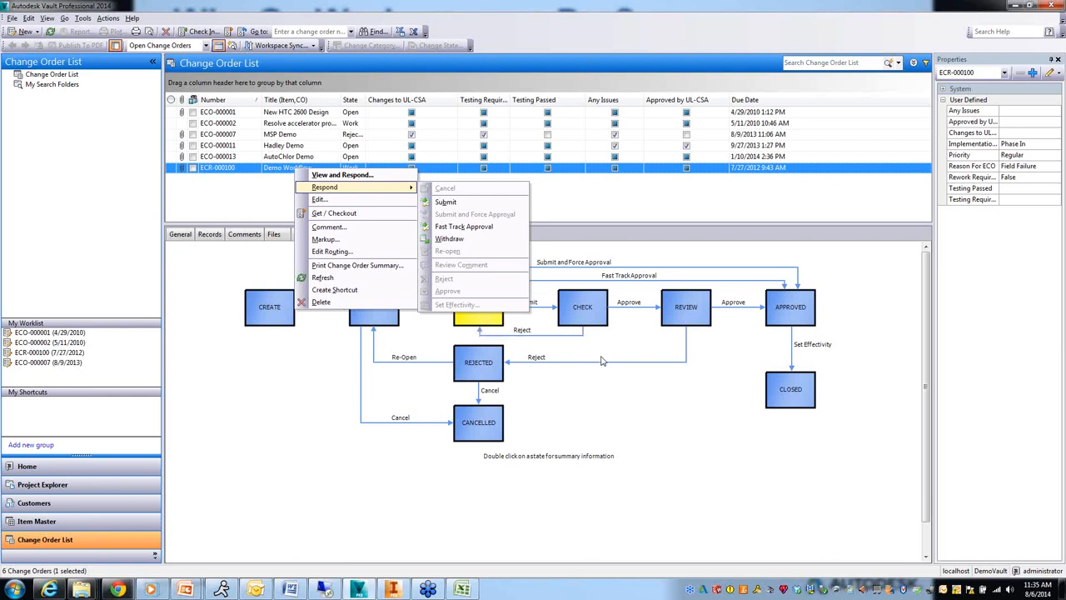
pyautogui.moveTo(620, 408)
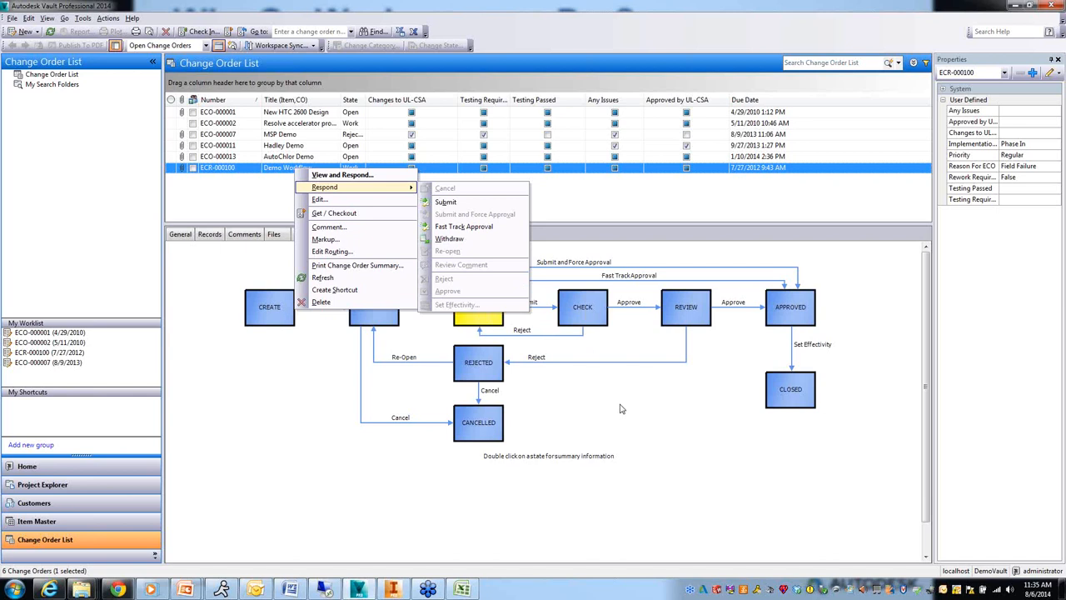
pyautogui.moveTo(586, 316)
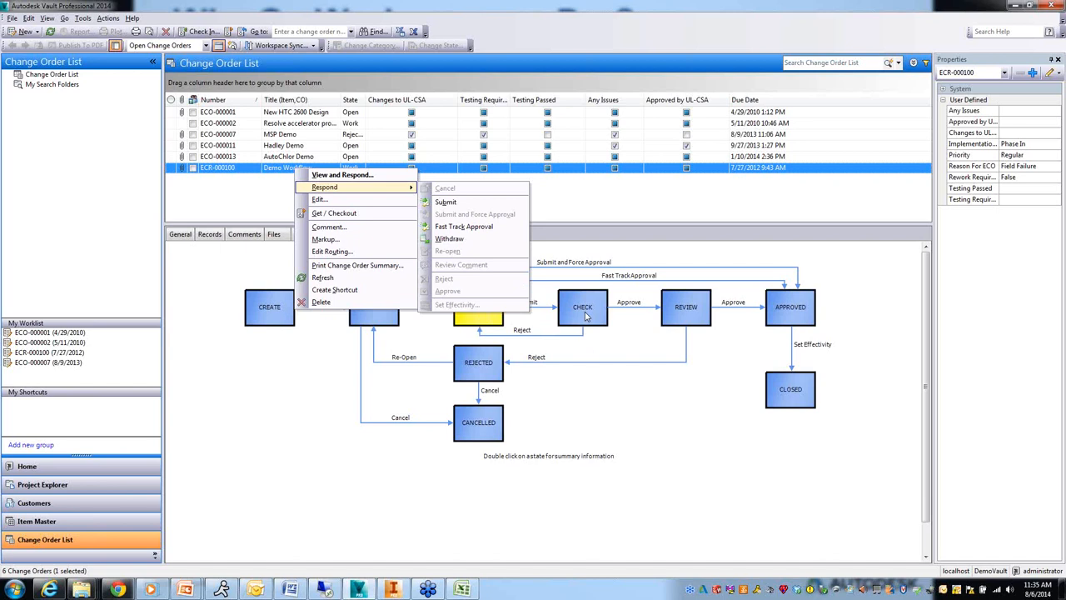
pyautogui.moveTo(104, 338)
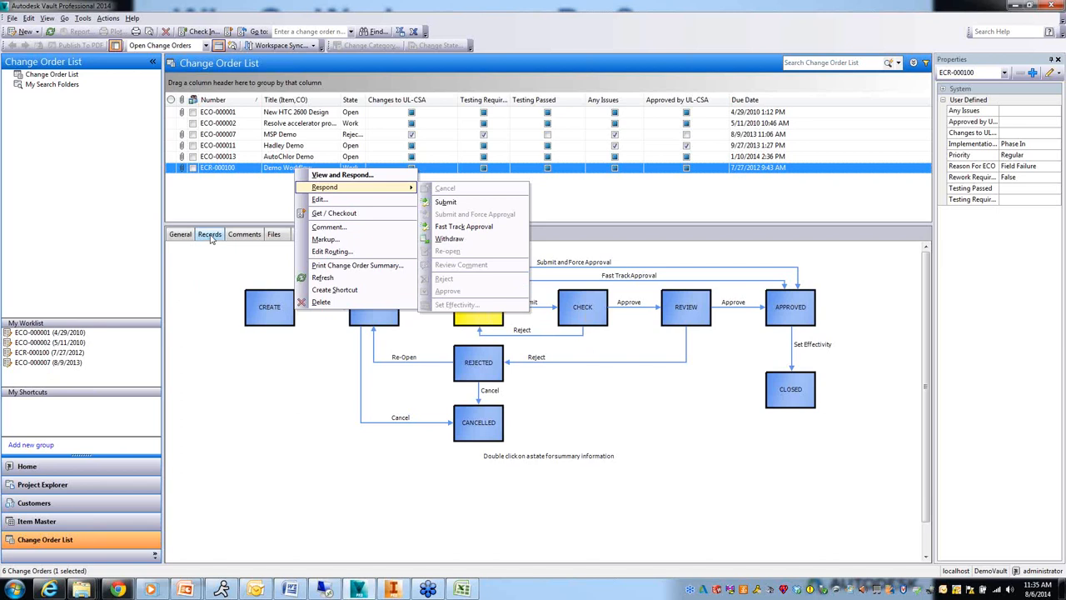
# Review the Records and General details, then bring up the action list for 10-001.iam
pyautogui.click(210, 234)
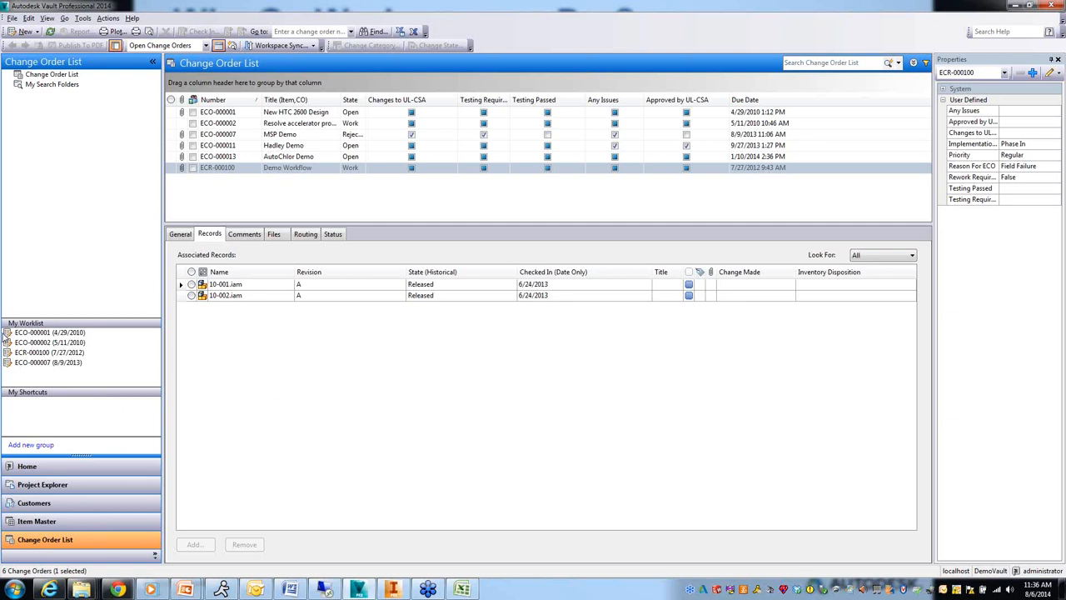
pyautogui.moveTo(90, 358)
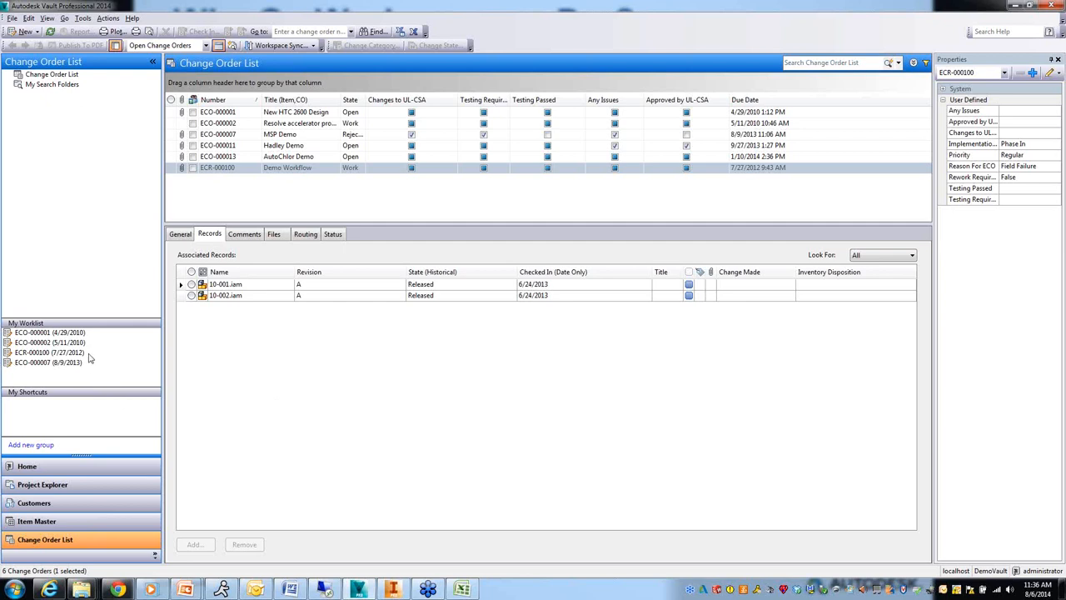
pyautogui.moveTo(53, 334)
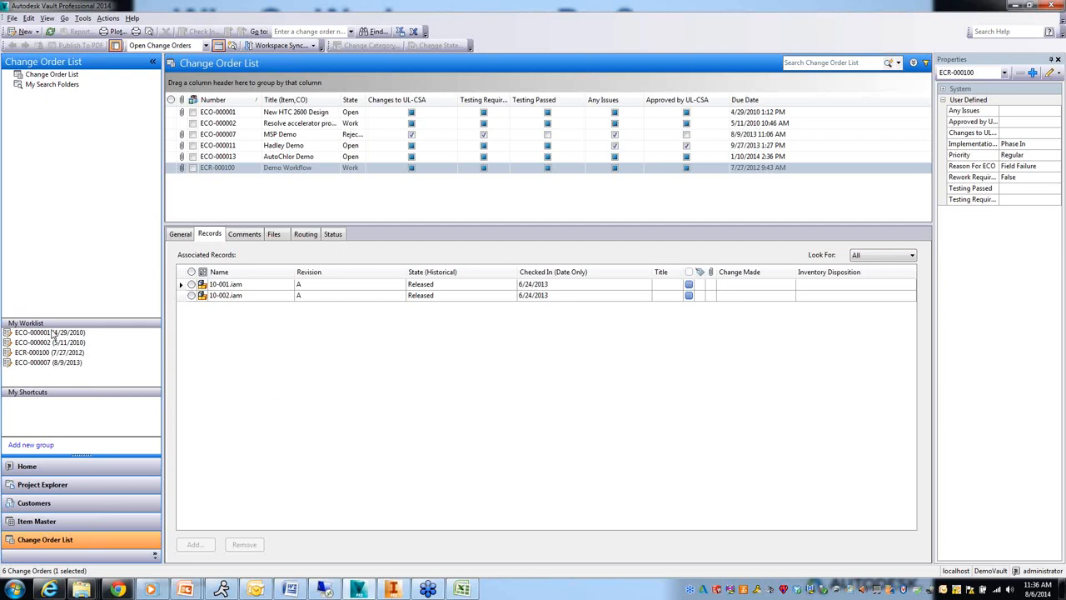
pyautogui.click(180, 233)
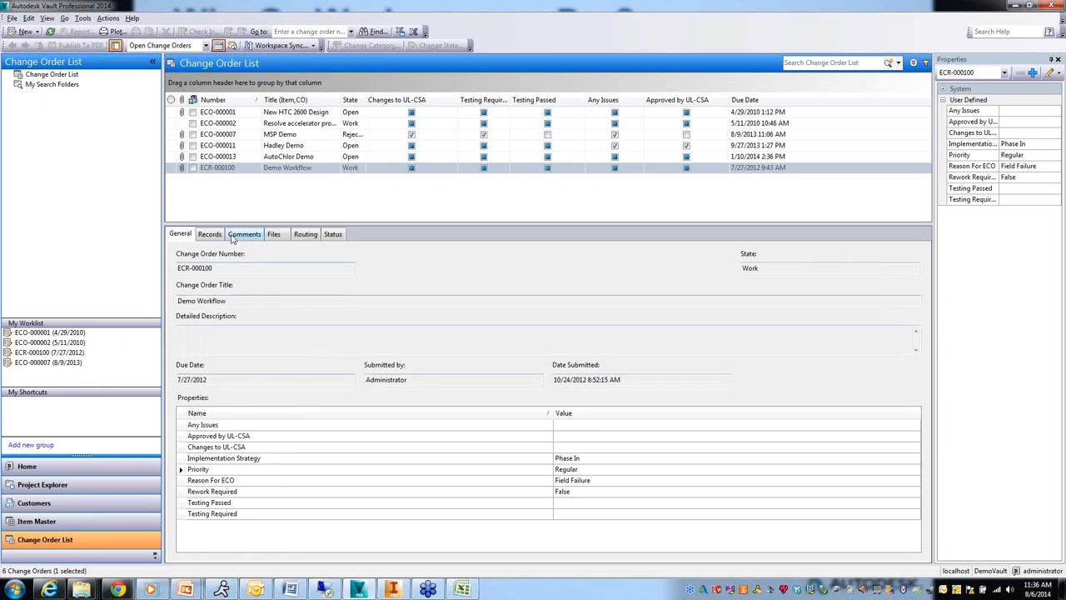
pyautogui.click(210, 233)
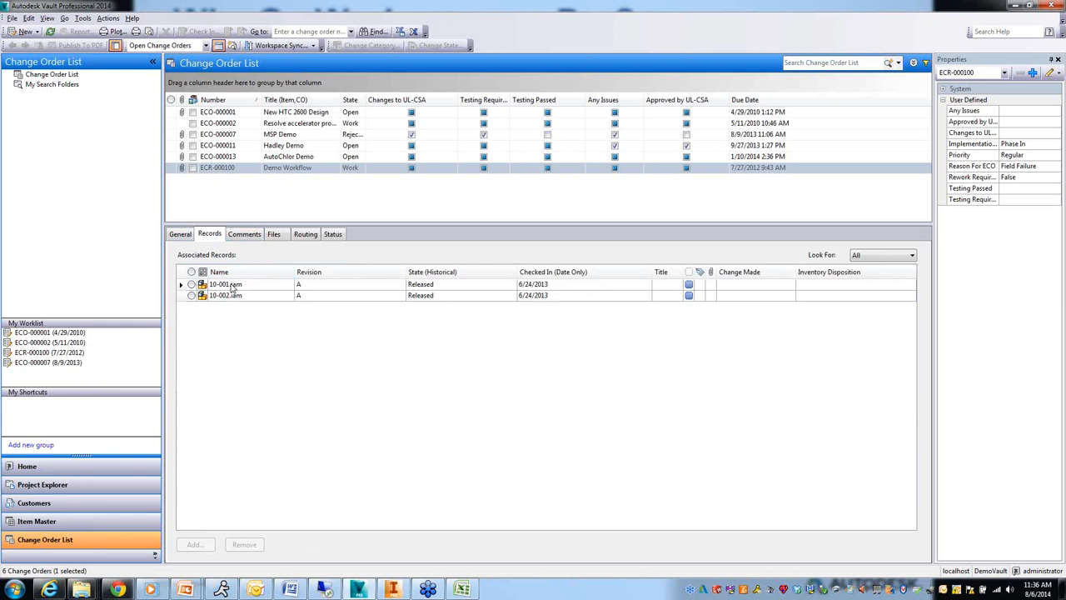
pyautogui.rightClick(225, 283)
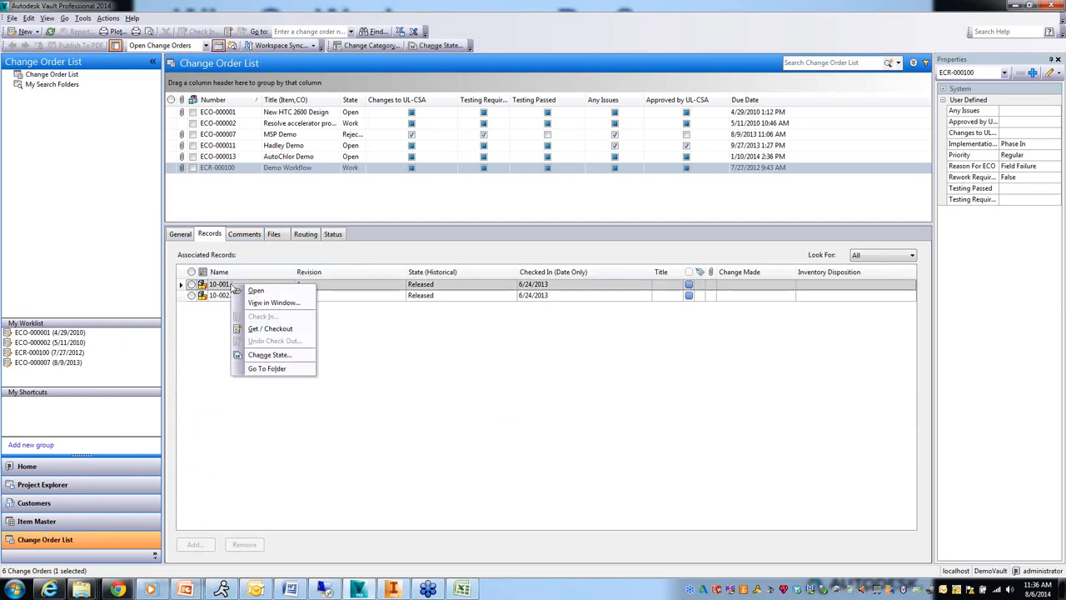
pyautogui.moveTo(270, 328)
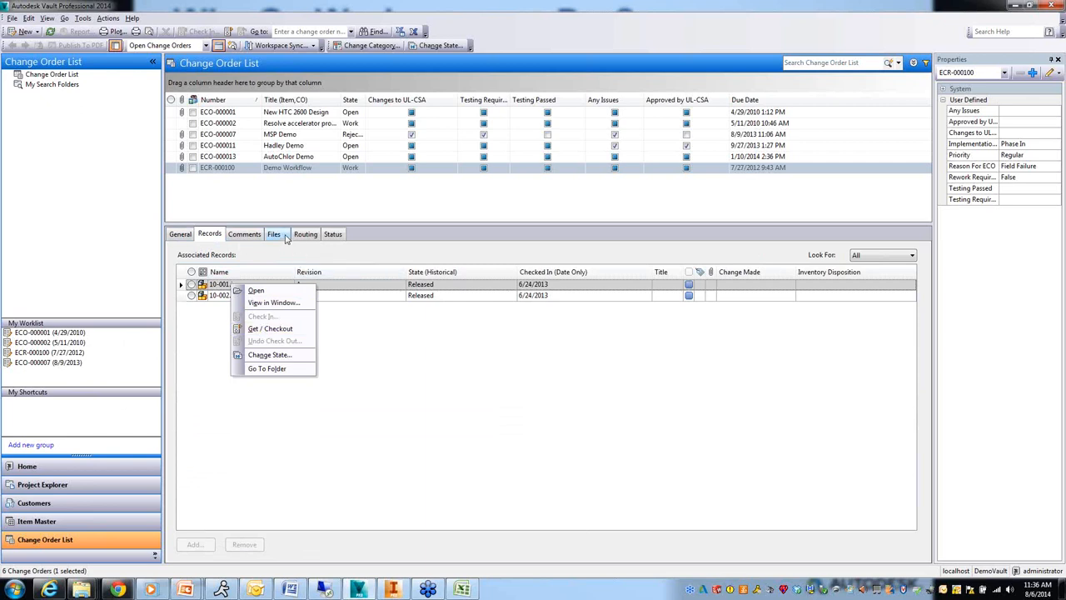
# On the Files list, preview MSDS - Lithium Grease.pdf and then HTC Polisher Head Rendered.jpg
pyautogui.click(273, 233)
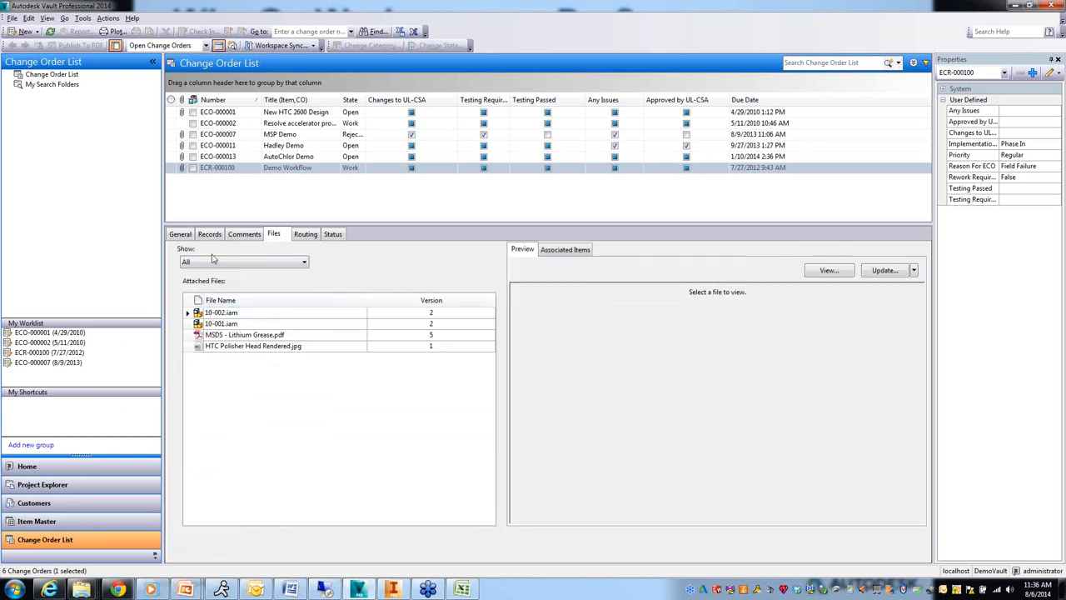
pyautogui.click(243, 333)
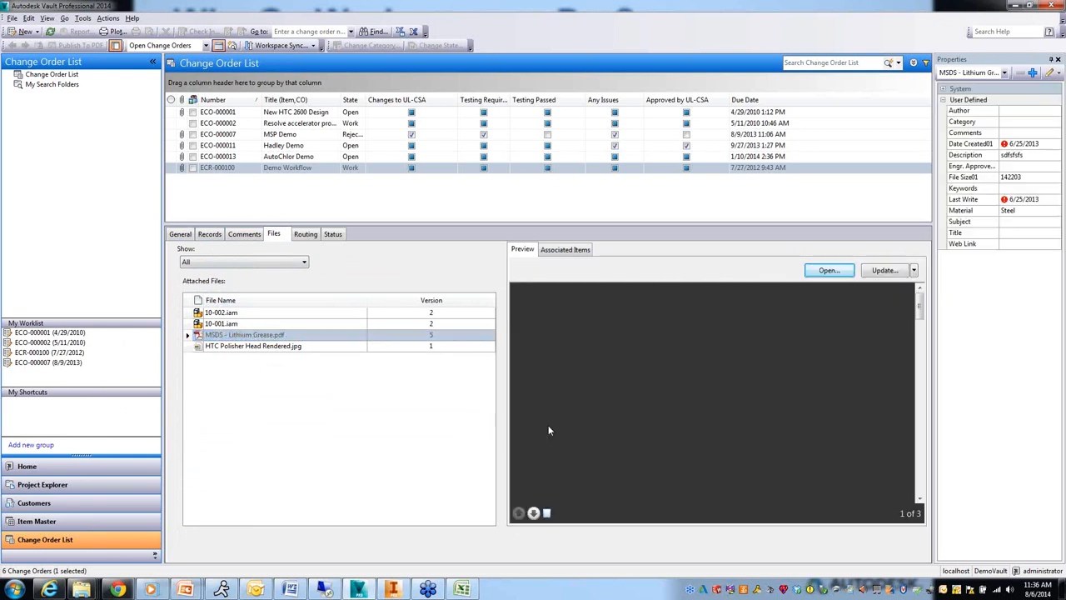
pyautogui.click(244, 333)
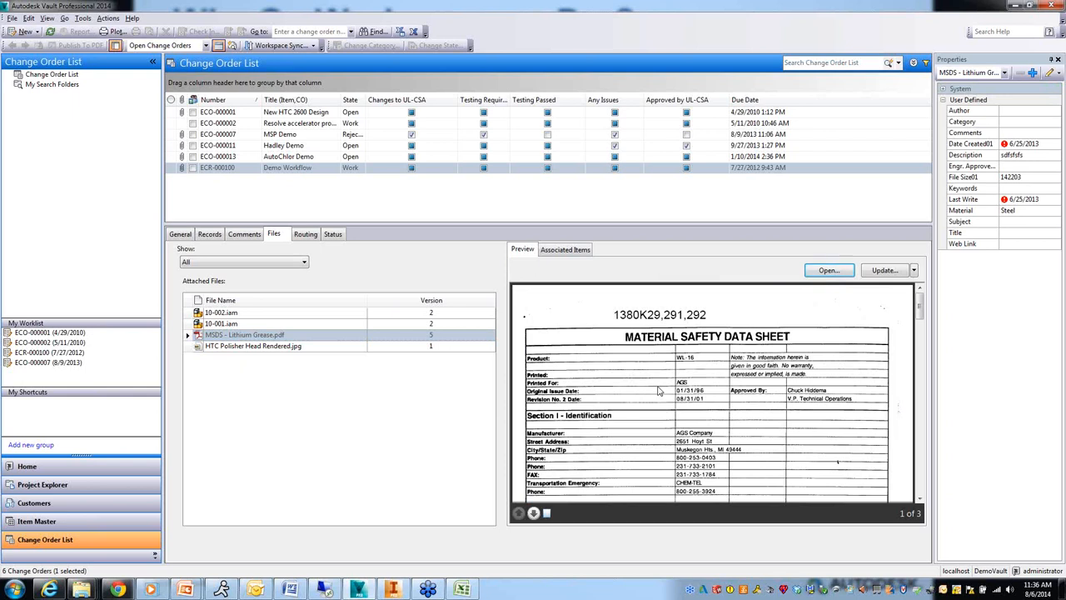
pyautogui.moveTo(304, 352)
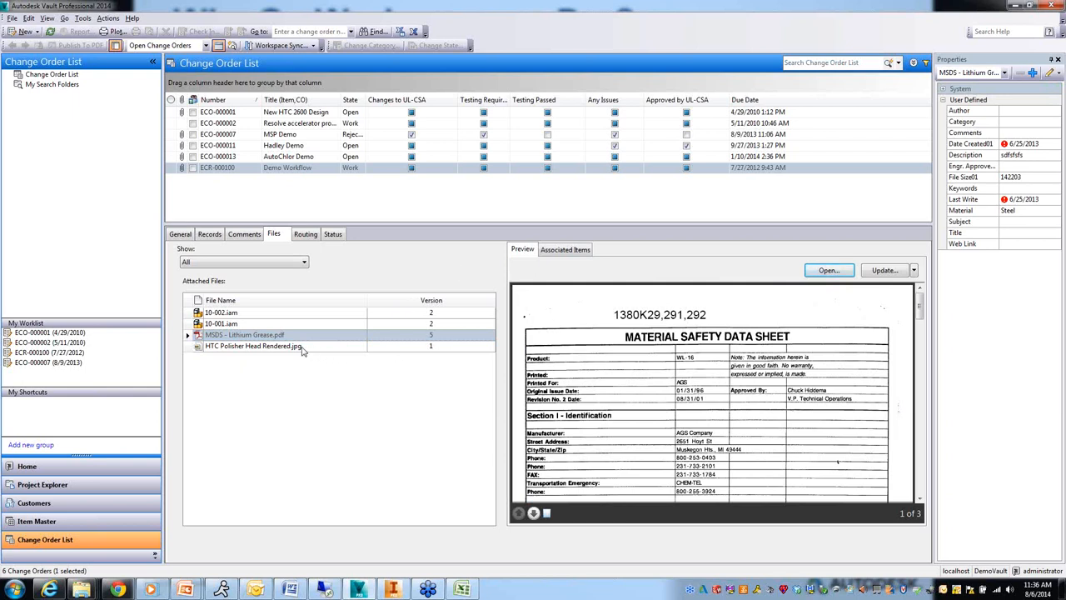
pyautogui.click(253, 344)
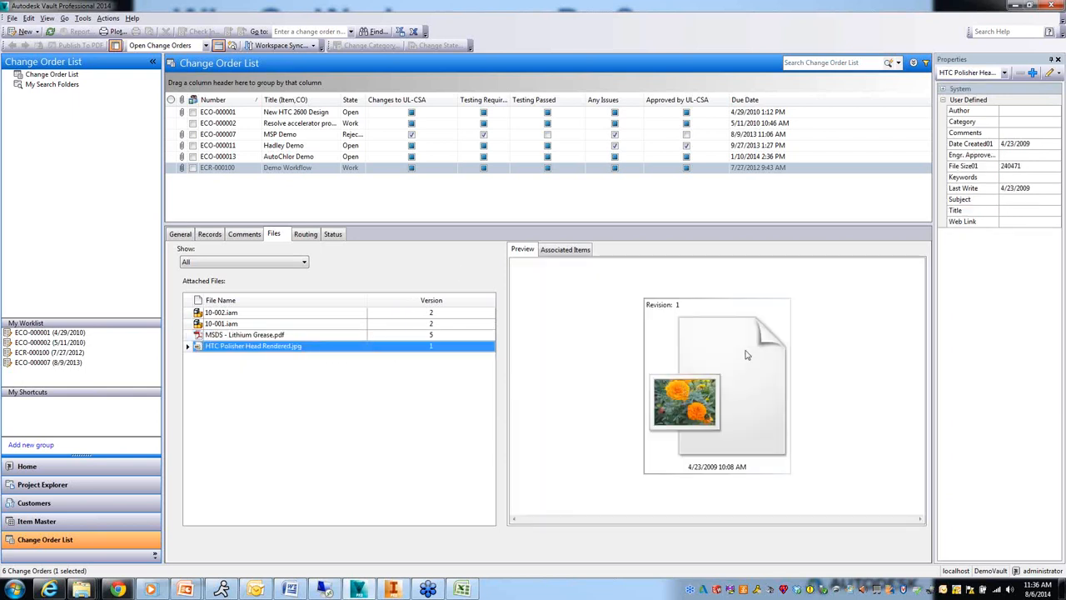
# Go to 10-001.iam in the HTC 2500 Assemblies folder and list its linked change orders
pyautogui.click(319, 323)
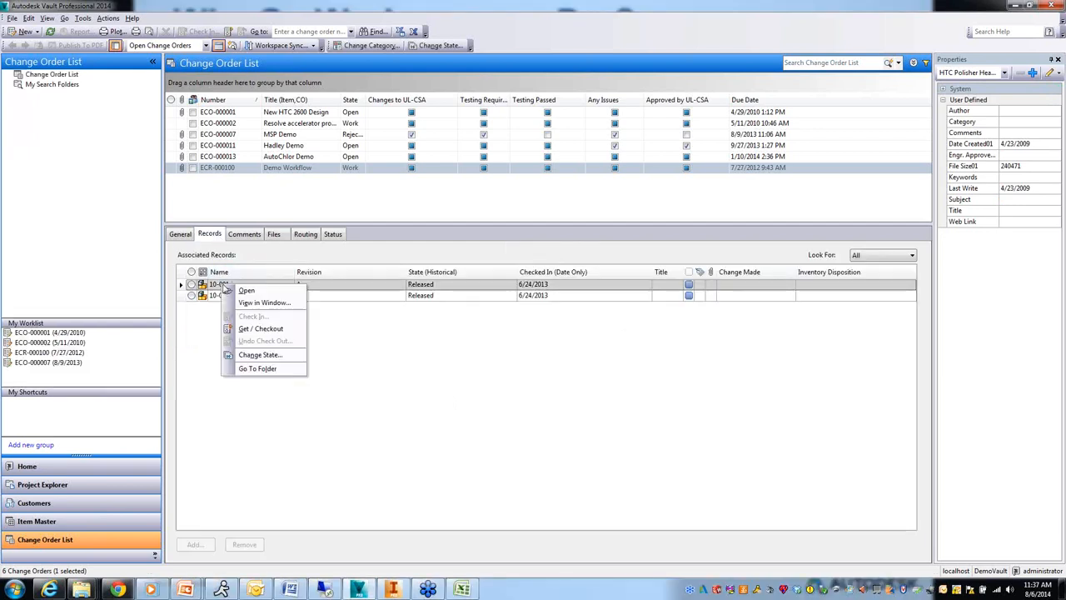
pyautogui.moveTo(257, 369)
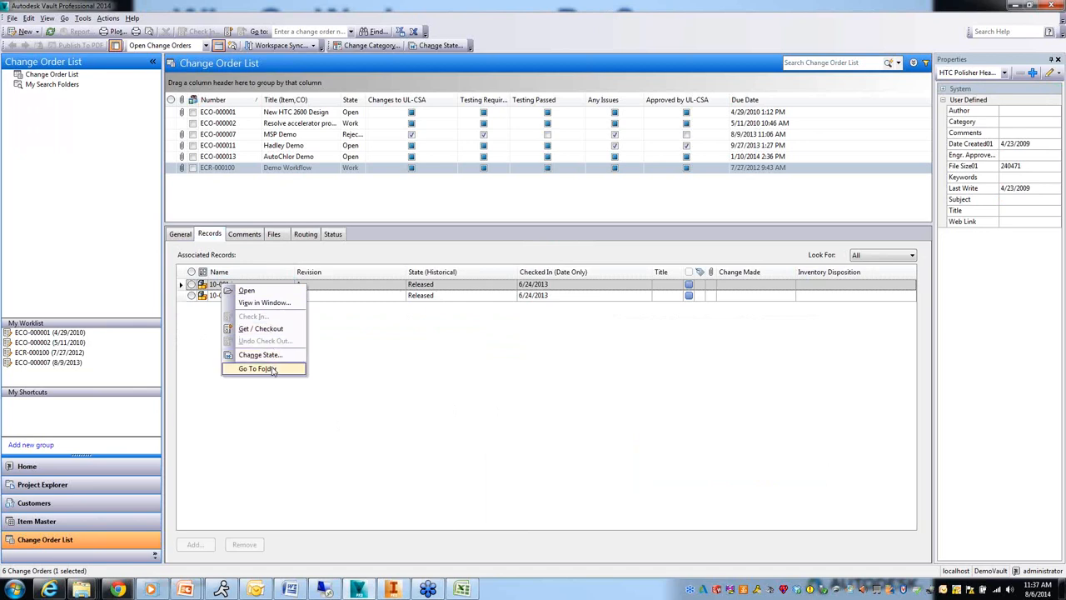
pyautogui.click(257, 368)
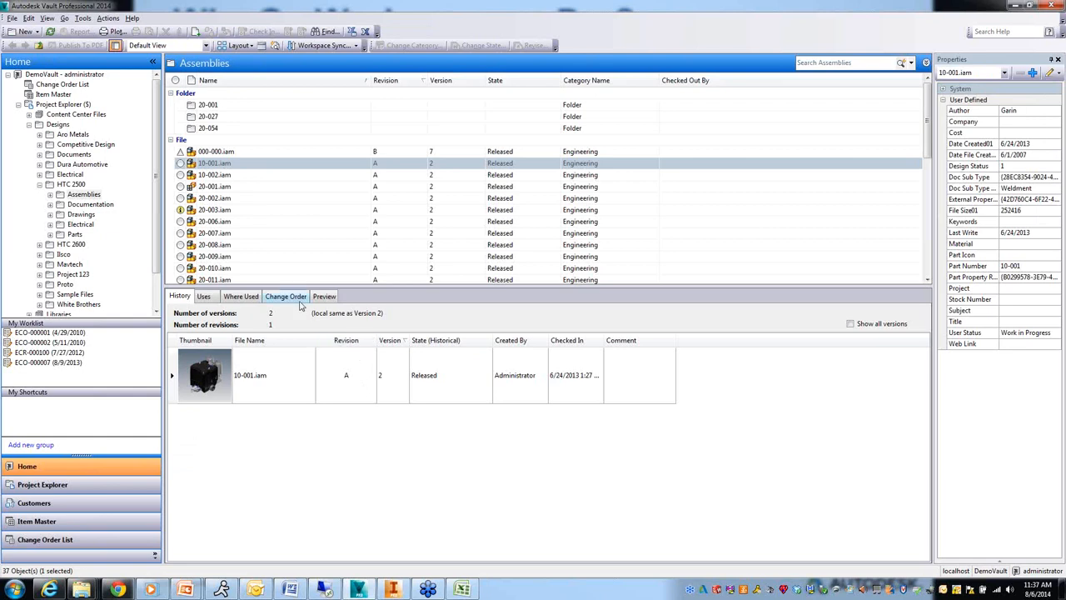
pyautogui.click(286, 297)
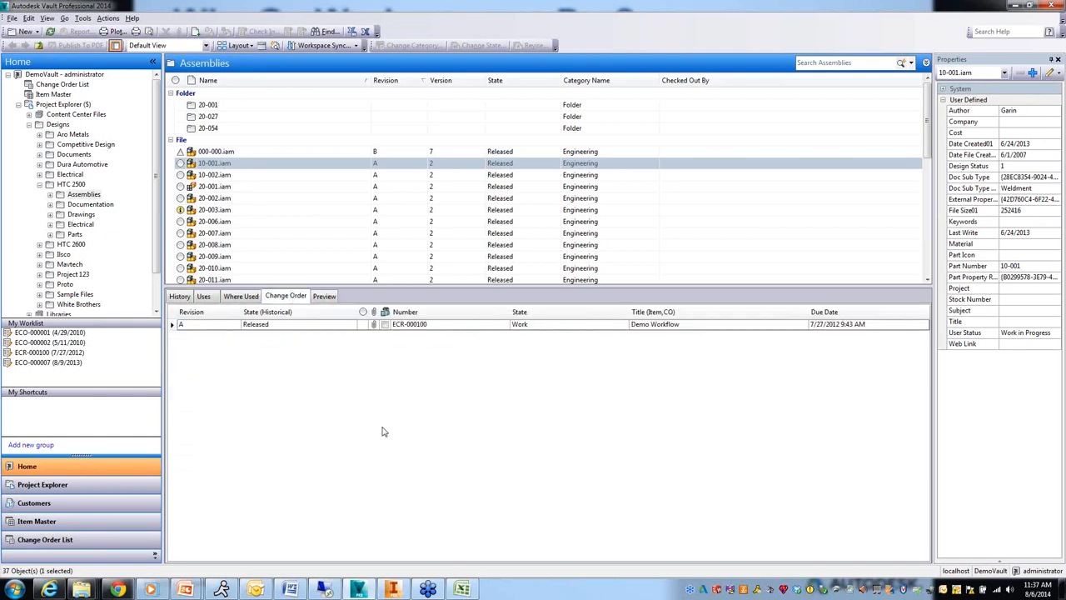
pyautogui.moveTo(287, 333)
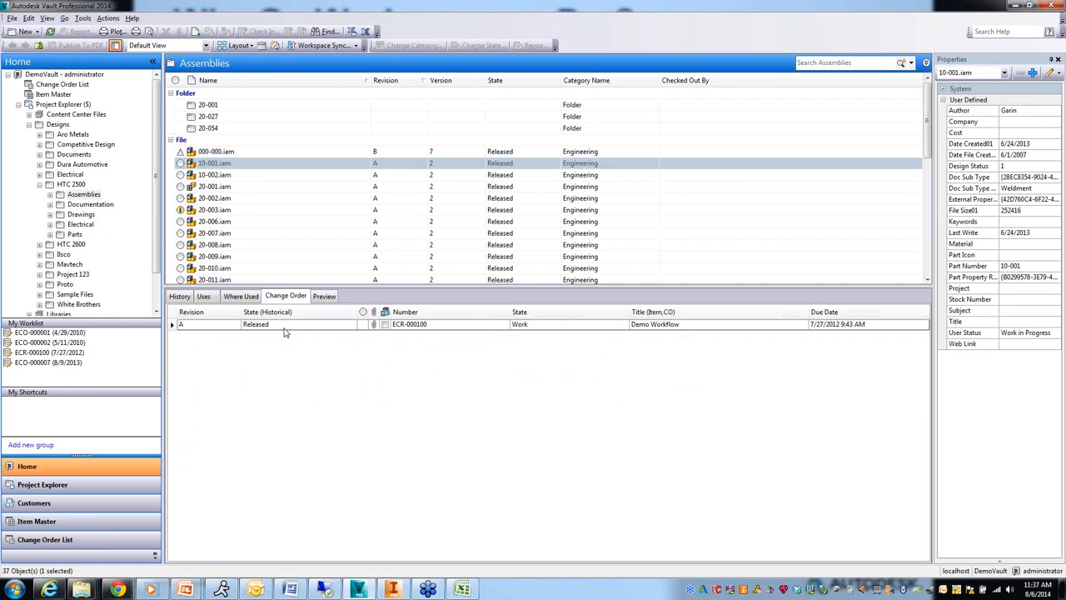
pyautogui.moveTo(315, 353)
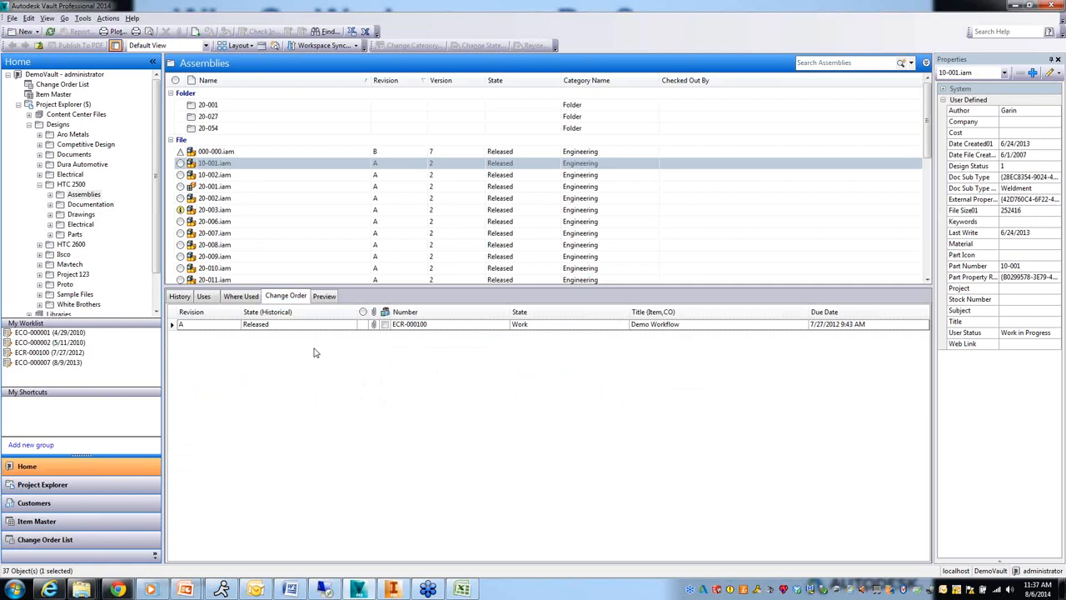
pyautogui.moveTo(187, 443)
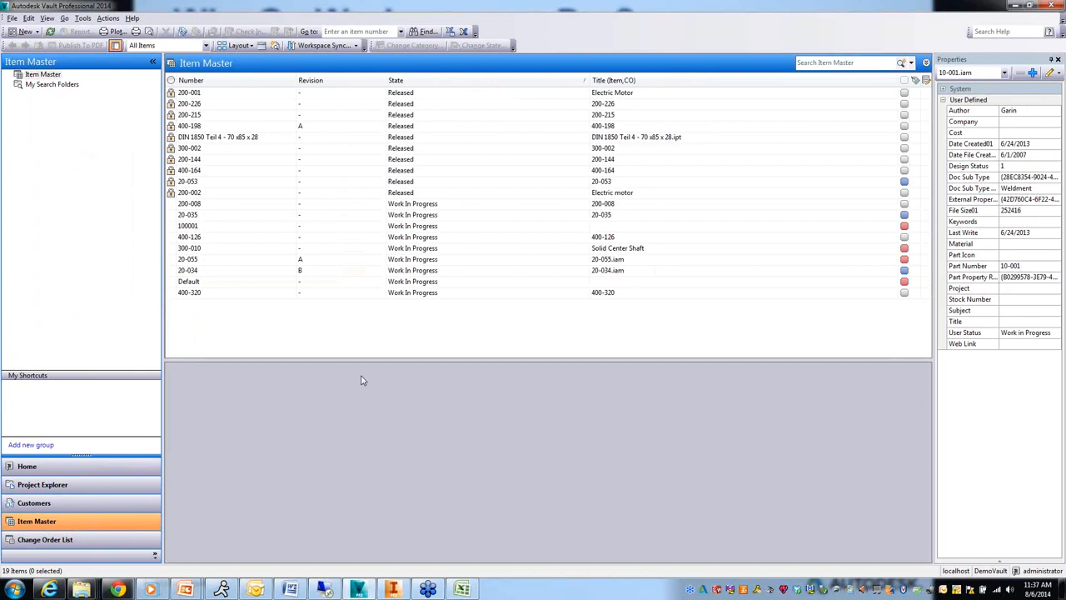
pyautogui.moveTo(636, 223)
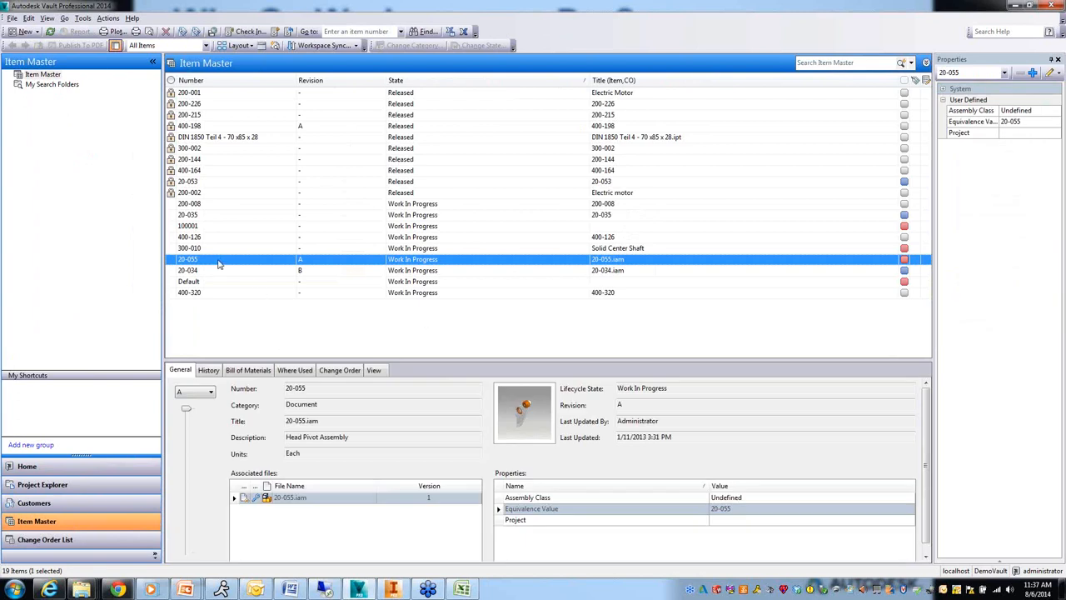
pyautogui.moveTo(496, 266)
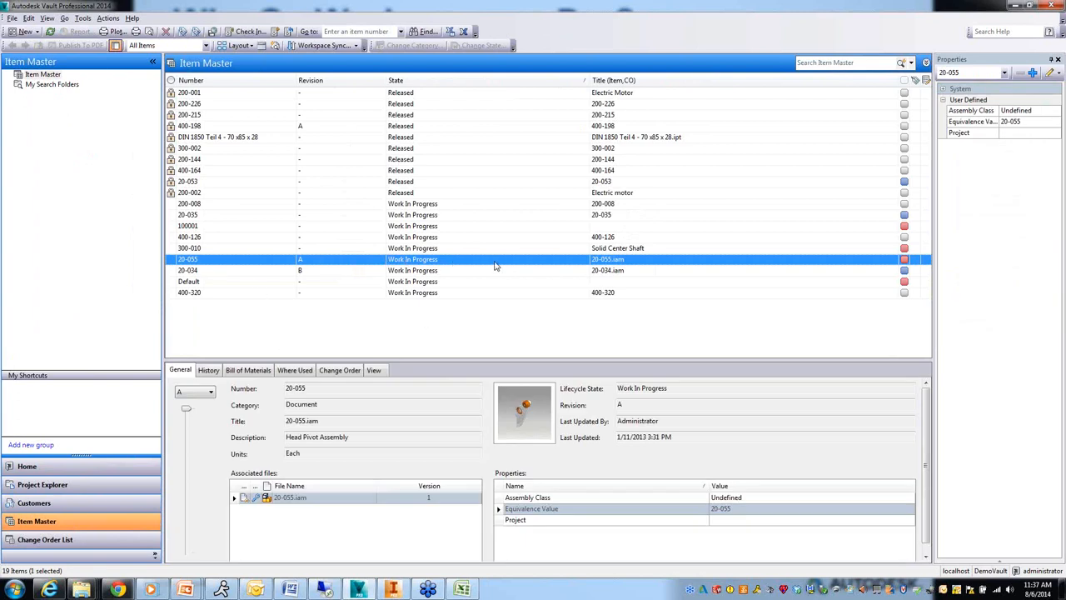
pyautogui.moveTo(291, 269)
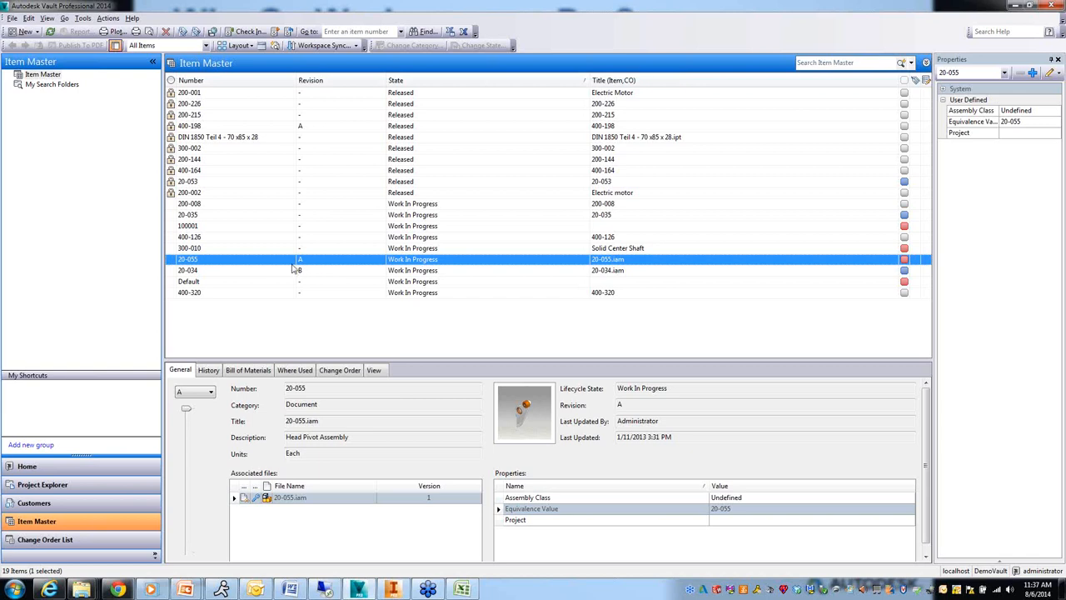
pyautogui.moveTo(248, 267)
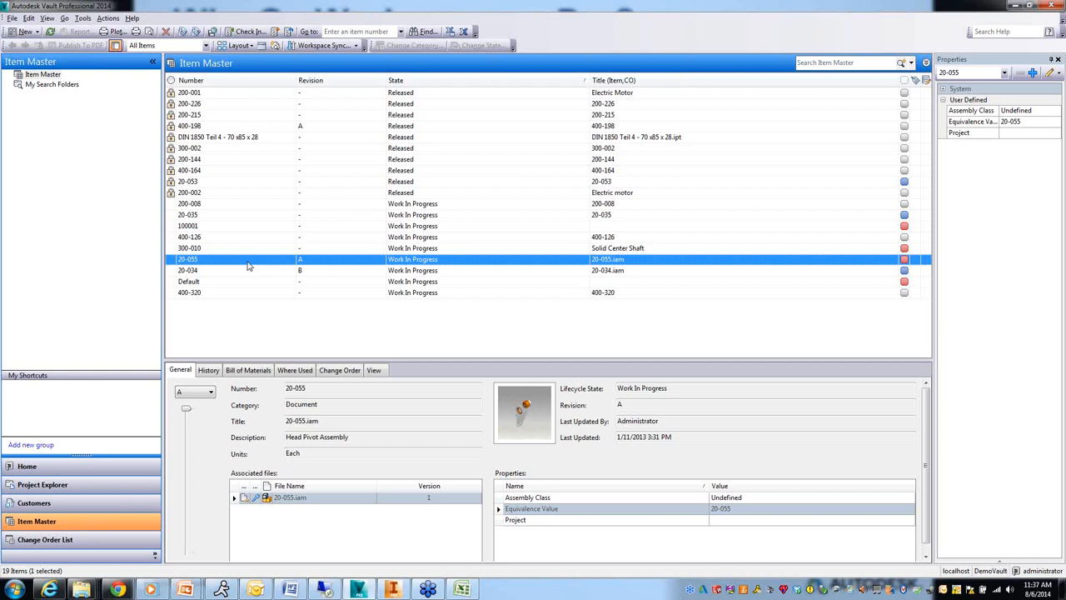
pyautogui.moveTo(260, 268)
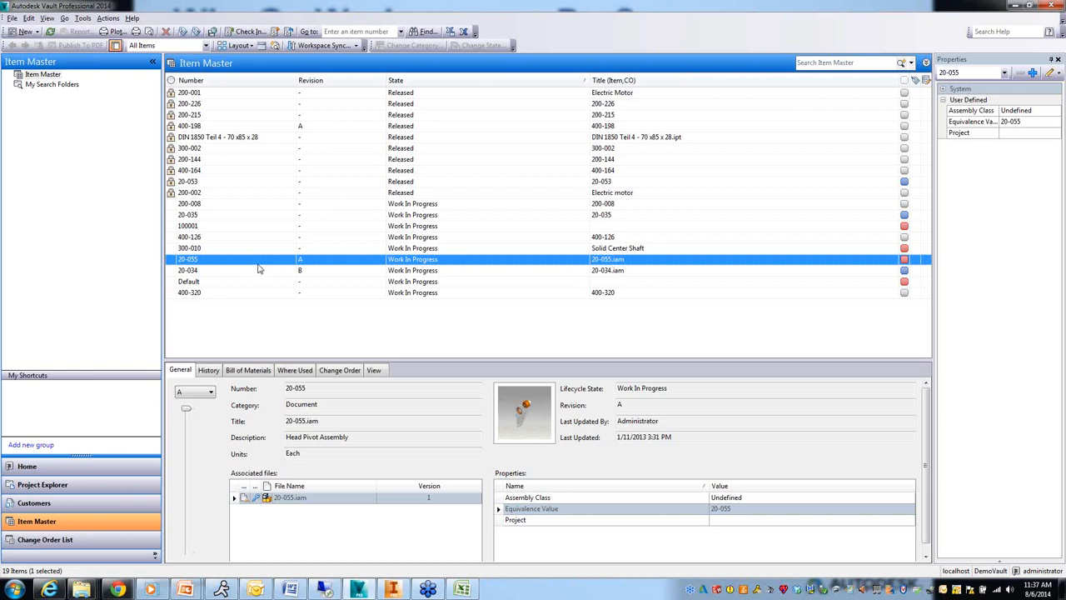
pyautogui.moveTo(415, 360)
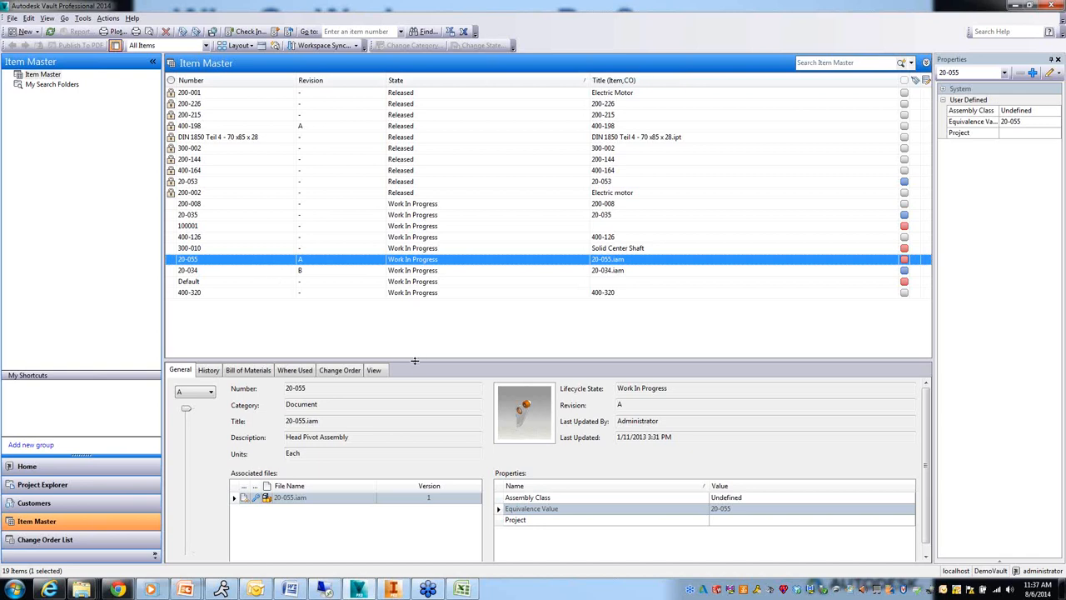
# Enlarge the details pane and display item 20-055's multi-level Bill of Materials
pyautogui.moveTo(414, 360); pyautogui.dragTo(414, 297)
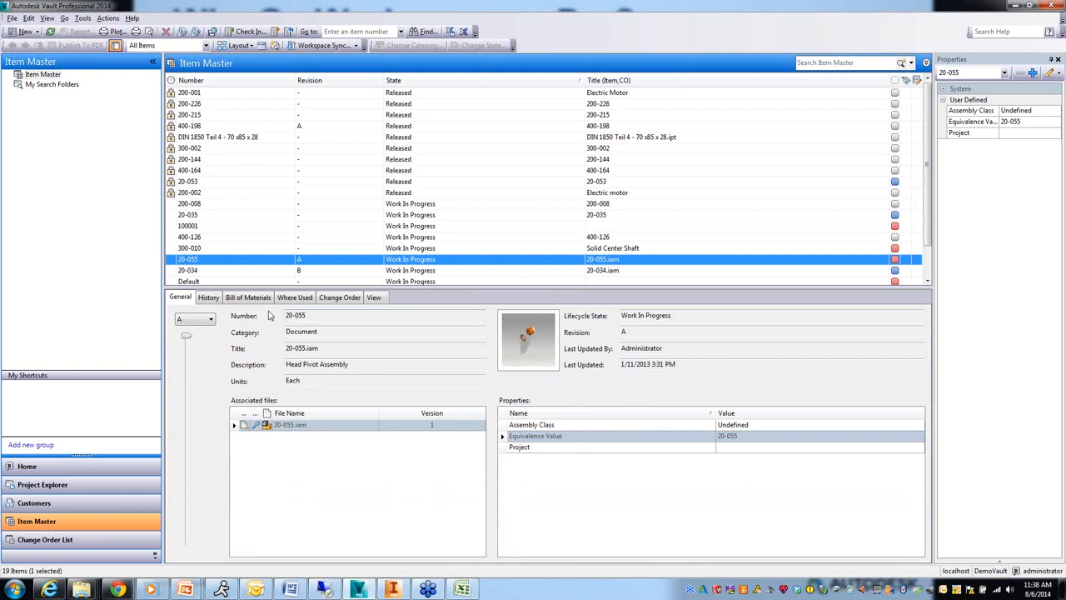
pyautogui.click(249, 297)
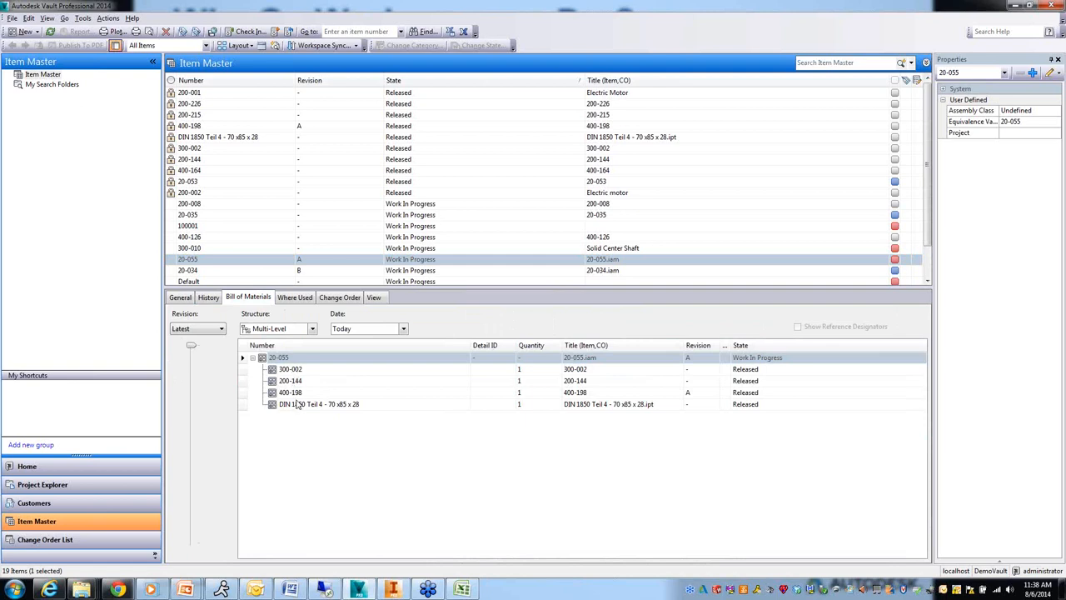
pyautogui.moveTo(520, 399)
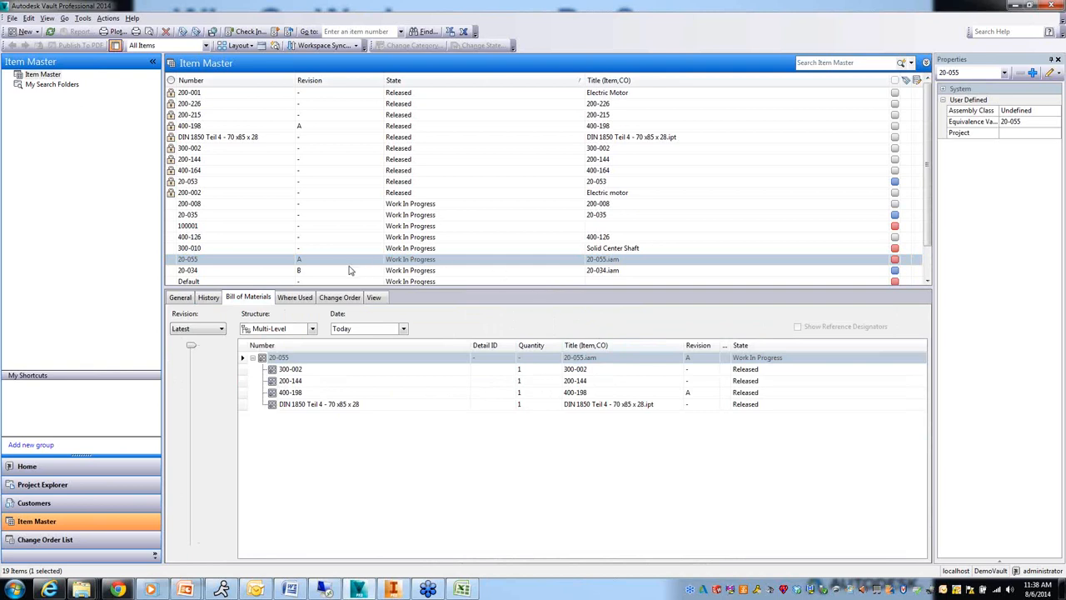
pyautogui.moveTo(306, 270)
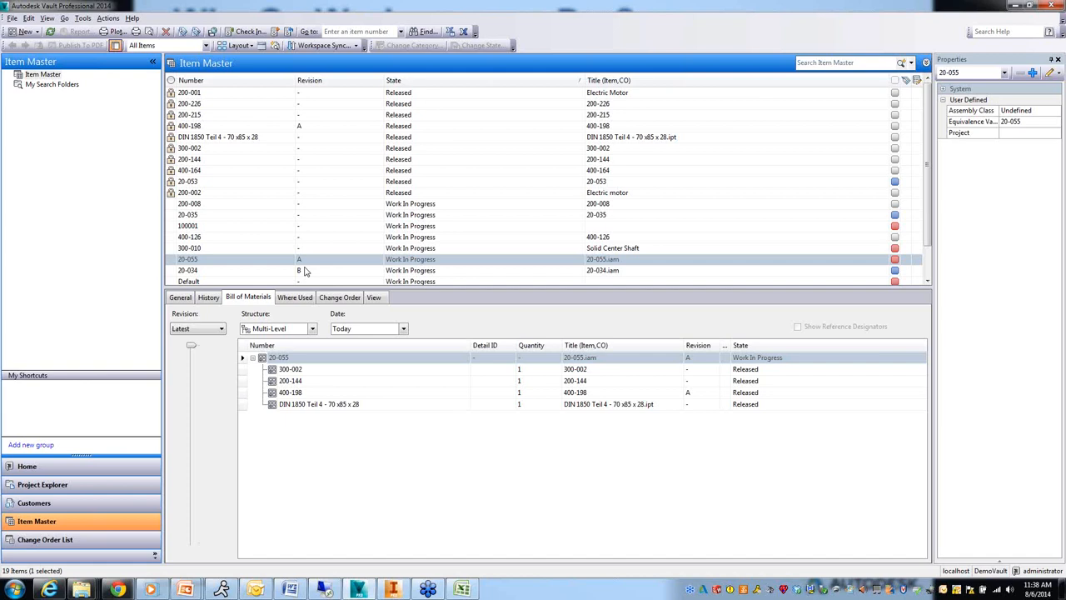
pyautogui.moveTo(290, 273)
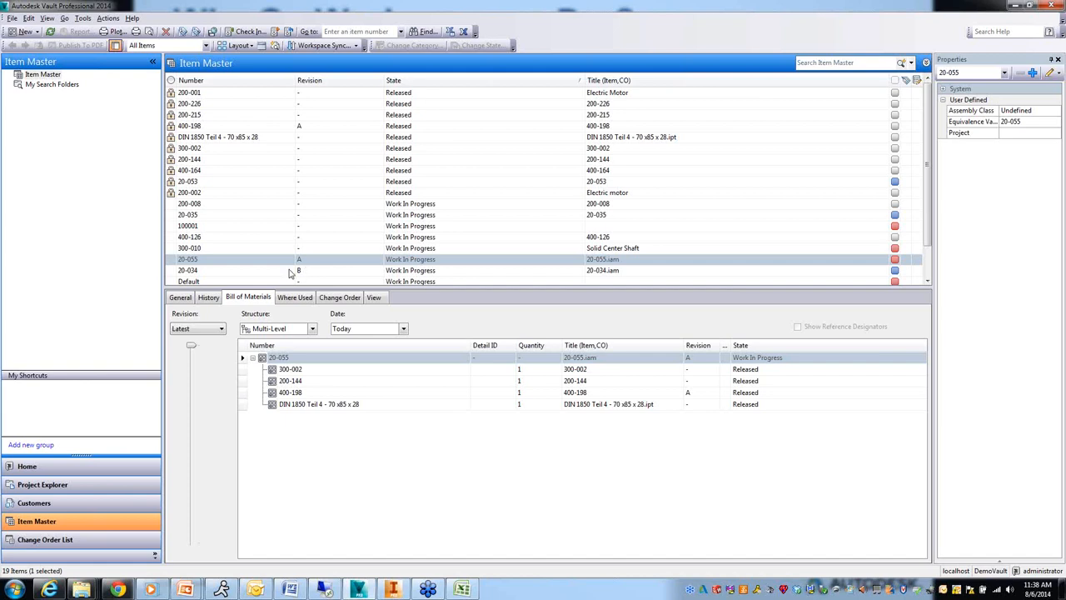
# Bring up the item actions for 20-055 in the Item Master to start the ERP export
pyautogui.rightClick(187, 259)
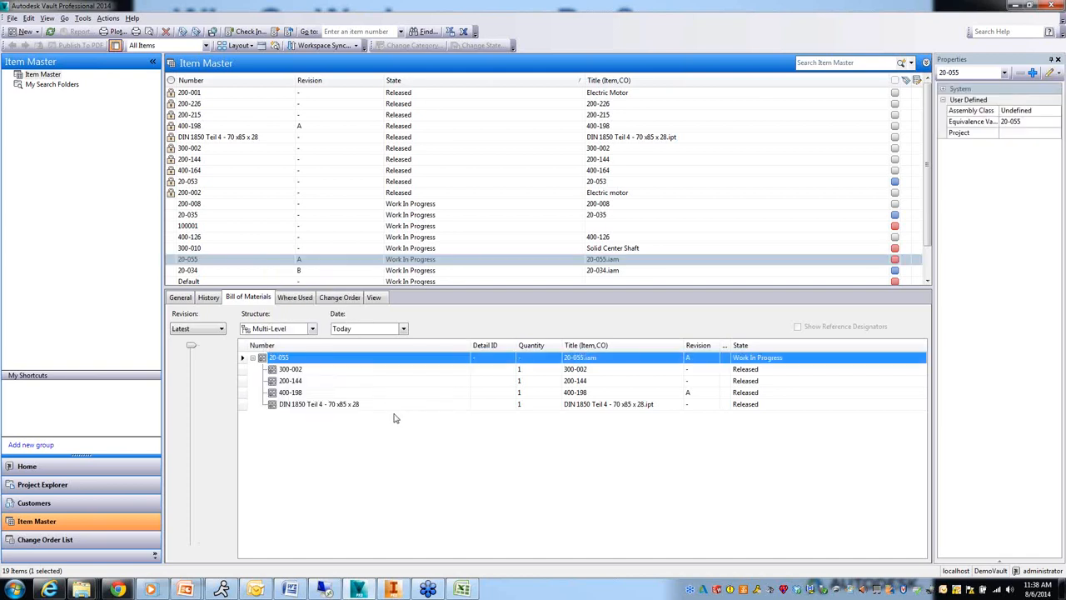
pyautogui.moveTo(303, 433)
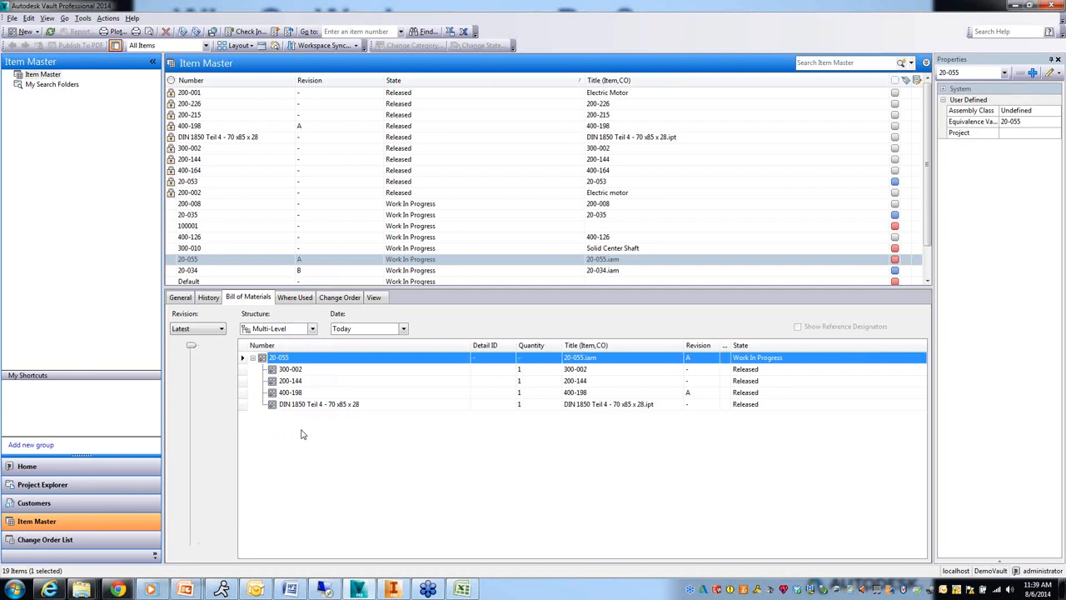
pyautogui.moveTo(240, 276)
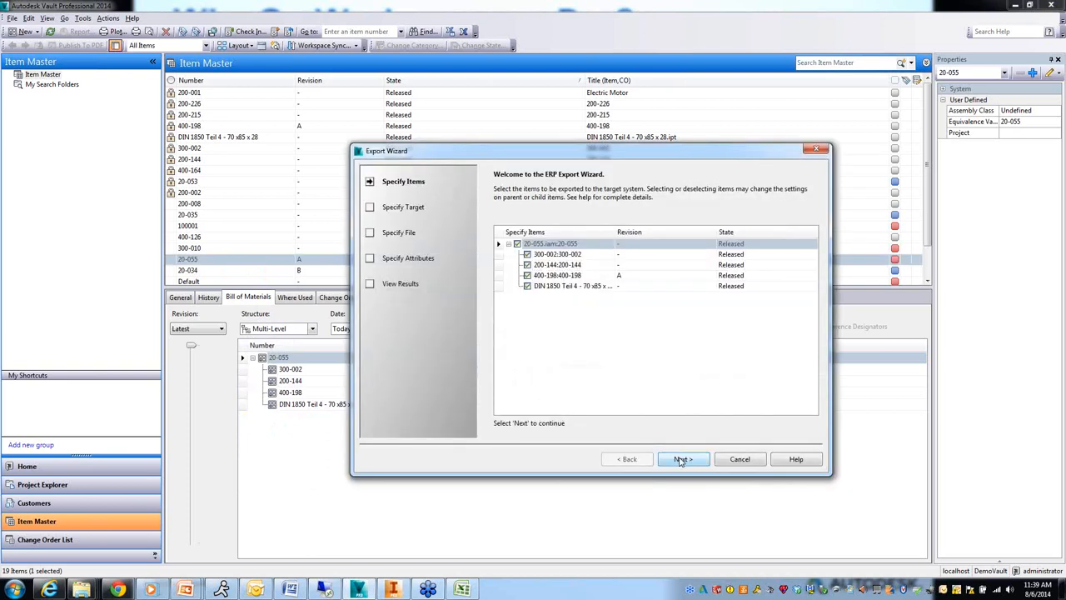
# Confirm the export items and Other target, naming the CSV file c:\bom
pyautogui.click(683, 460)
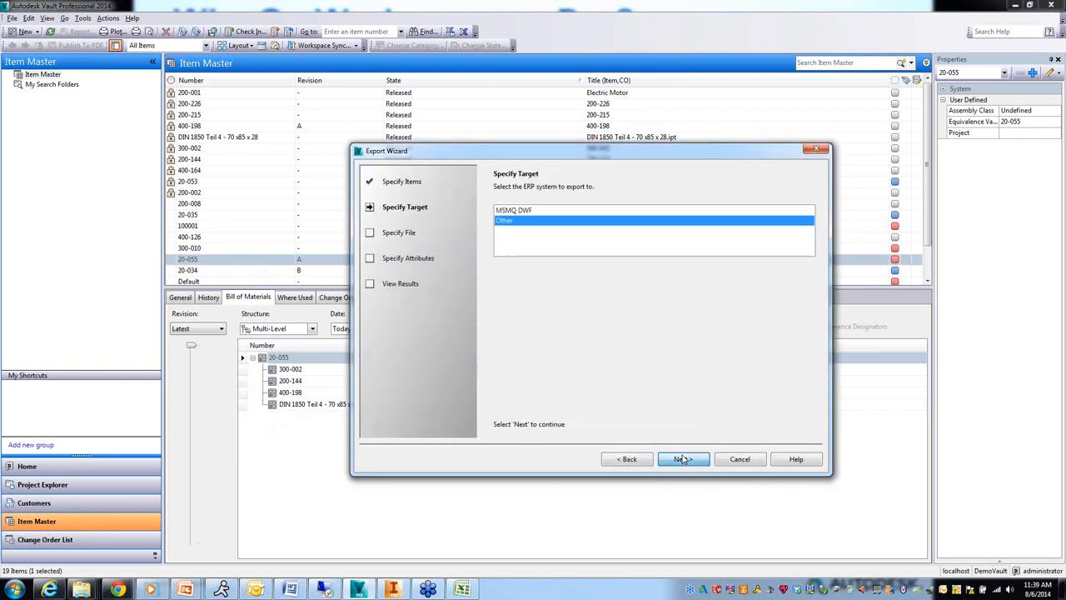
pyautogui.click(683, 460)
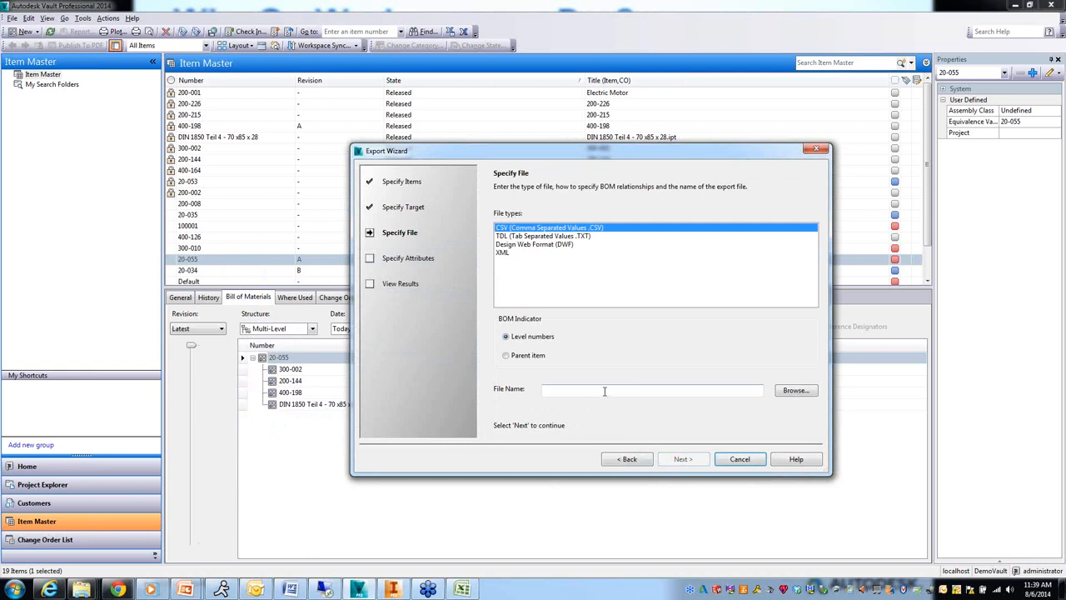
pyautogui.write('c')
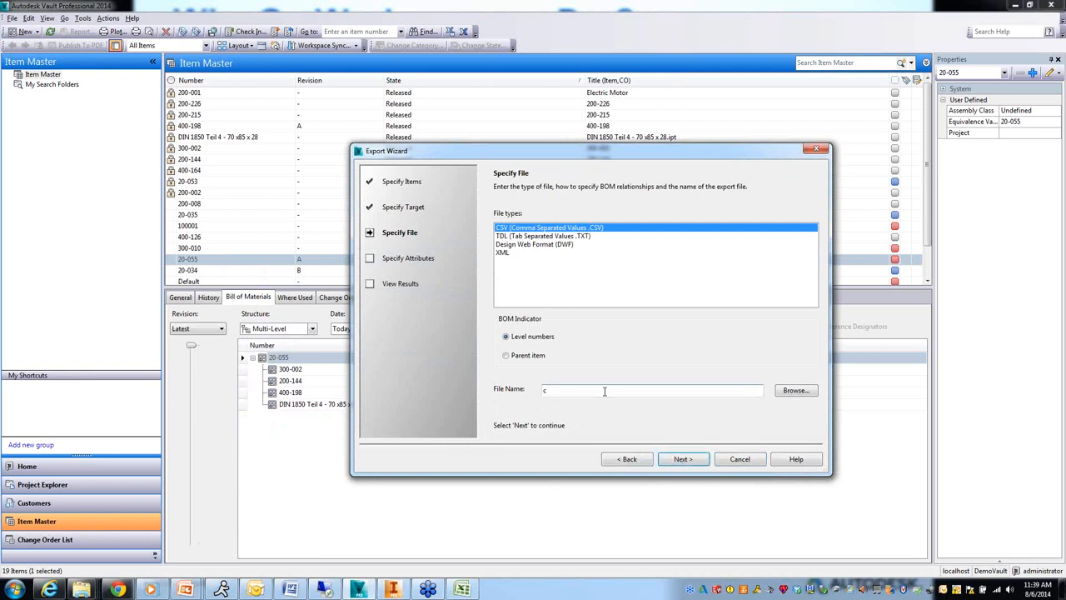
pyautogui.write(':\\bom')
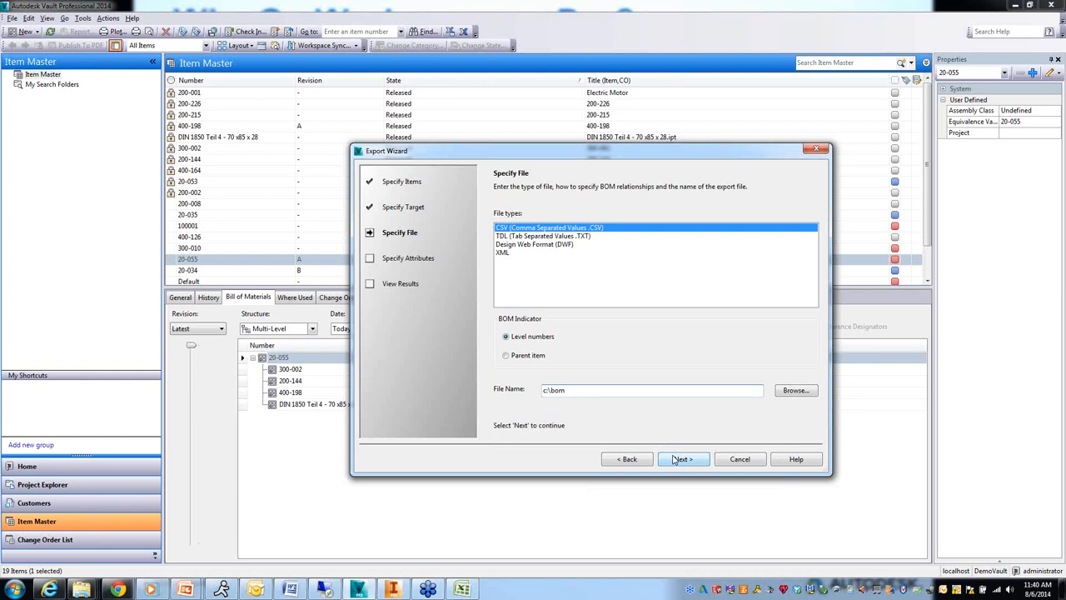
# Replace the existing file and run the export, reaching the five-item Export Summary
pyautogui.click(683, 460)
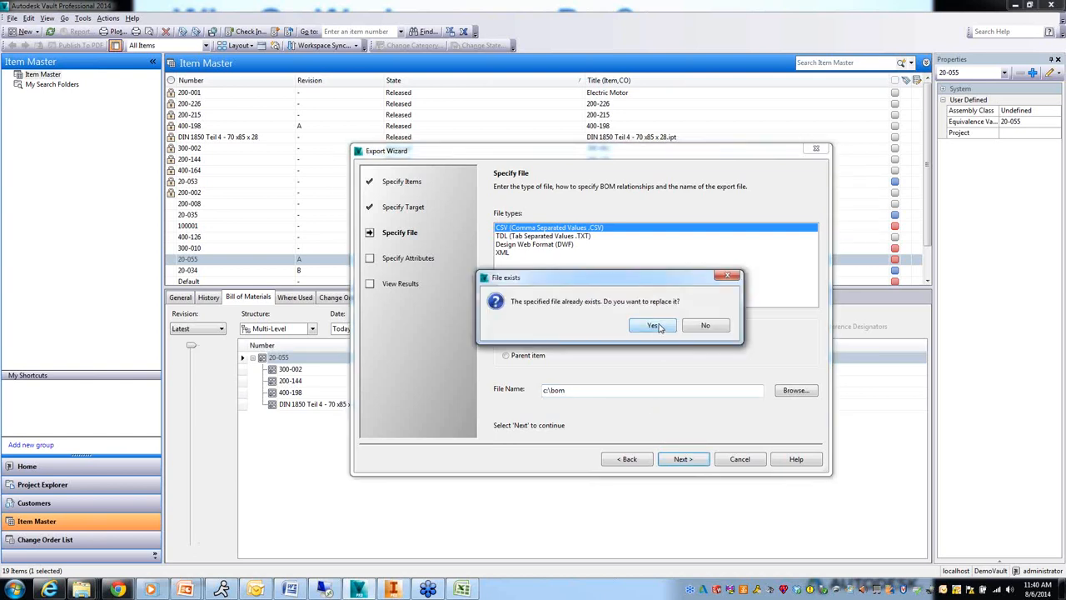
pyautogui.click(653, 325)
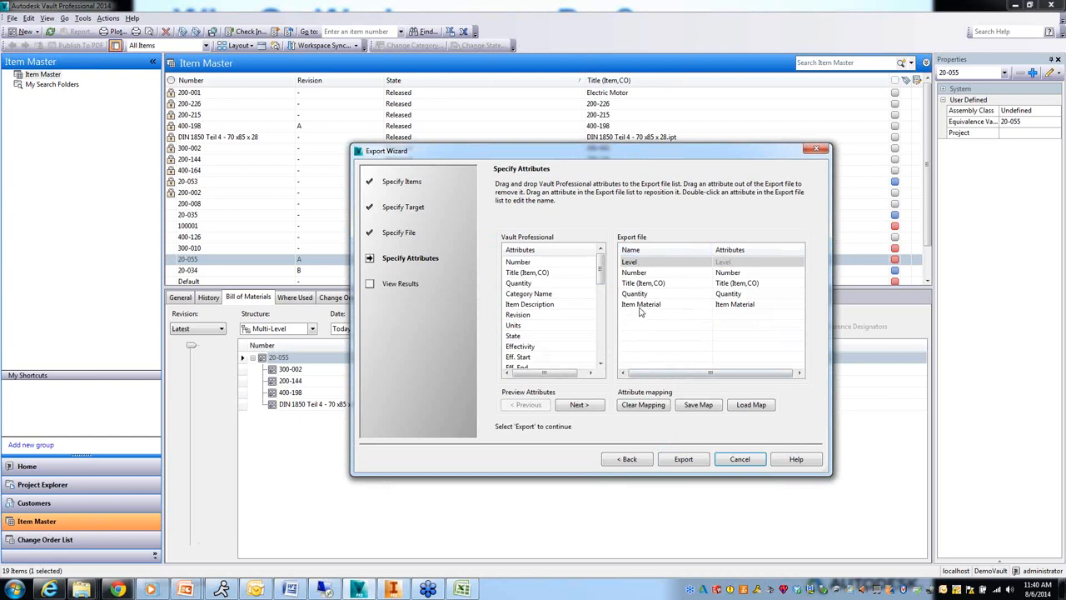
pyautogui.moveTo(666, 420)
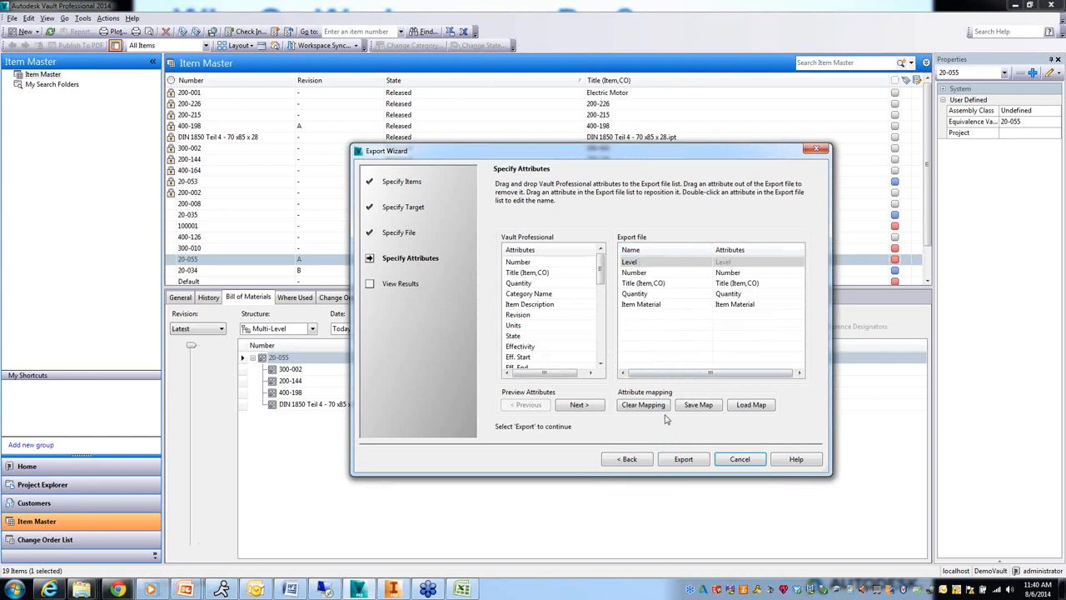
pyautogui.click(682, 460)
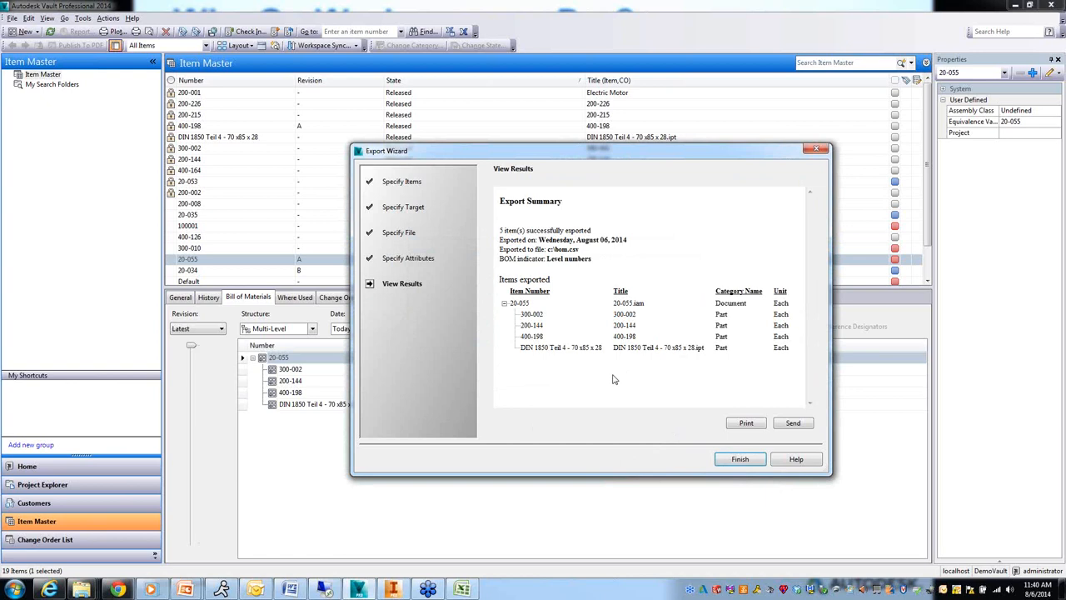
pyautogui.moveTo(597, 390)
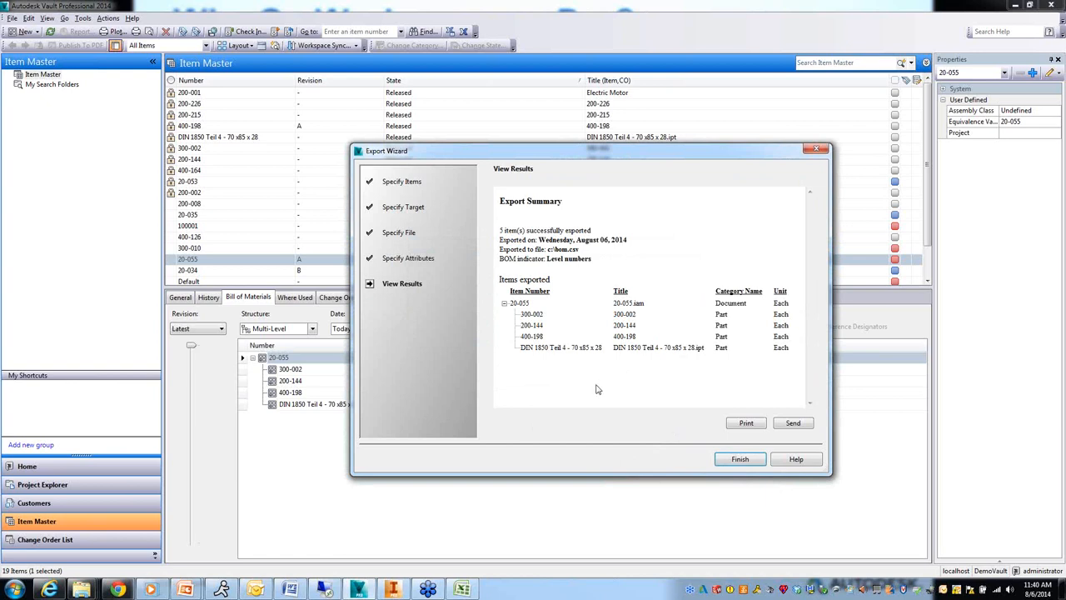
pyautogui.moveTo(463, 588)
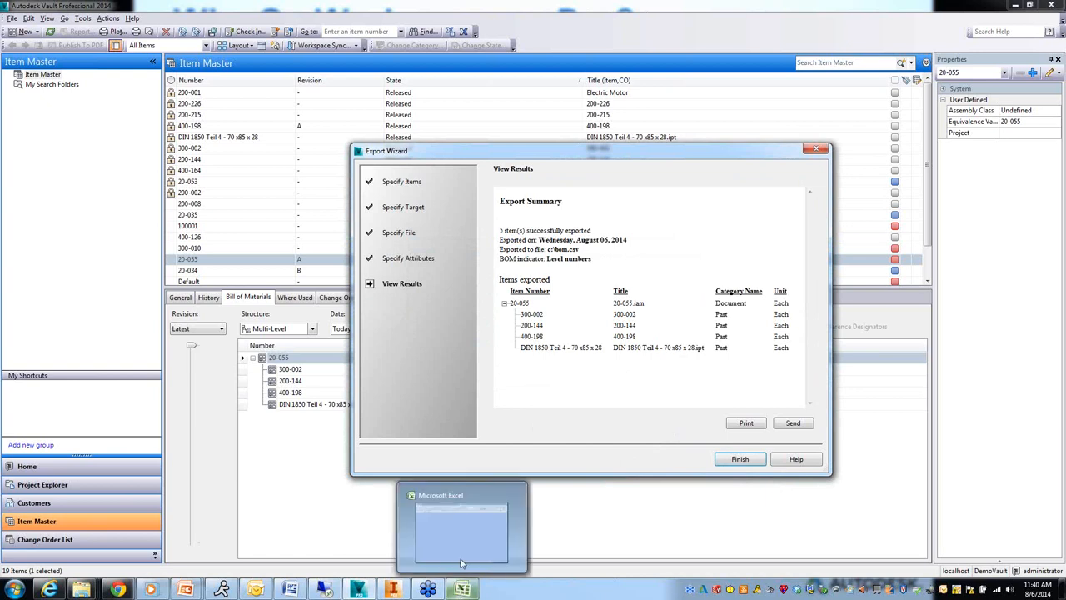
# In Excel, open C:\bom.csv using the Text Files filter
pyautogui.click(461, 525)
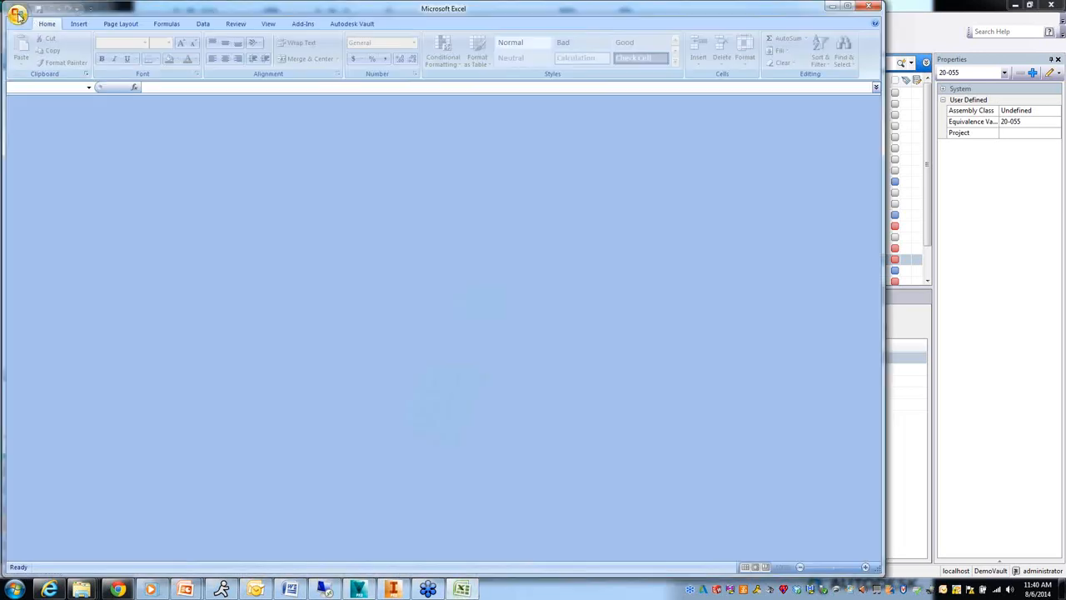
pyautogui.click(17, 14)
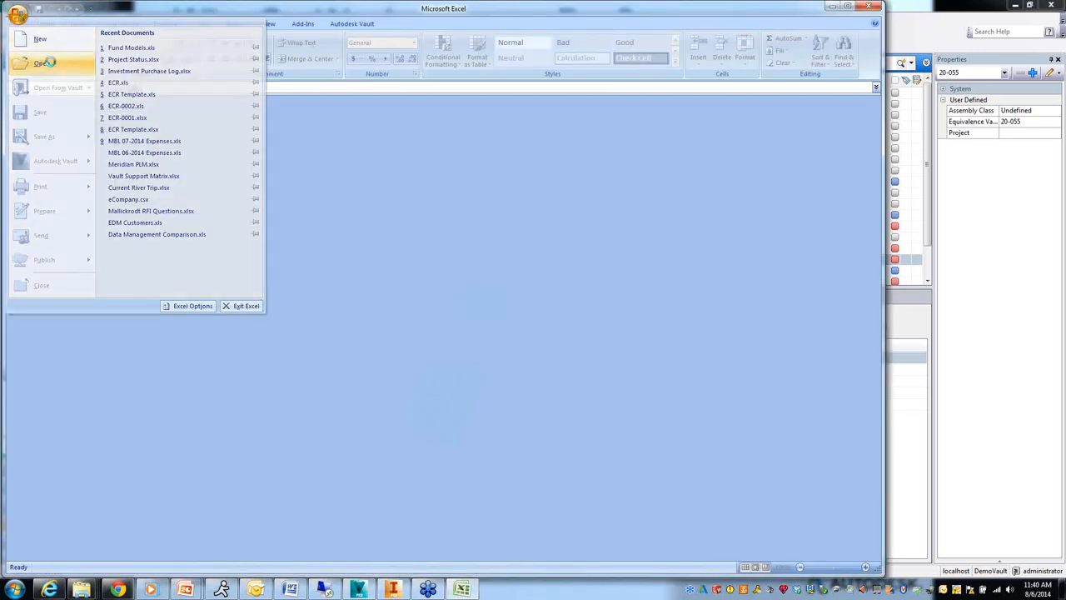
pyautogui.click(44, 63)
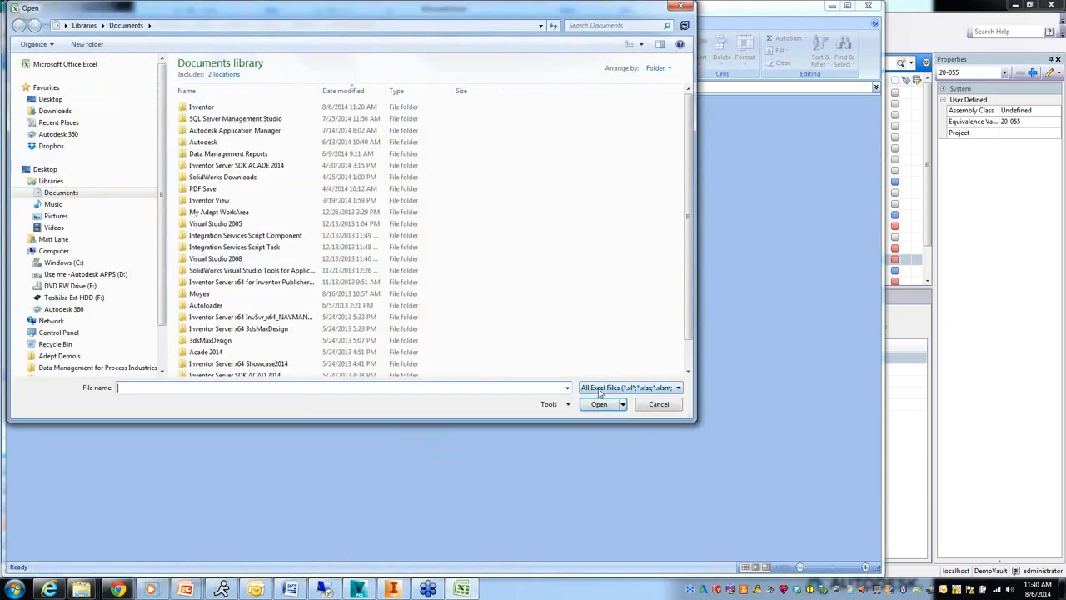
pyautogui.click(678, 386)
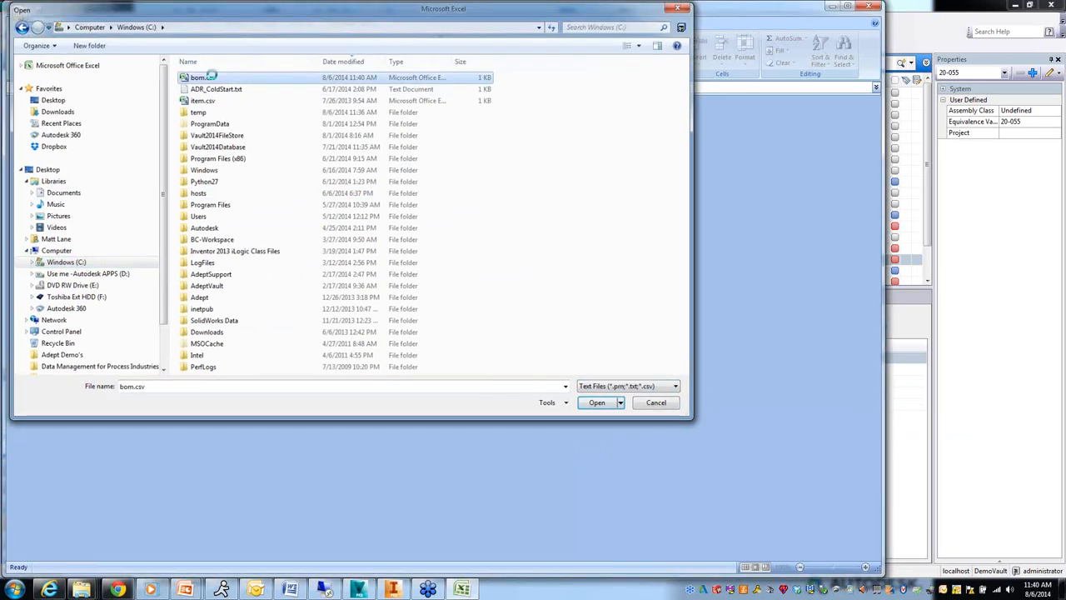
pyautogui.click(596, 401)
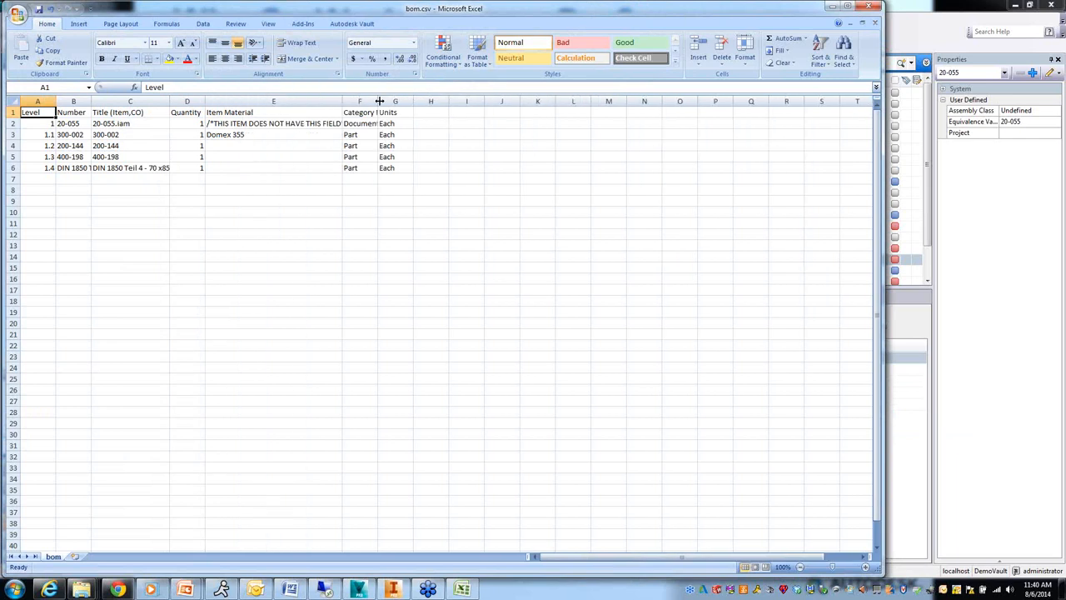
# Widen columns F, E and C to read the five BOM rows, then close without saving
pyautogui.moveTo(379, 102); pyautogui.dragTo(423, 102)
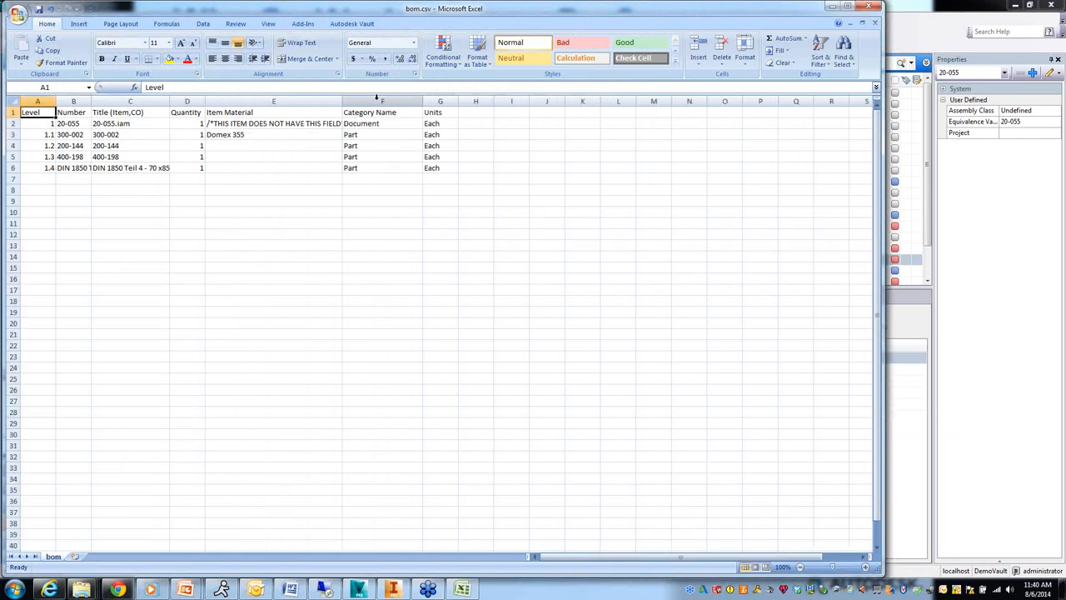
pyautogui.moveTo(424, 101); pyautogui.dragTo(386, 102)
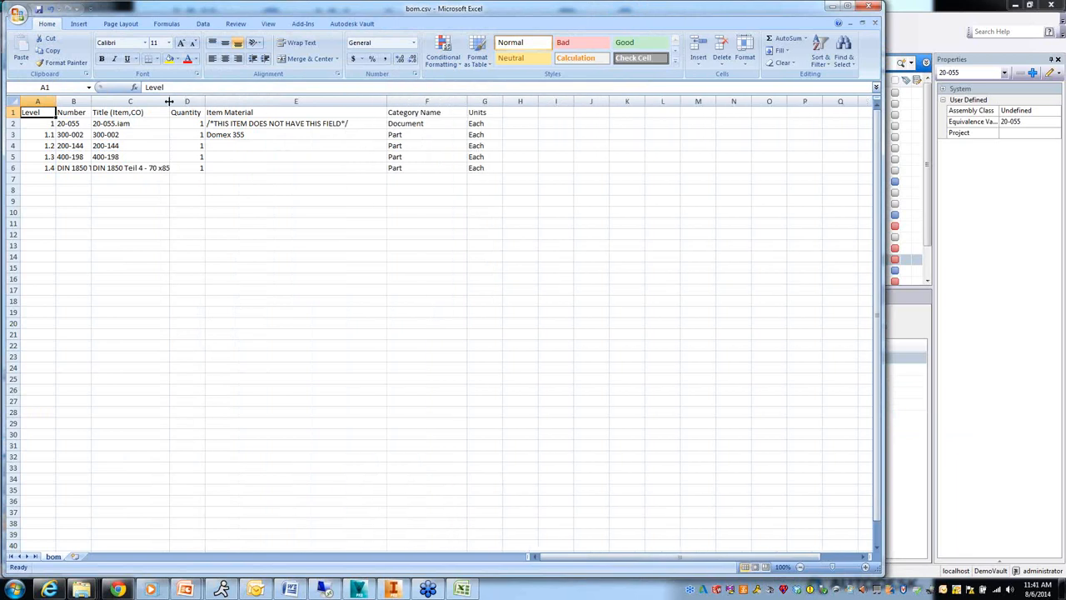
pyautogui.moveTo(170, 101); pyautogui.dragTo(208, 101)
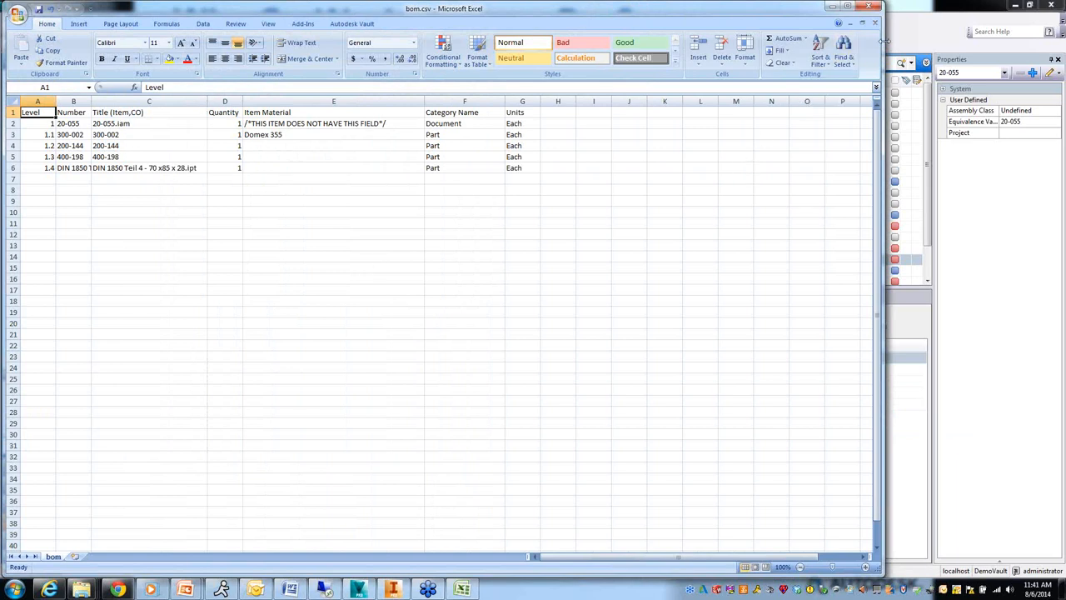
pyautogui.click(874, 9)
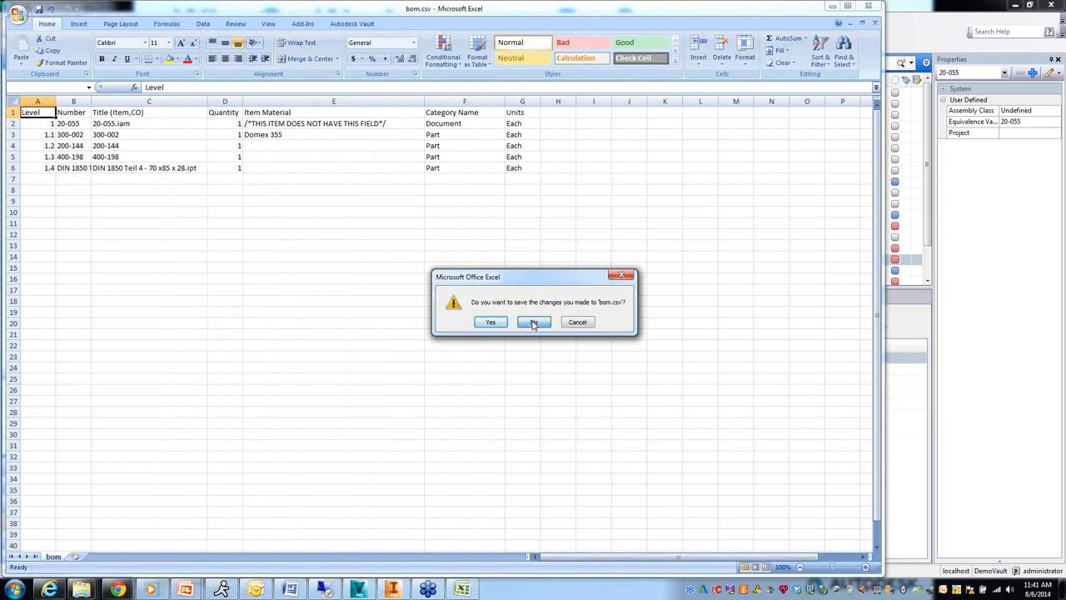
pyautogui.click(533, 323)
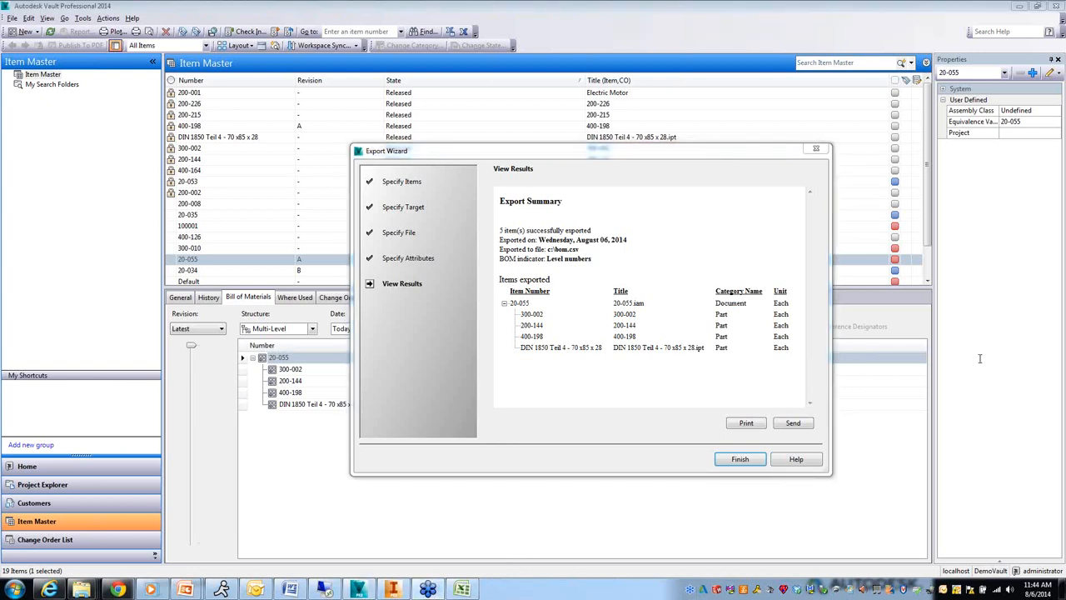
pyautogui.moveTo(950, 390)
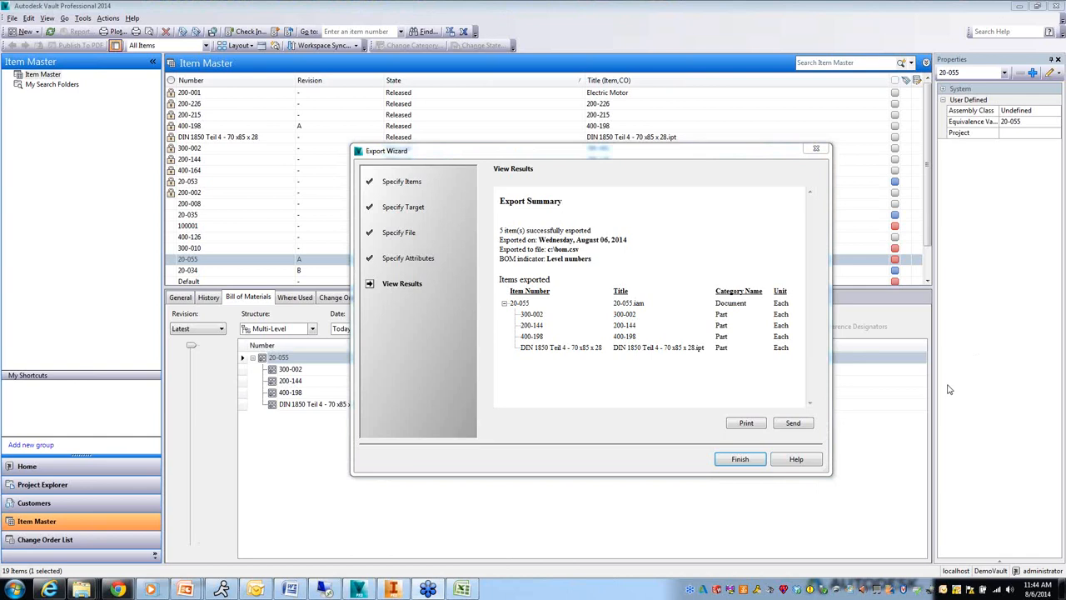
pyautogui.moveTo(713, 243)
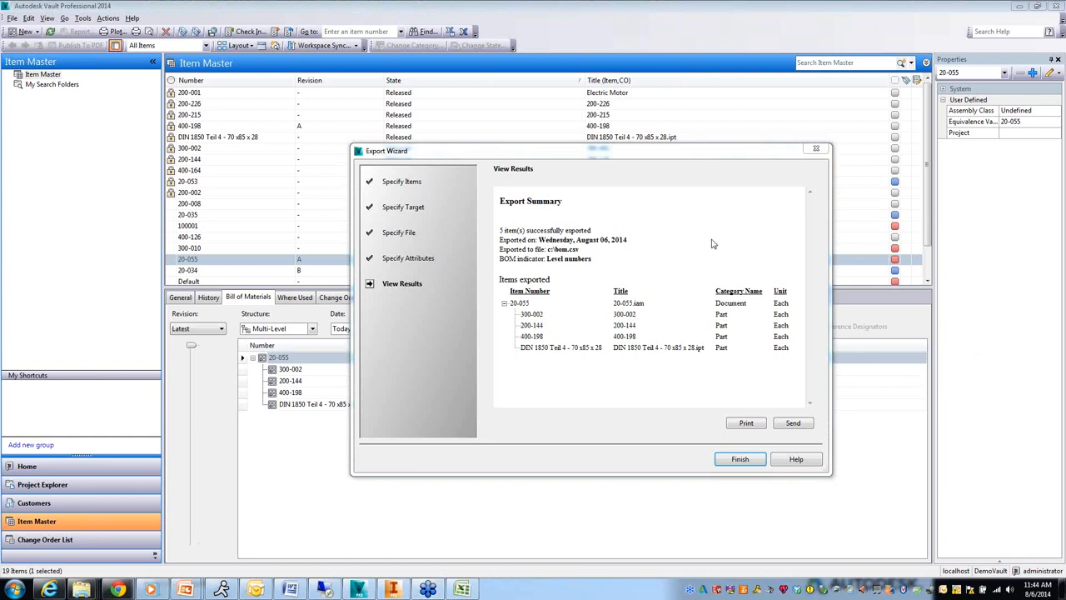
pyautogui.moveTo(659, 217)
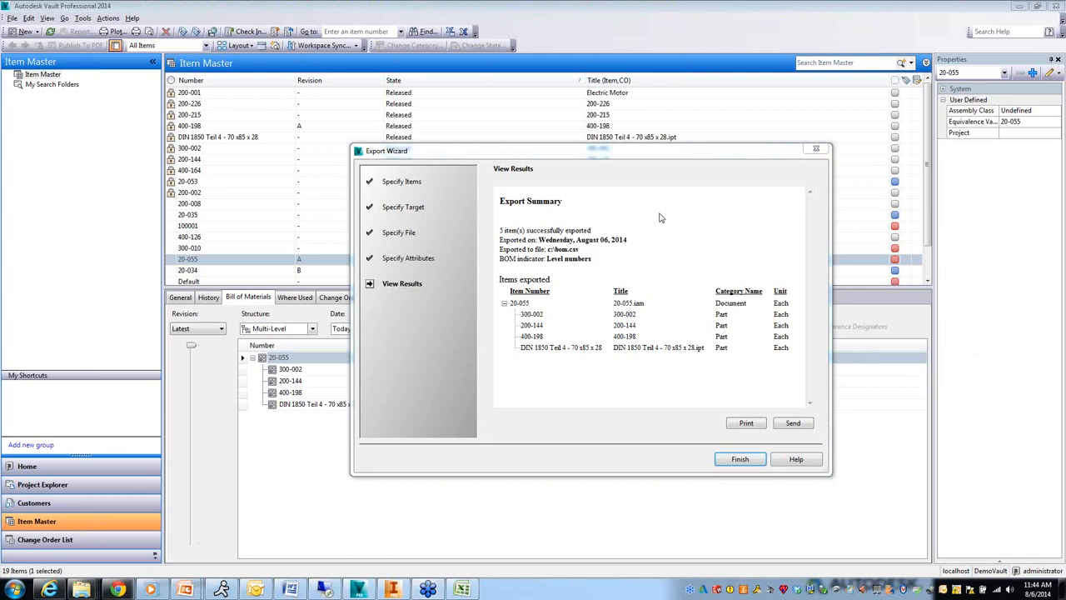
pyautogui.moveTo(723, 215)
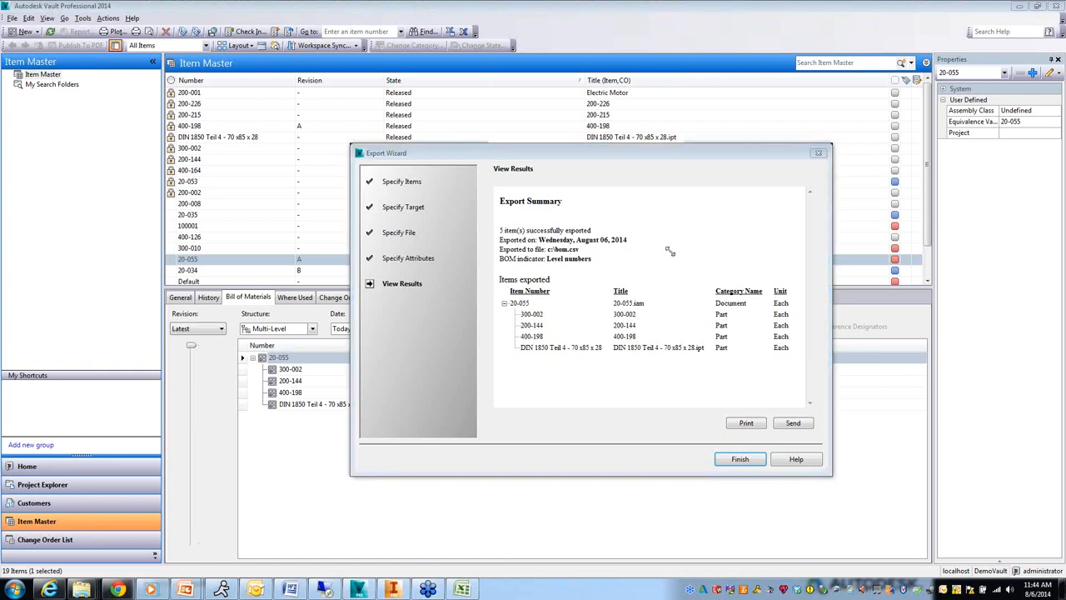
pyautogui.moveTo(715, 293)
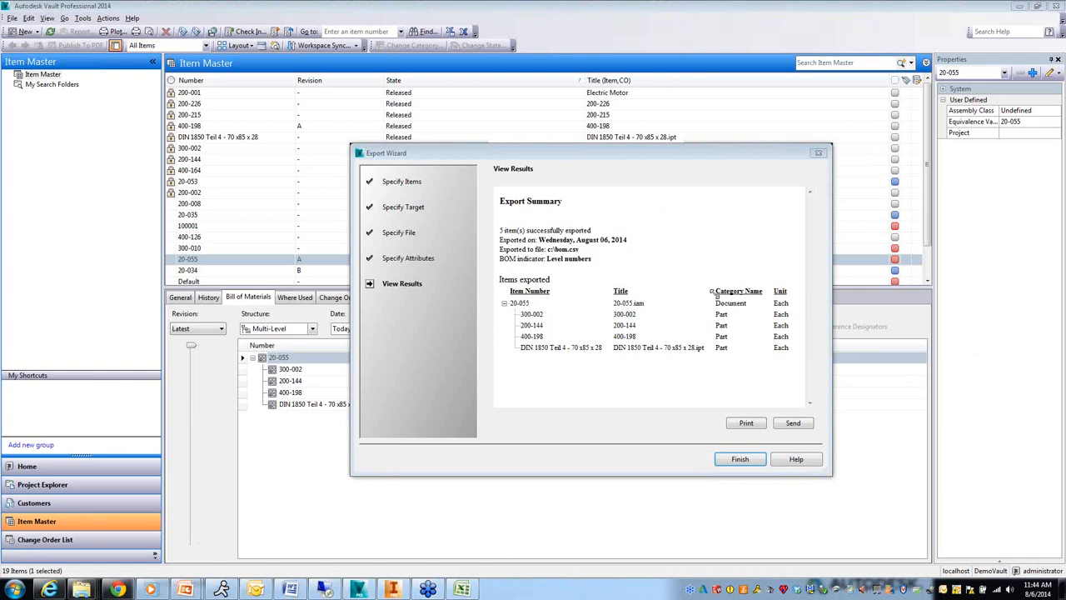
pyautogui.moveTo(743, 323)
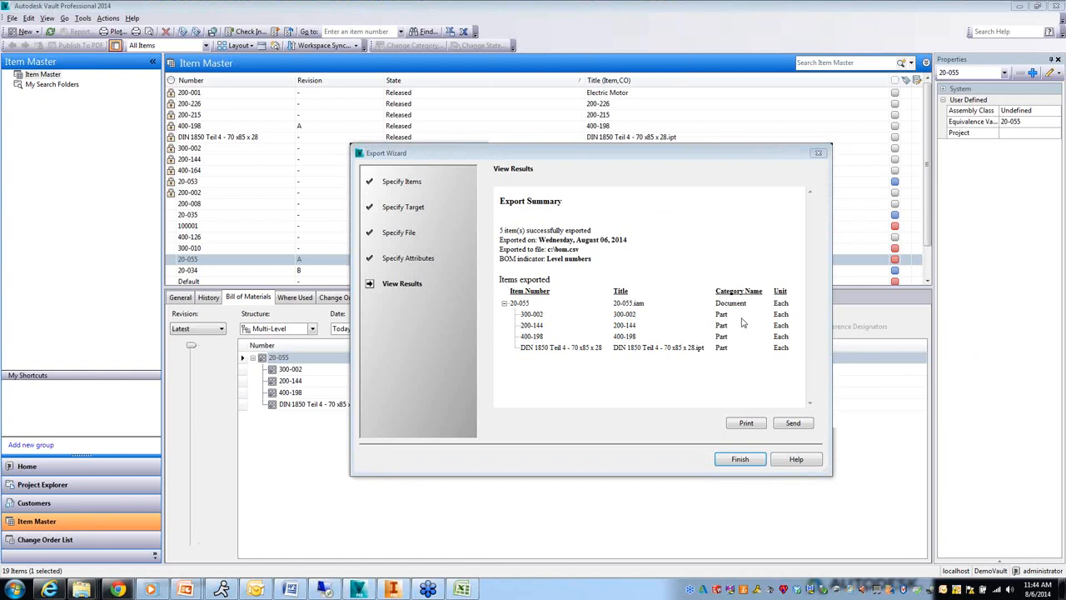